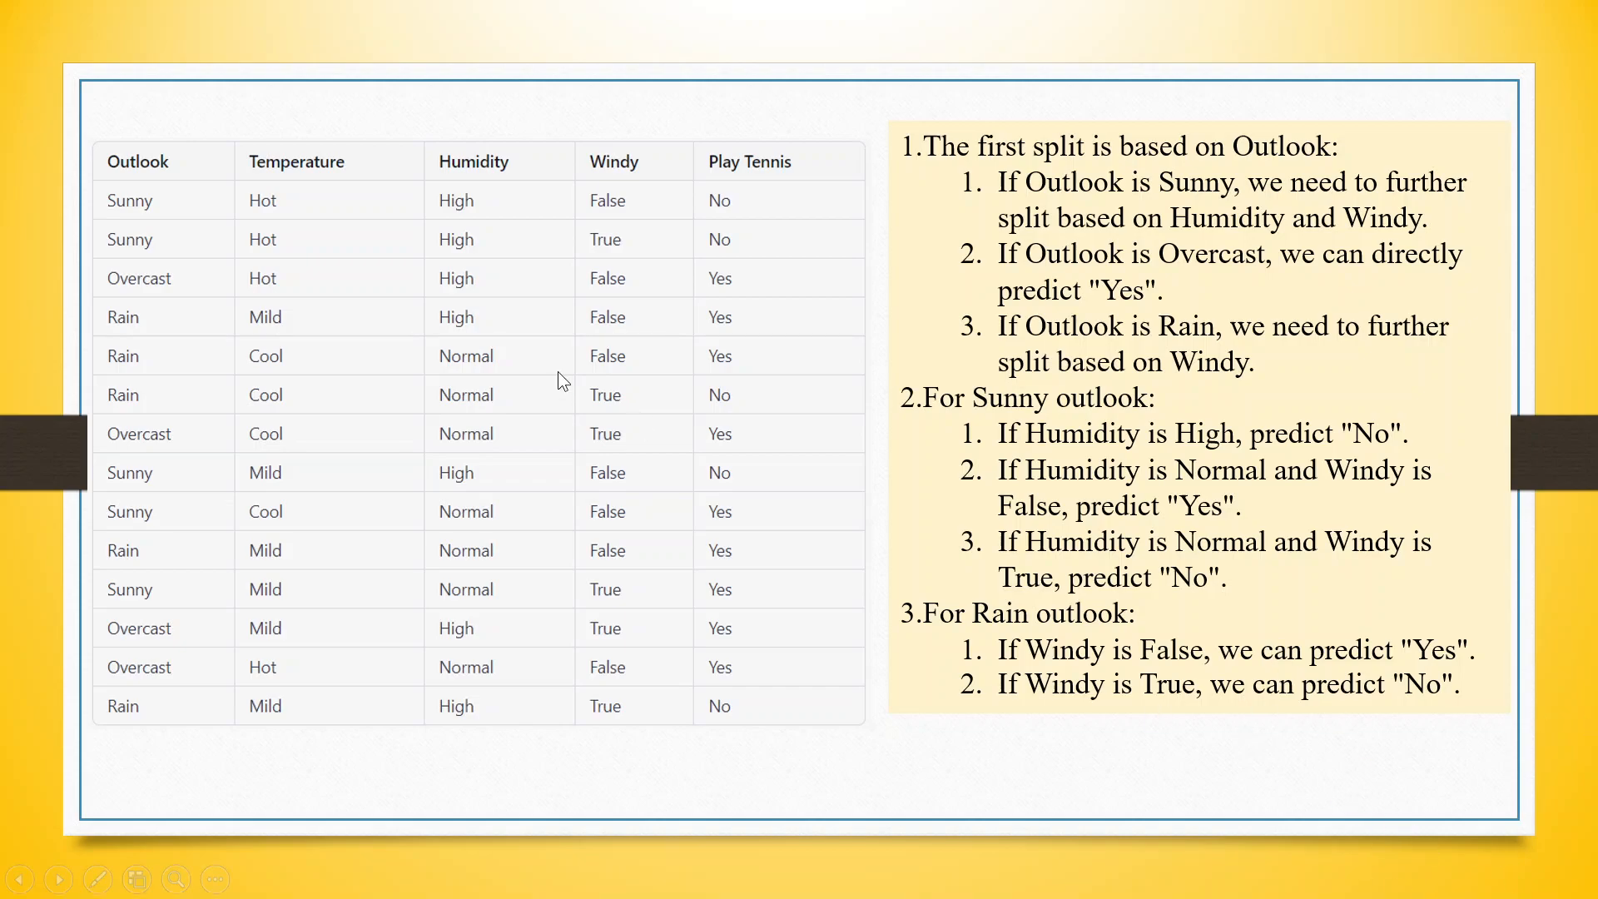
mouse_move(600, 201)
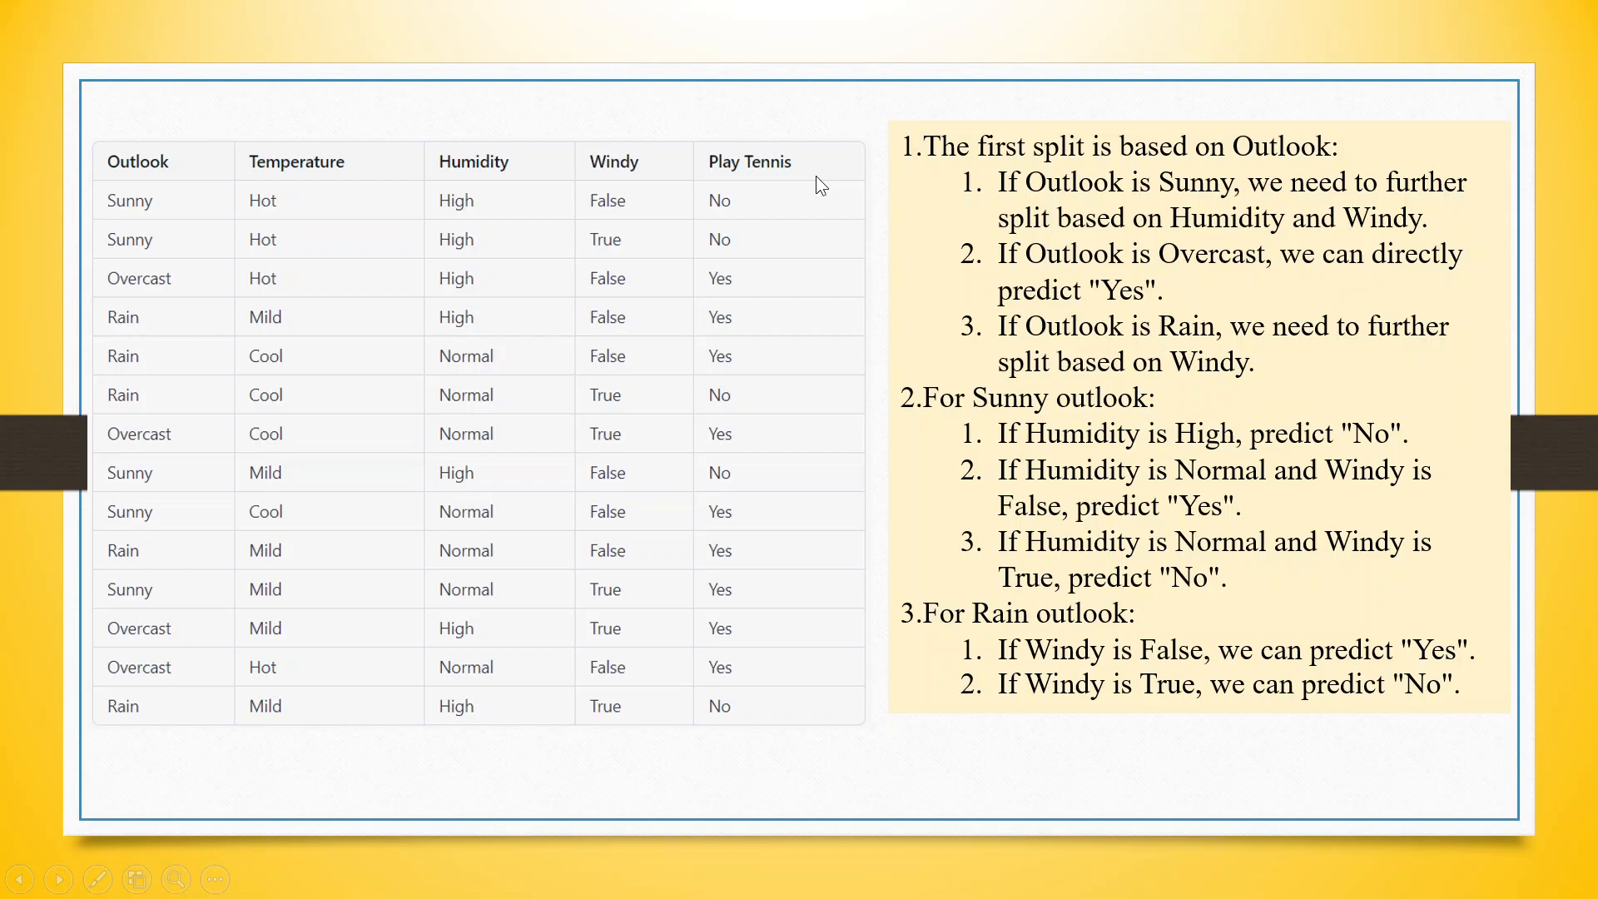
mouse_move(222, 238)
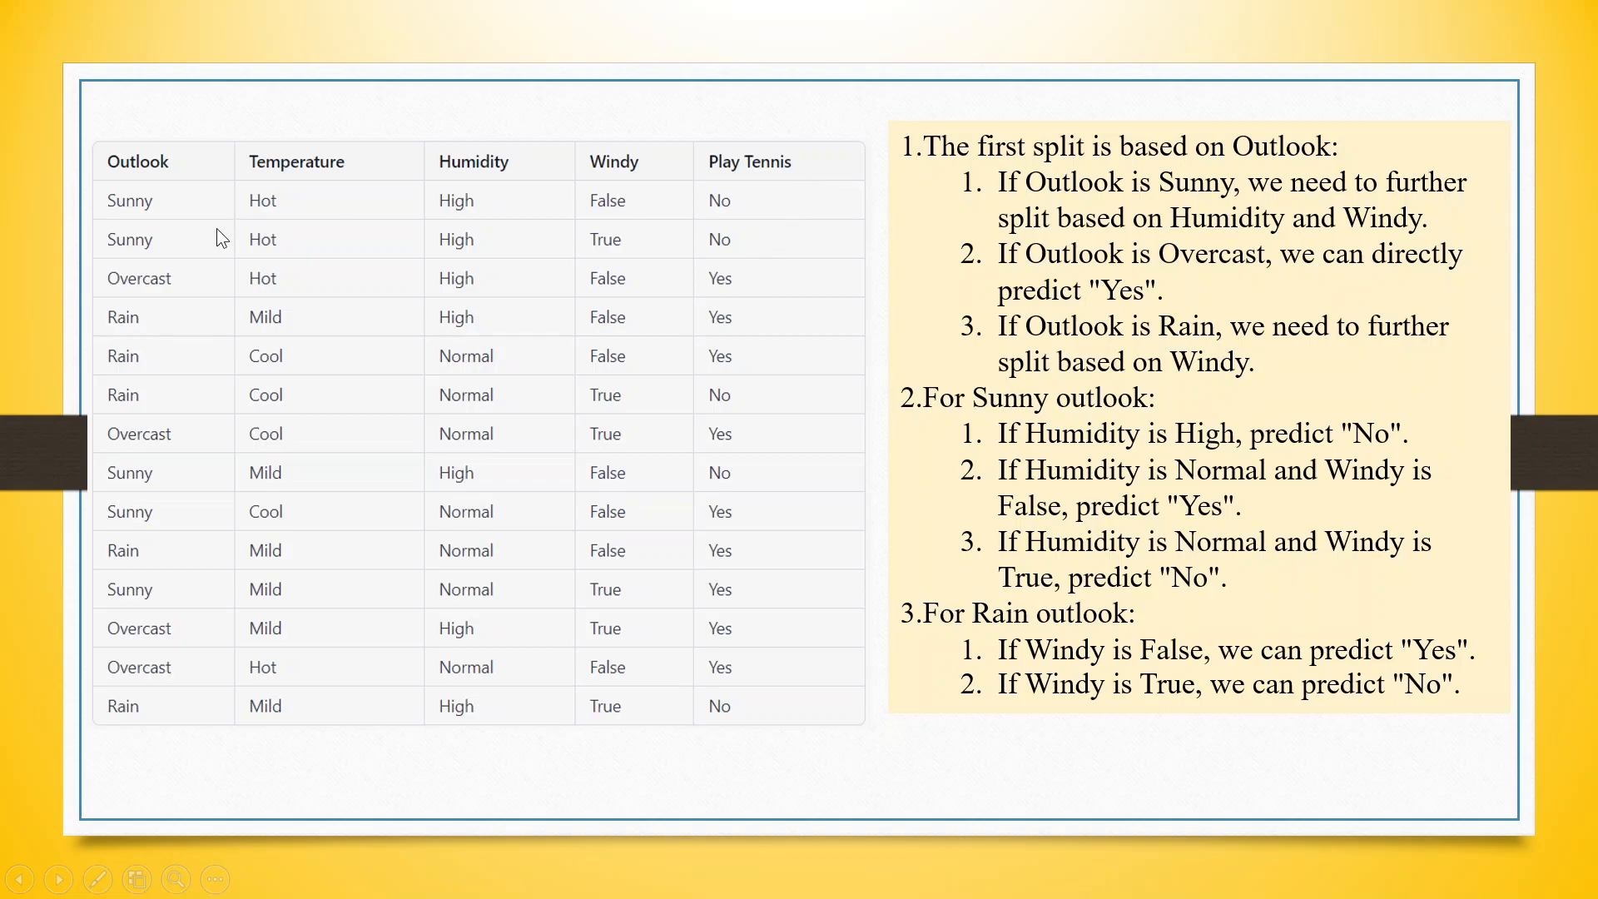
mouse_move(459, 221)
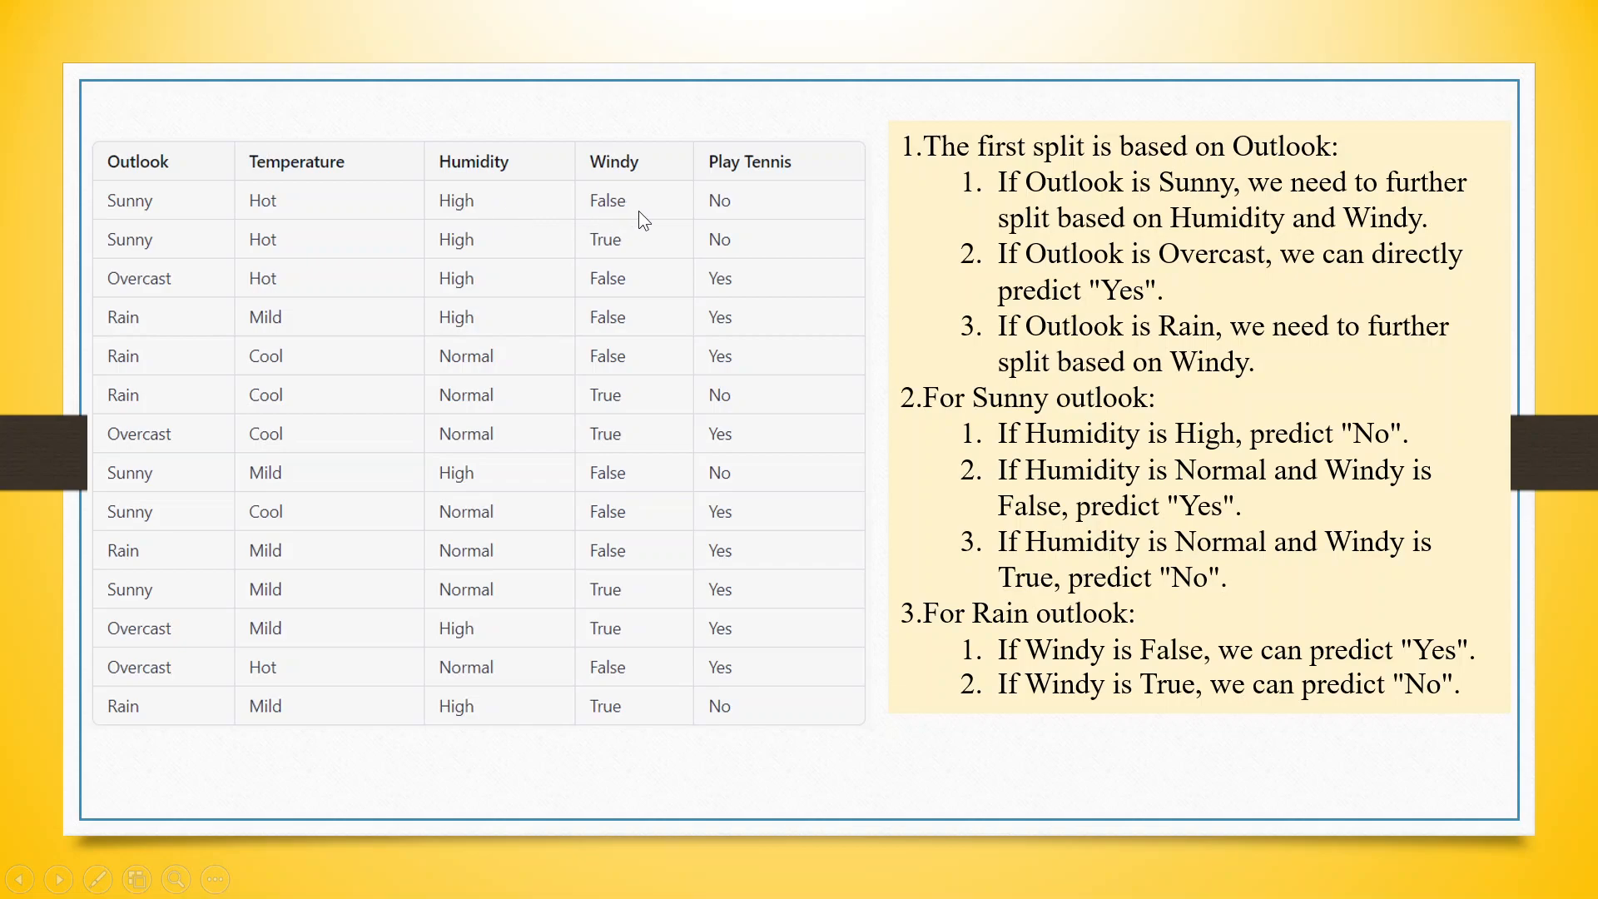
mouse_move(724, 225)
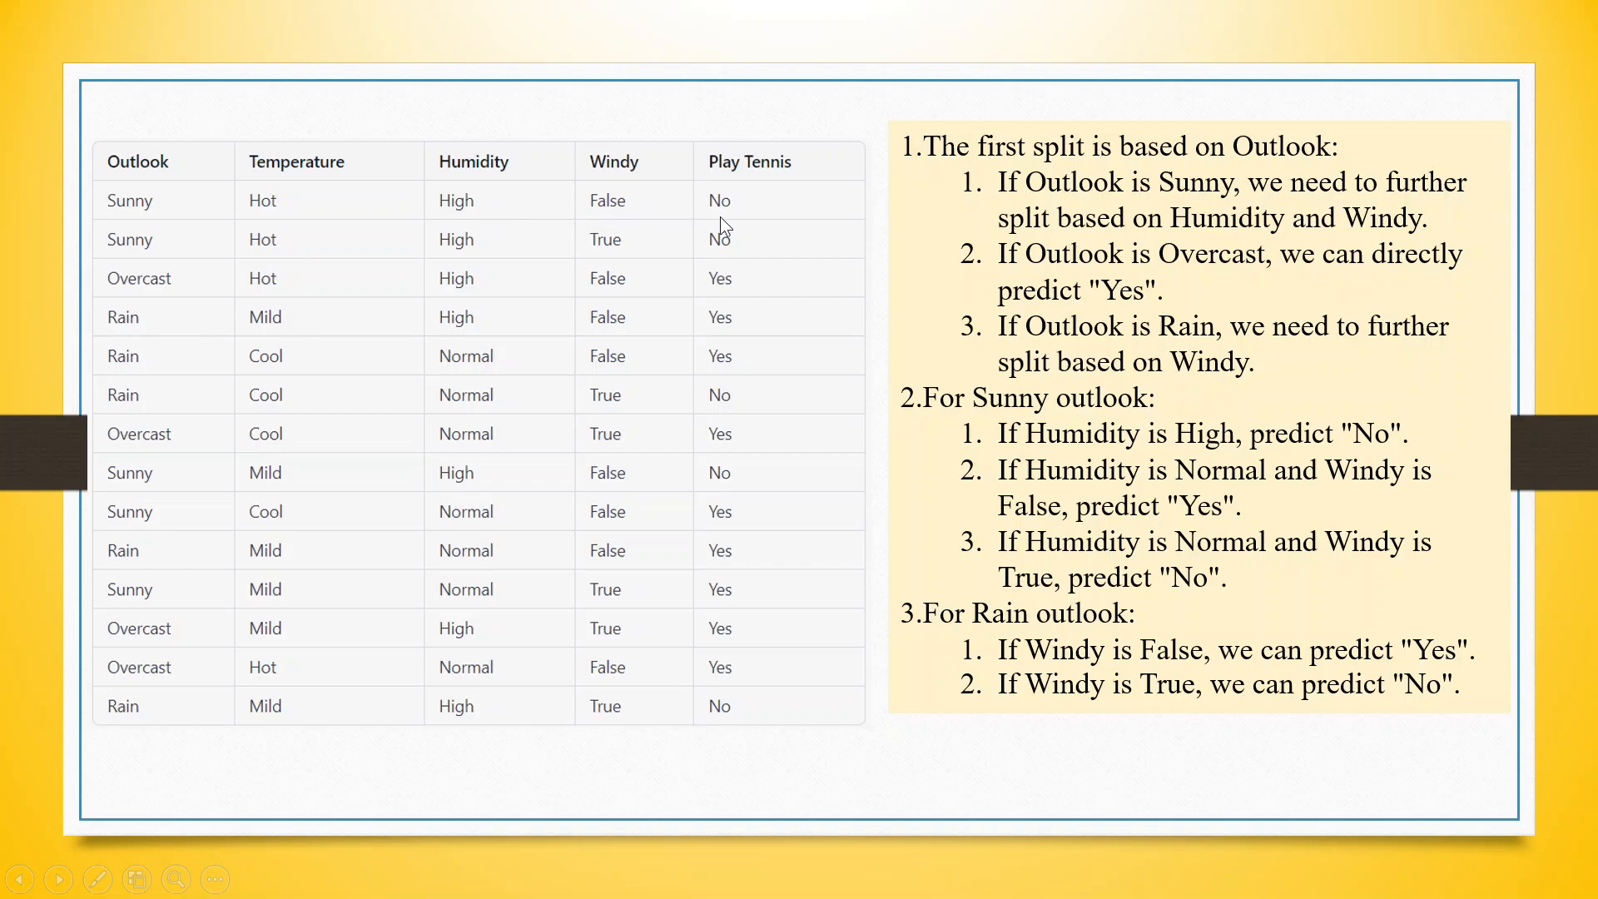
mouse_move(737, 217)
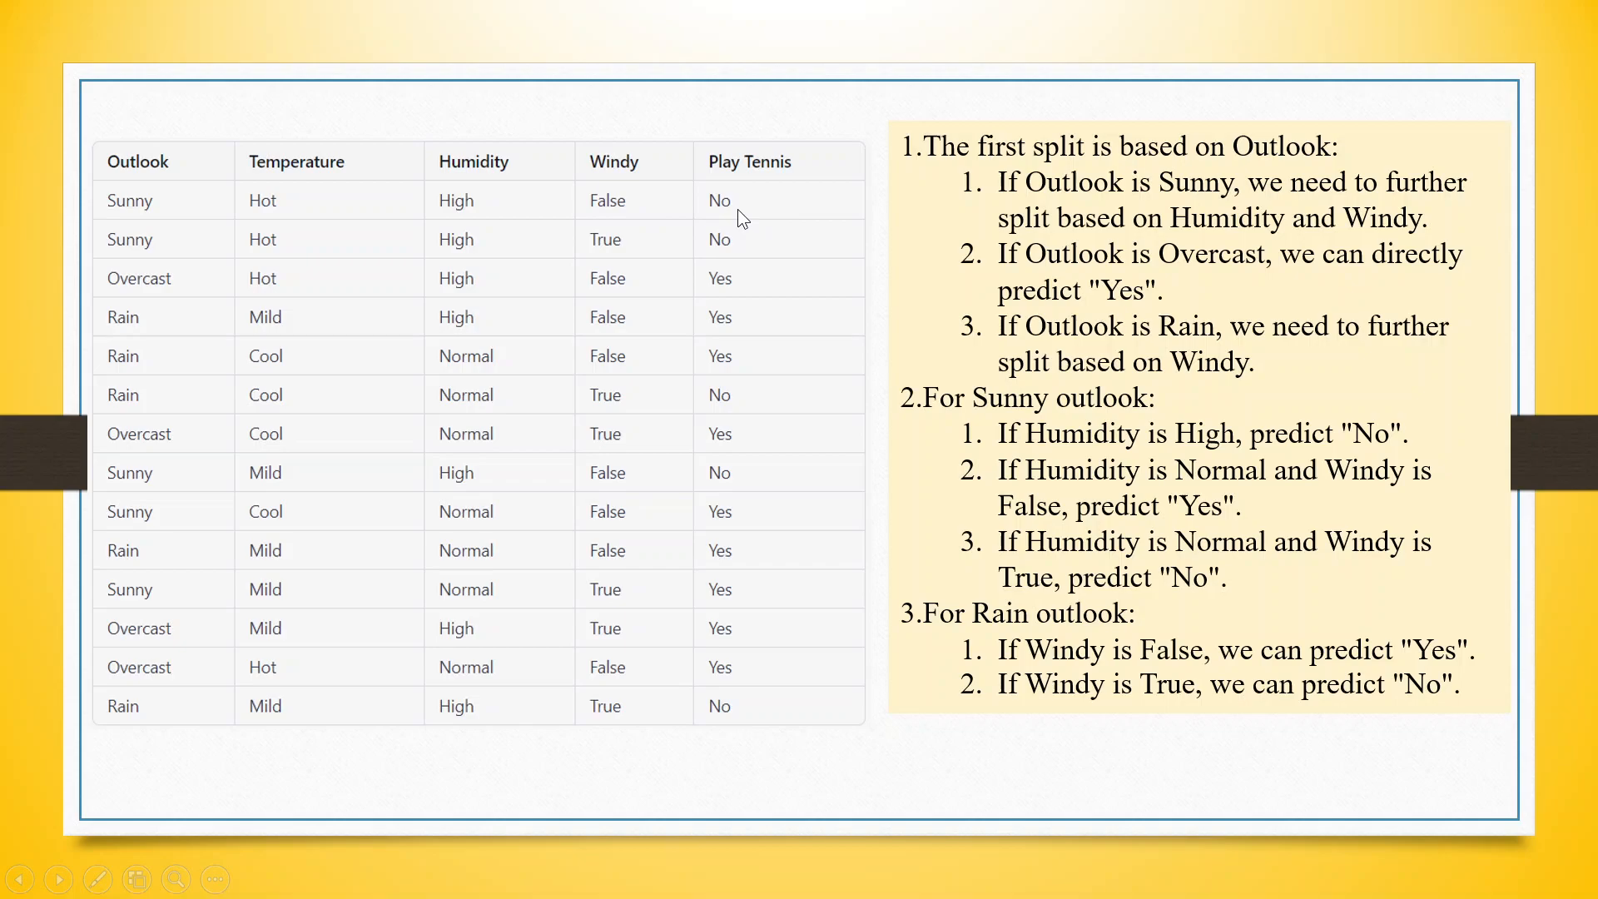
mouse_move(154, 311)
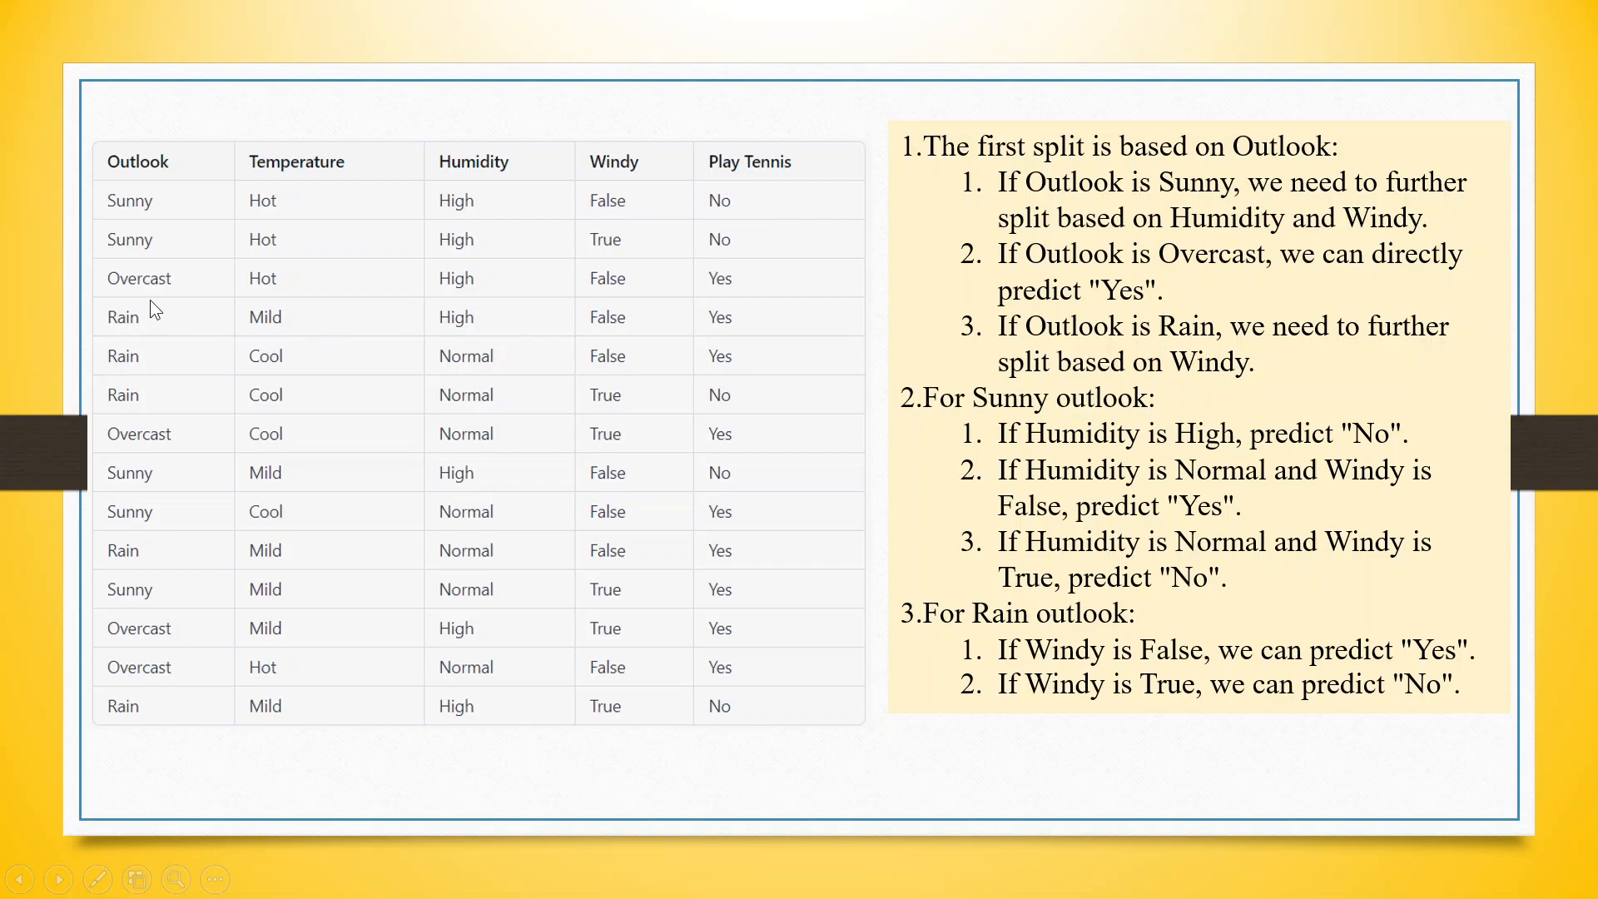
mouse_move(638, 303)
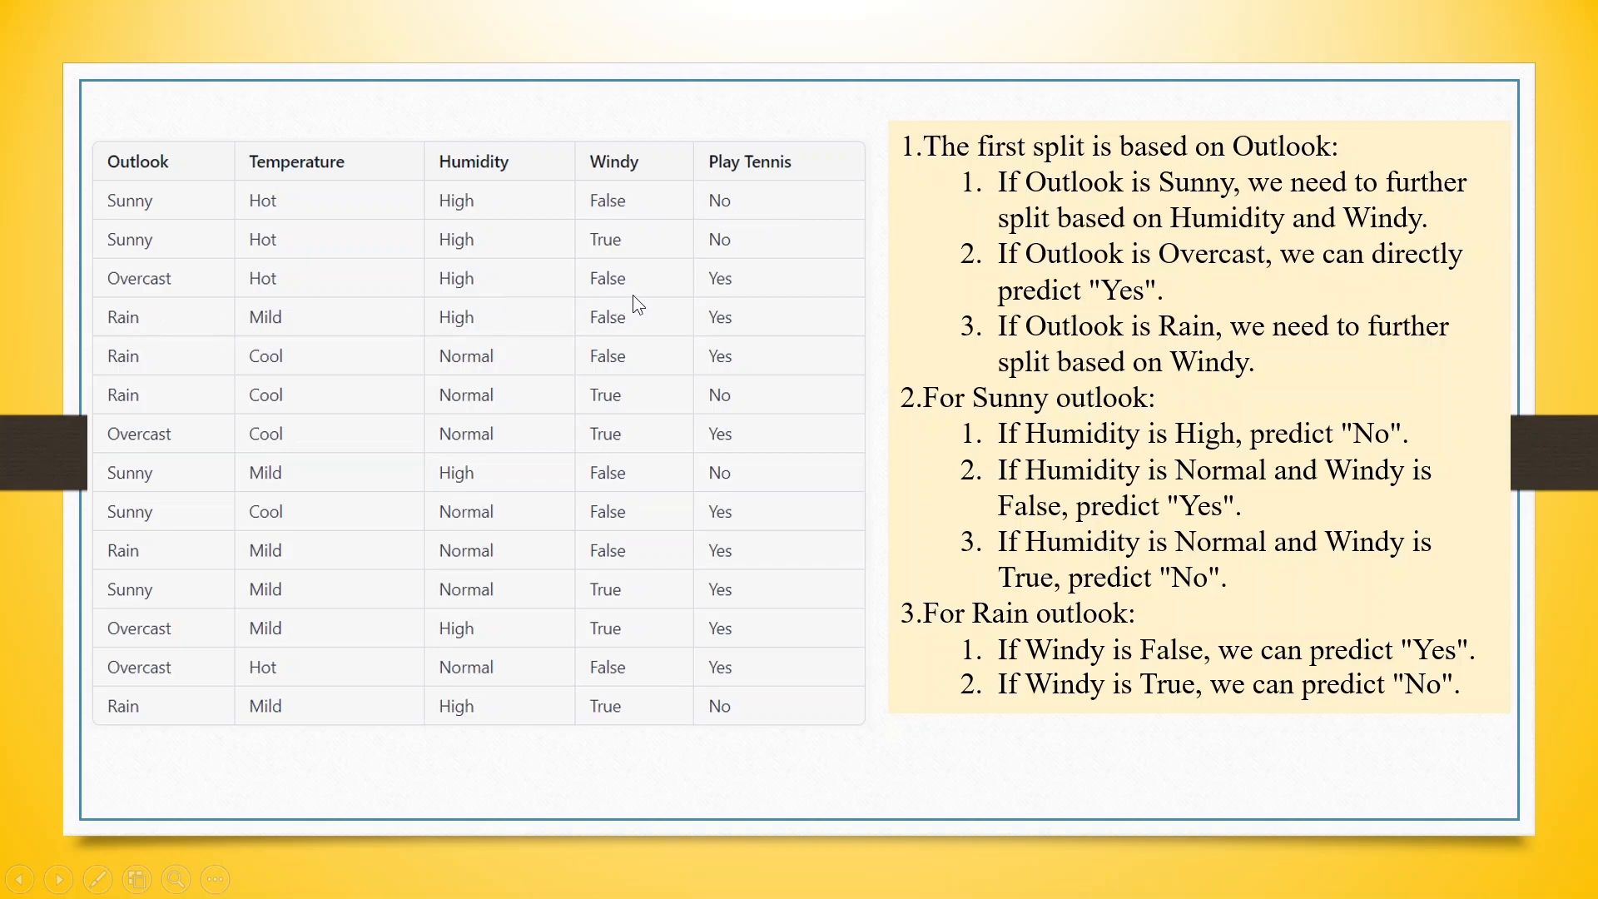
mouse_move(752, 300)
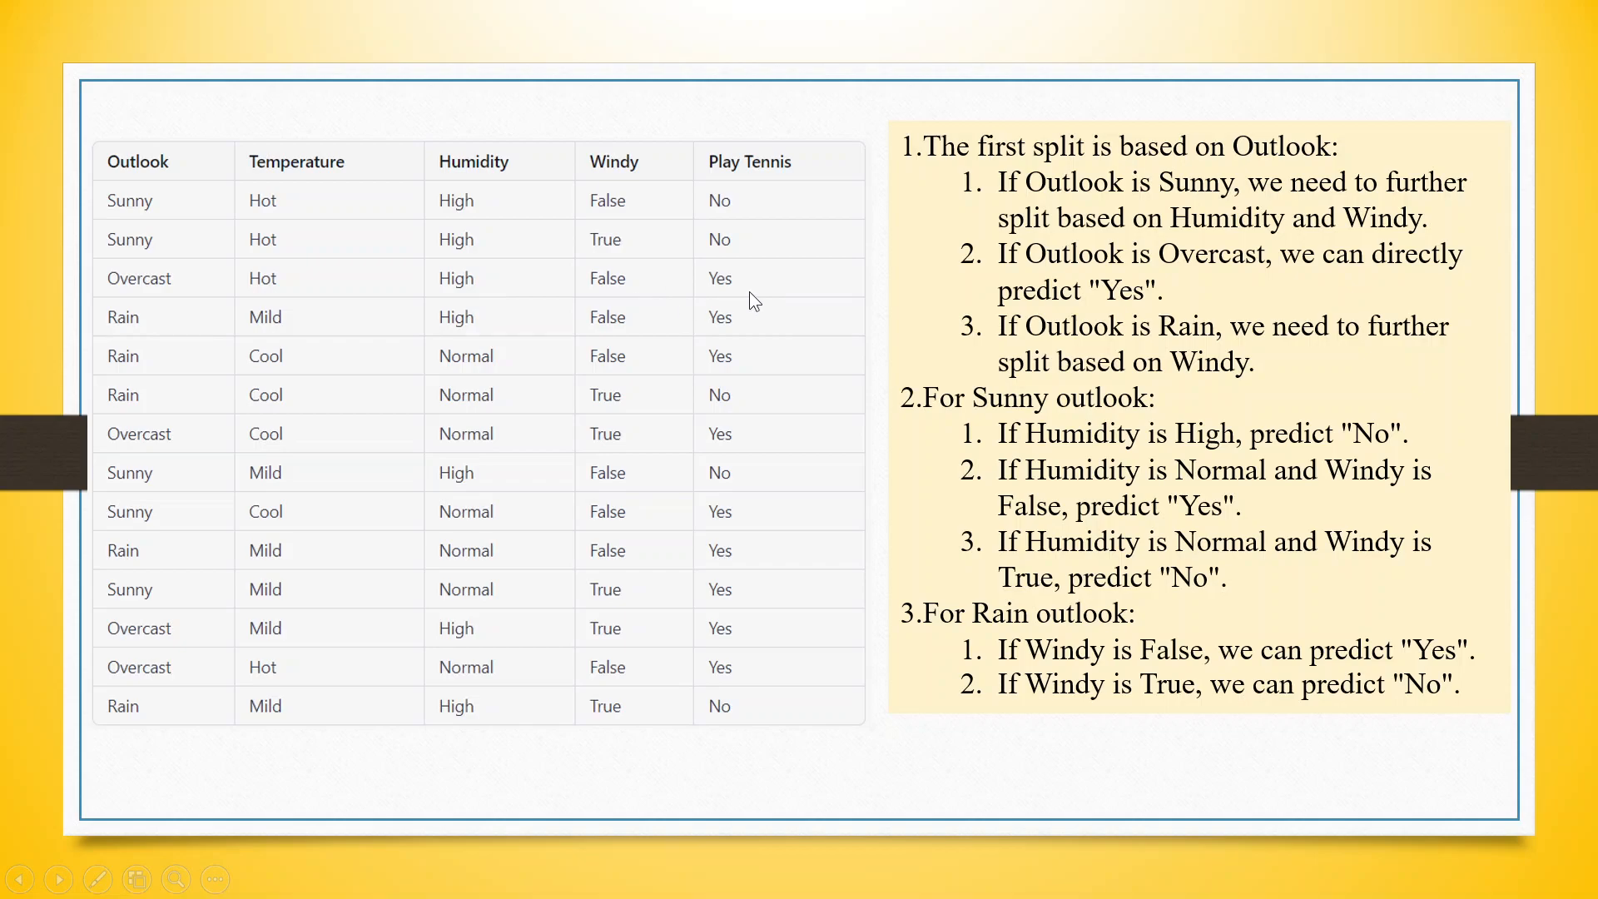
mouse_move(45, 315)
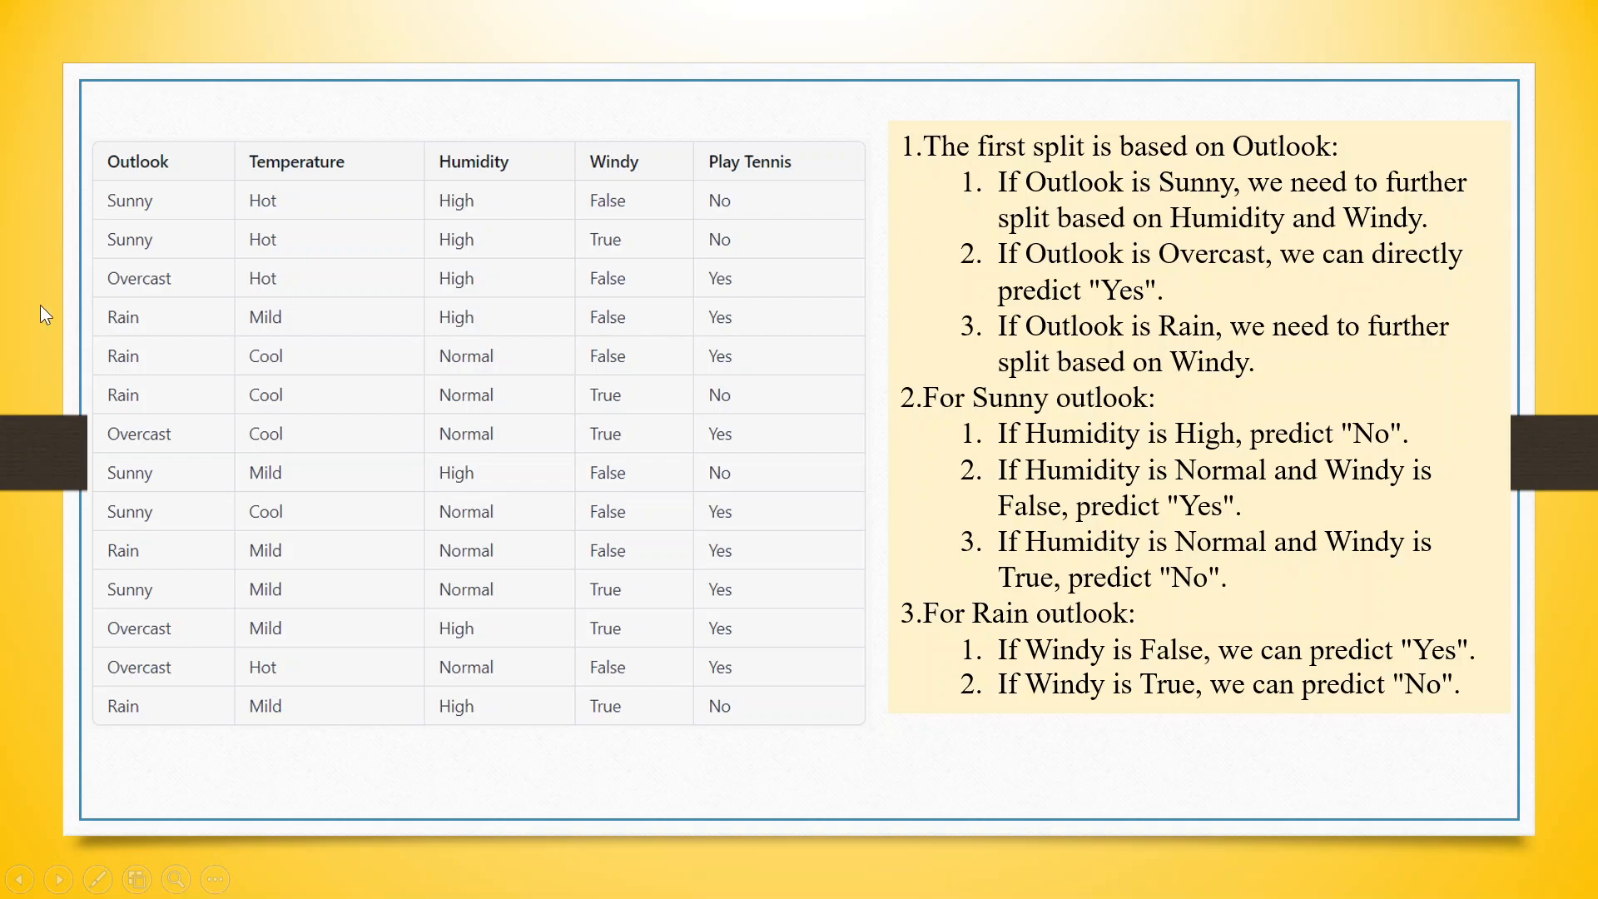
mouse_move(203, 297)
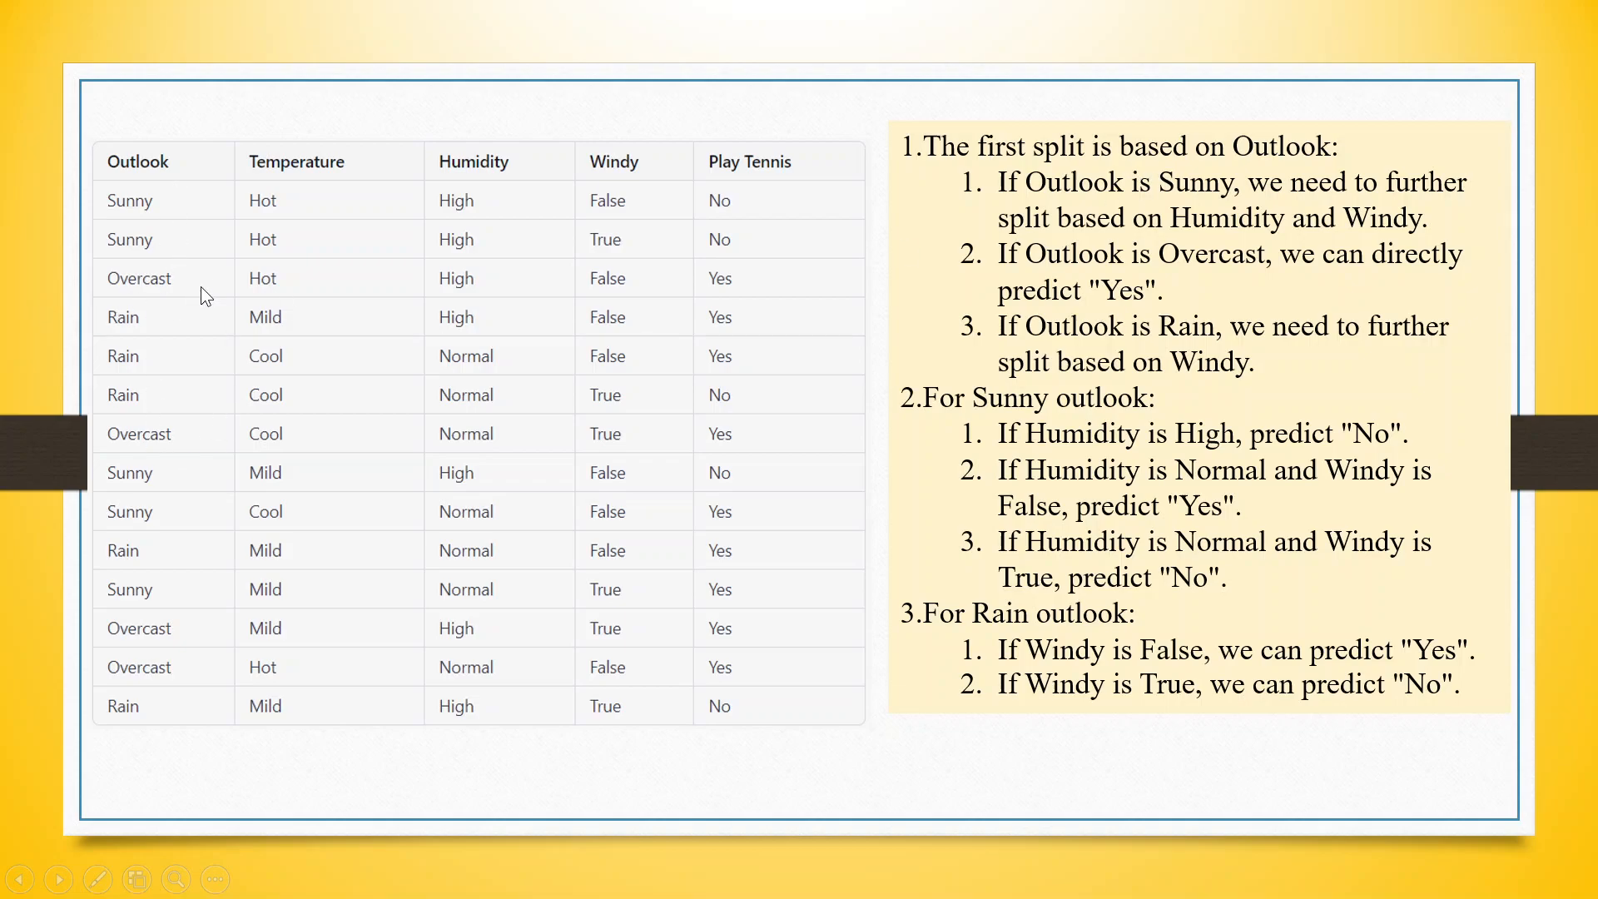
mouse_move(154, 240)
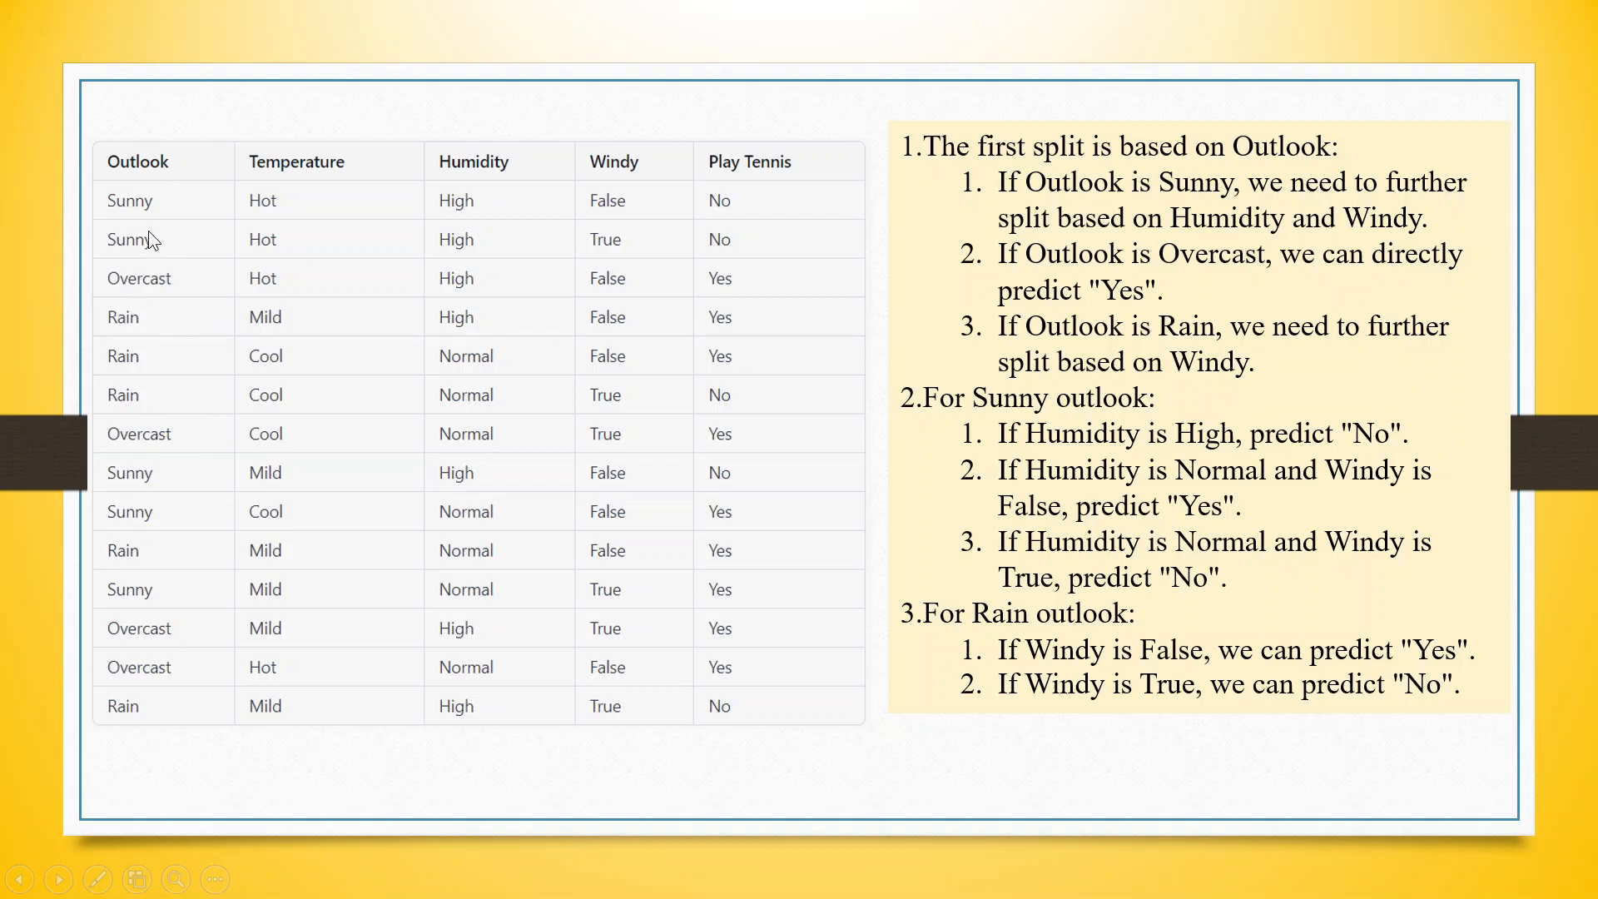
mouse_move(341, 265)
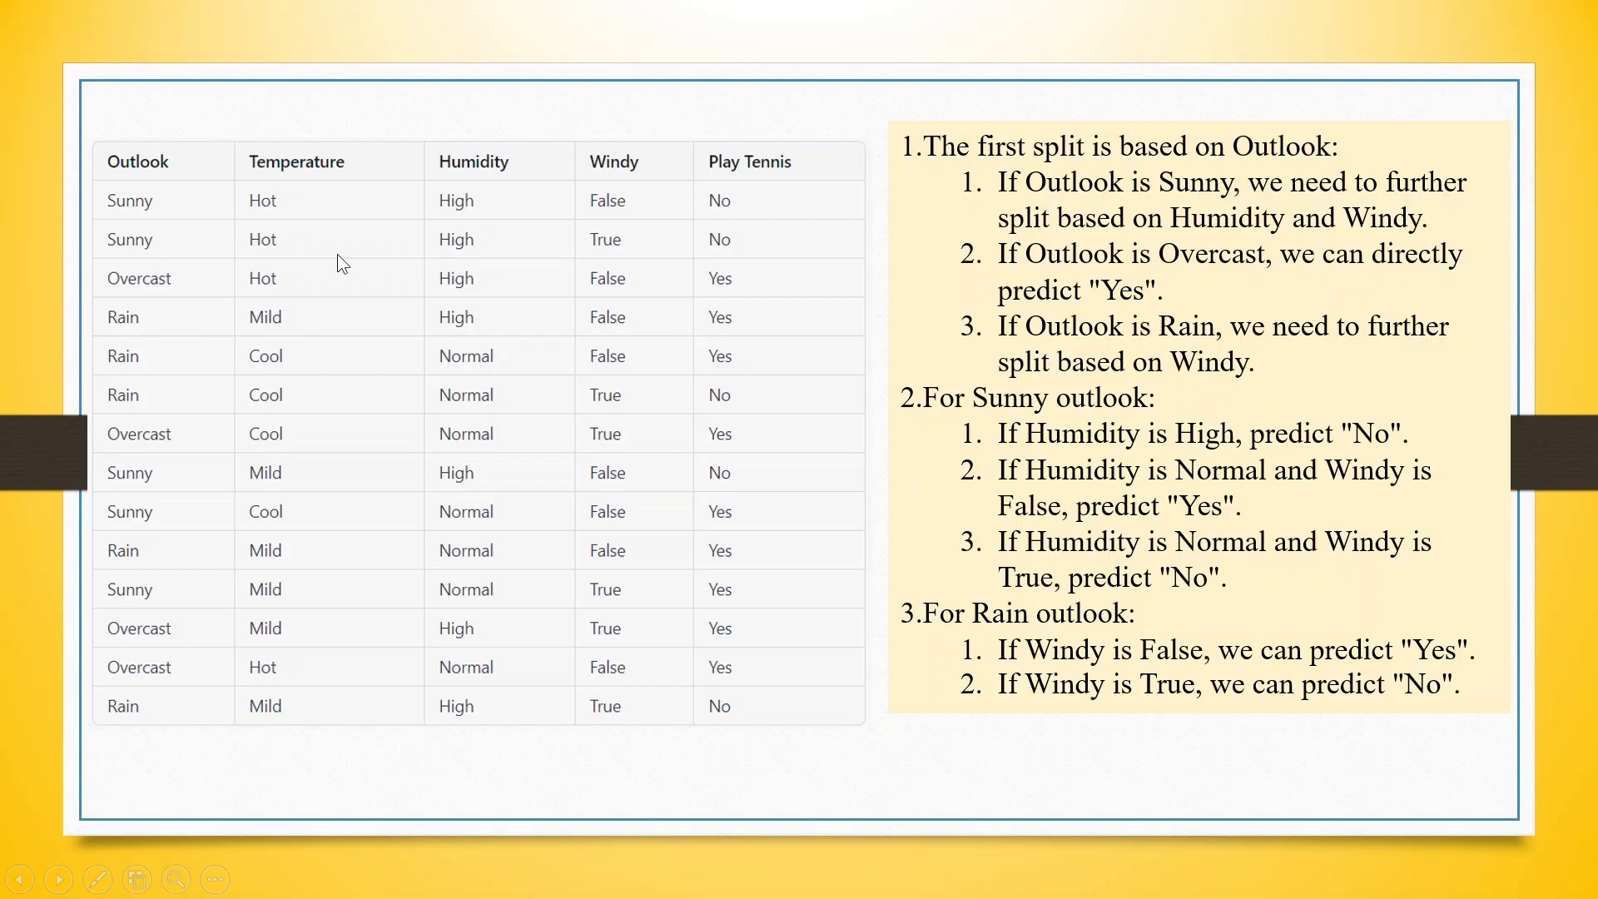
mouse_move(561, 266)
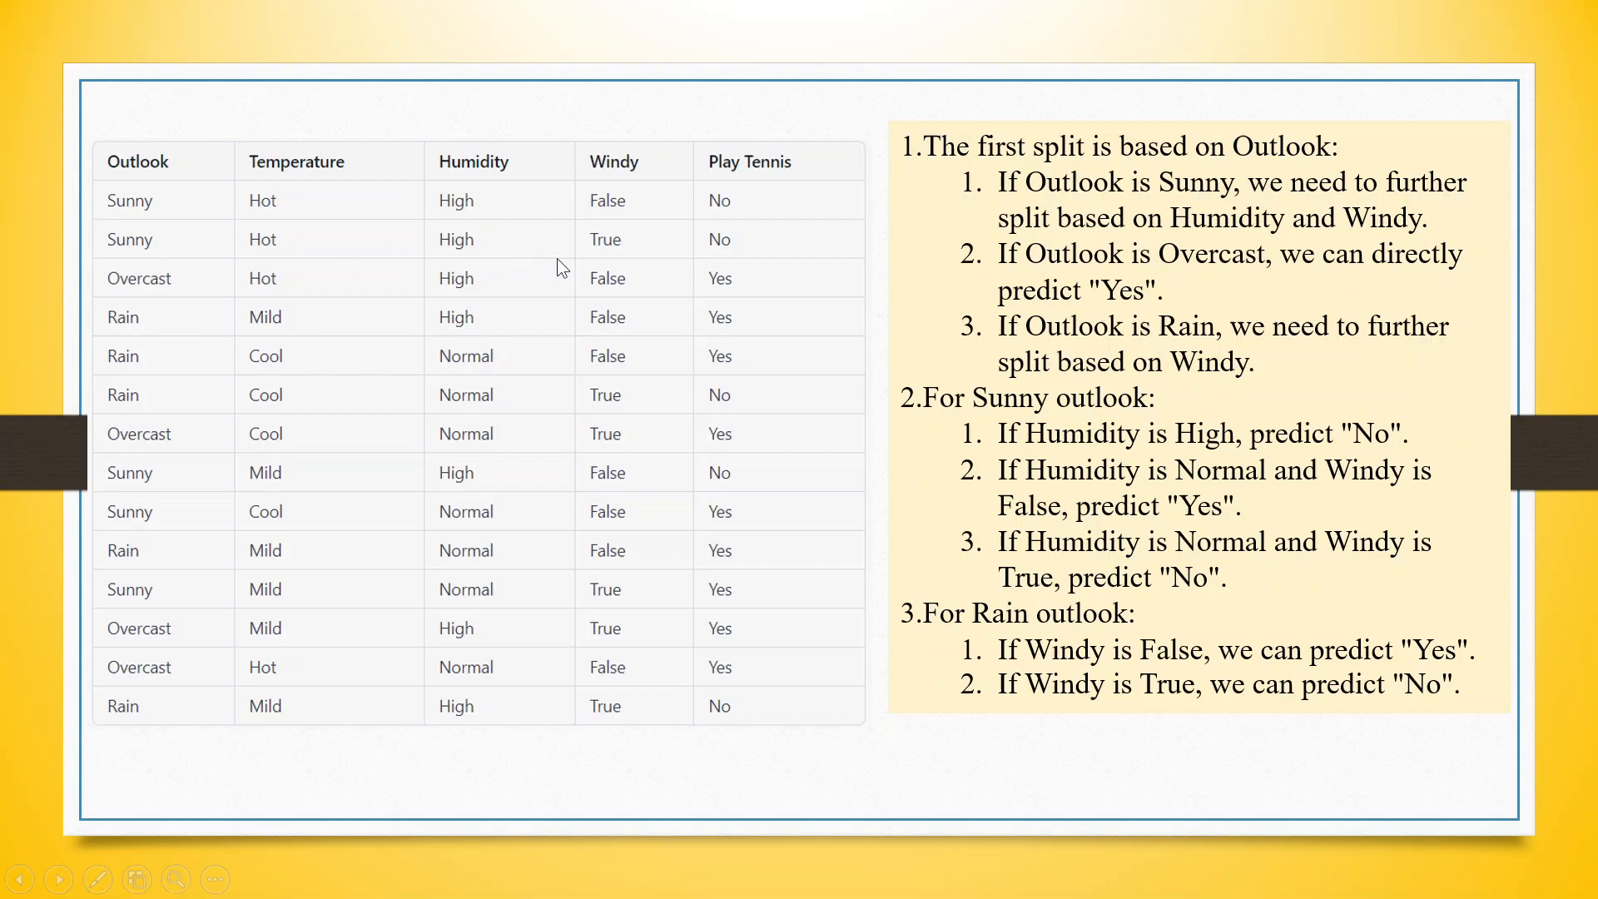
mouse_move(222, 278)
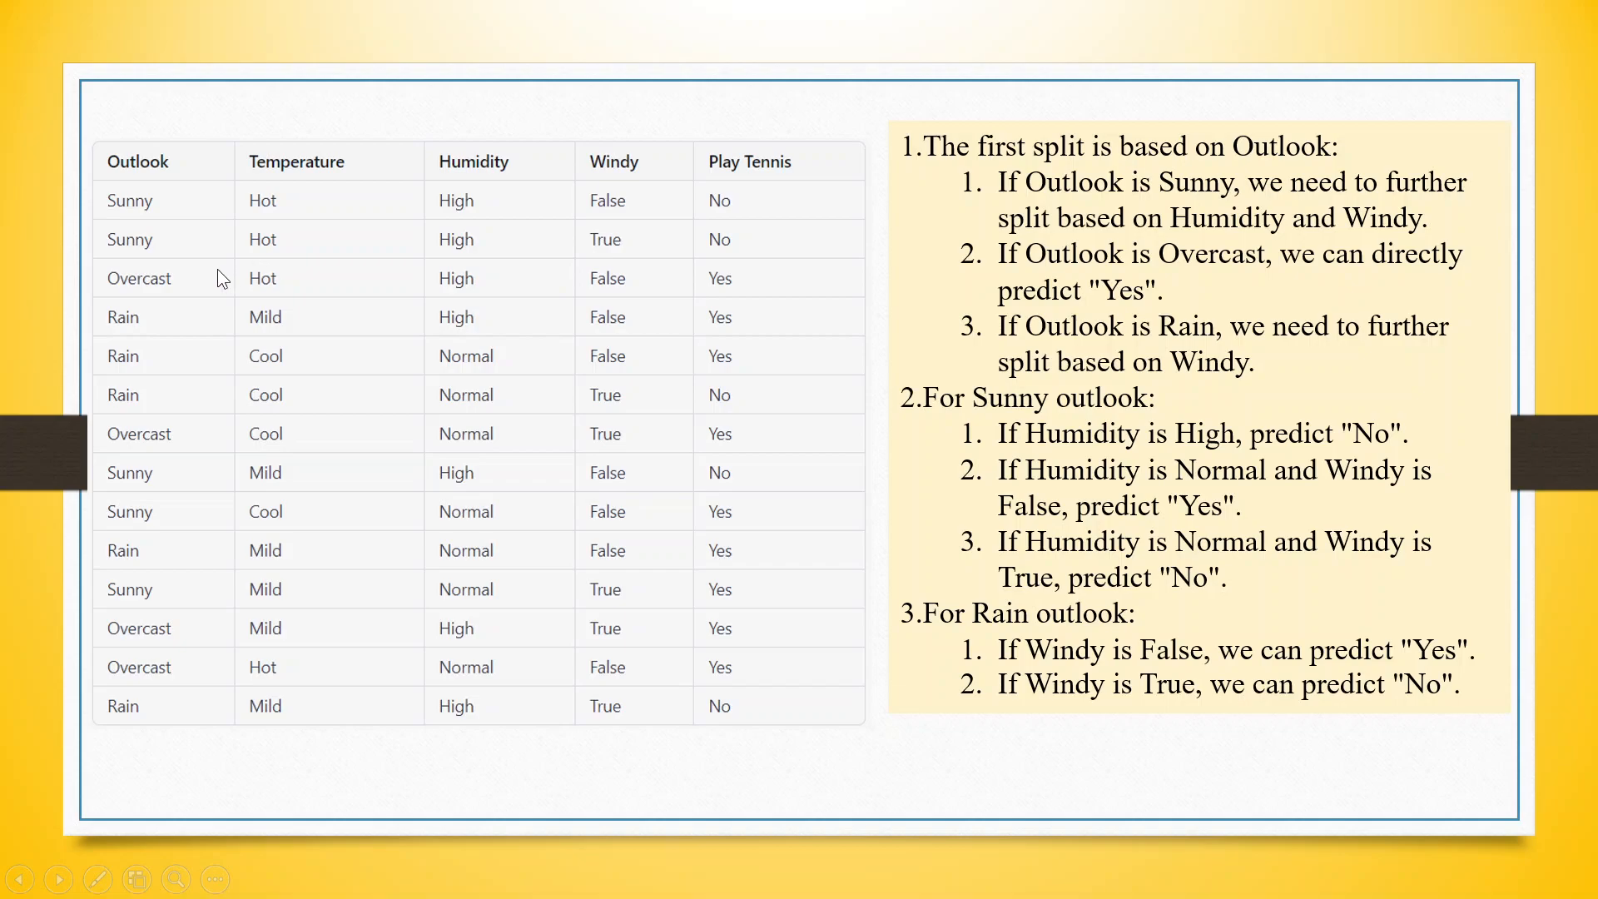
mouse_move(406, 316)
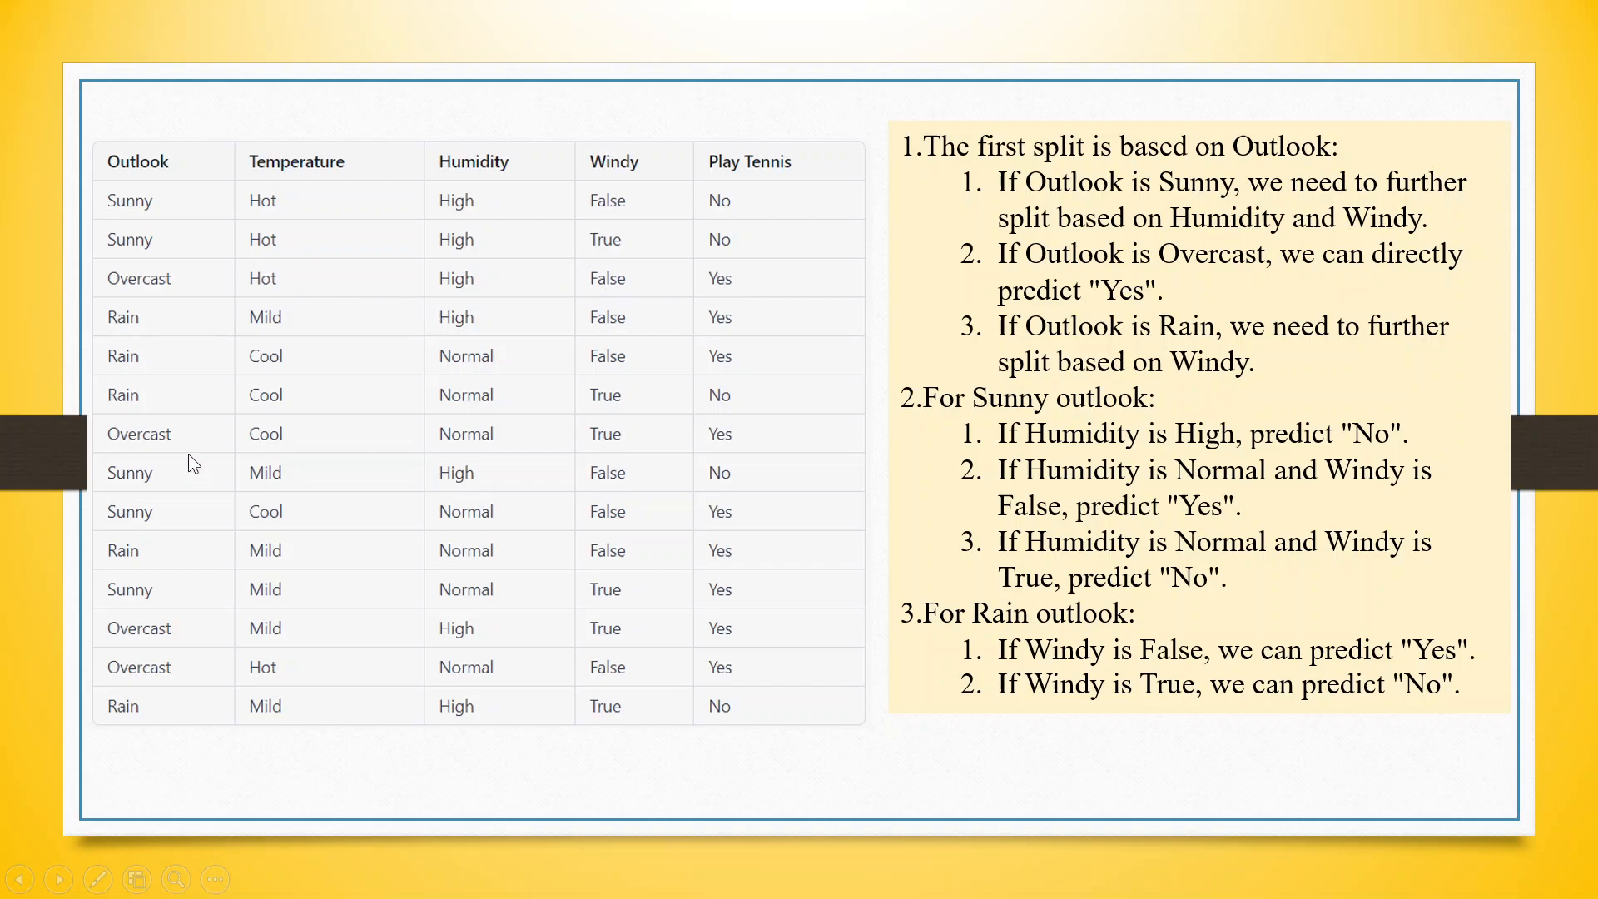
mouse_move(749, 451)
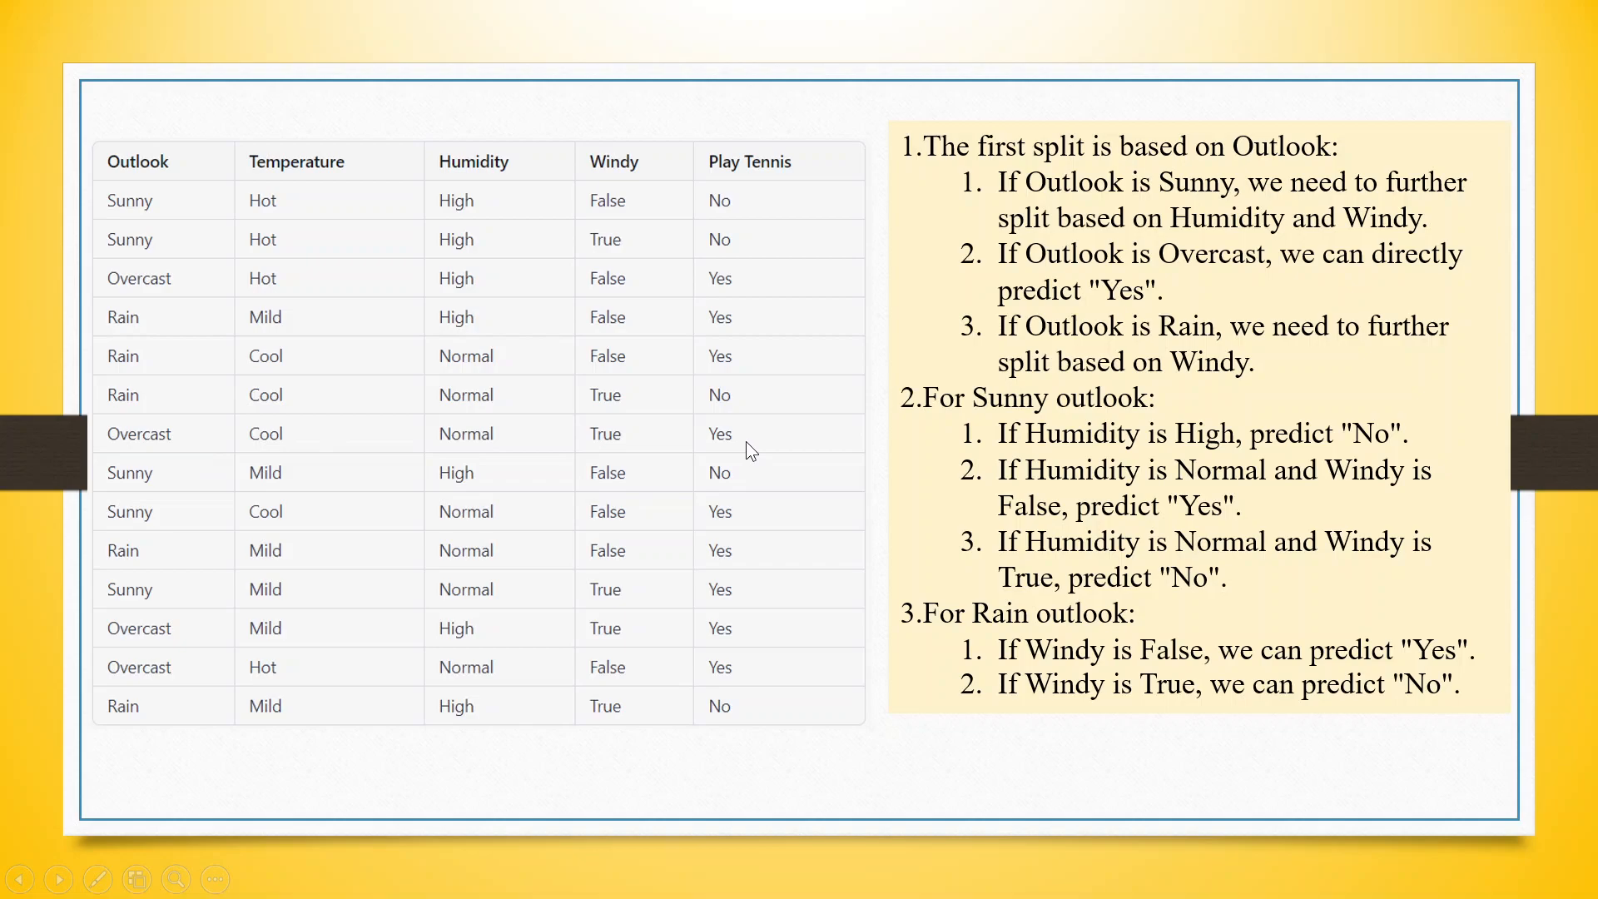
mouse_move(398, 301)
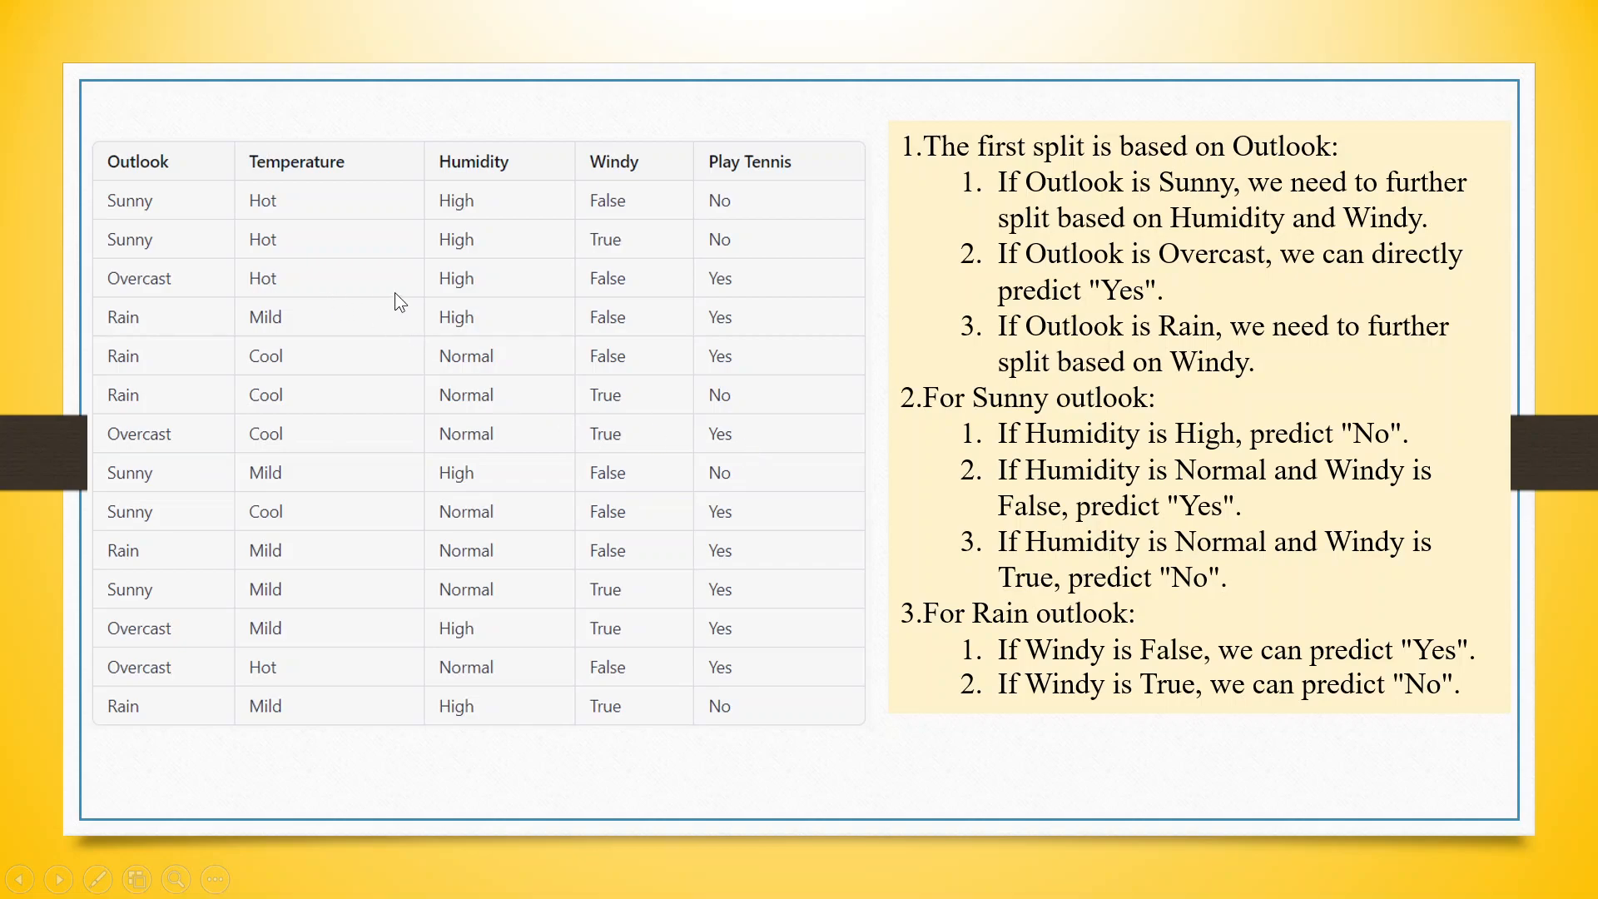
mouse_move(798, 446)
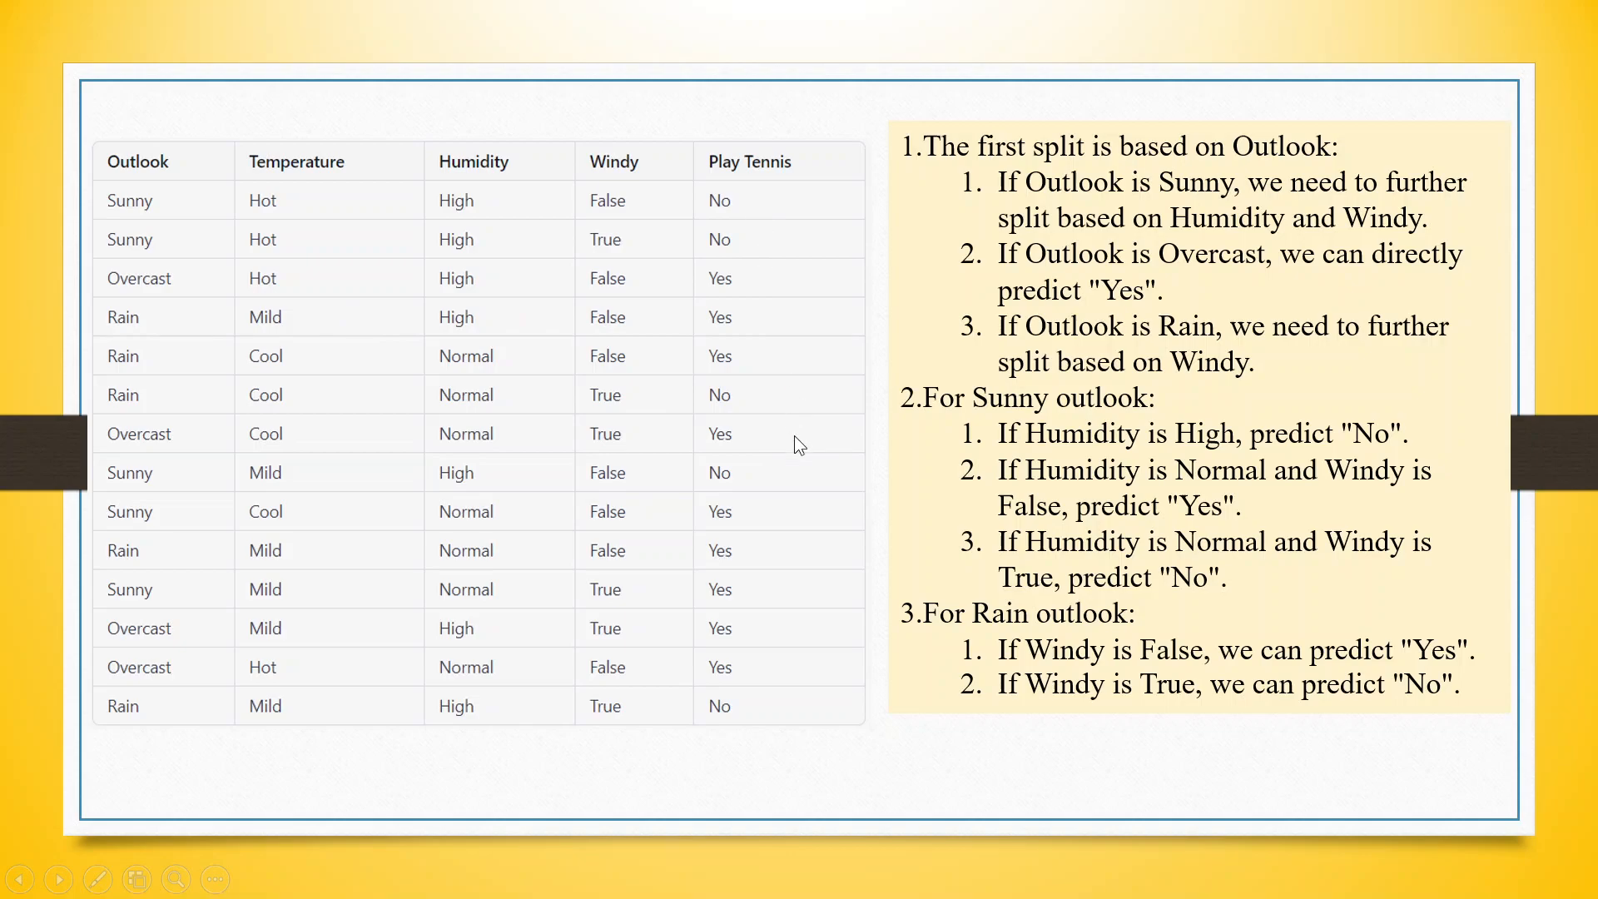
mouse_move(801, 456)
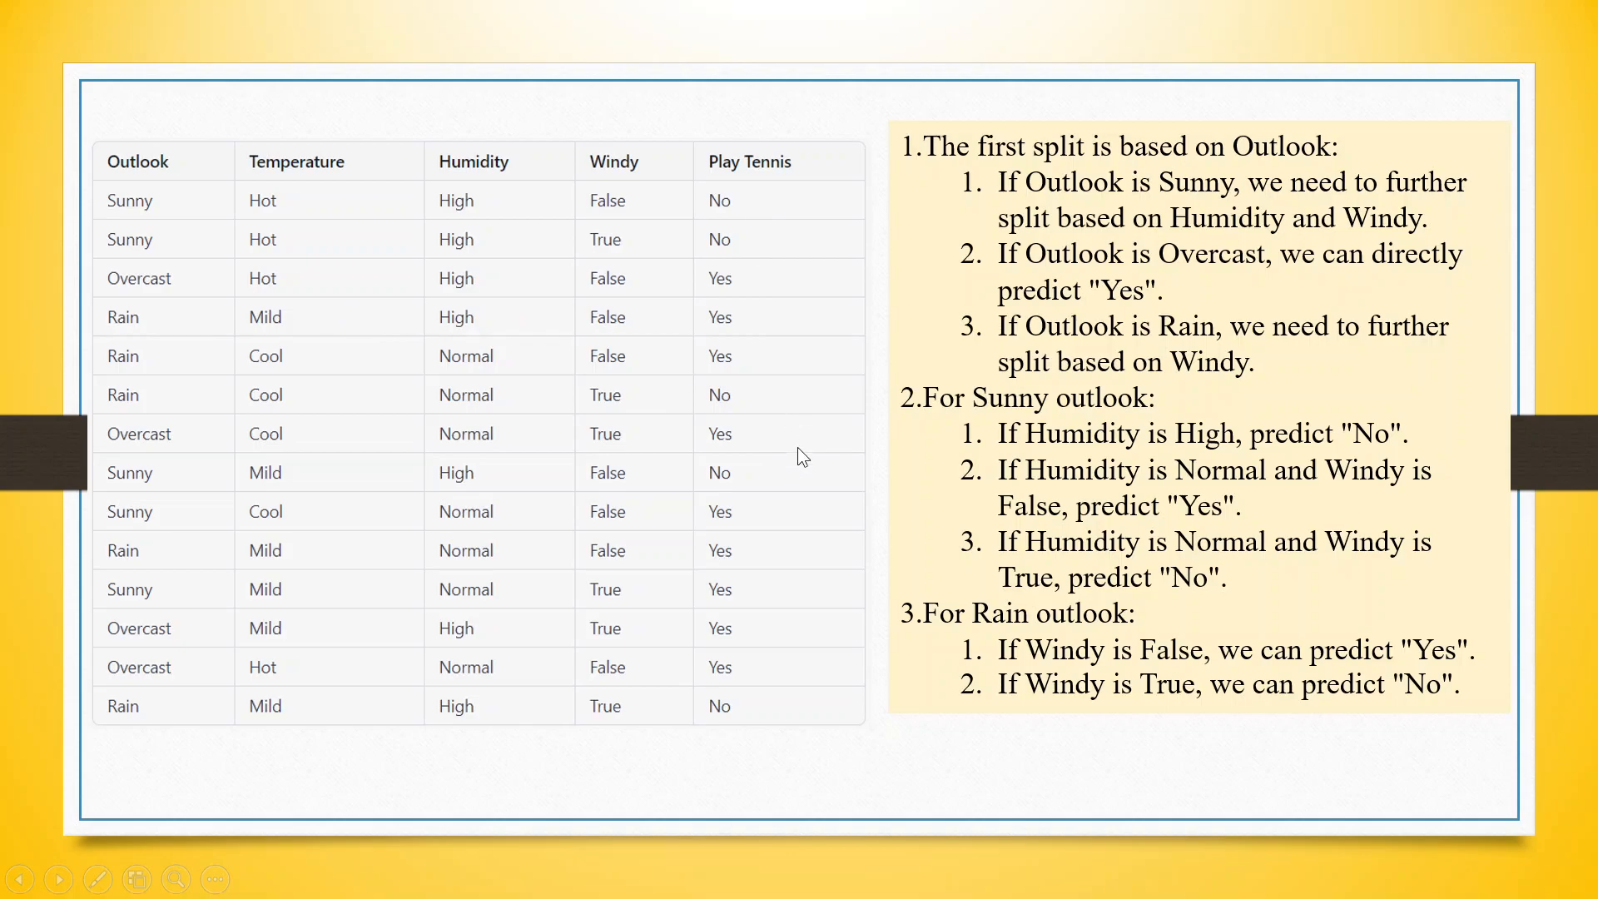
mouse_move(165, 609)
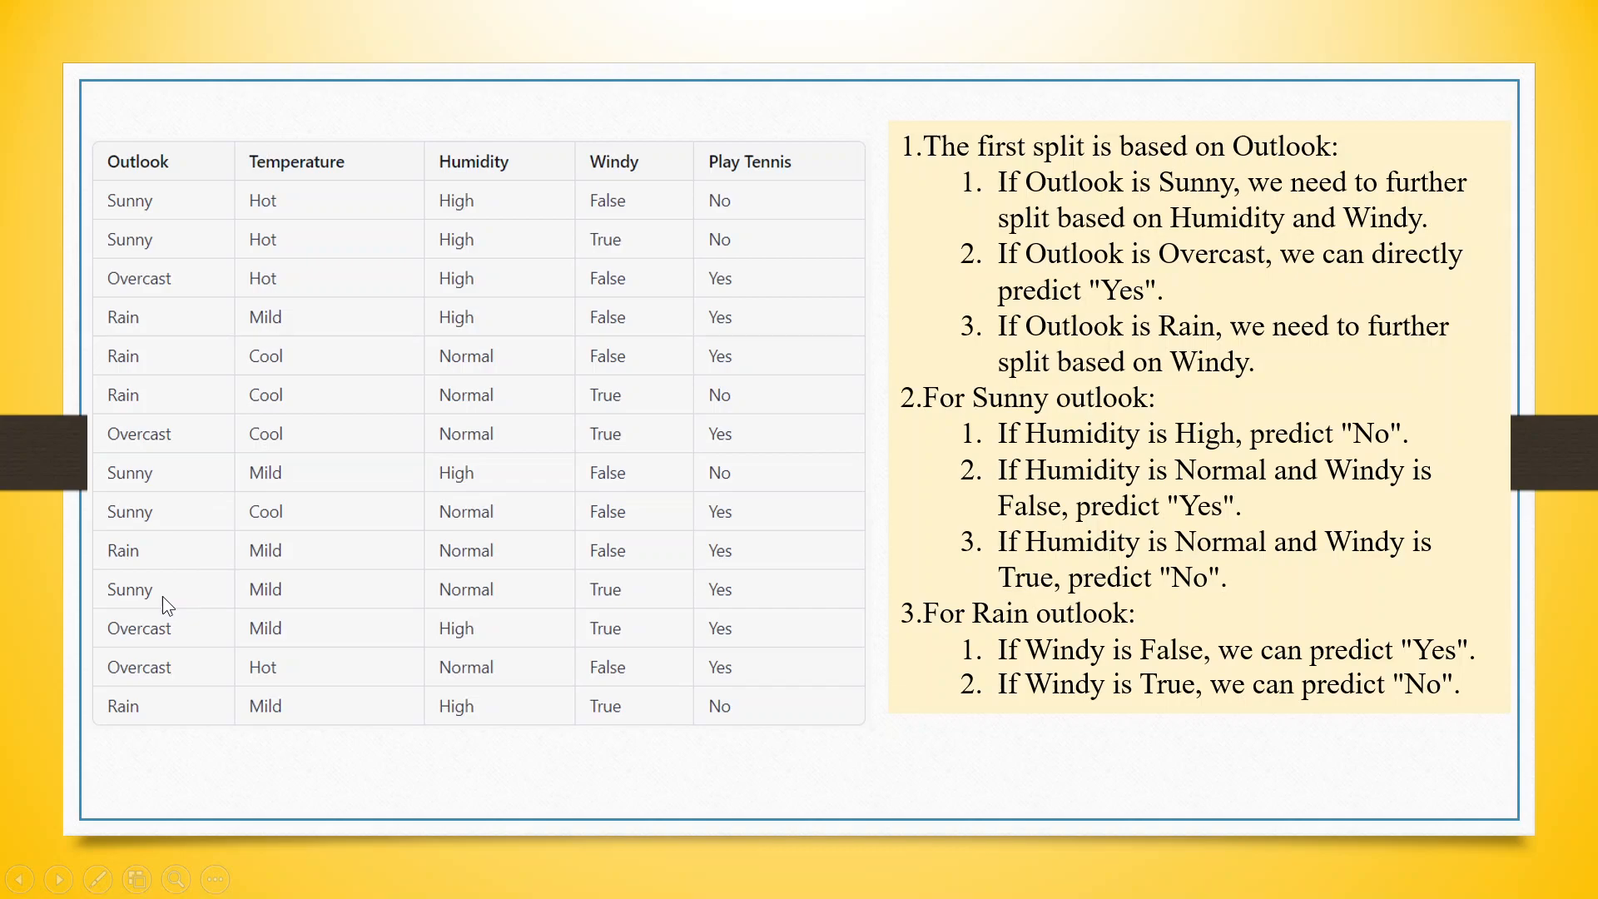
mouse_move(510, 621)
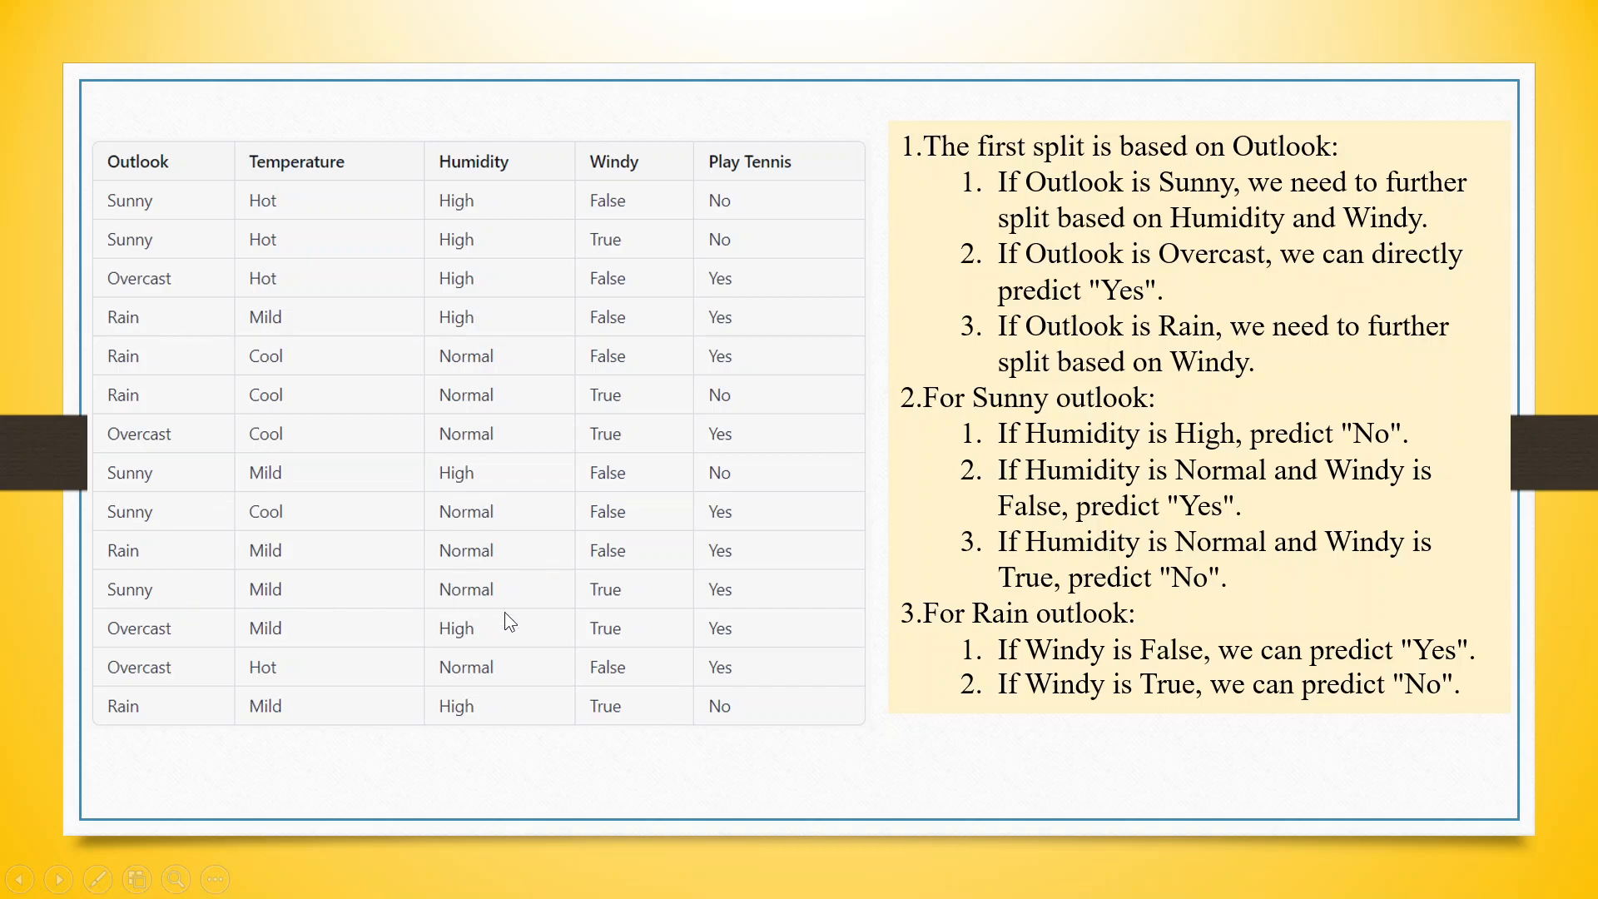
mouse_move(519, 477)
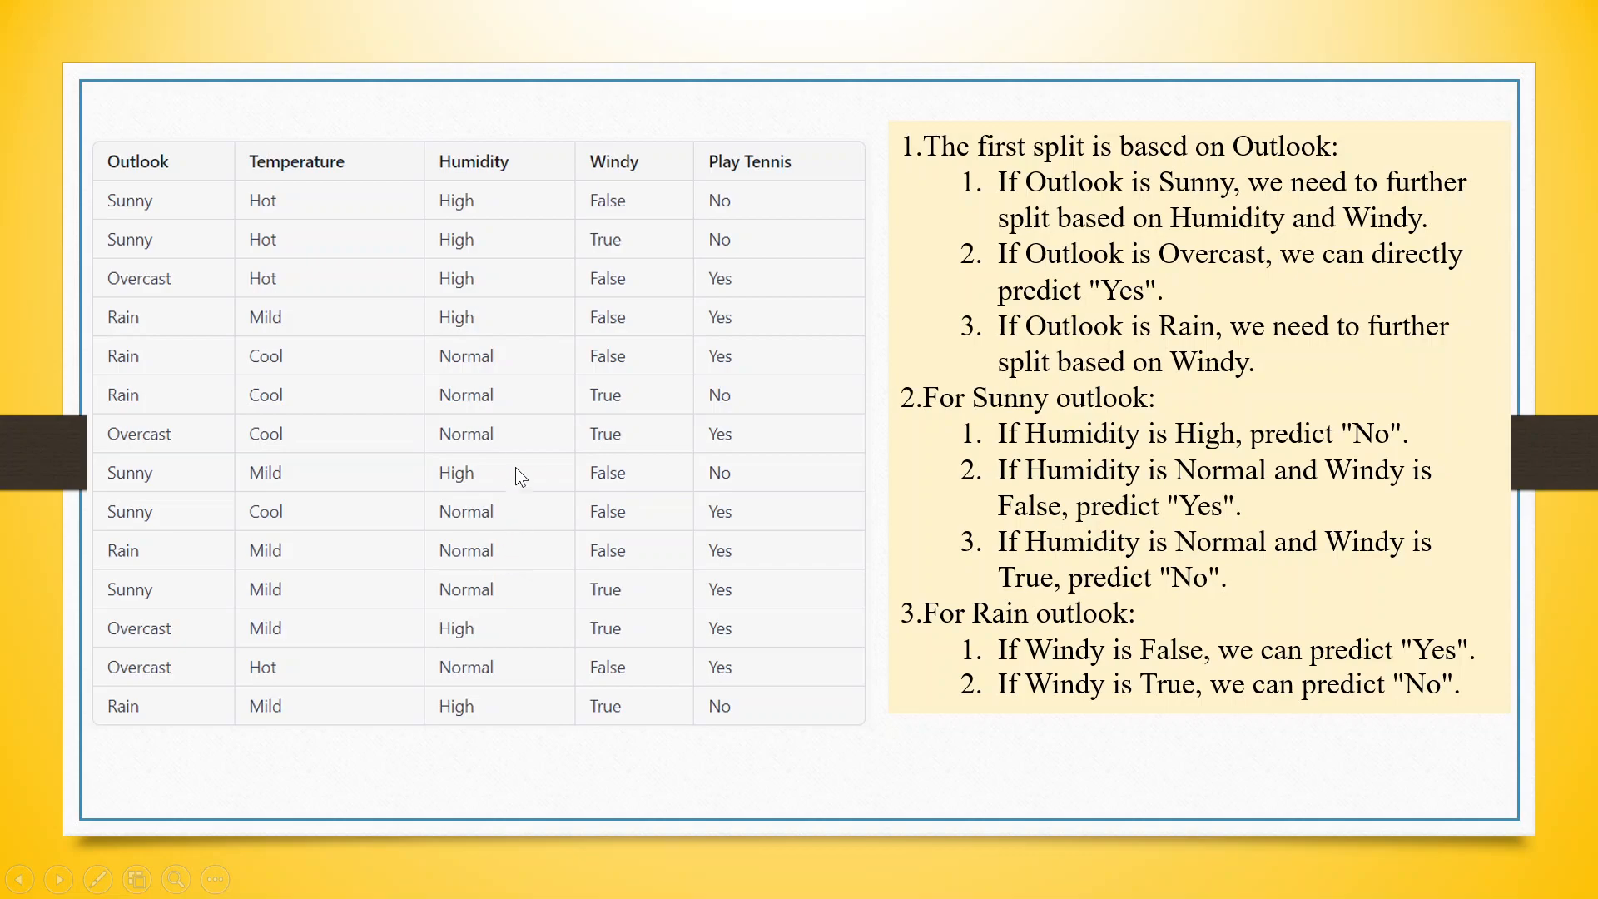
mouse_move(1214, 660)
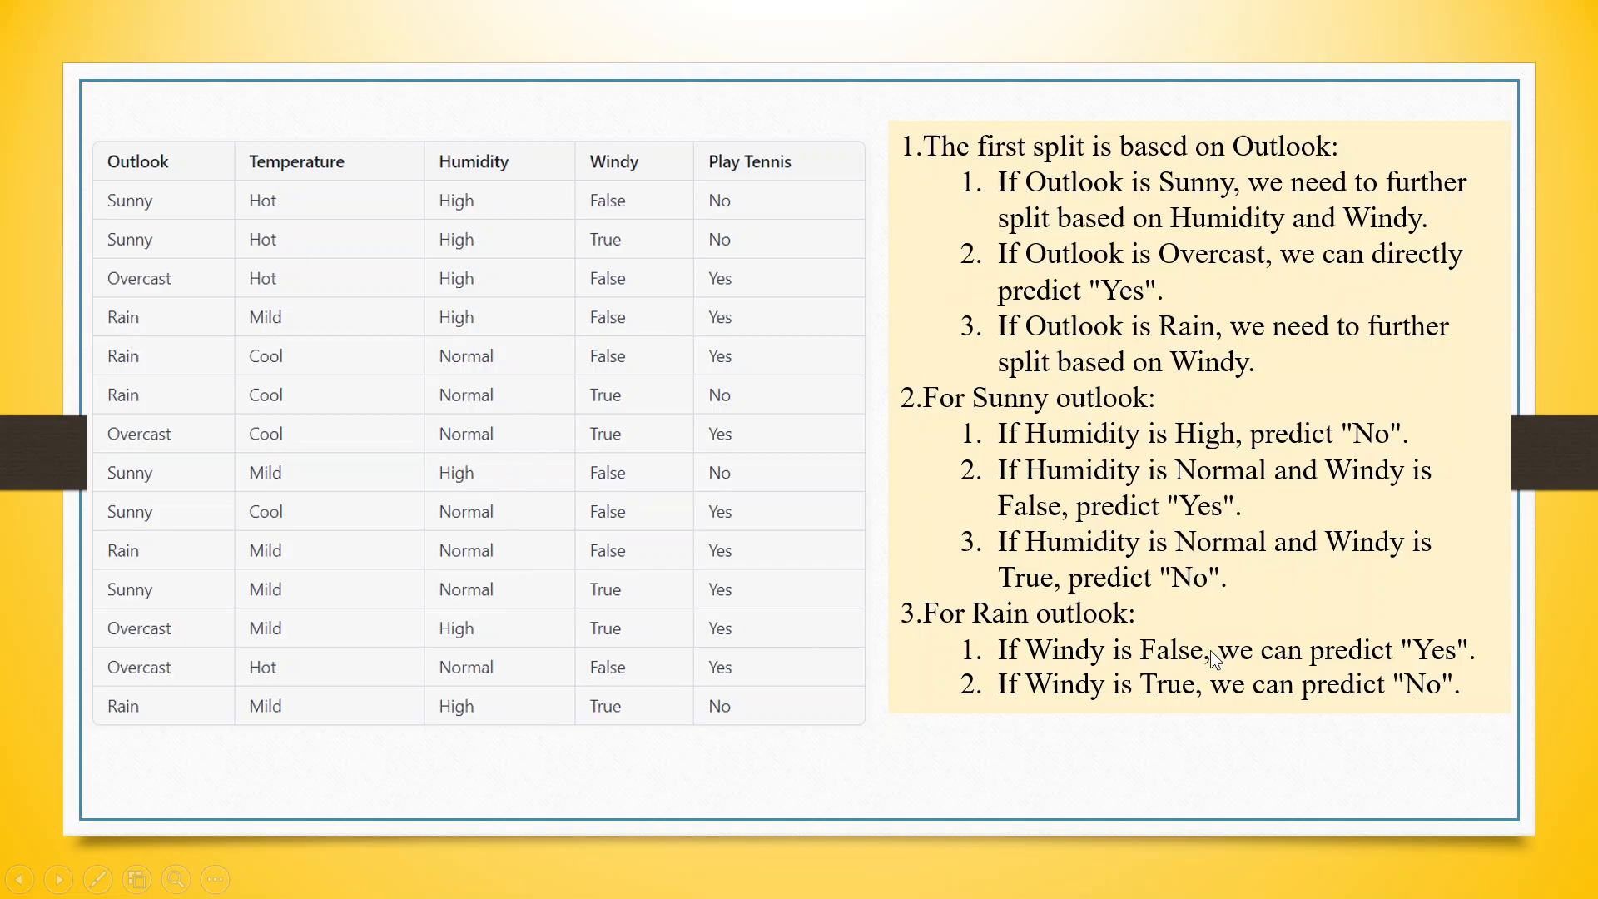
mouse_move(1103, 345)
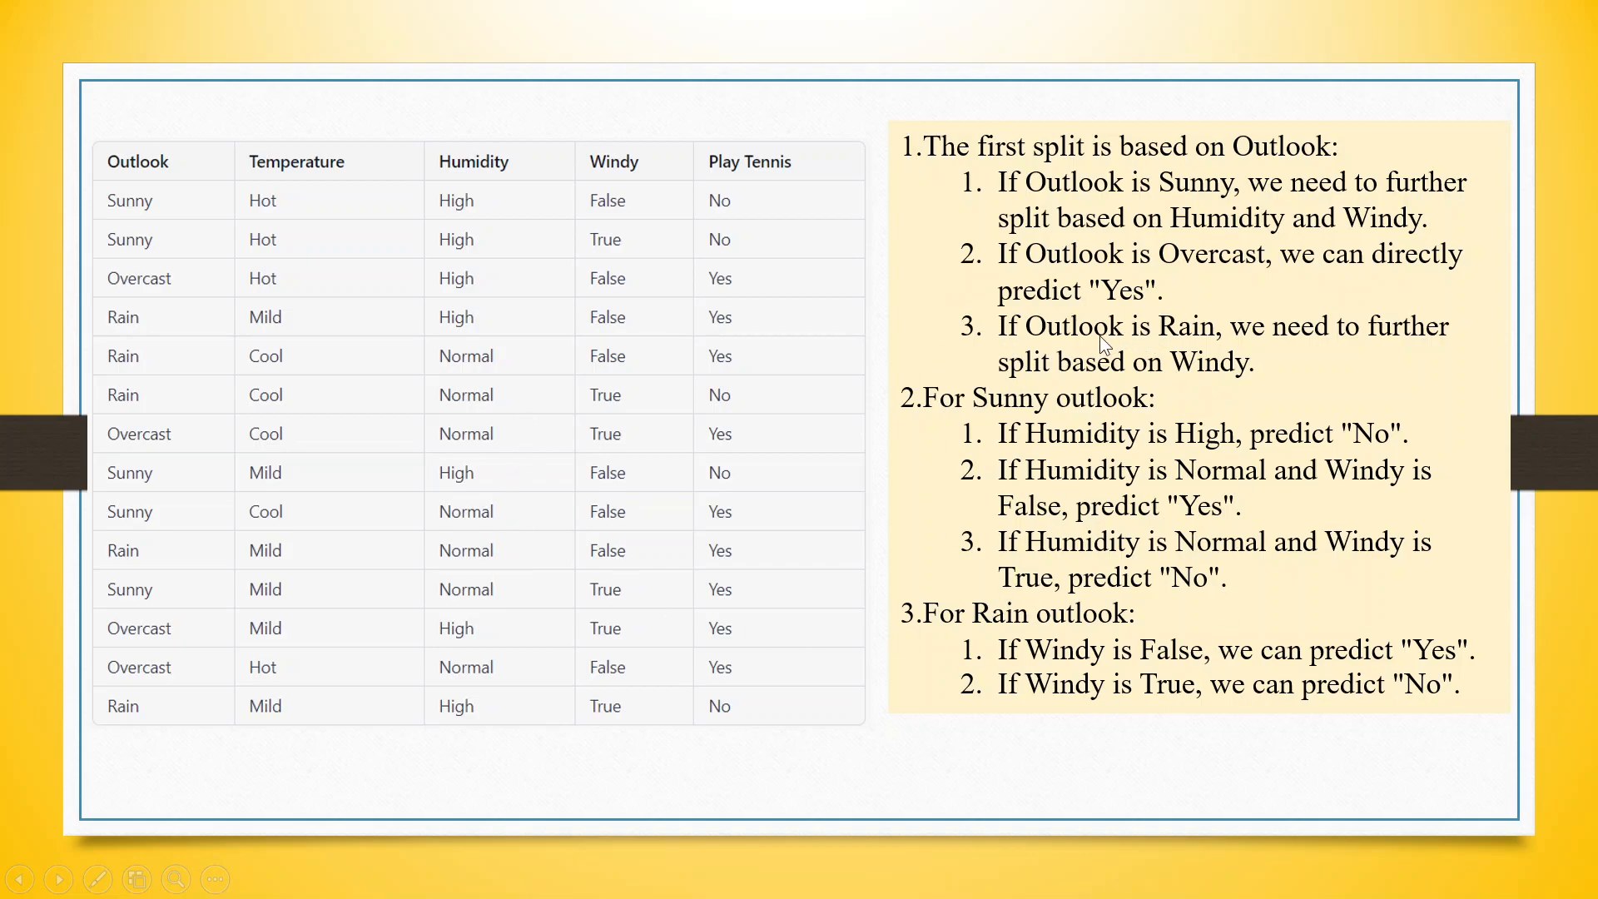
mouse_move(639, 425)
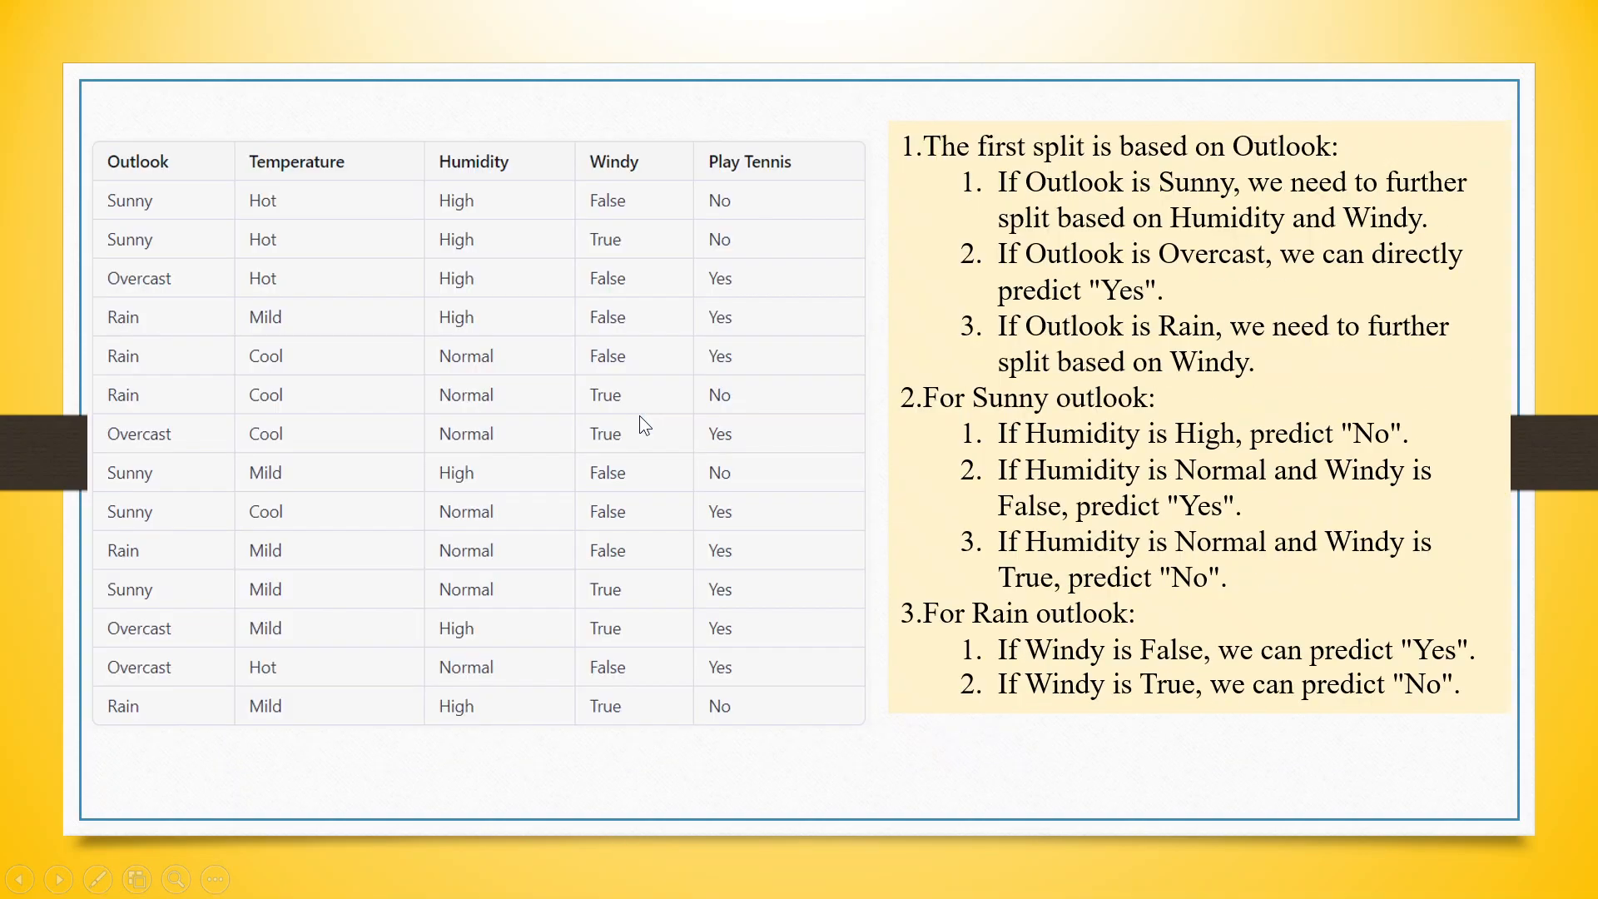
mouse_move(188, 183)
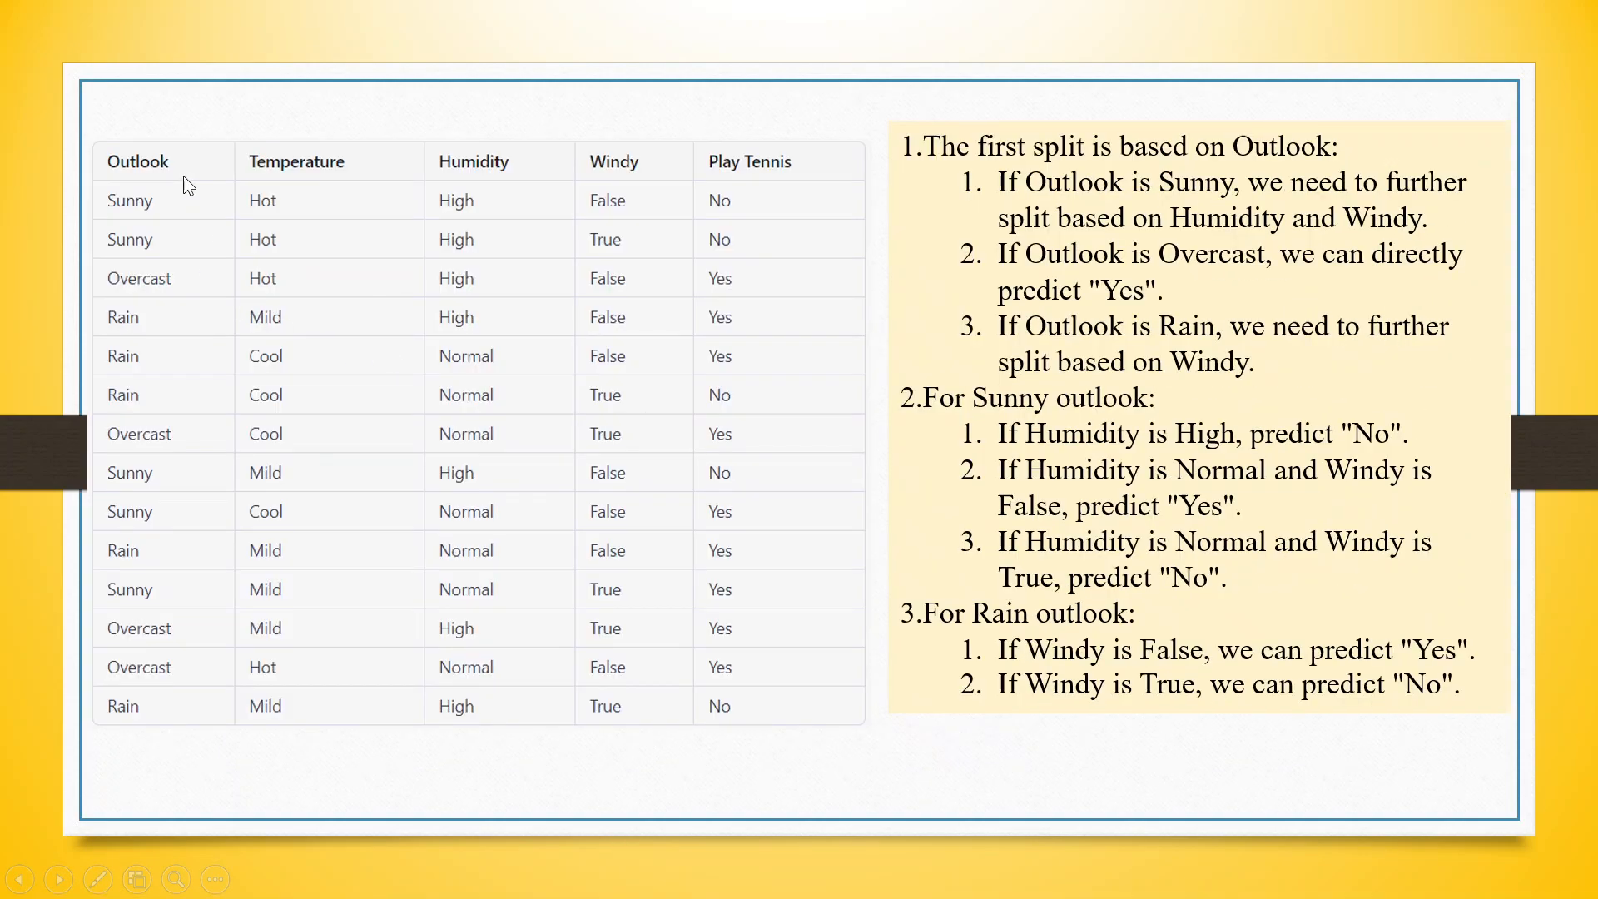
mouse_move(726, 408)
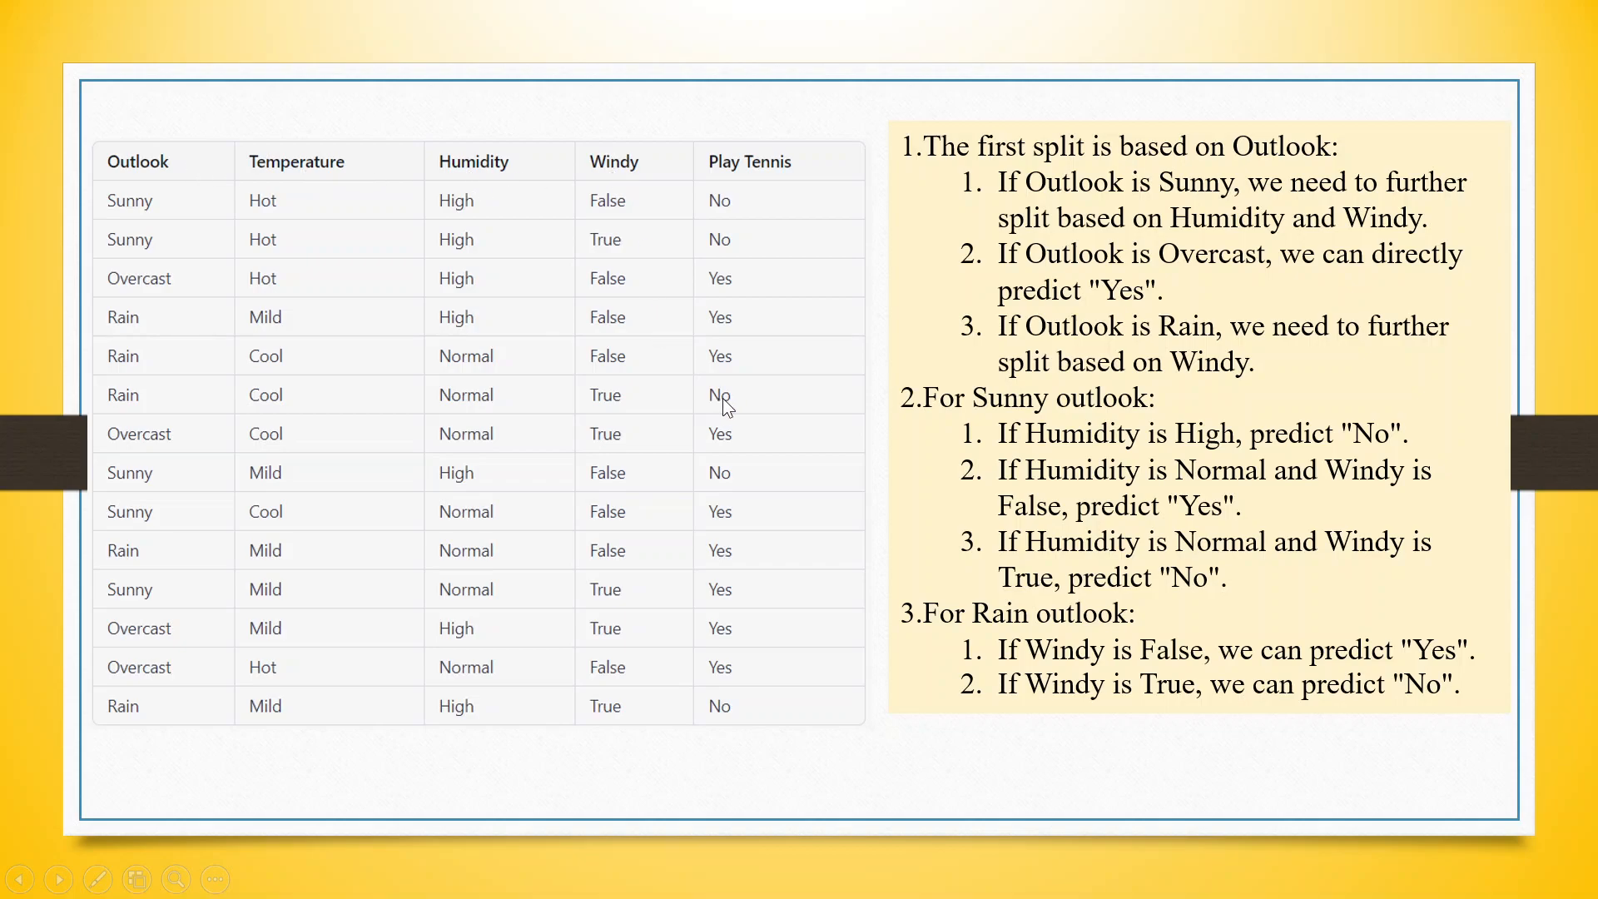
mouse_move(769, 483)
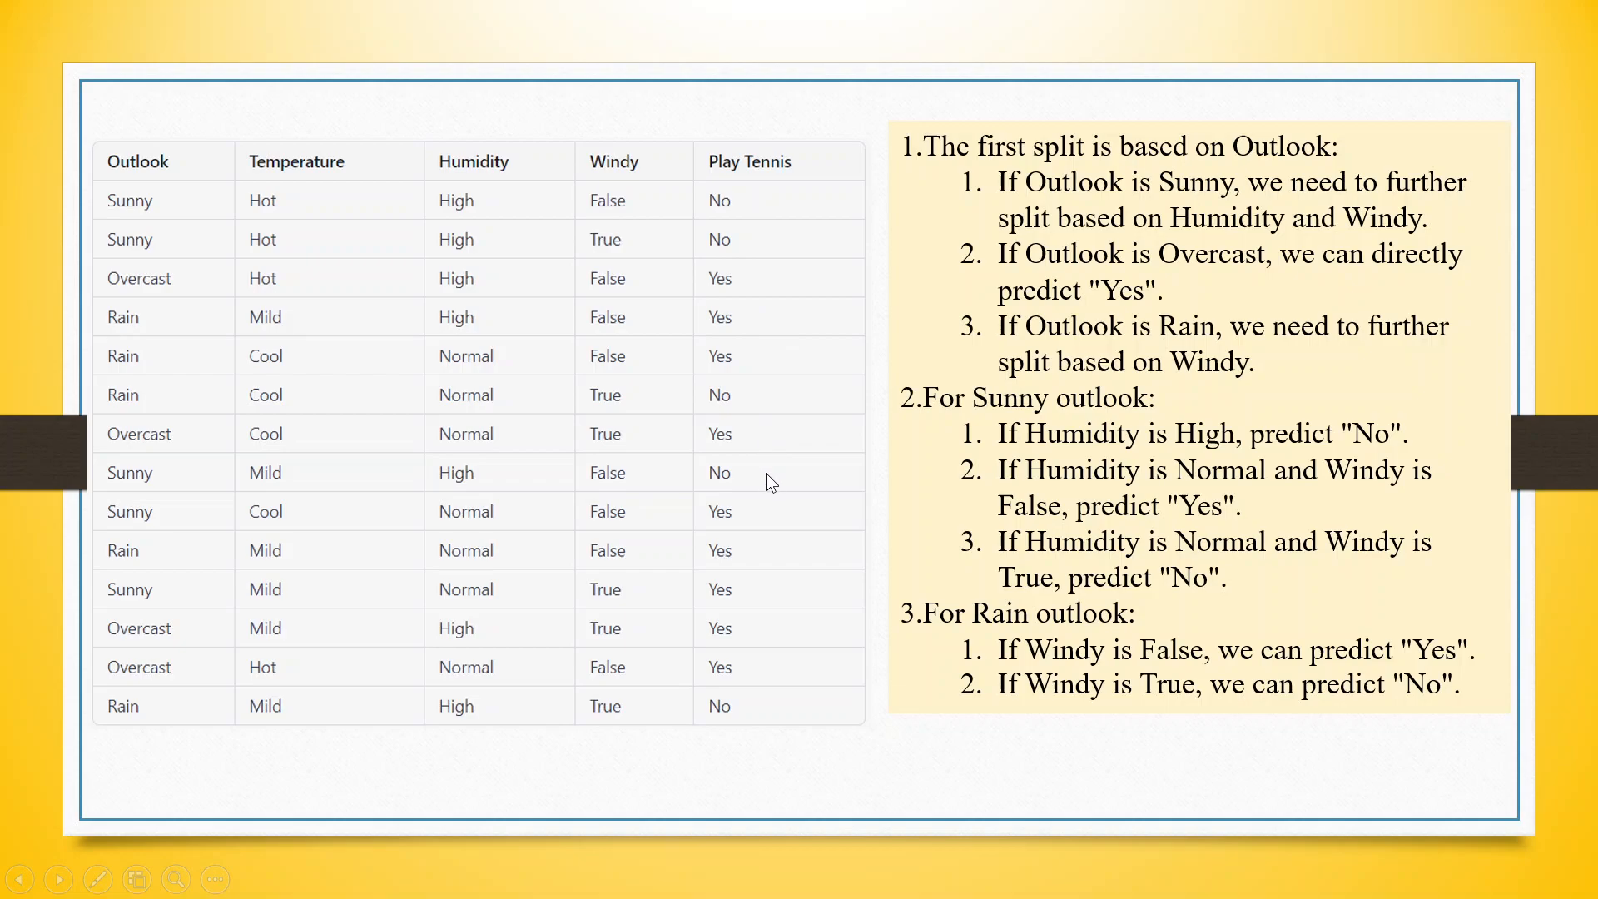
mouse_move(293, 154)
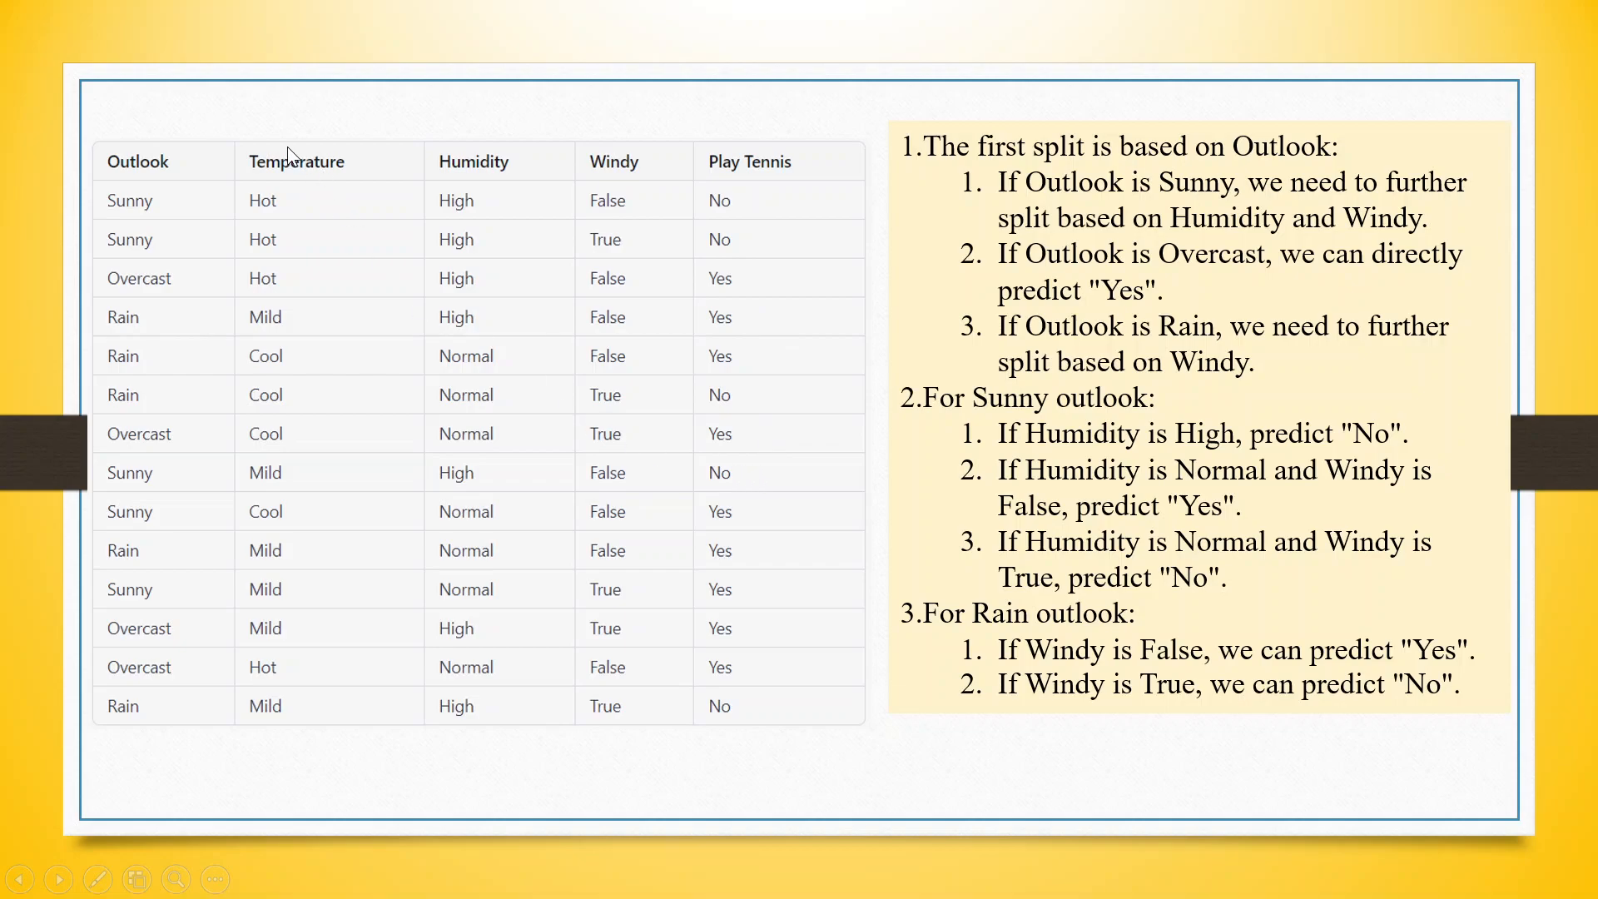
mouse_move(832, 347)
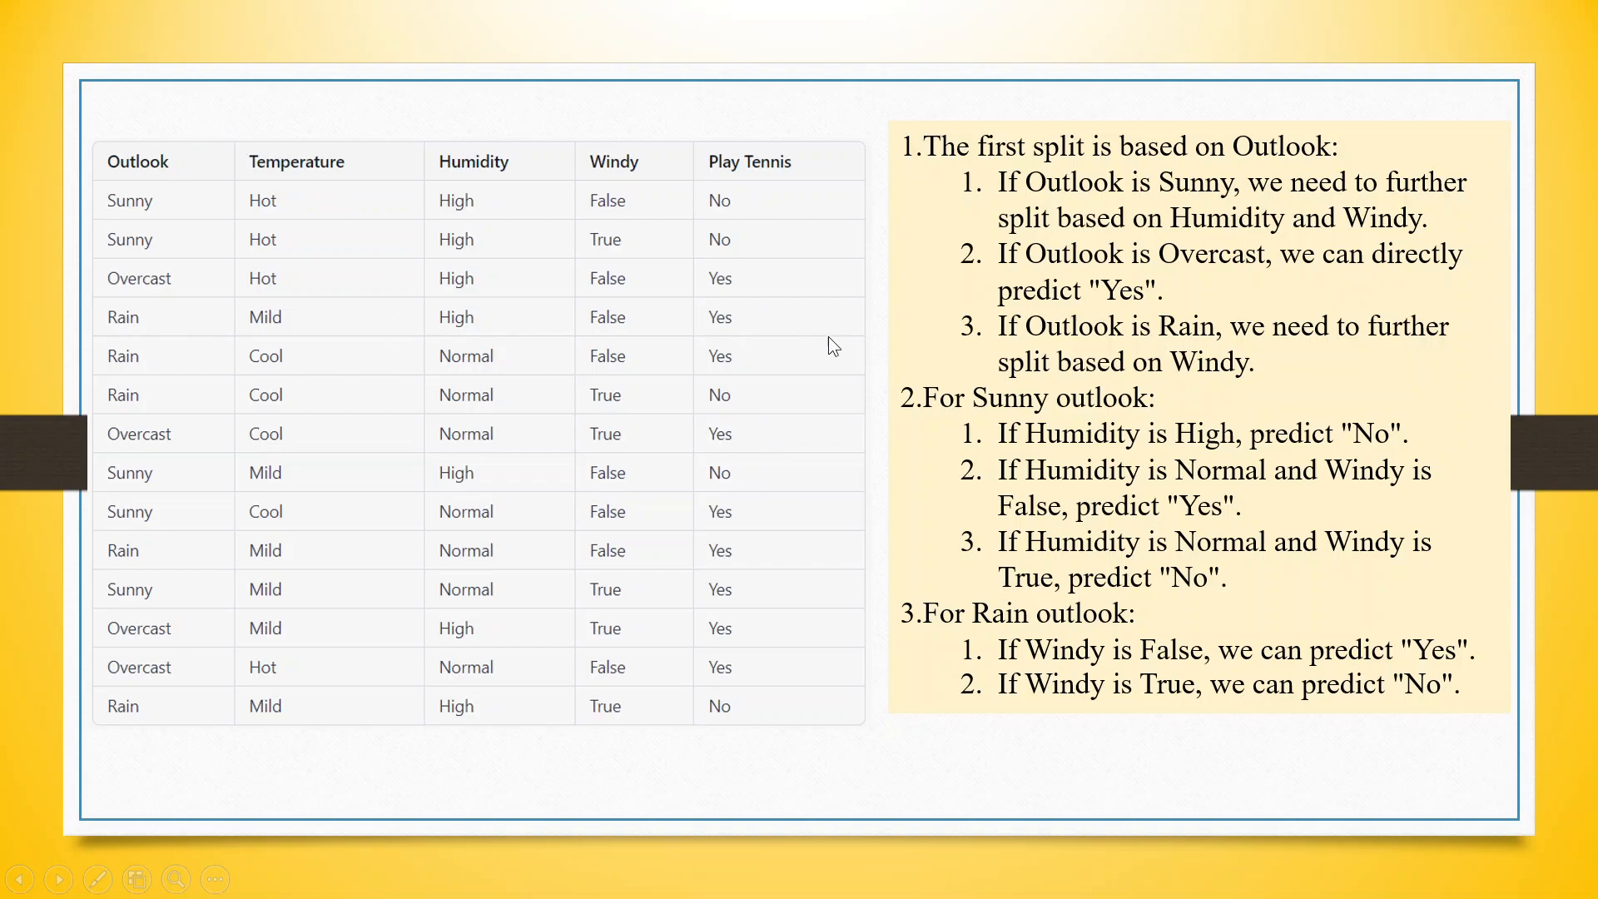
mouse_move(816, 428)
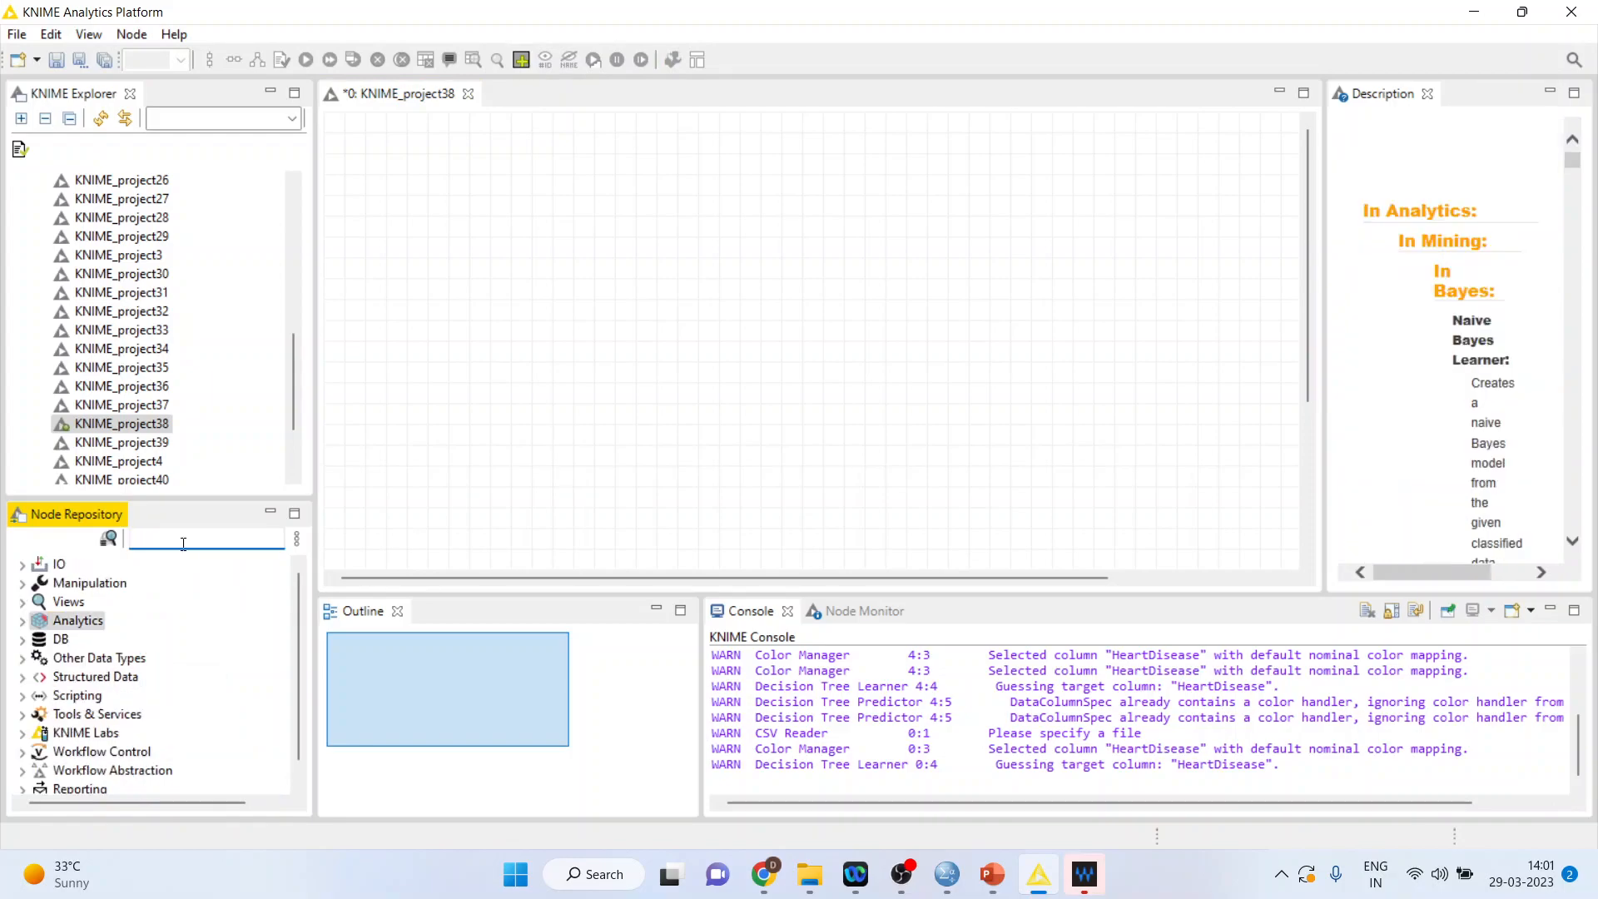
Add a CSV Reader node from the IO > Read category to the workflow canvas
left_click(21, 565)
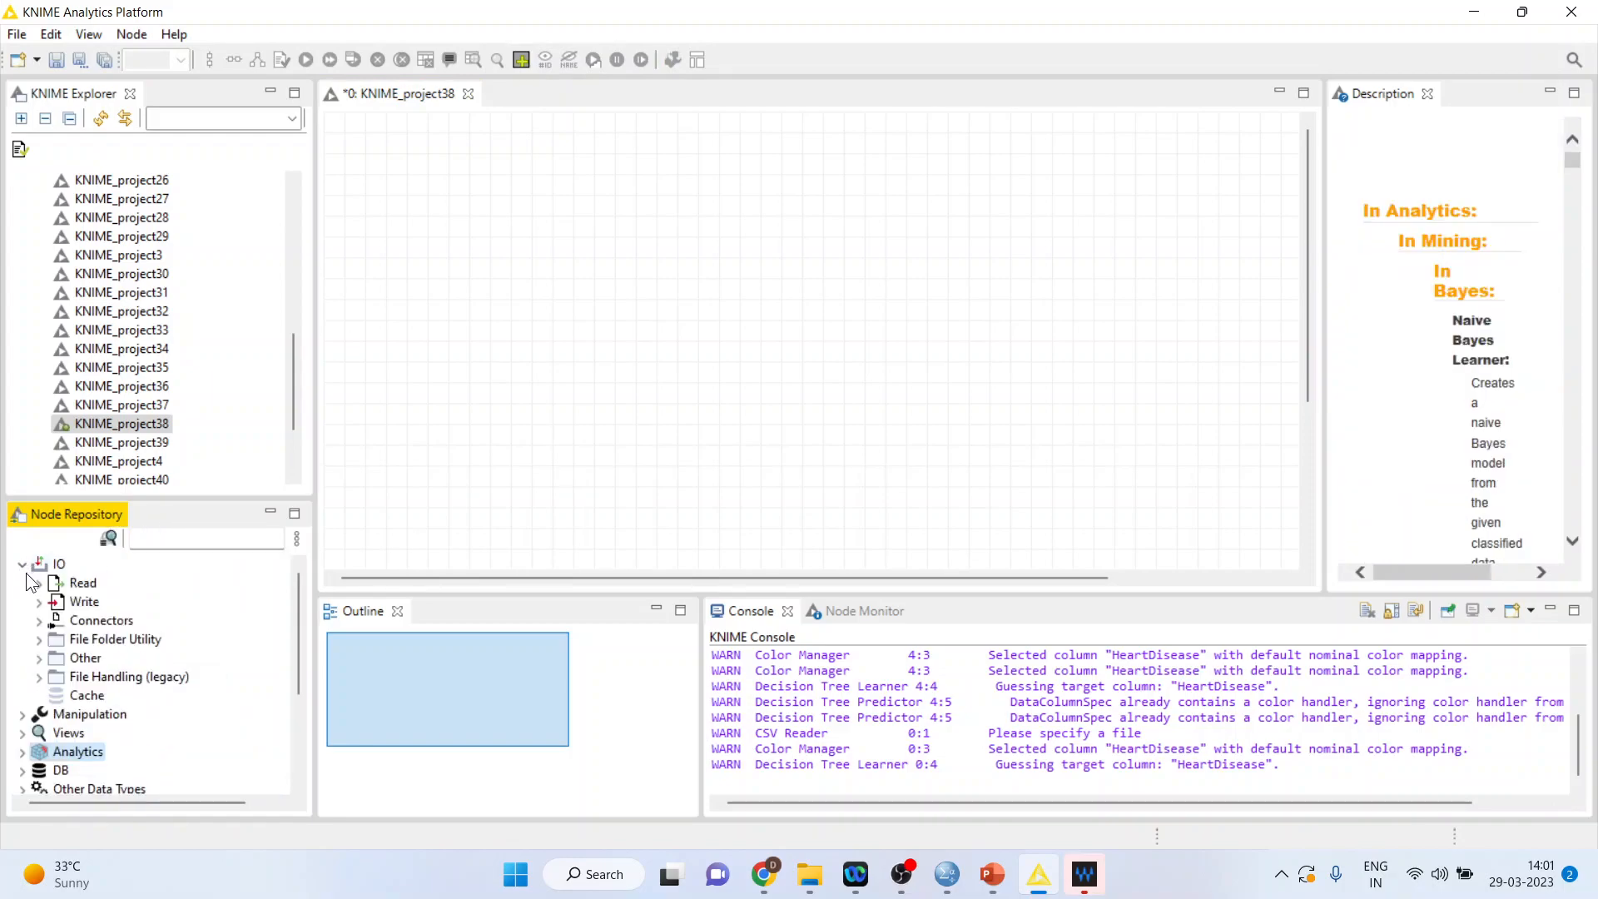
left_click(38, 583)
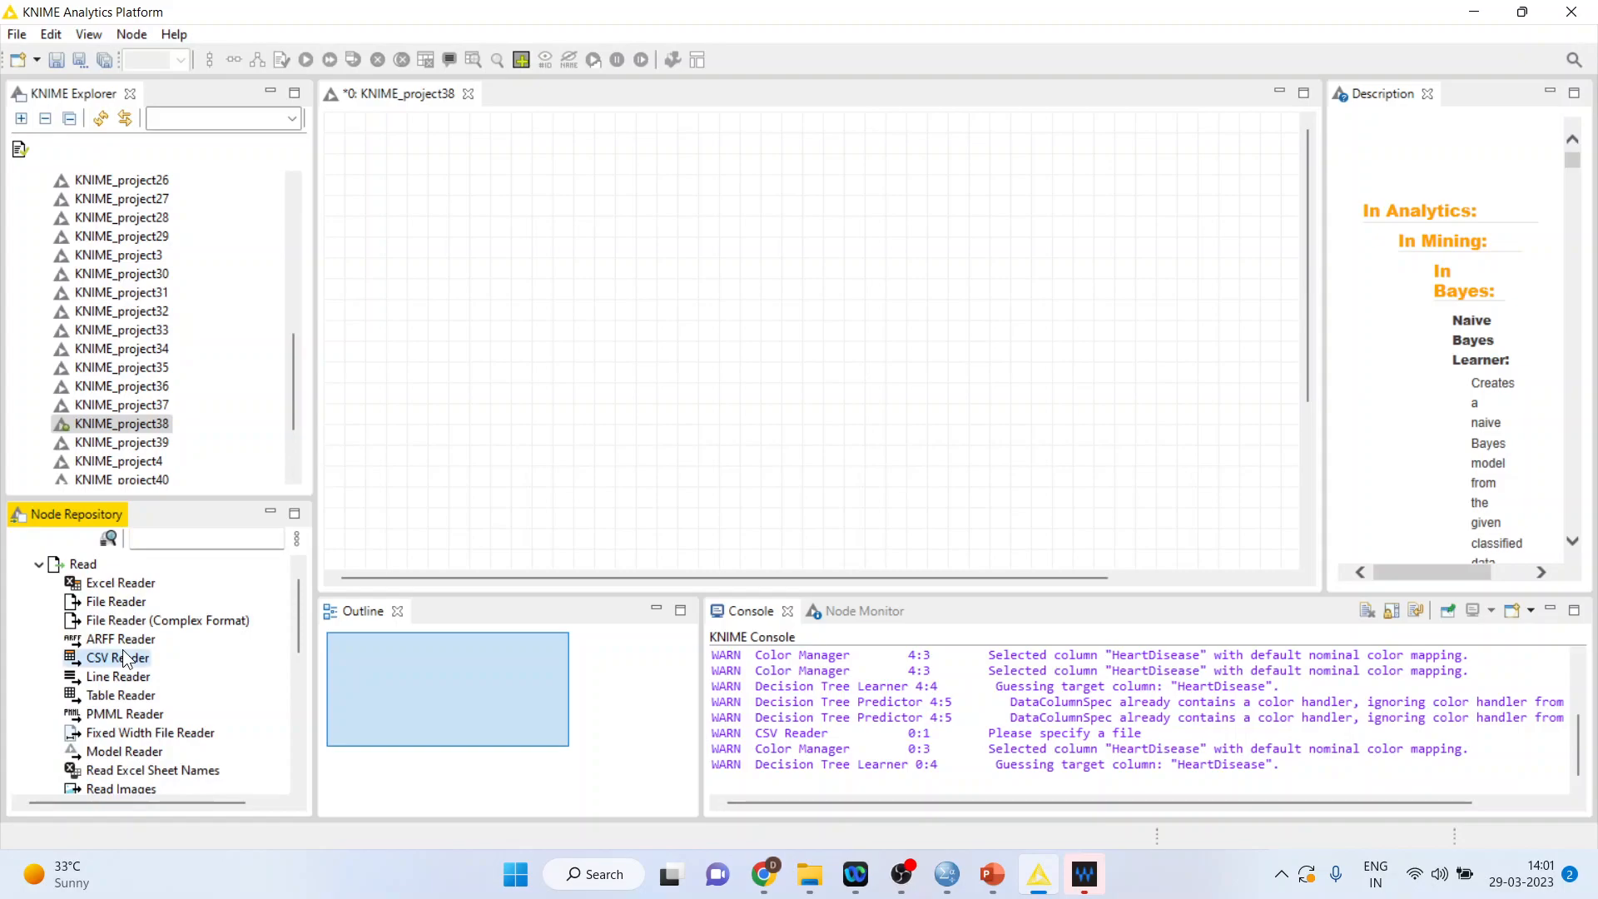
double_click(116, 658)
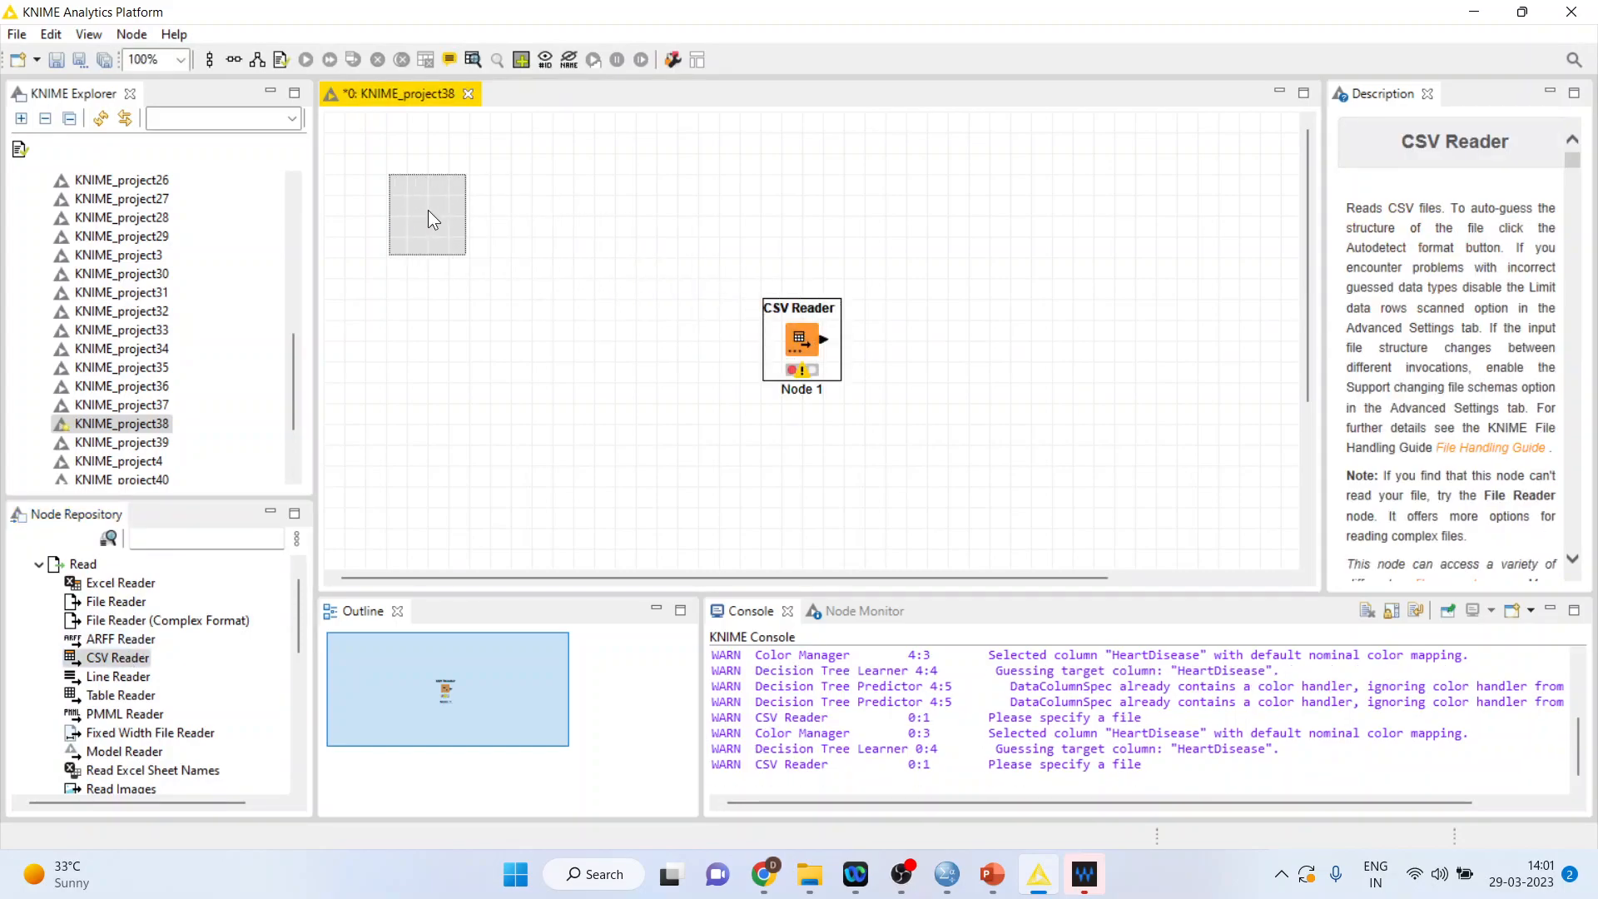
Point the CSV Reader at heart1.csv in the Data folder as its input file
double_click(801, 339)
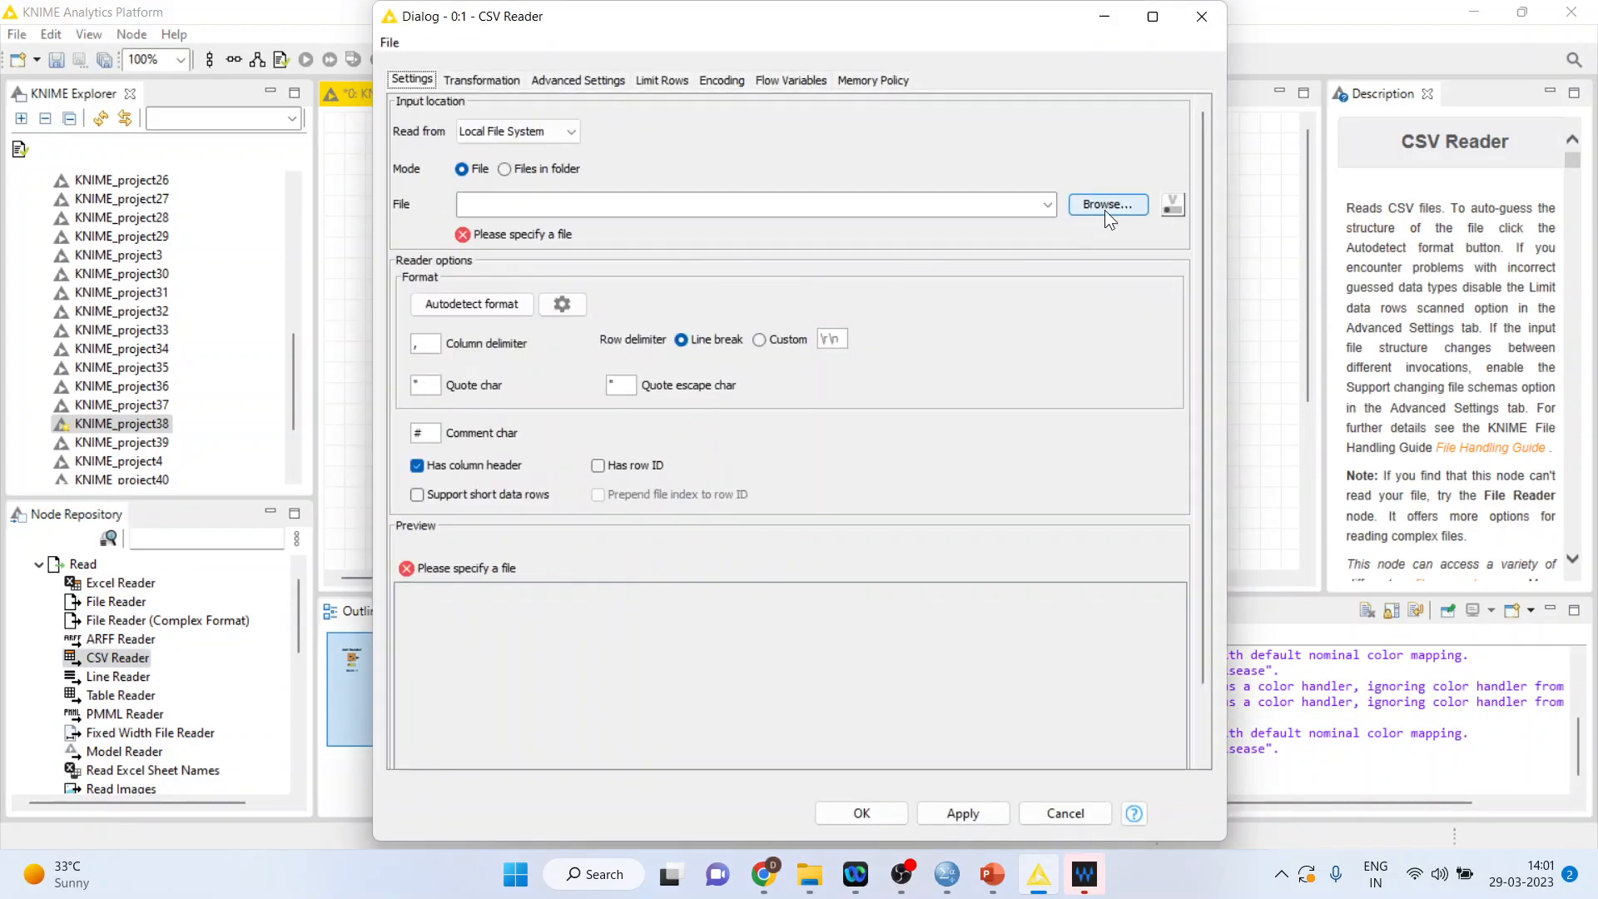
left_click(1107, 205)
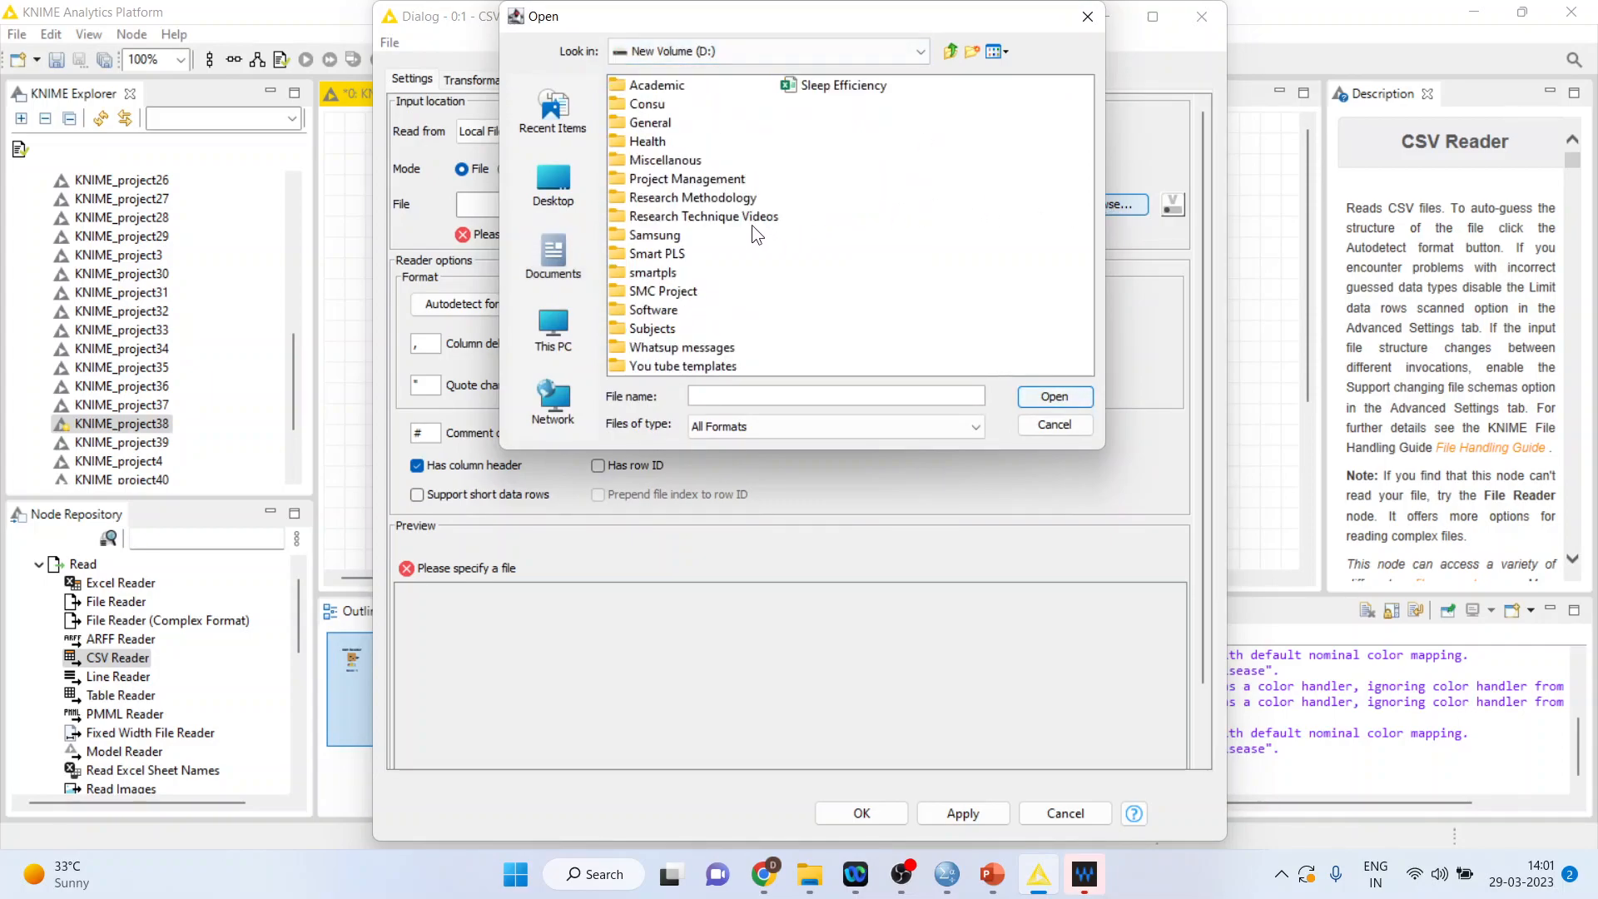
double_click(697, 198)
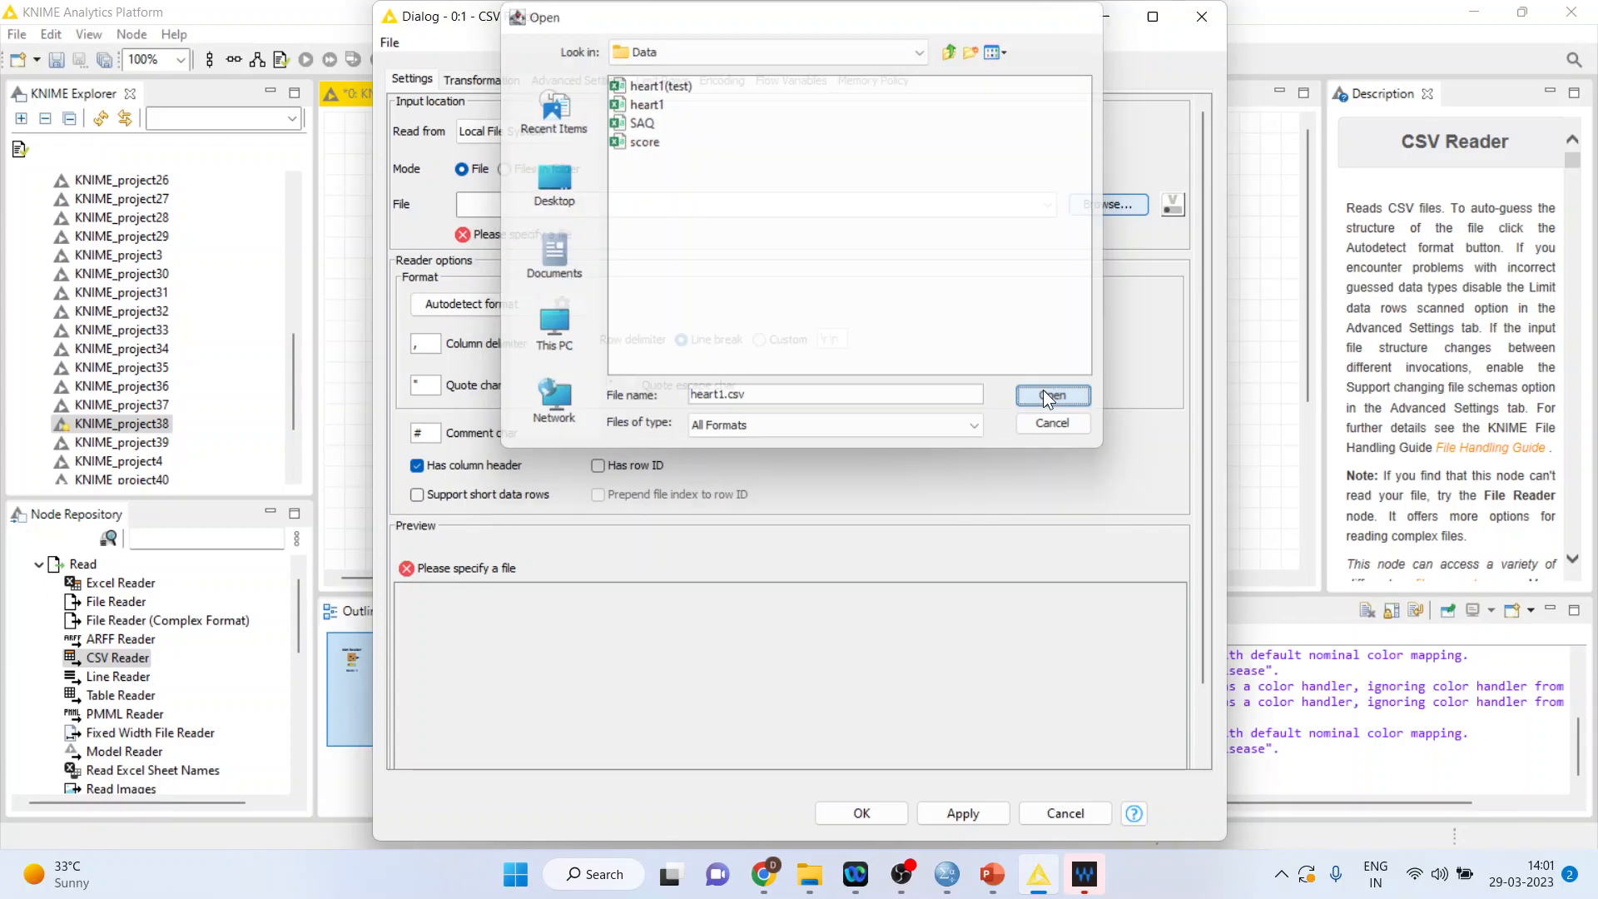
left_click(1050, 396)
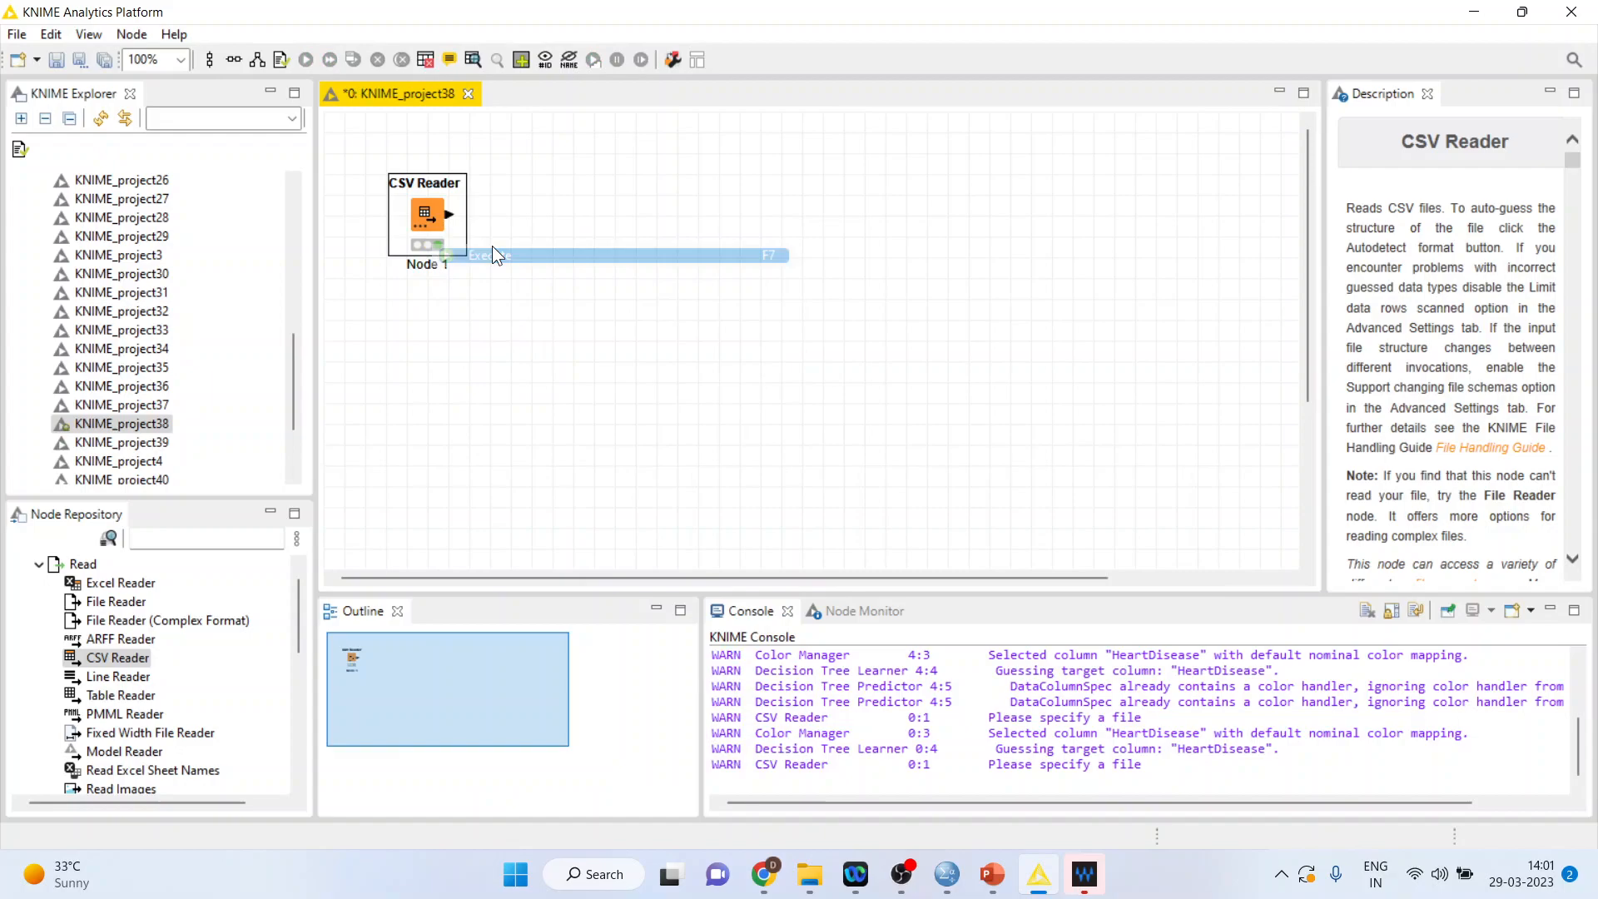
right_click(427, 215)
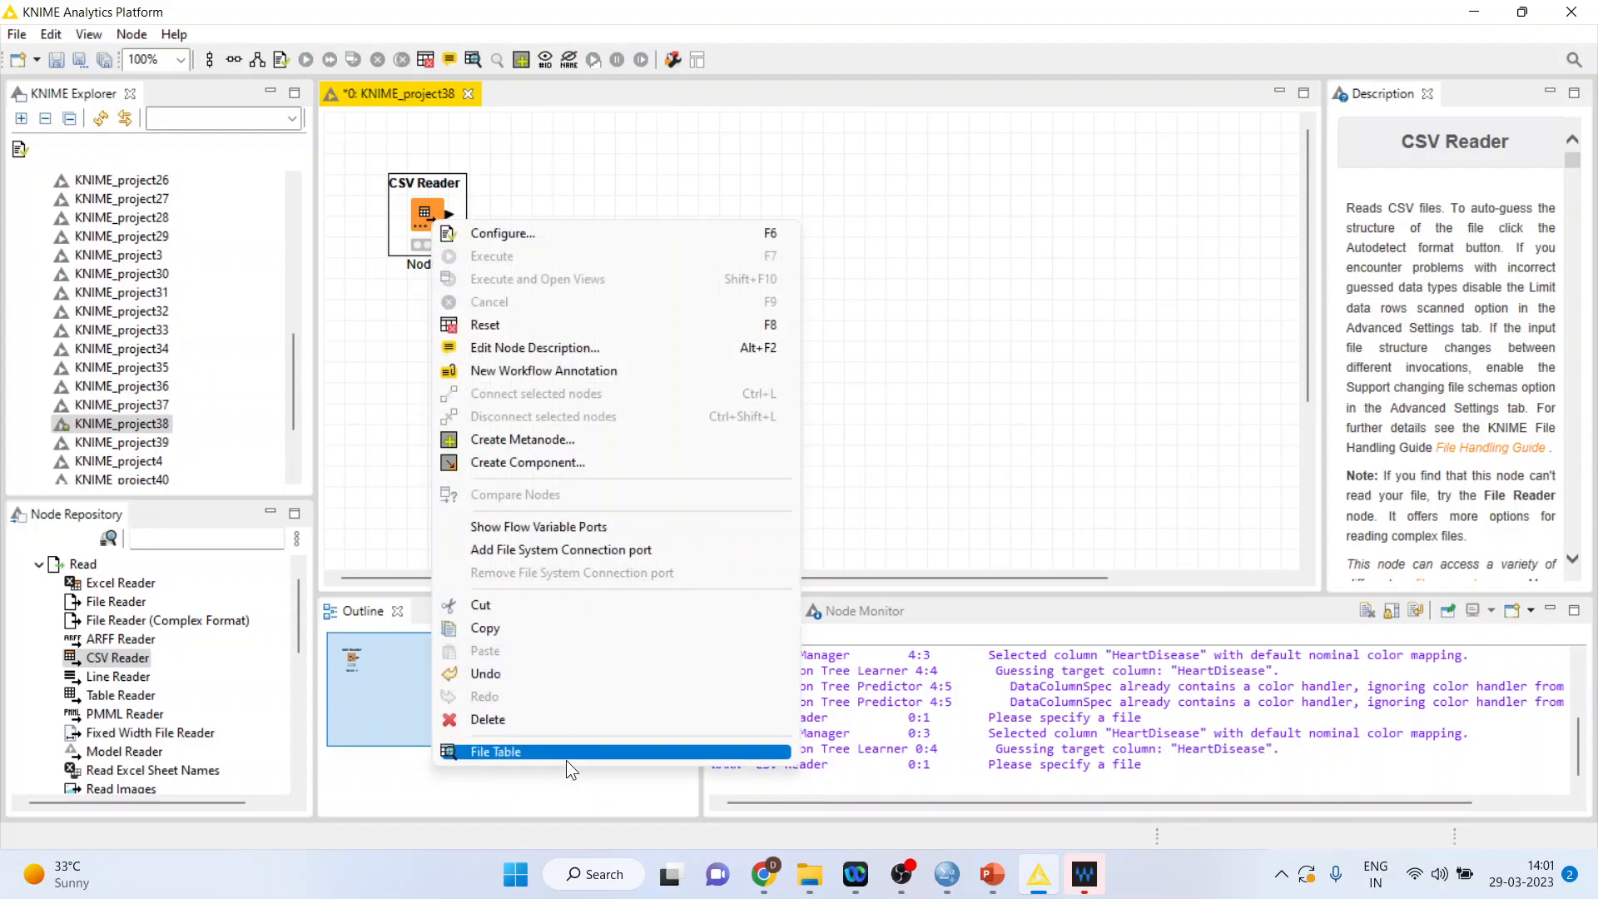
left_click(496, 751)
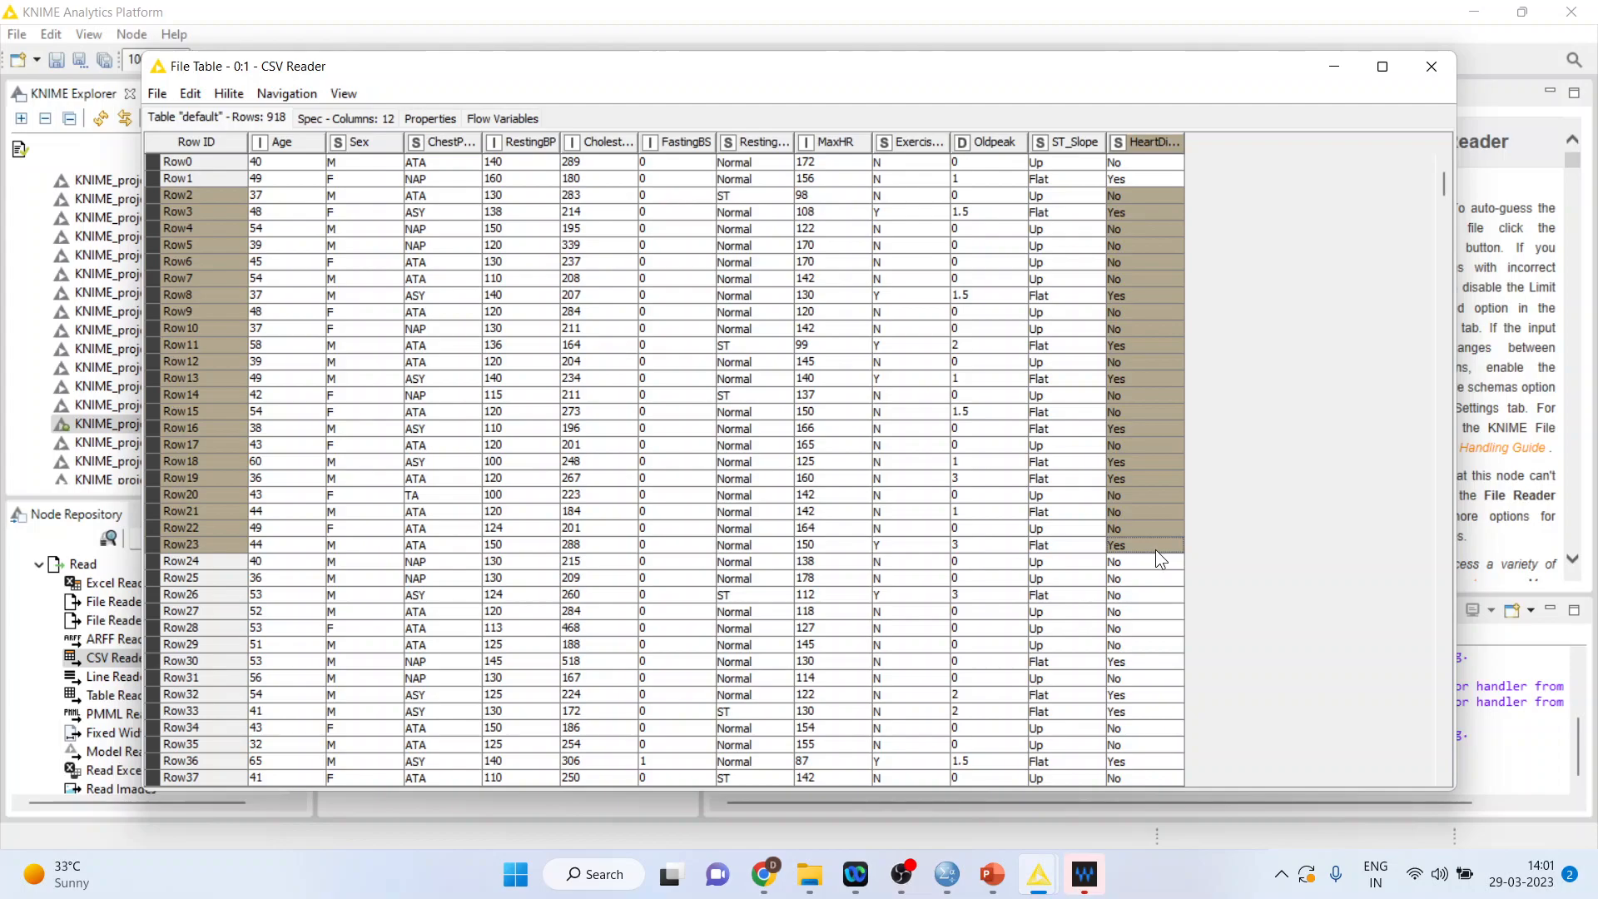
mouse_move(283, 328)
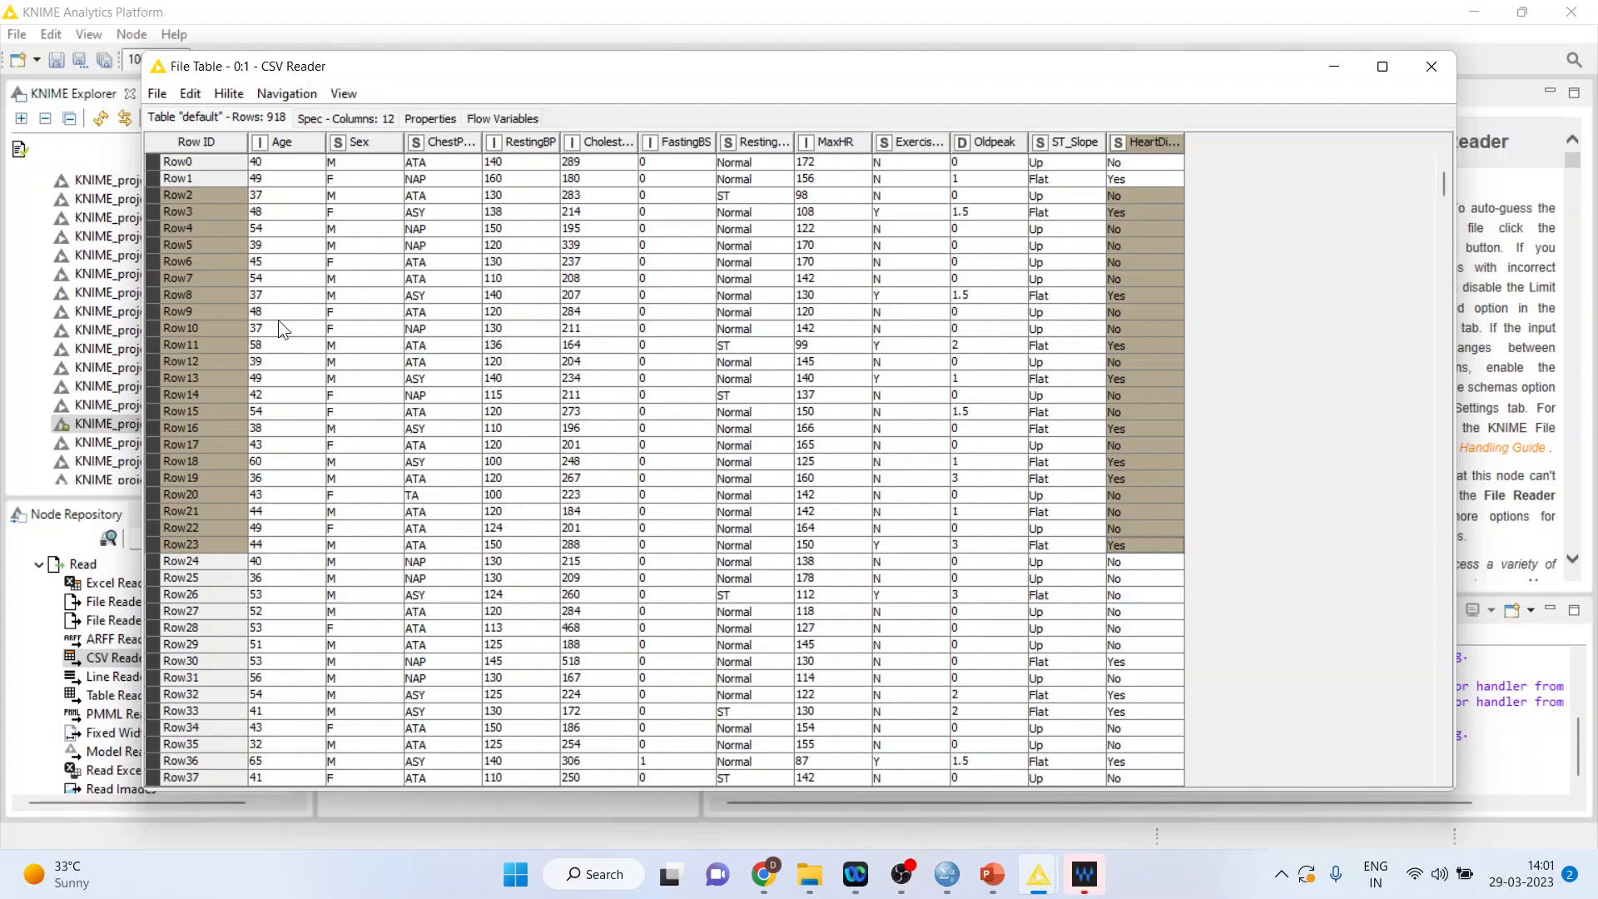
mouse_move(293, 243)
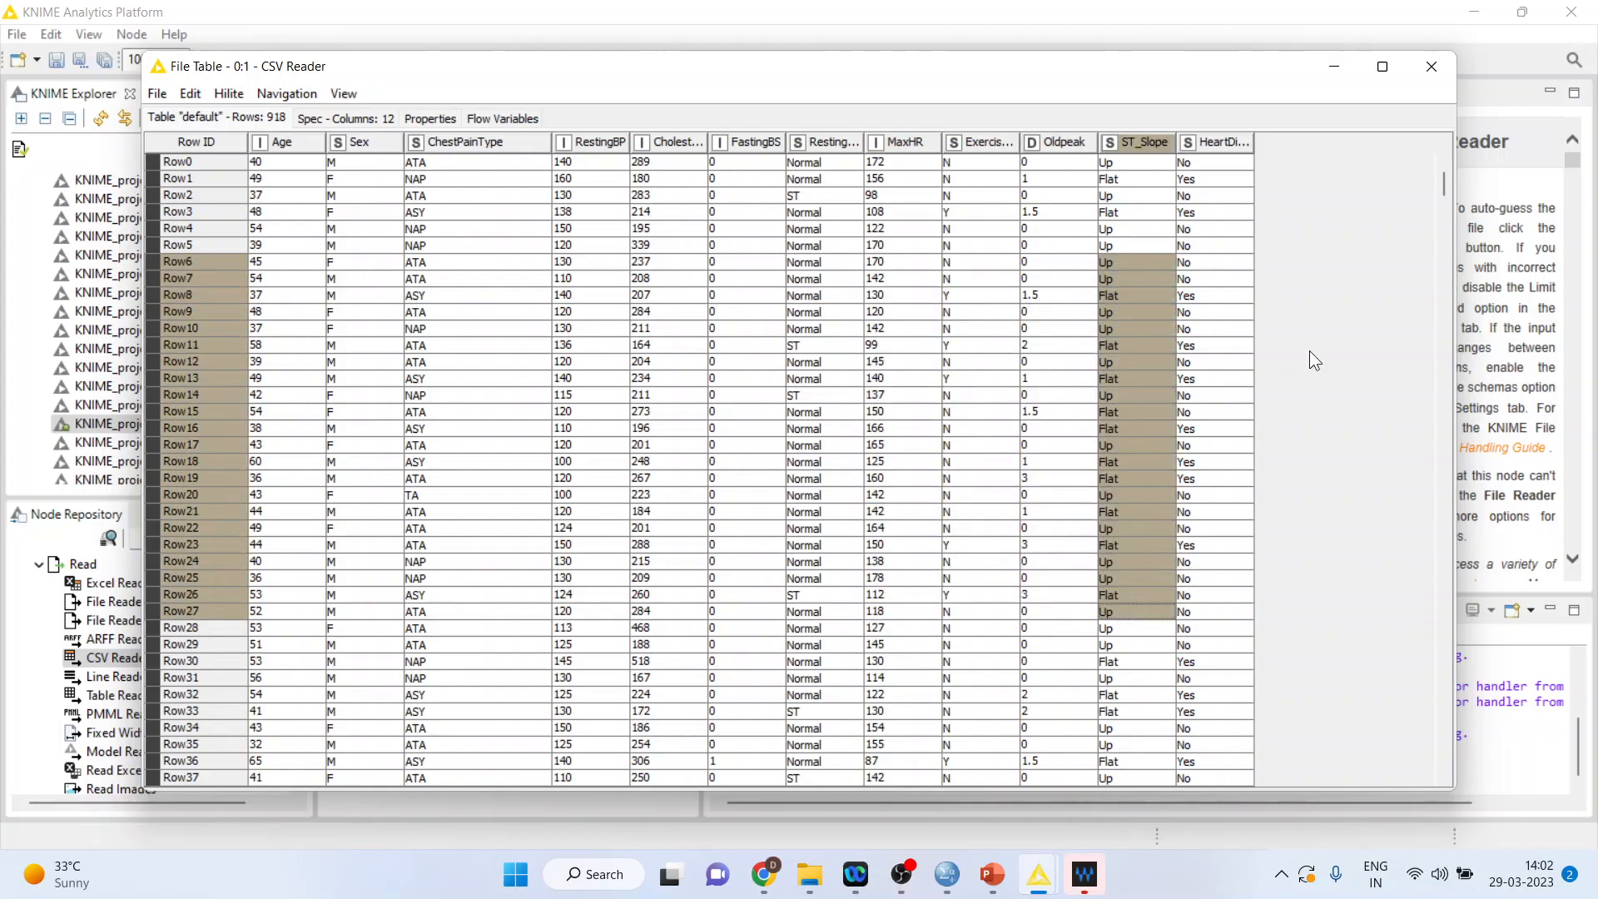
left_click(1430, 67)
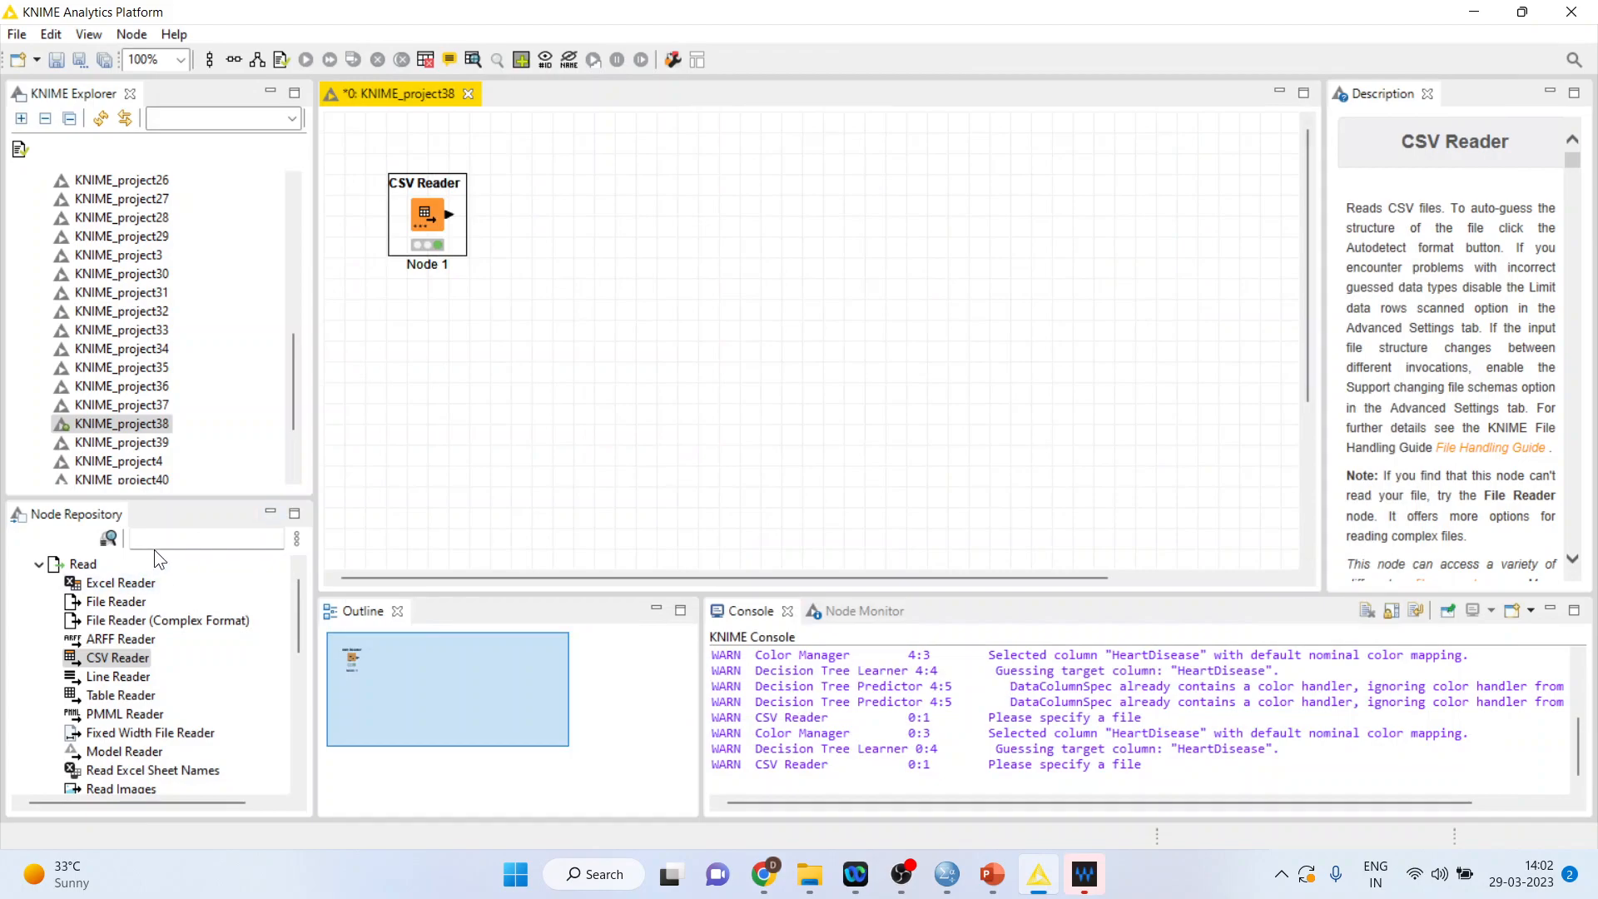
Add a Column Filter after the CSV Reader, keeping all heart data columns included
type("column fil")
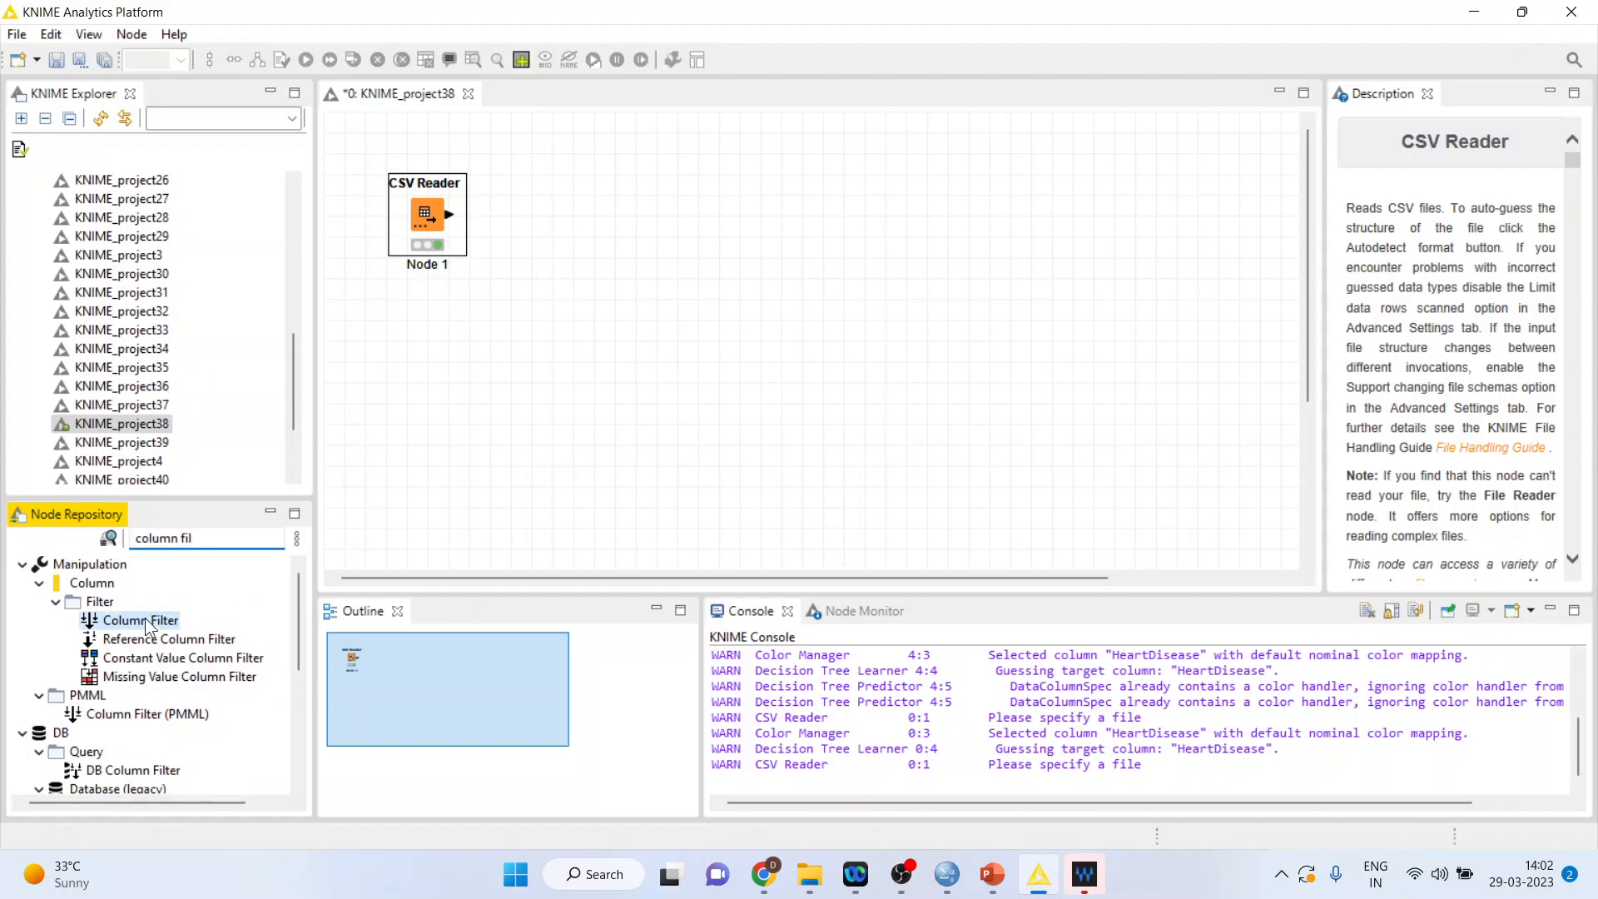
right_click(531, 215)
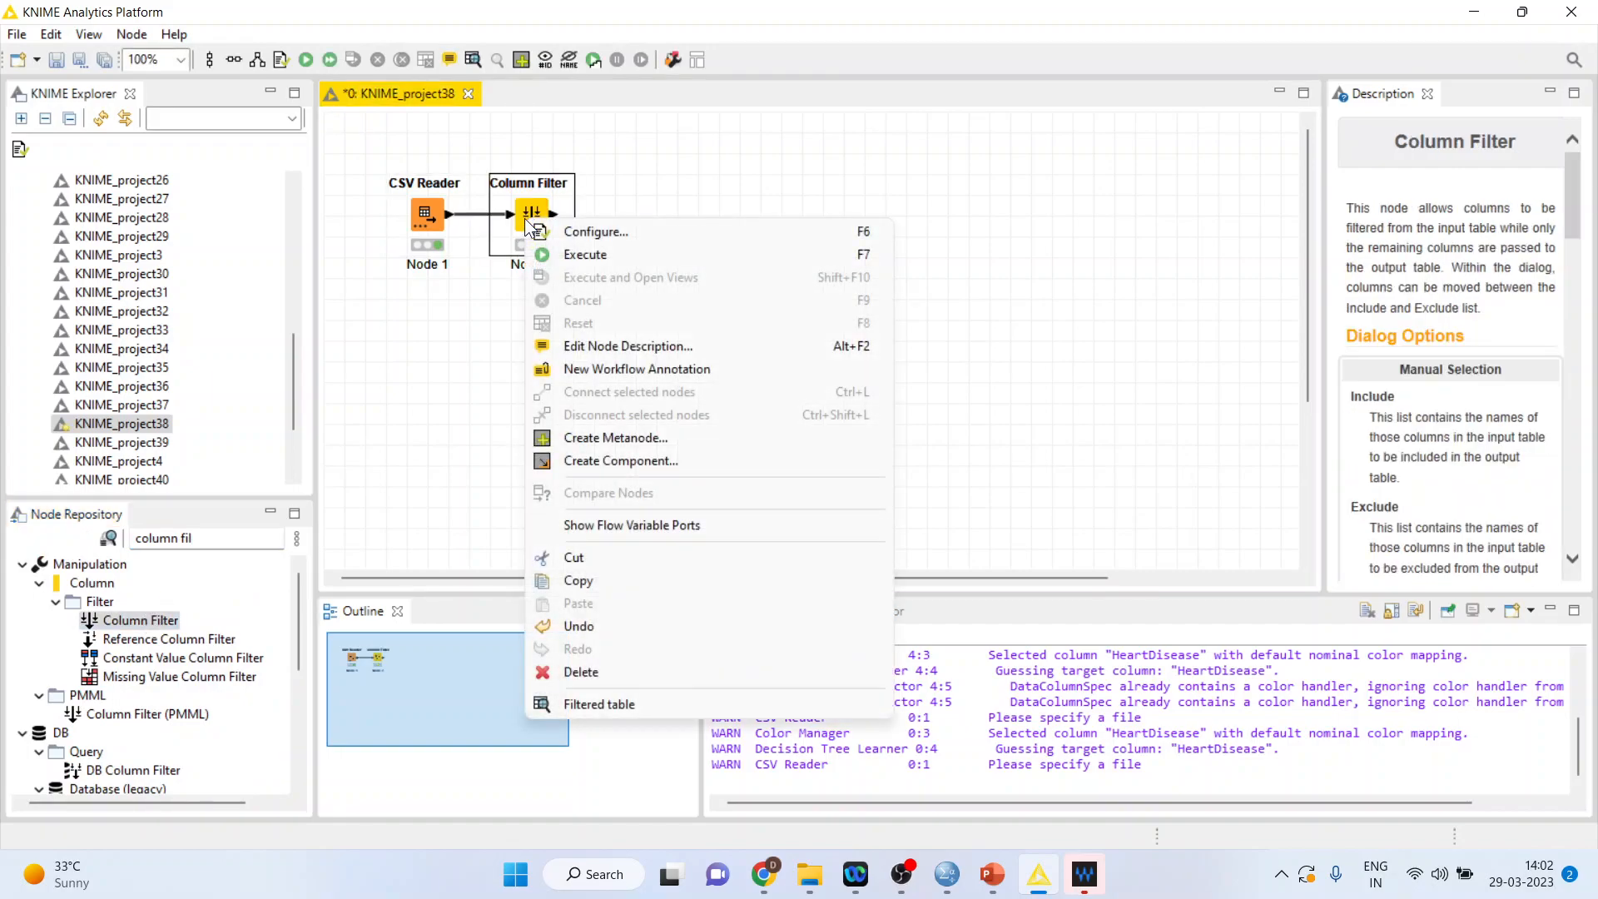
mouse_move(596, 231)
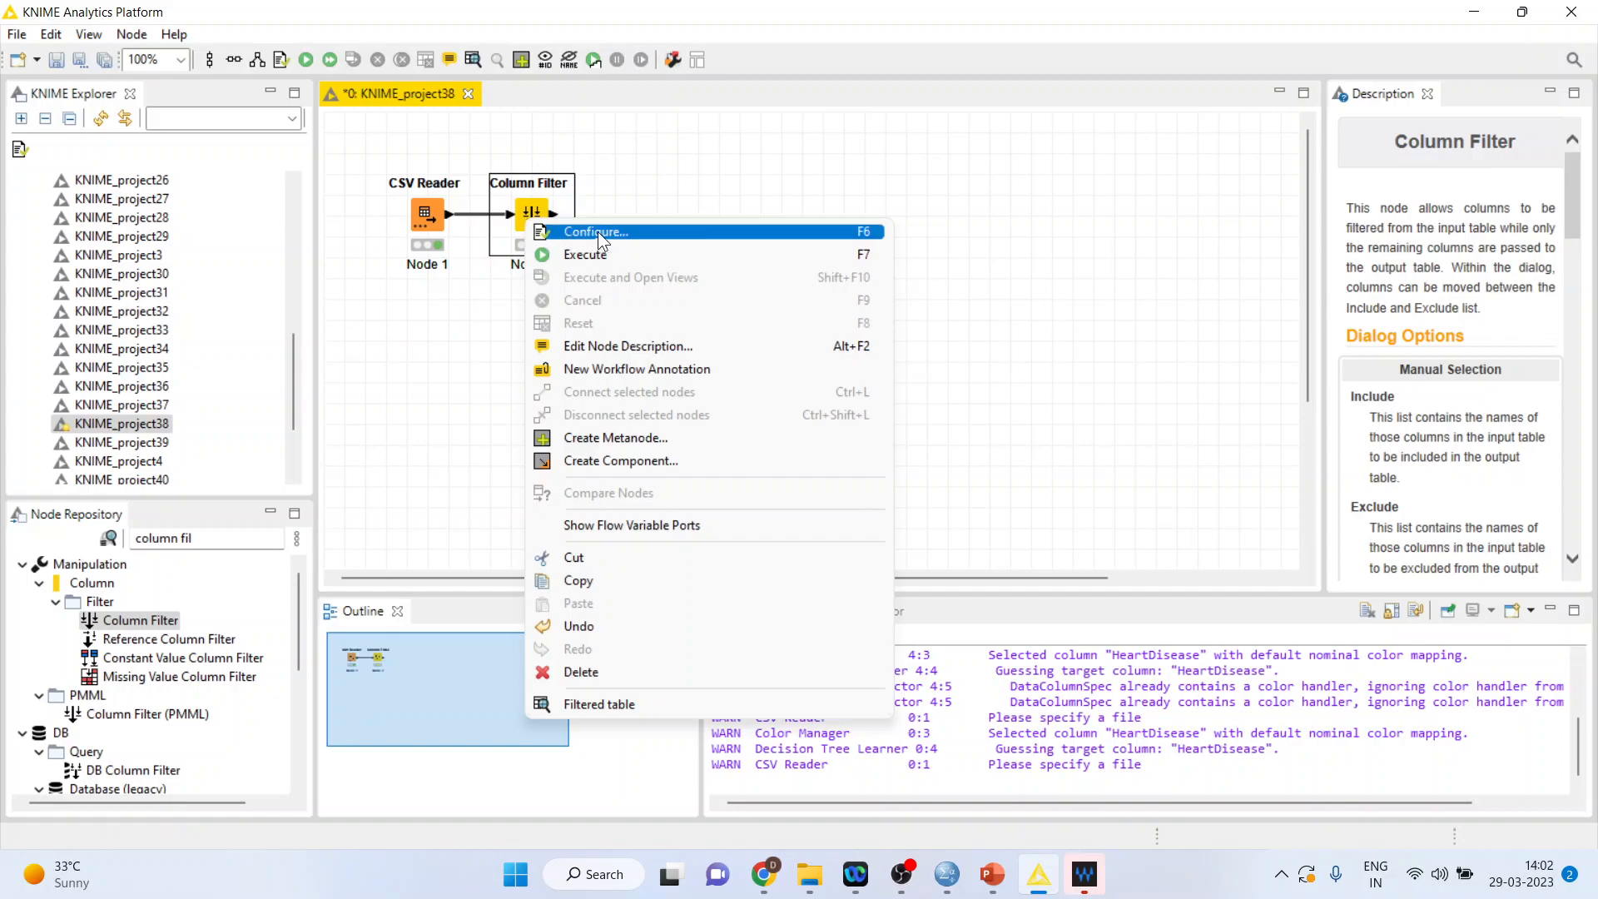
left_click(595, 232)
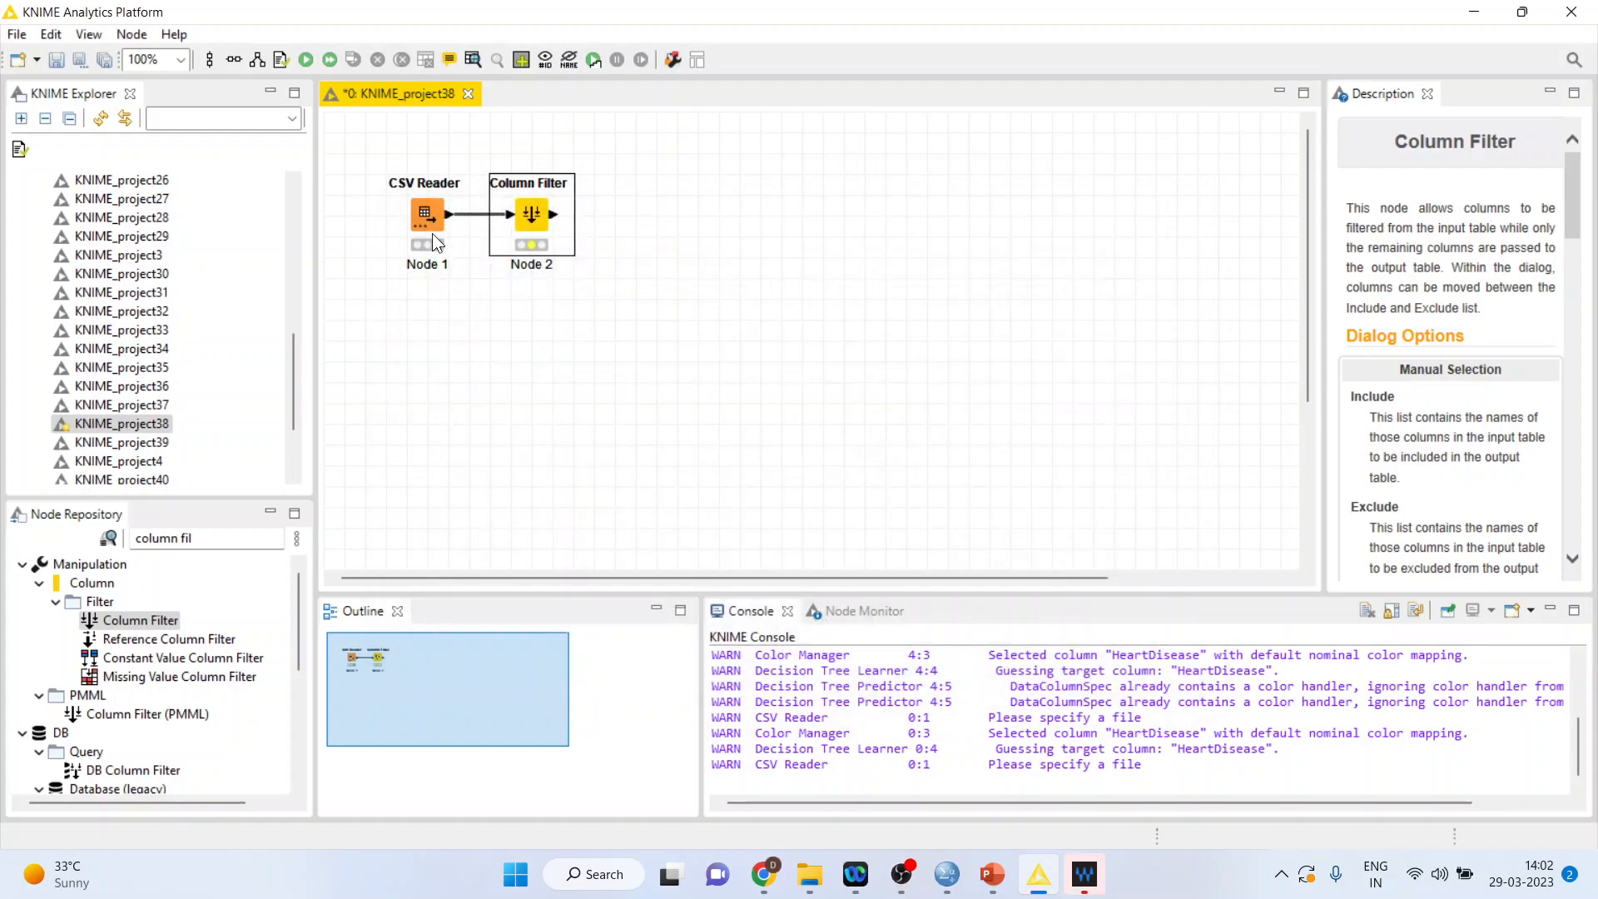
double_click(428, 215)
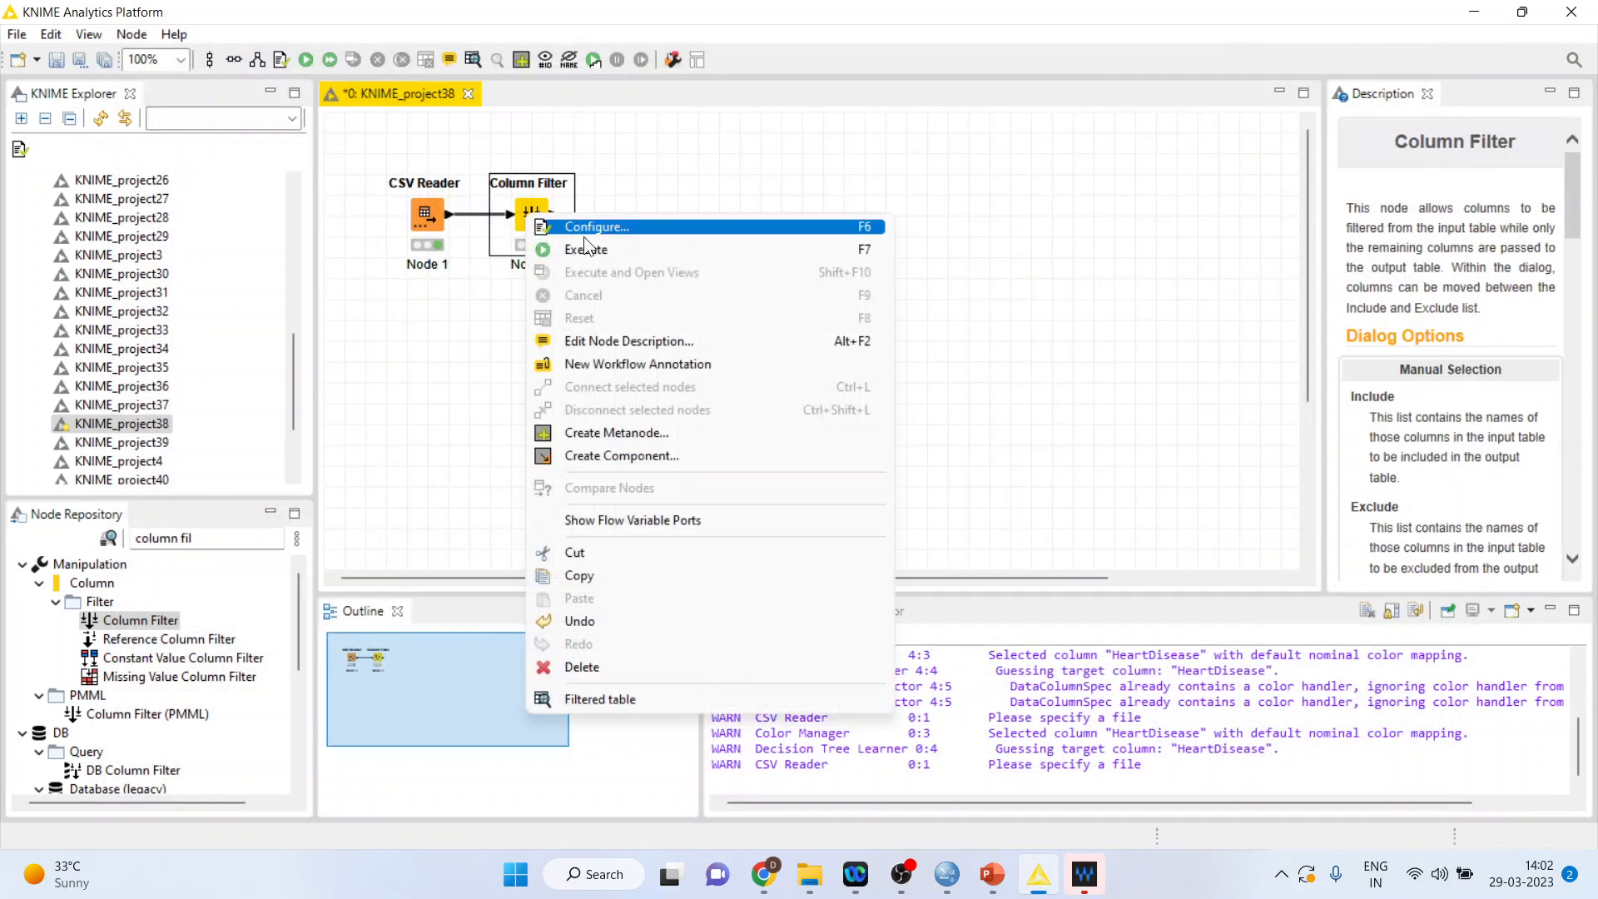
left_click(596, 226)
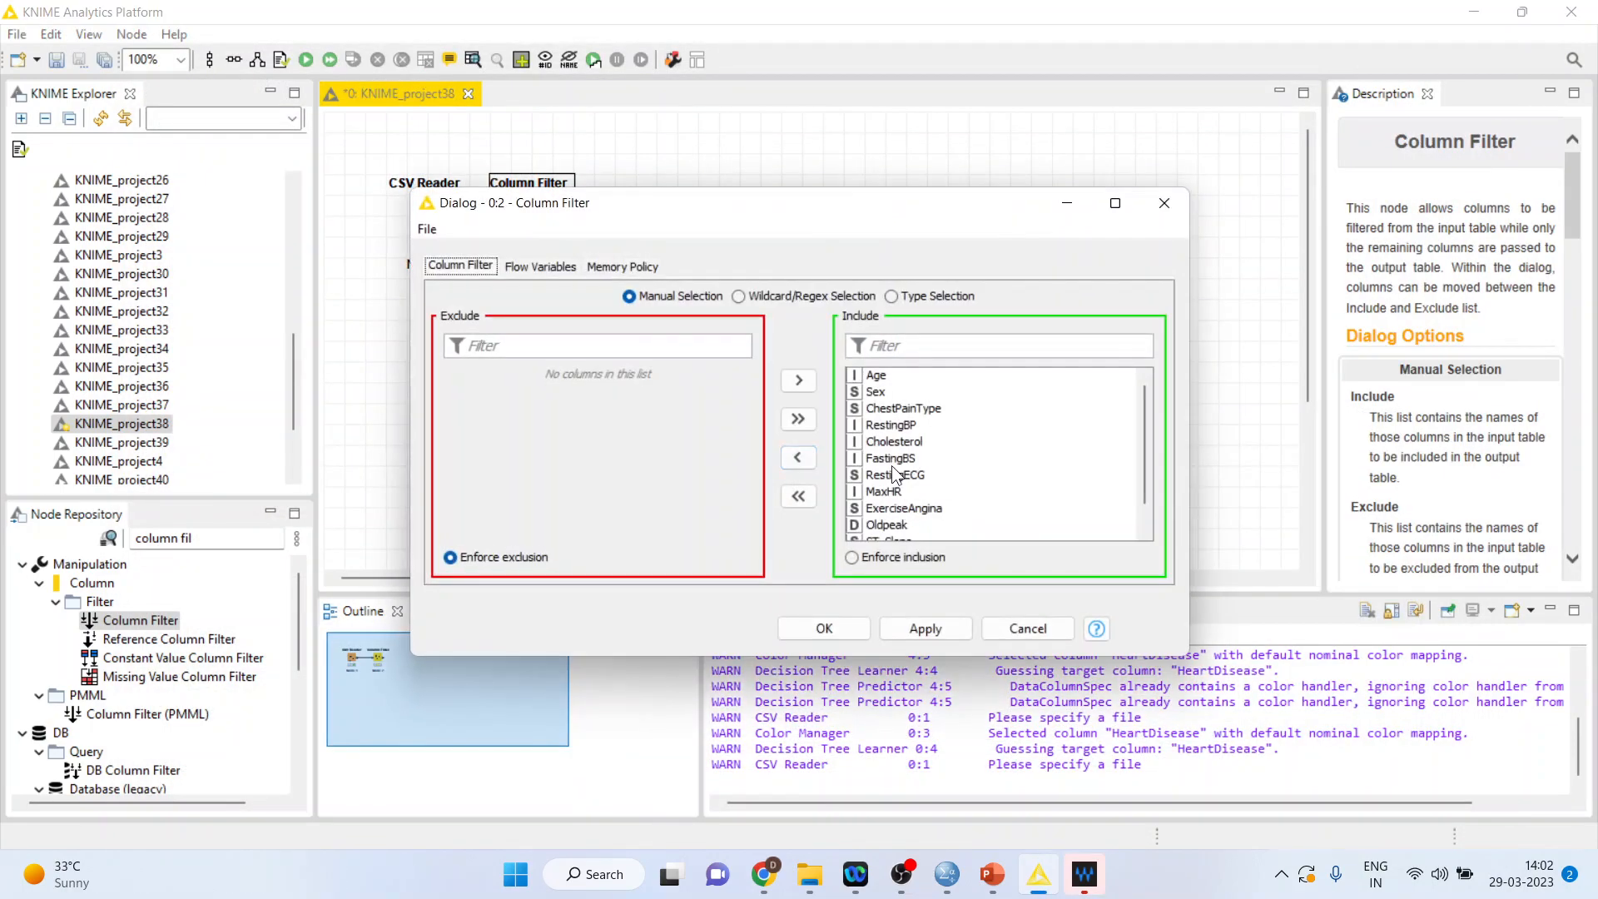
left_click(798, 458)
type("color m")
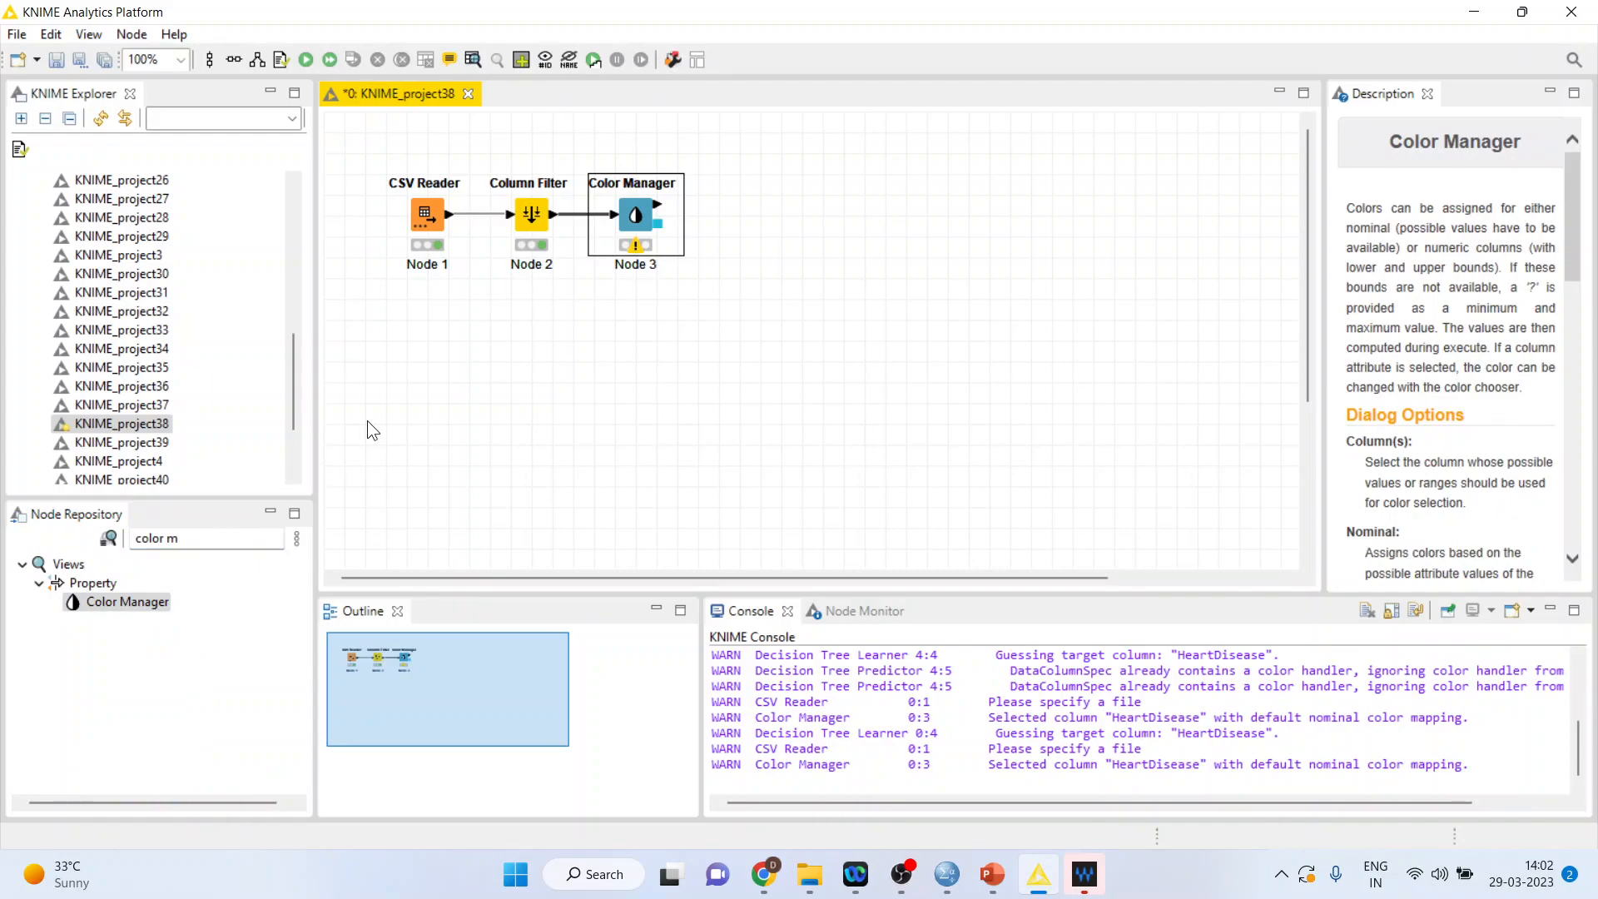
Configure the Color Manager on the HeartDisease column, after trying Cholesterol
right_click(634, 215)
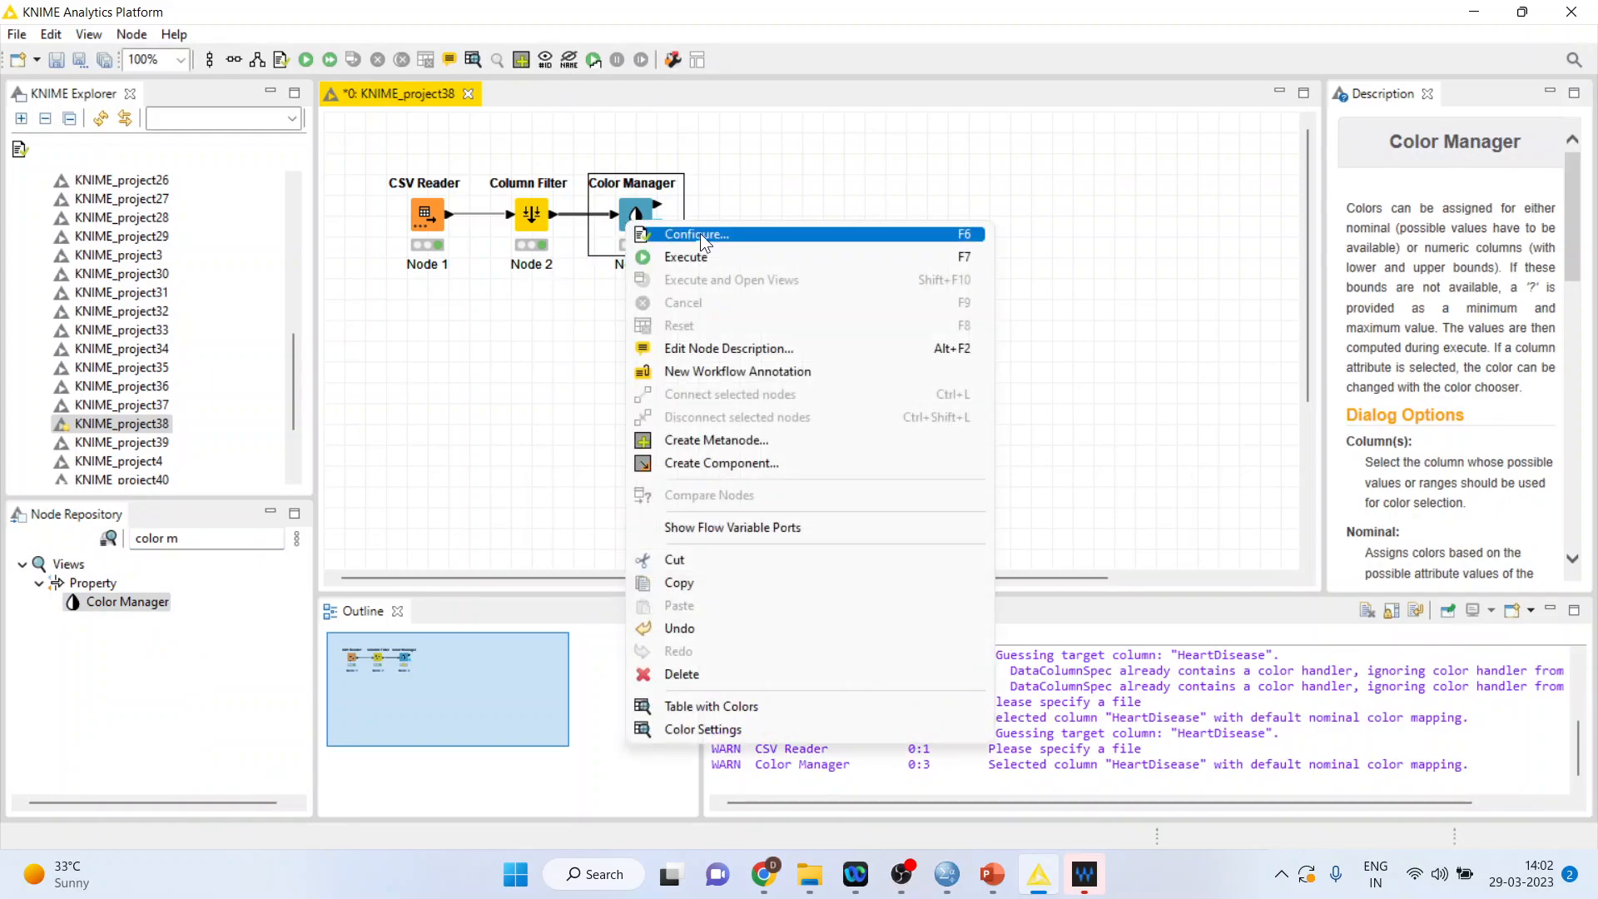
left_click(696, 235)
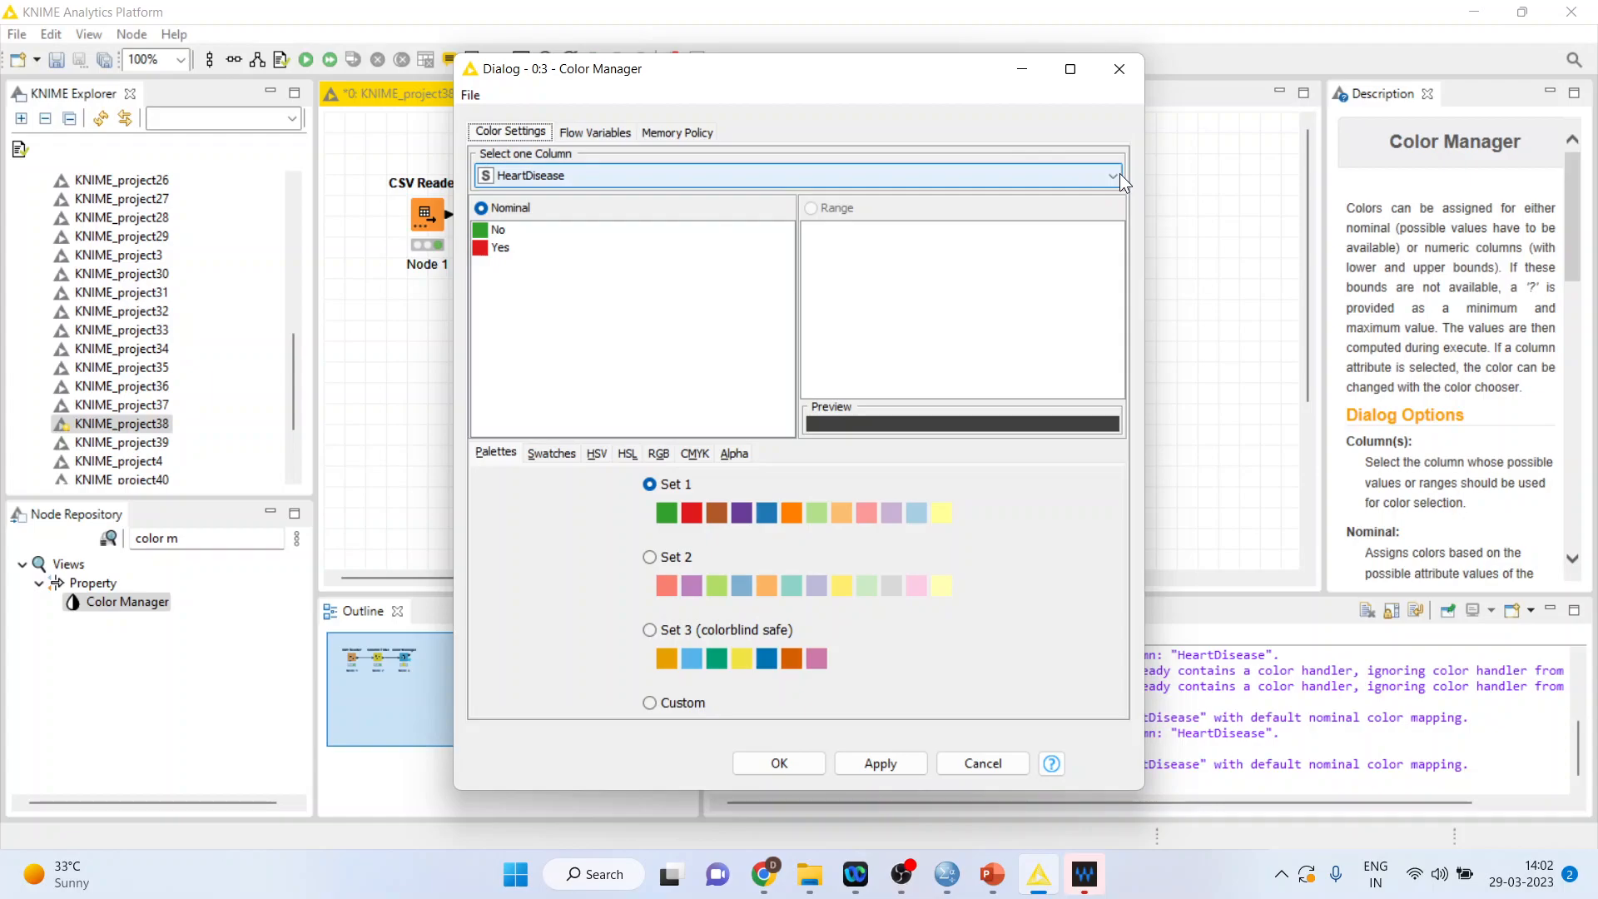
left_click(1111, 175)
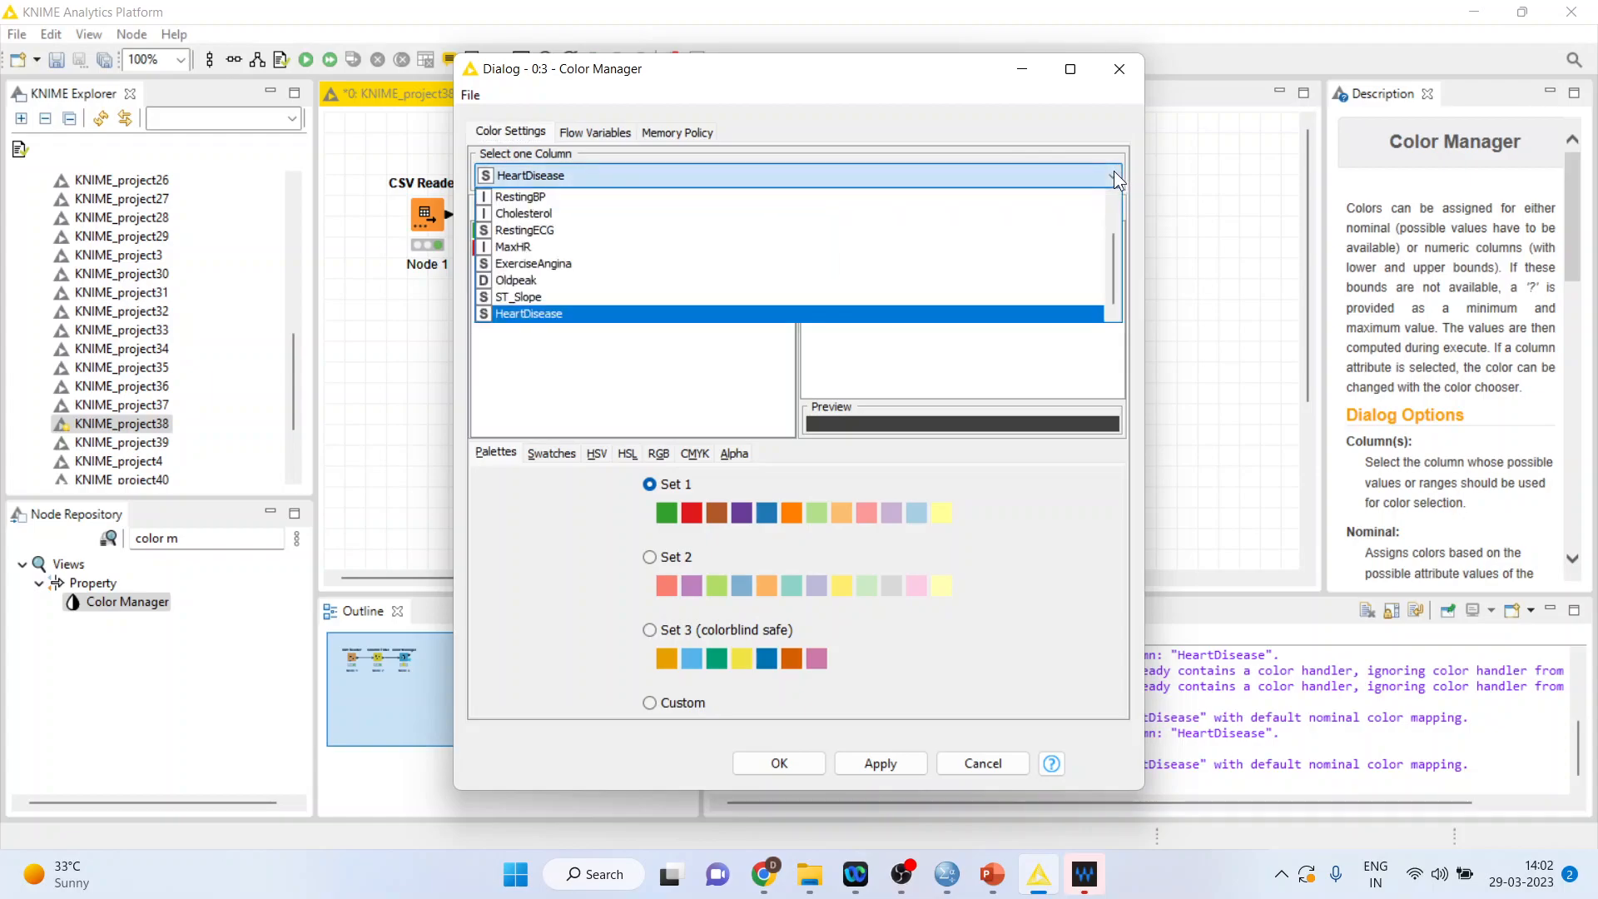
left_click(528, 213)
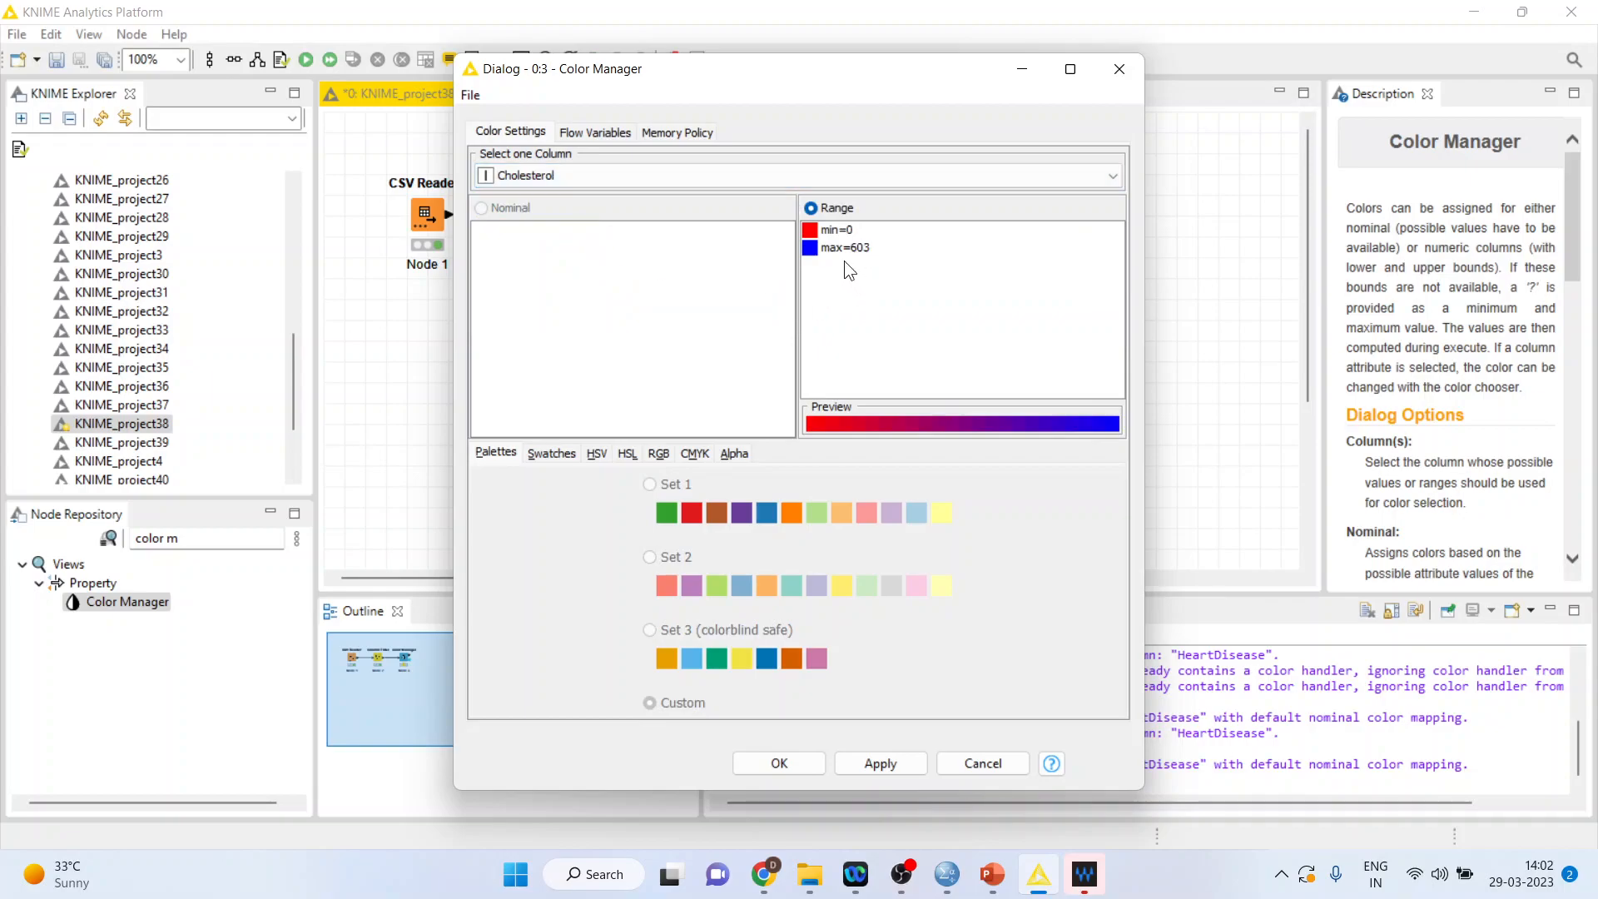
left_click(1110, 175)
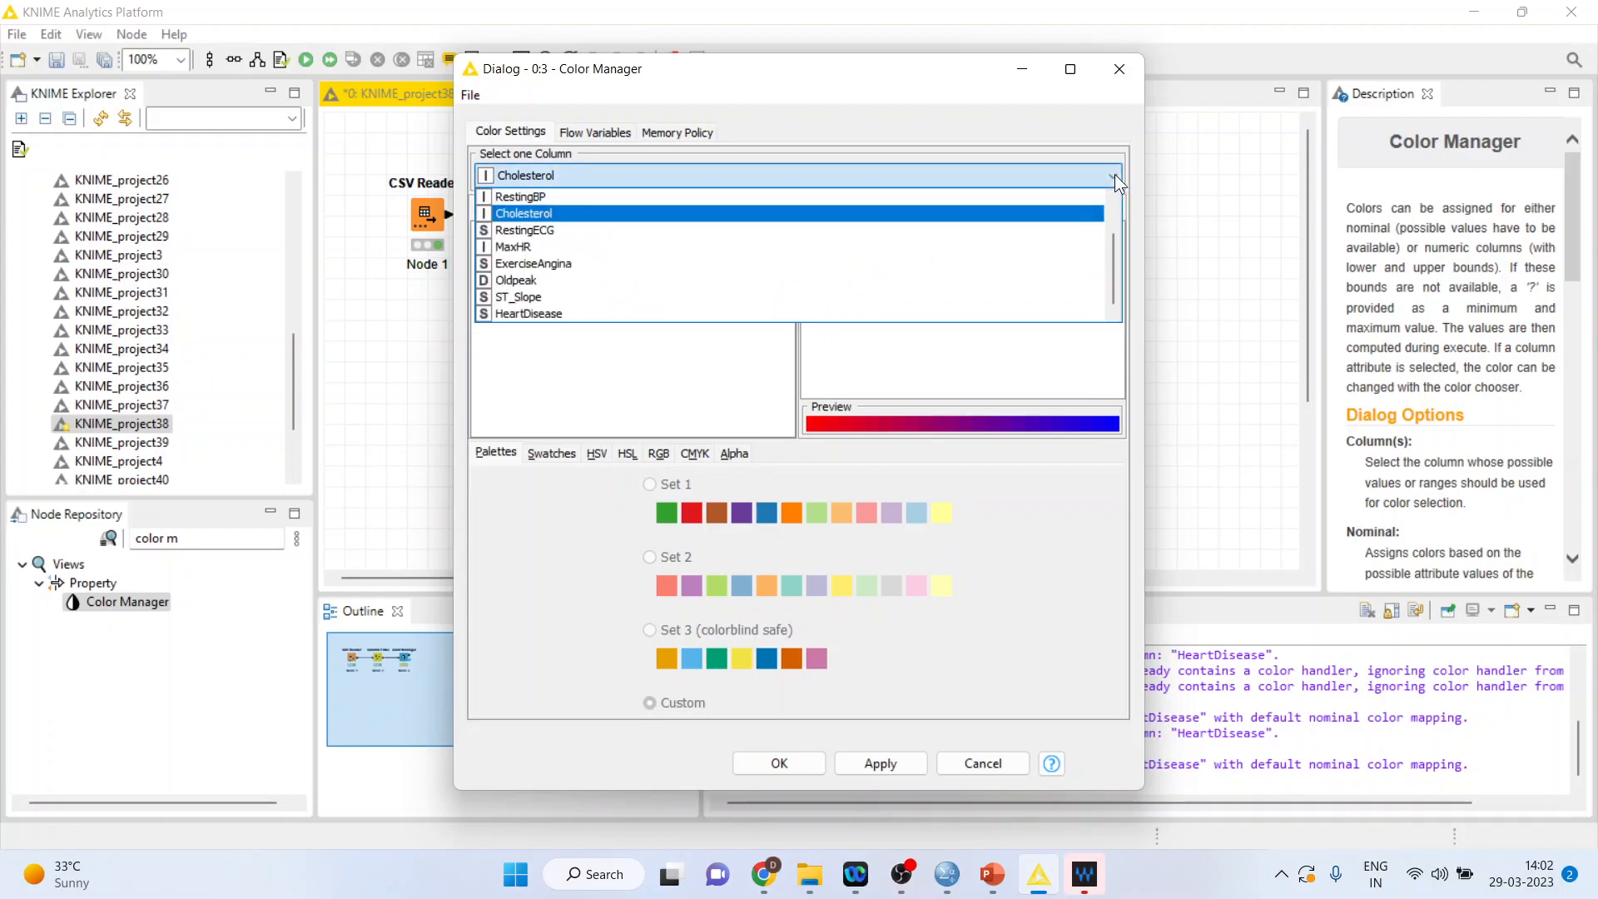
left_click(528, 313)
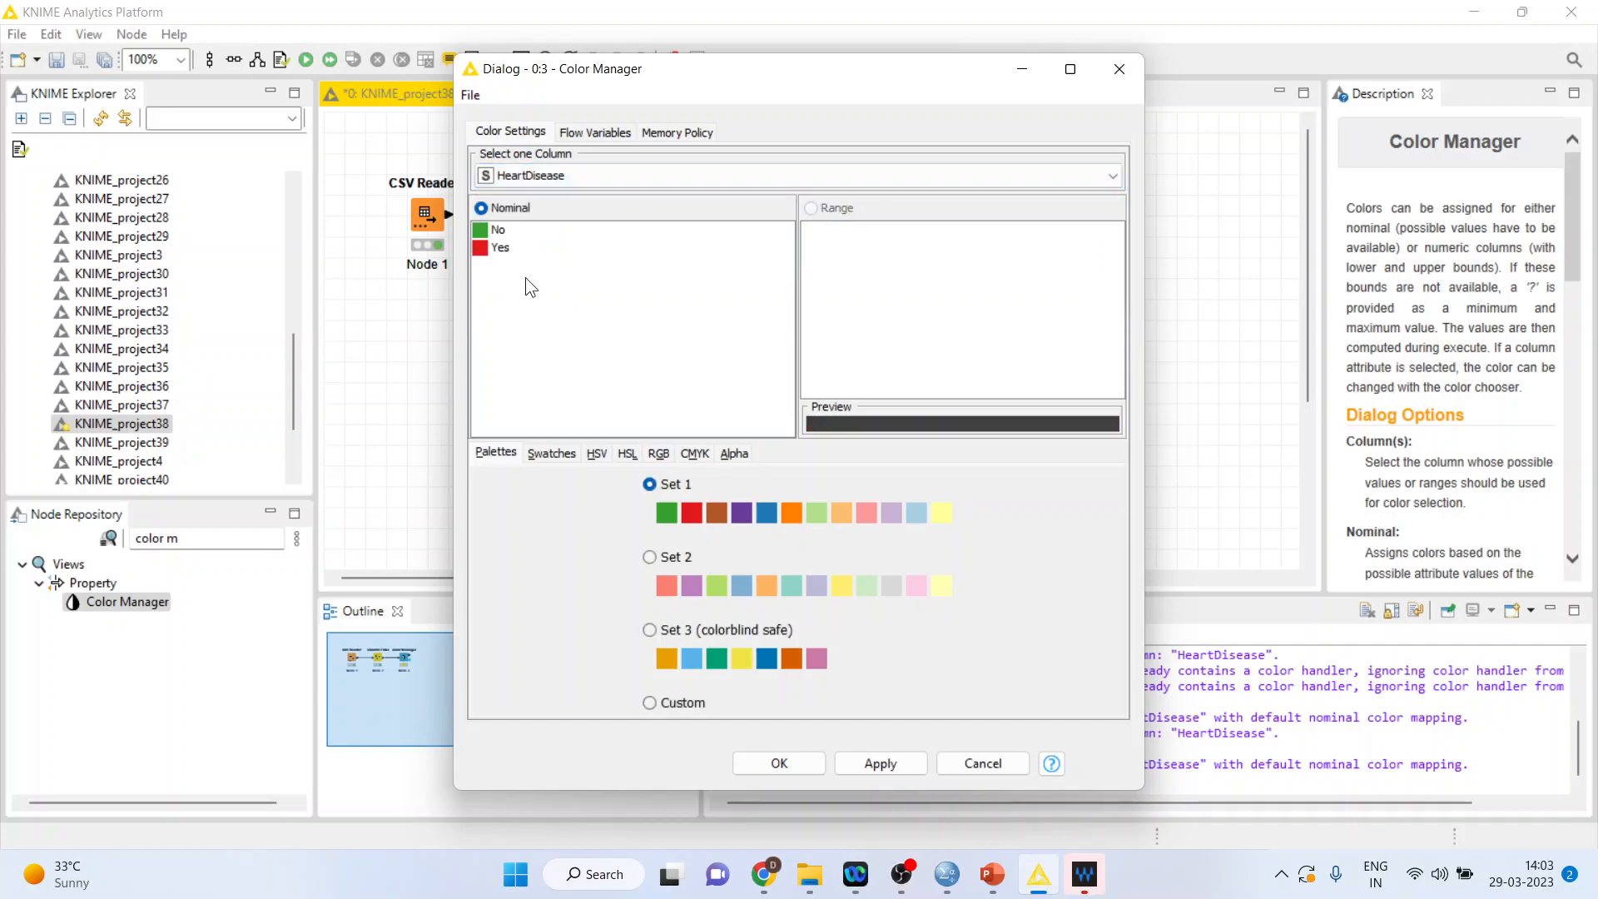
Colour HeartDisease No red and Yes green and confirm the colour assignment
left_click(499, 248)
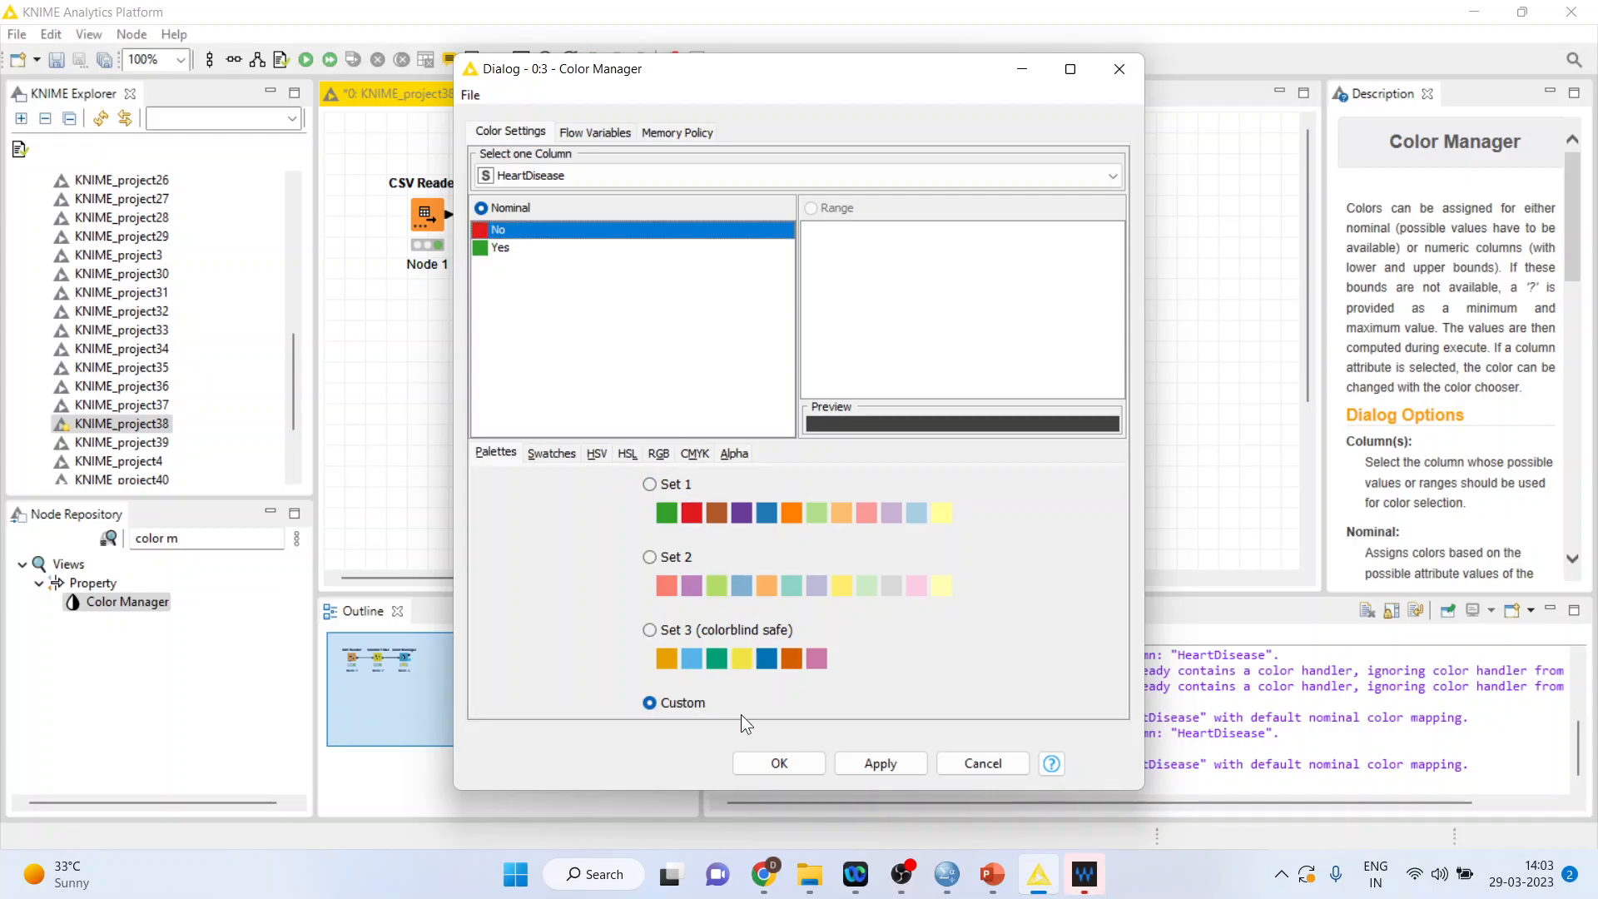
left_click(778, 764)
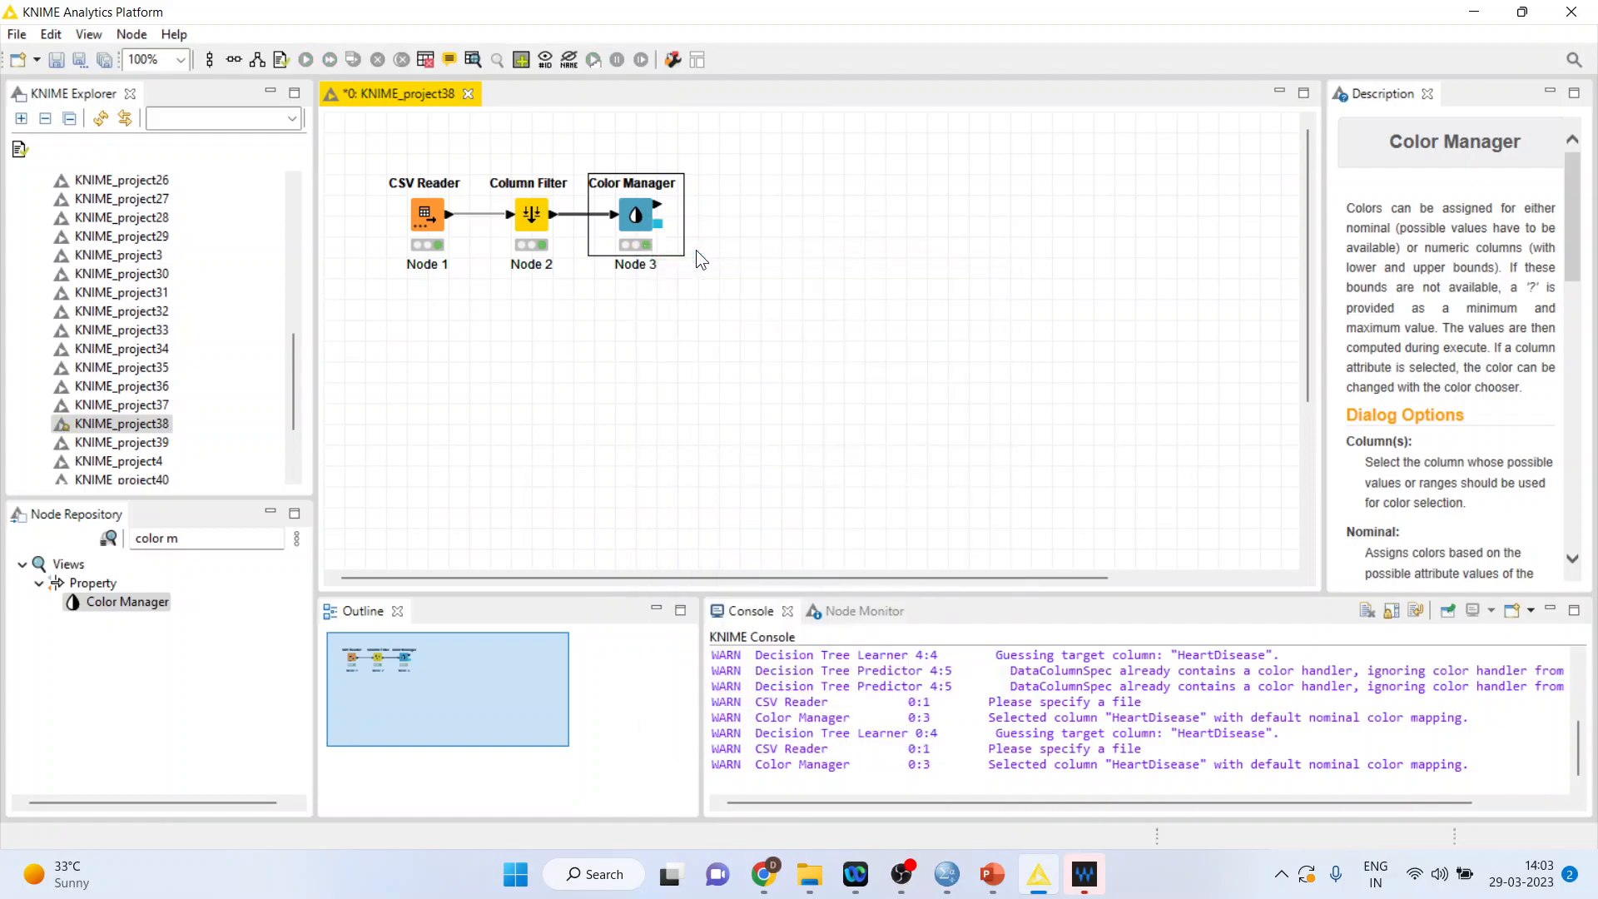
left_click(203, 537)
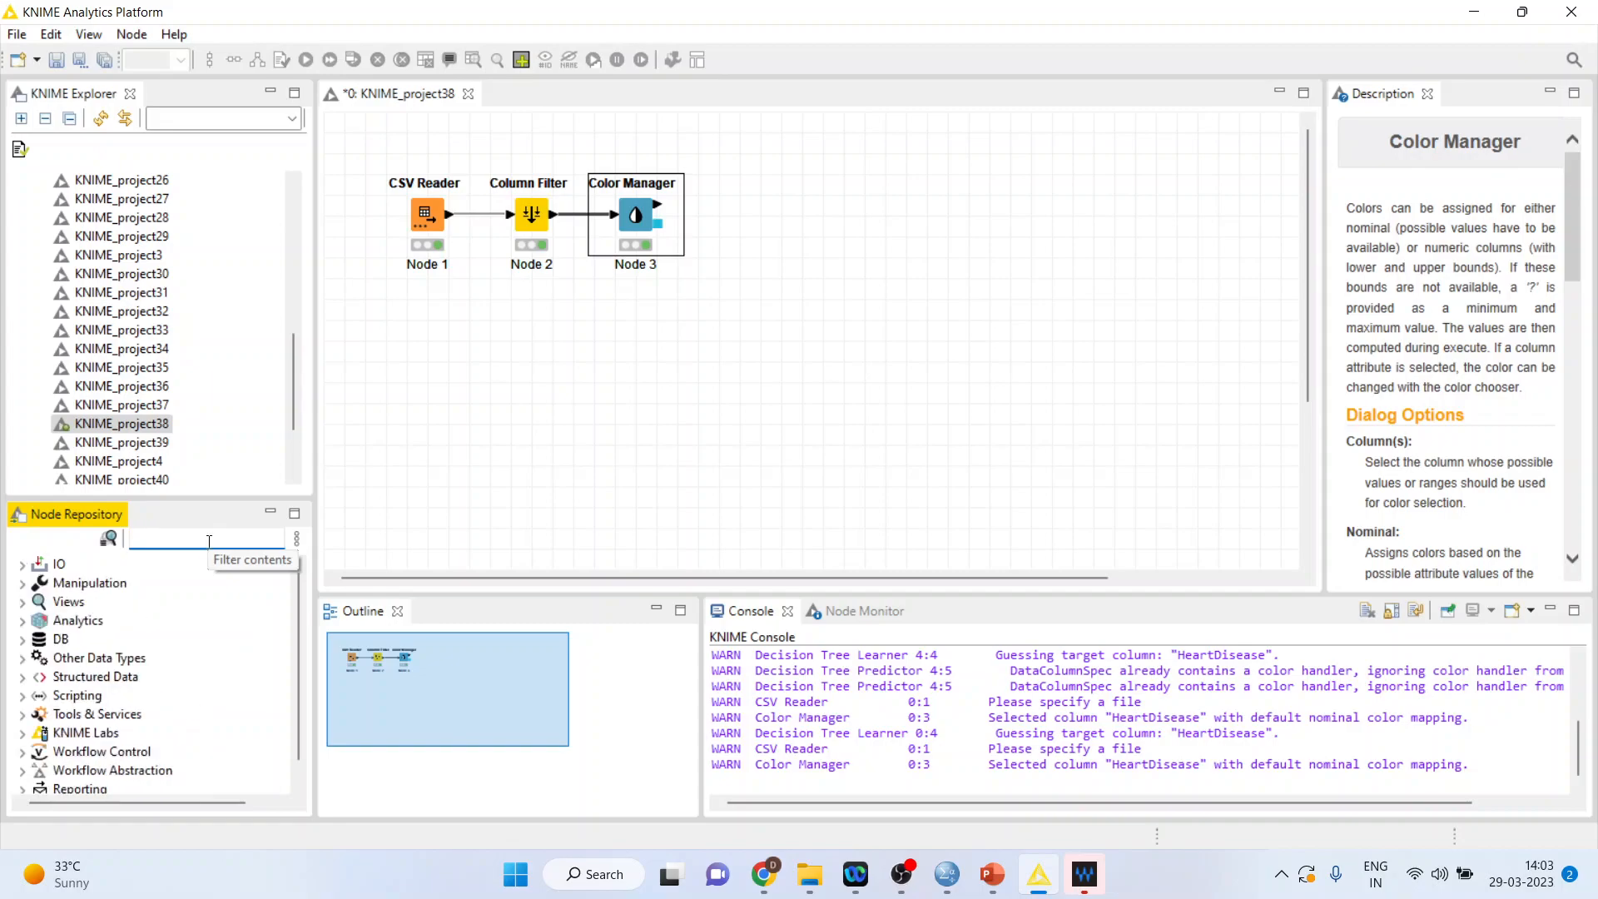
Add a Decision Tree Learner after the Color Manager and bring up its settings
type("decision")
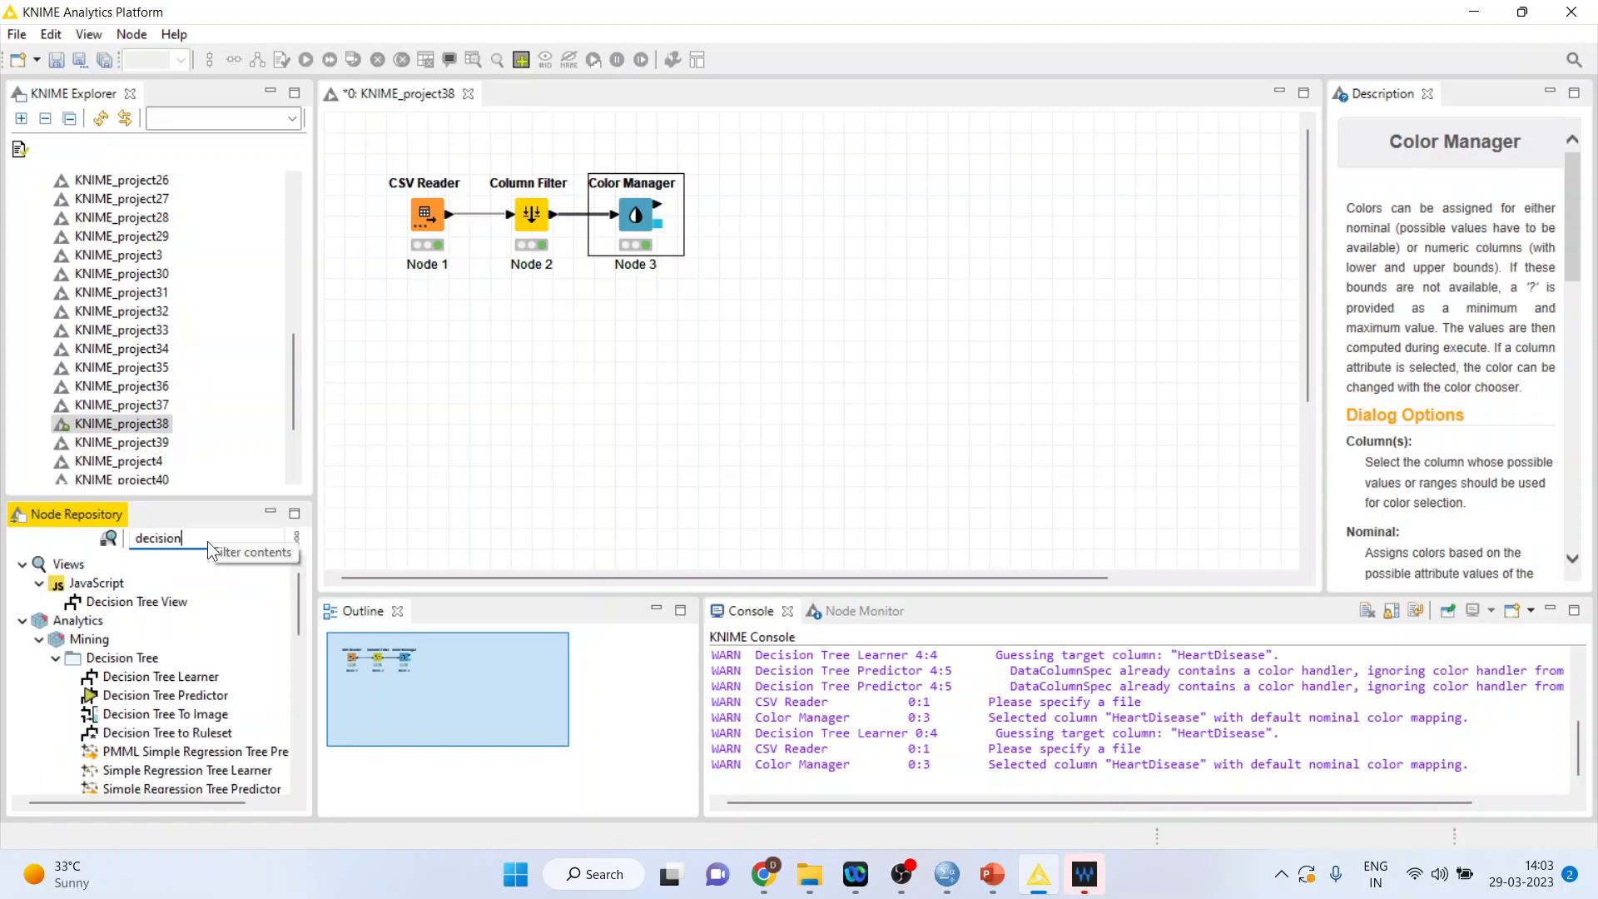
left_click(160, 676)
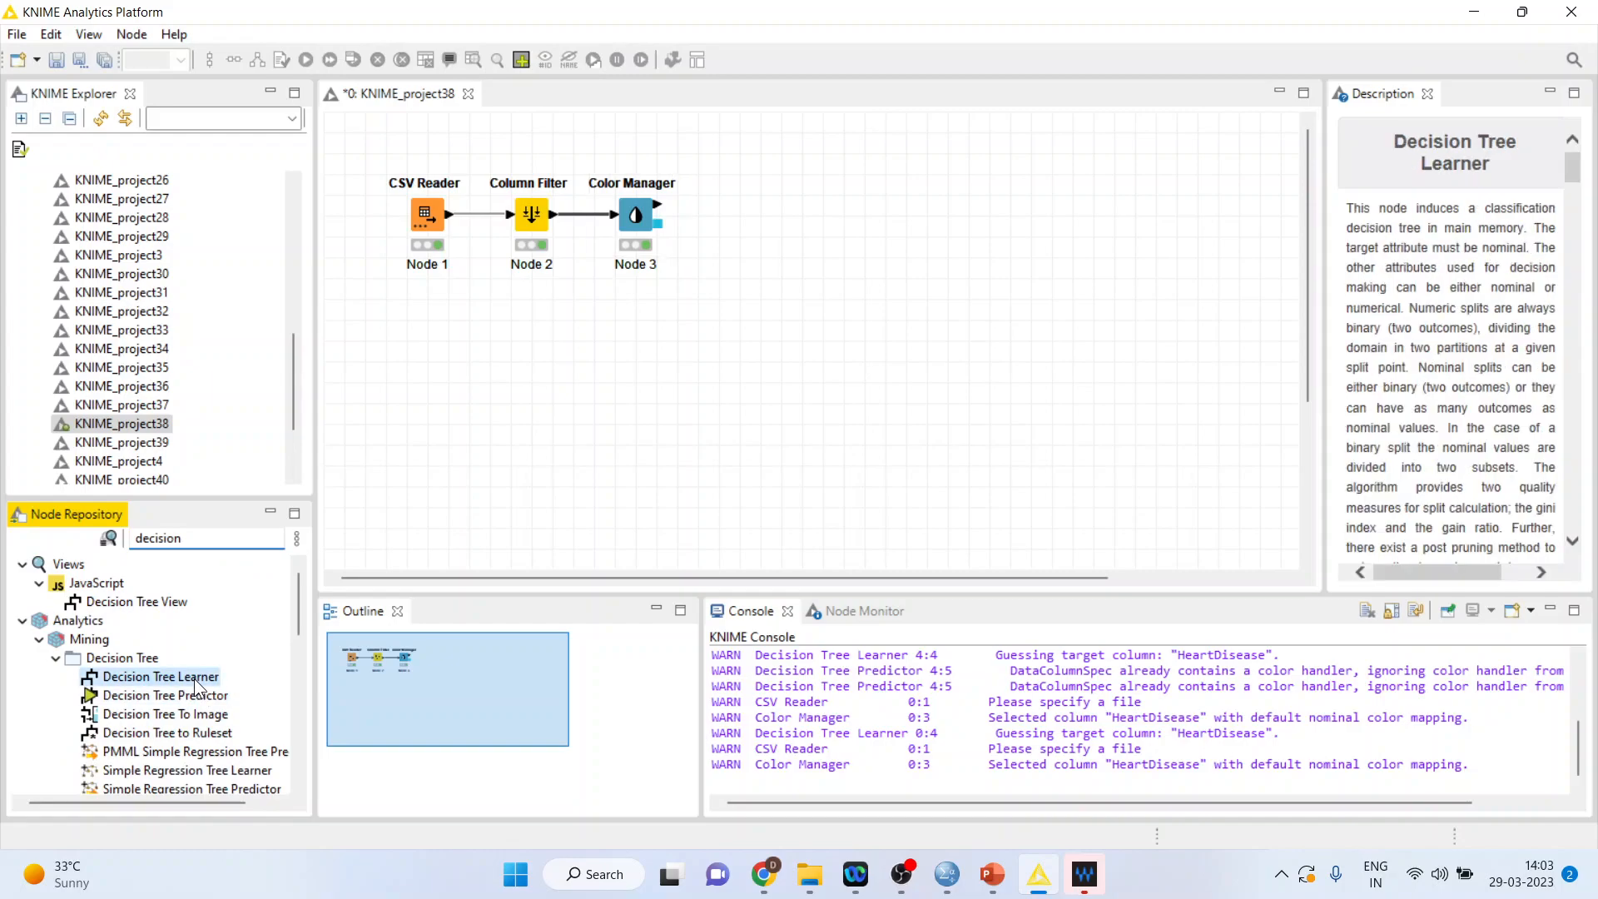
right_click(739, 214)
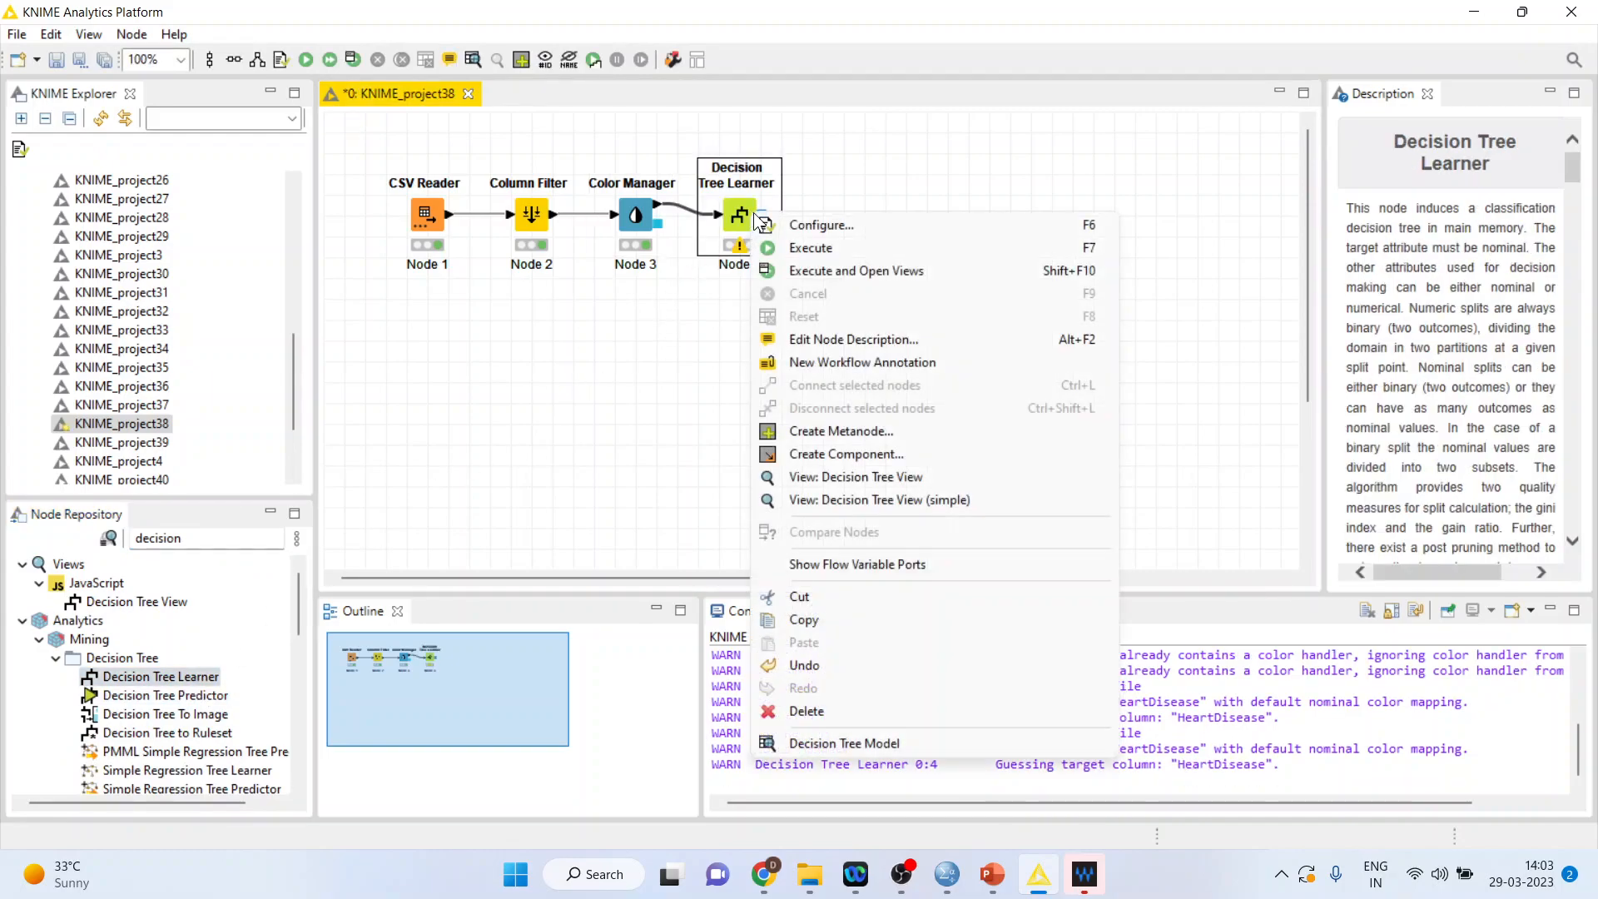
left_click(821, 225)
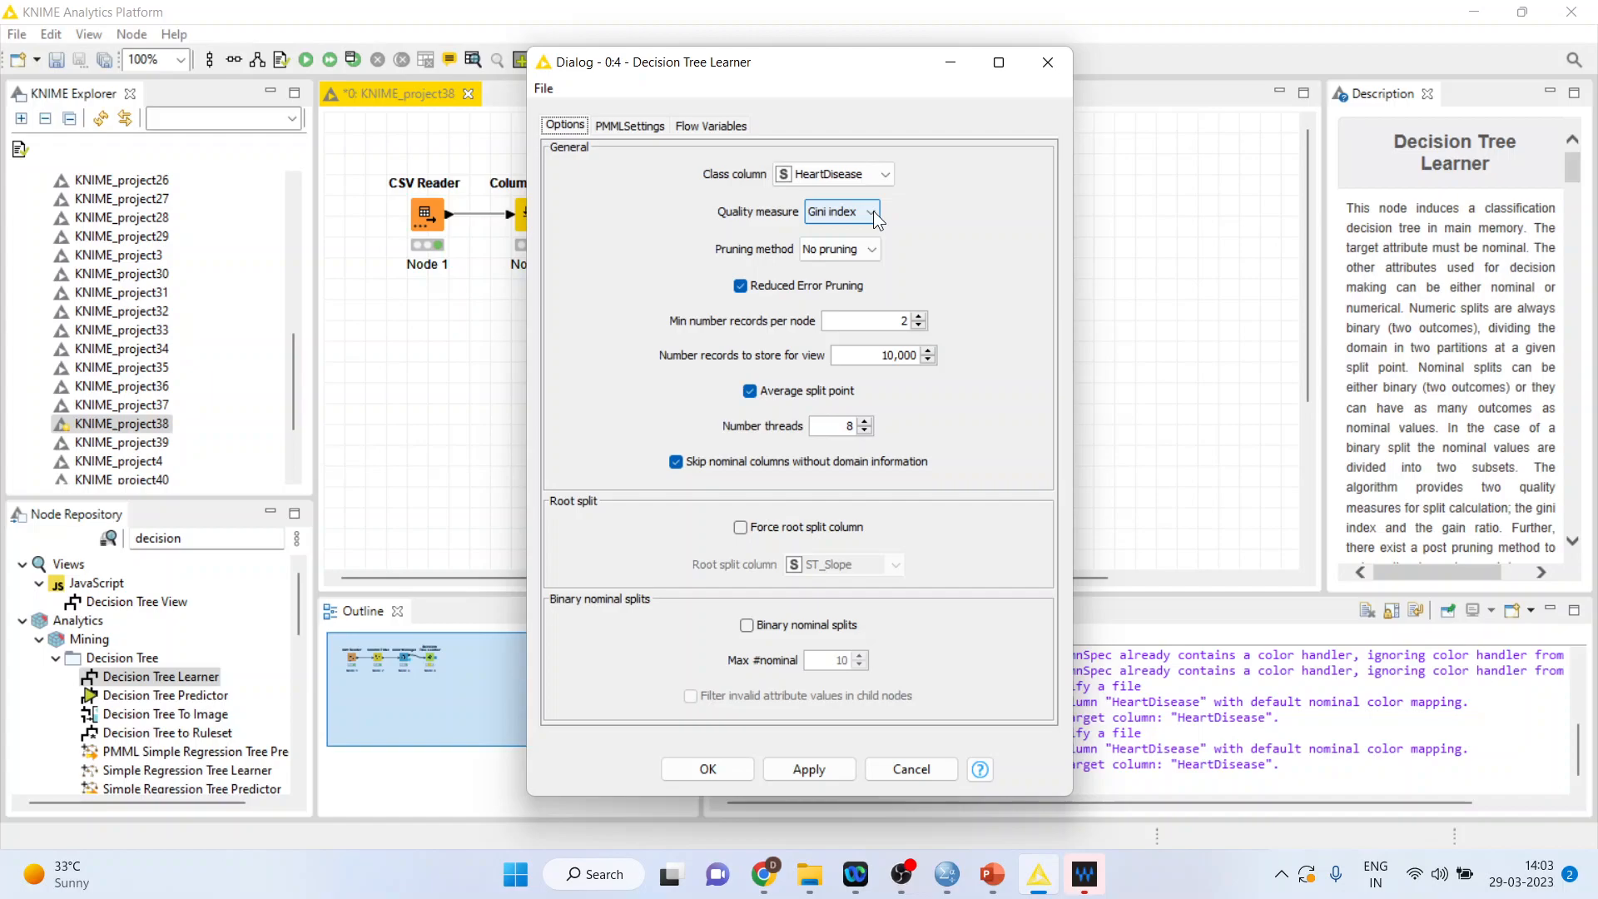
Set class column HeartDisease, Gini index quality measure and no pruning, then confirm
left_click(873, 212)
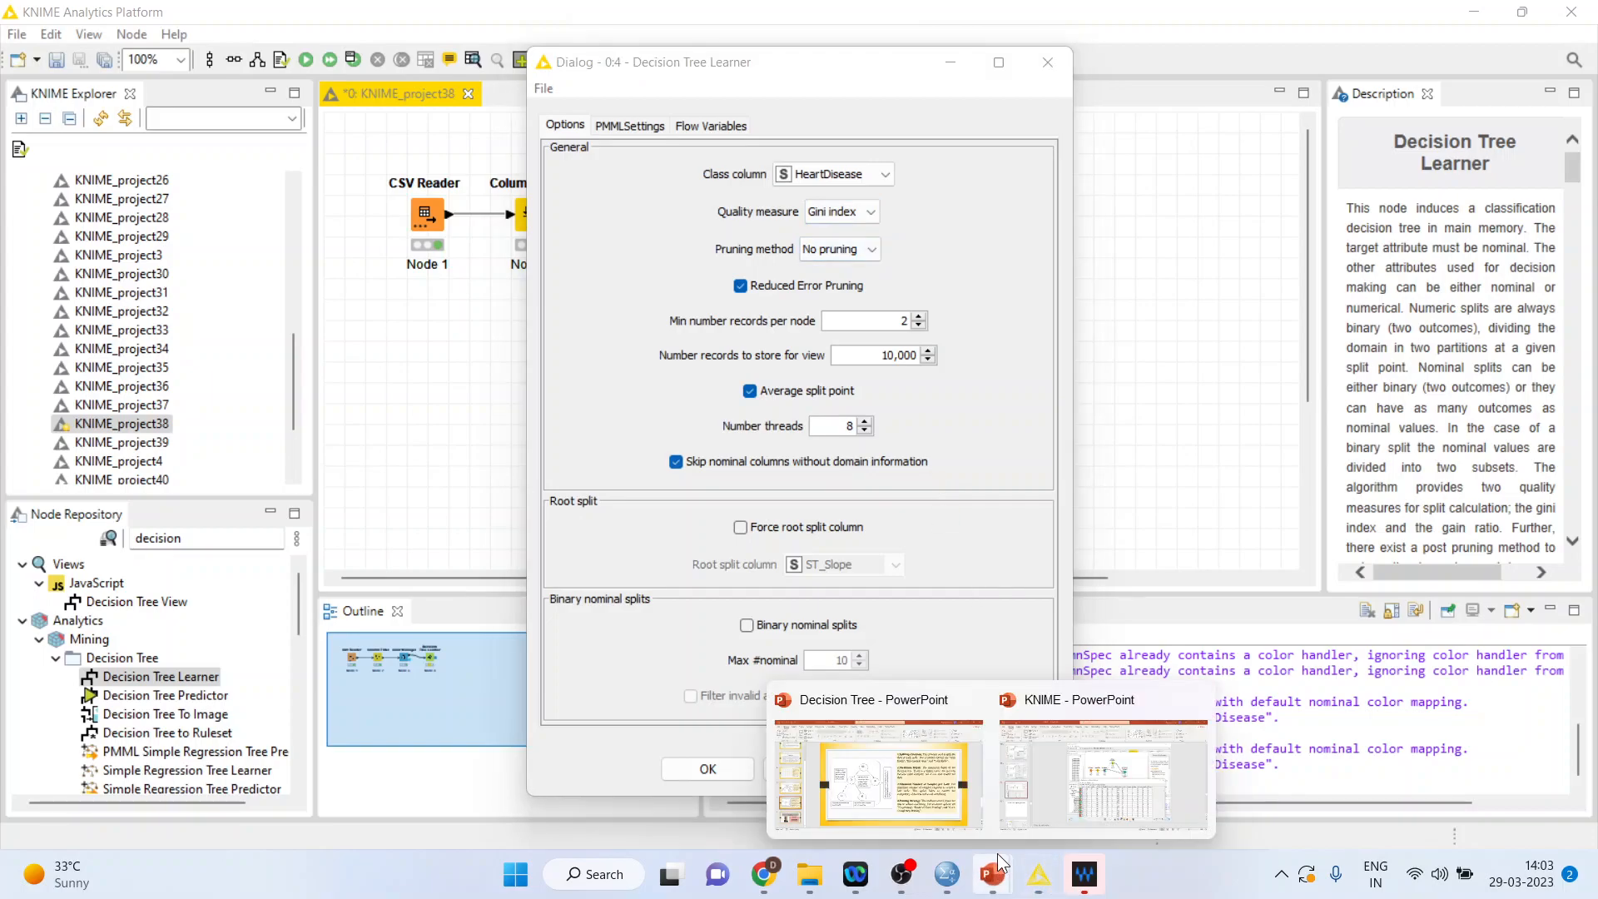
left_click(879, 779)
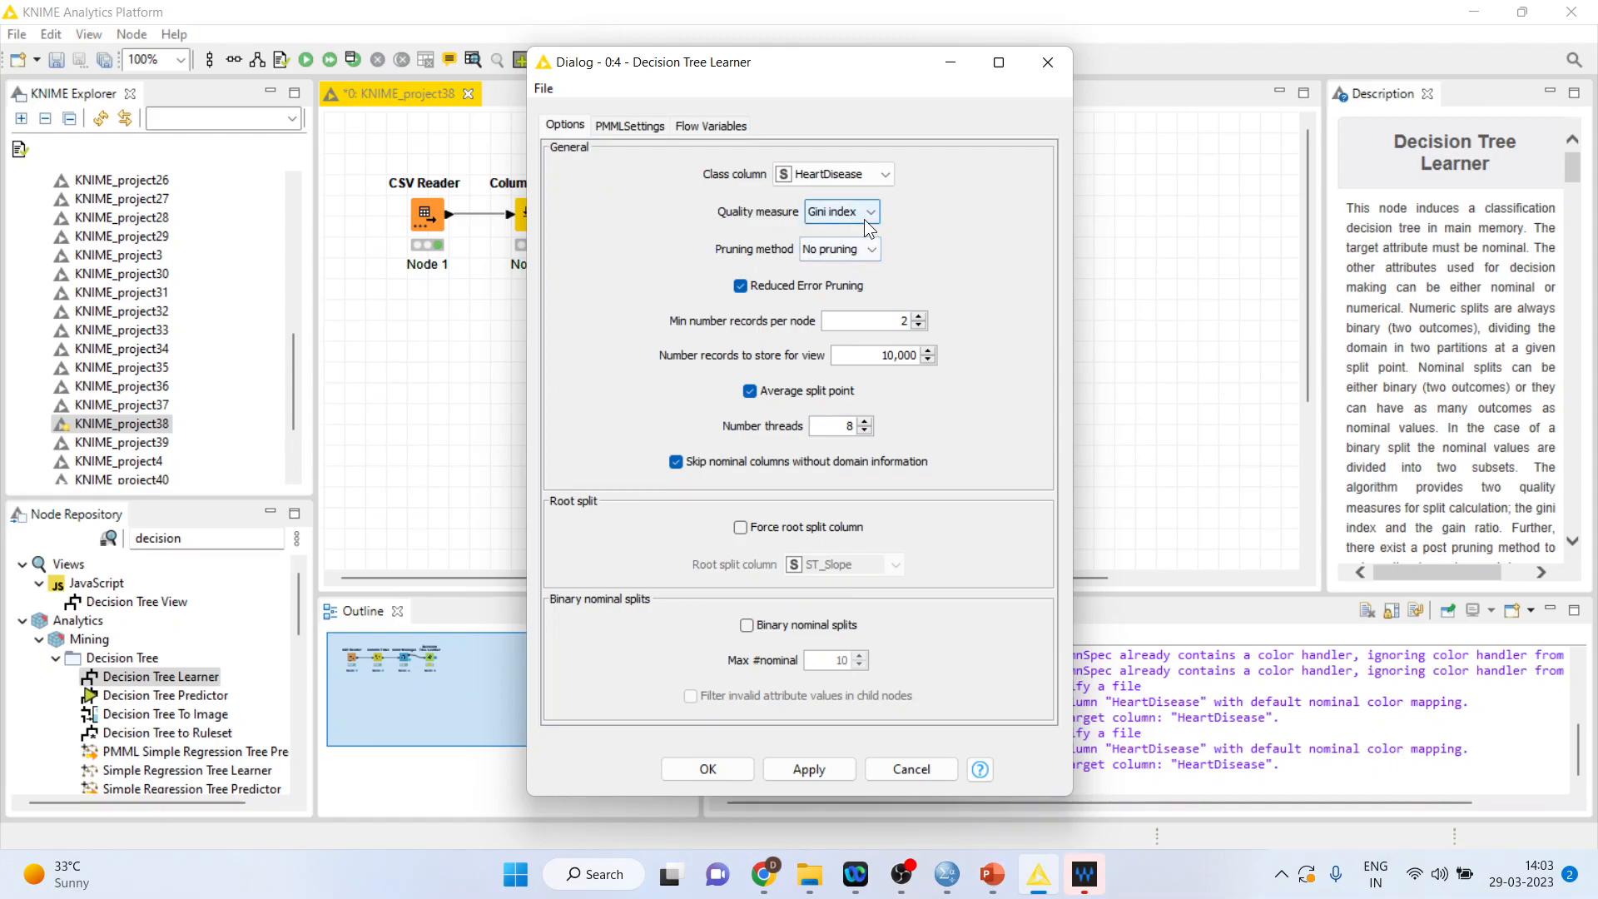
left_click(871, 249)
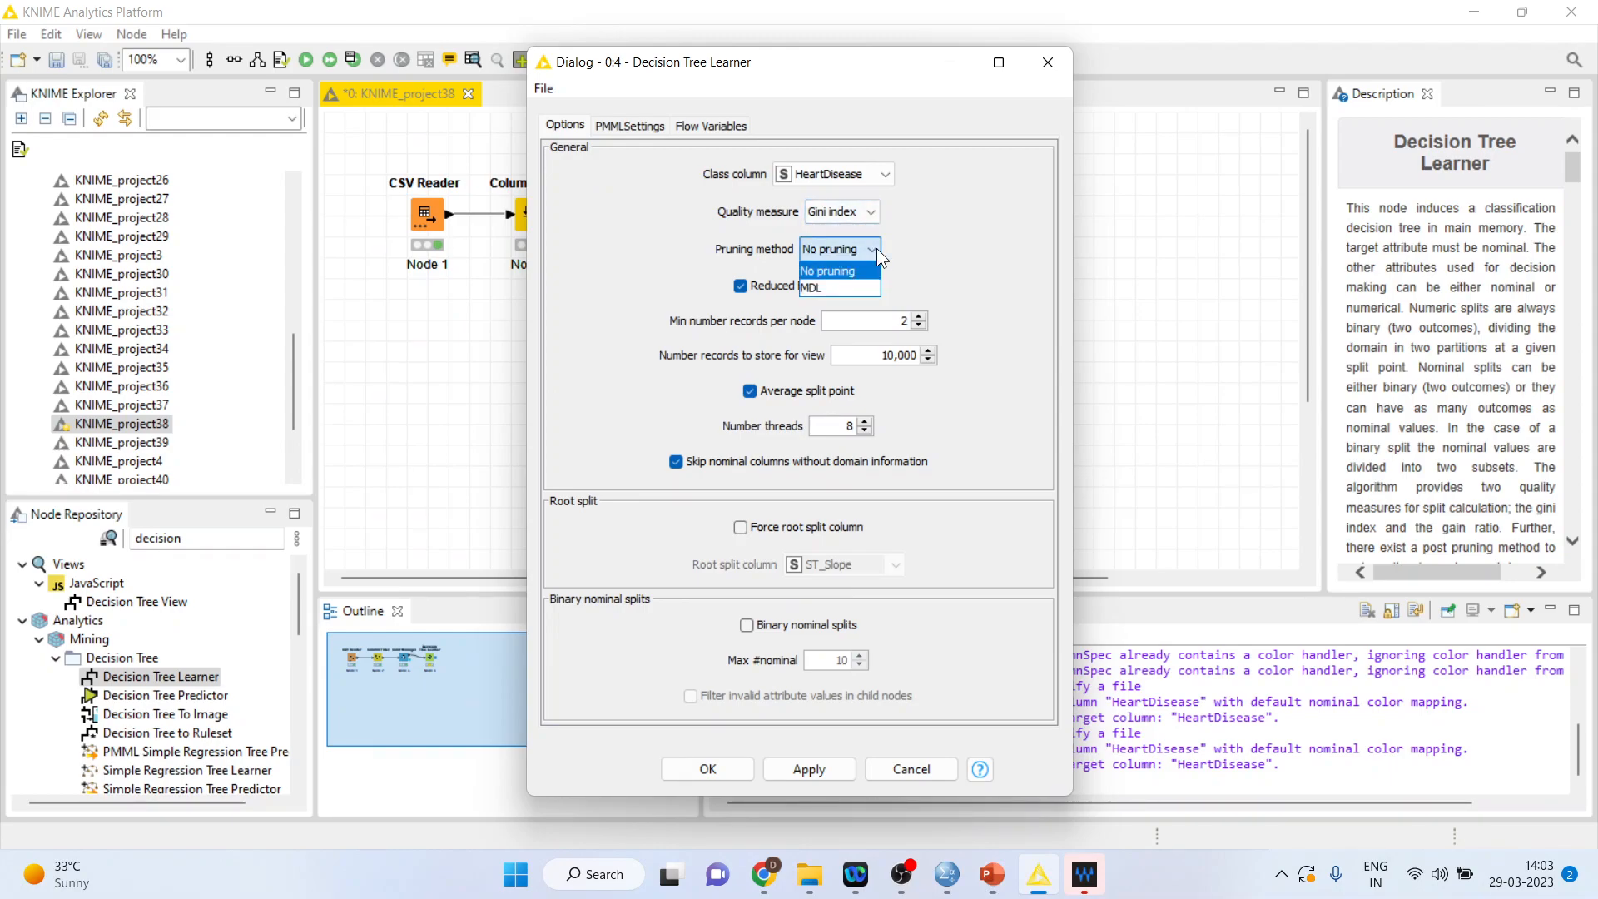
left_click(827, 269)
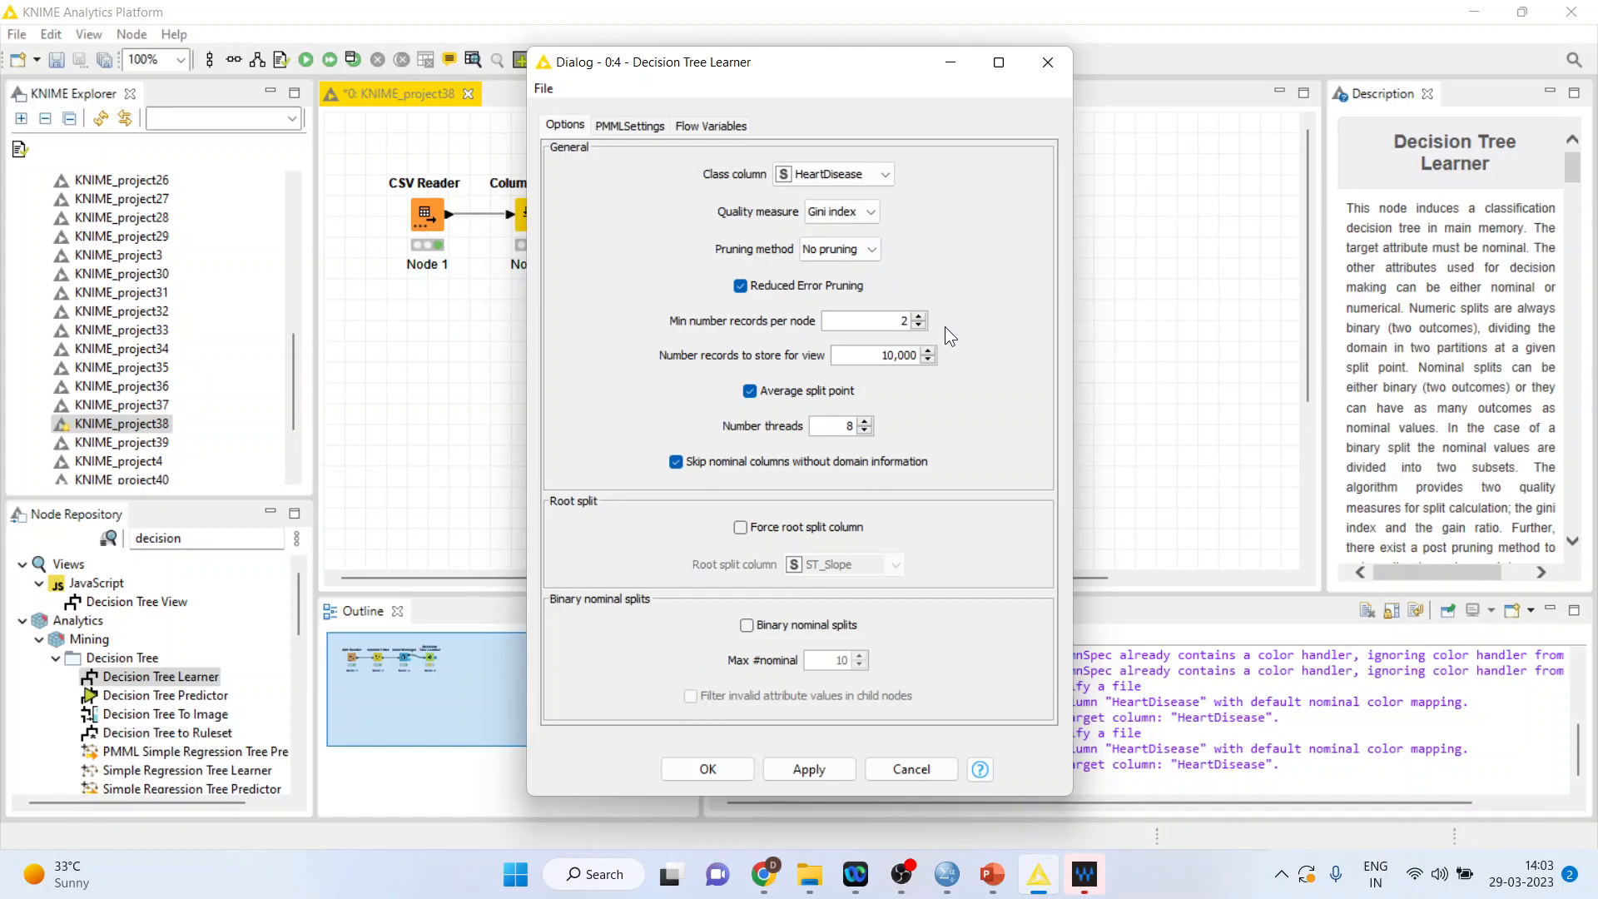
mouse_move(937, 334)
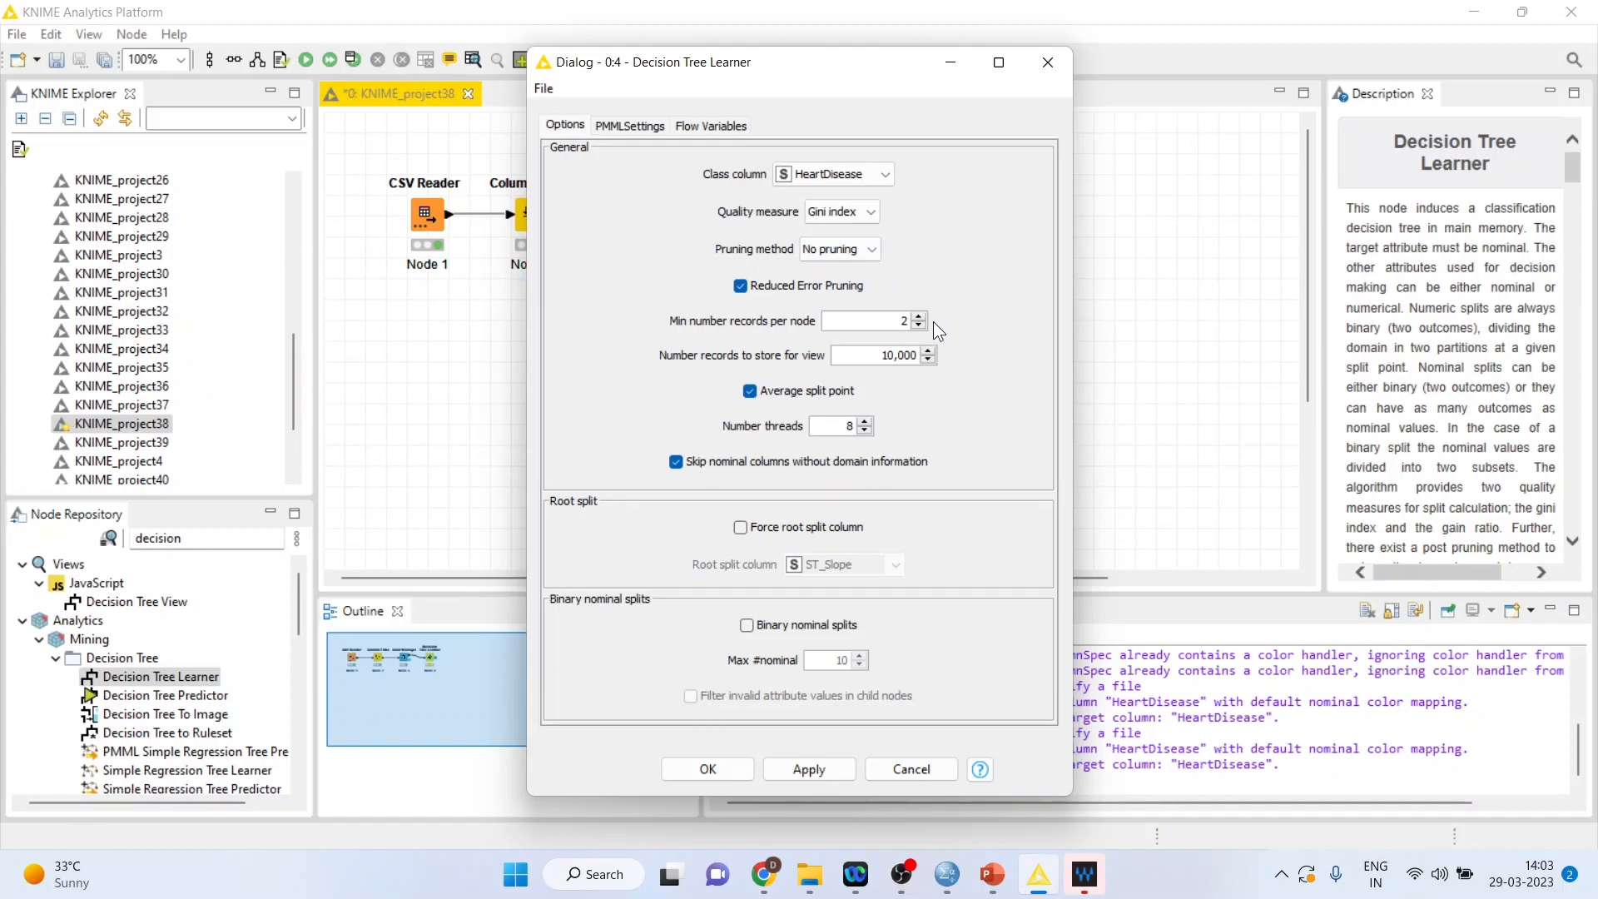
mouse_move(948, 551)
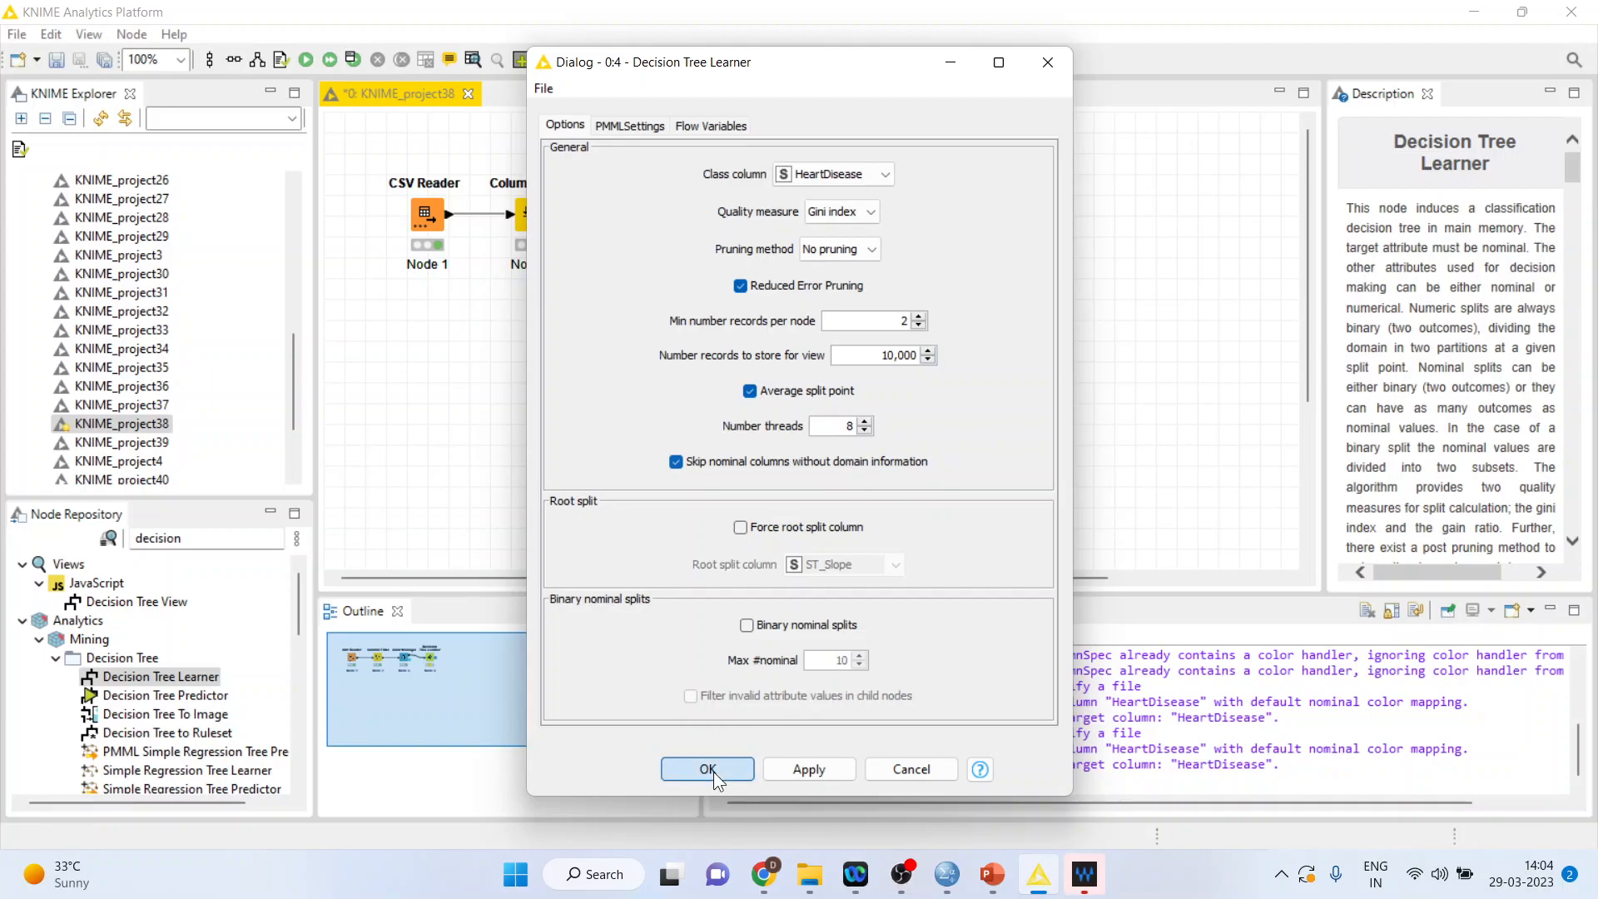
left_click(707, 770)
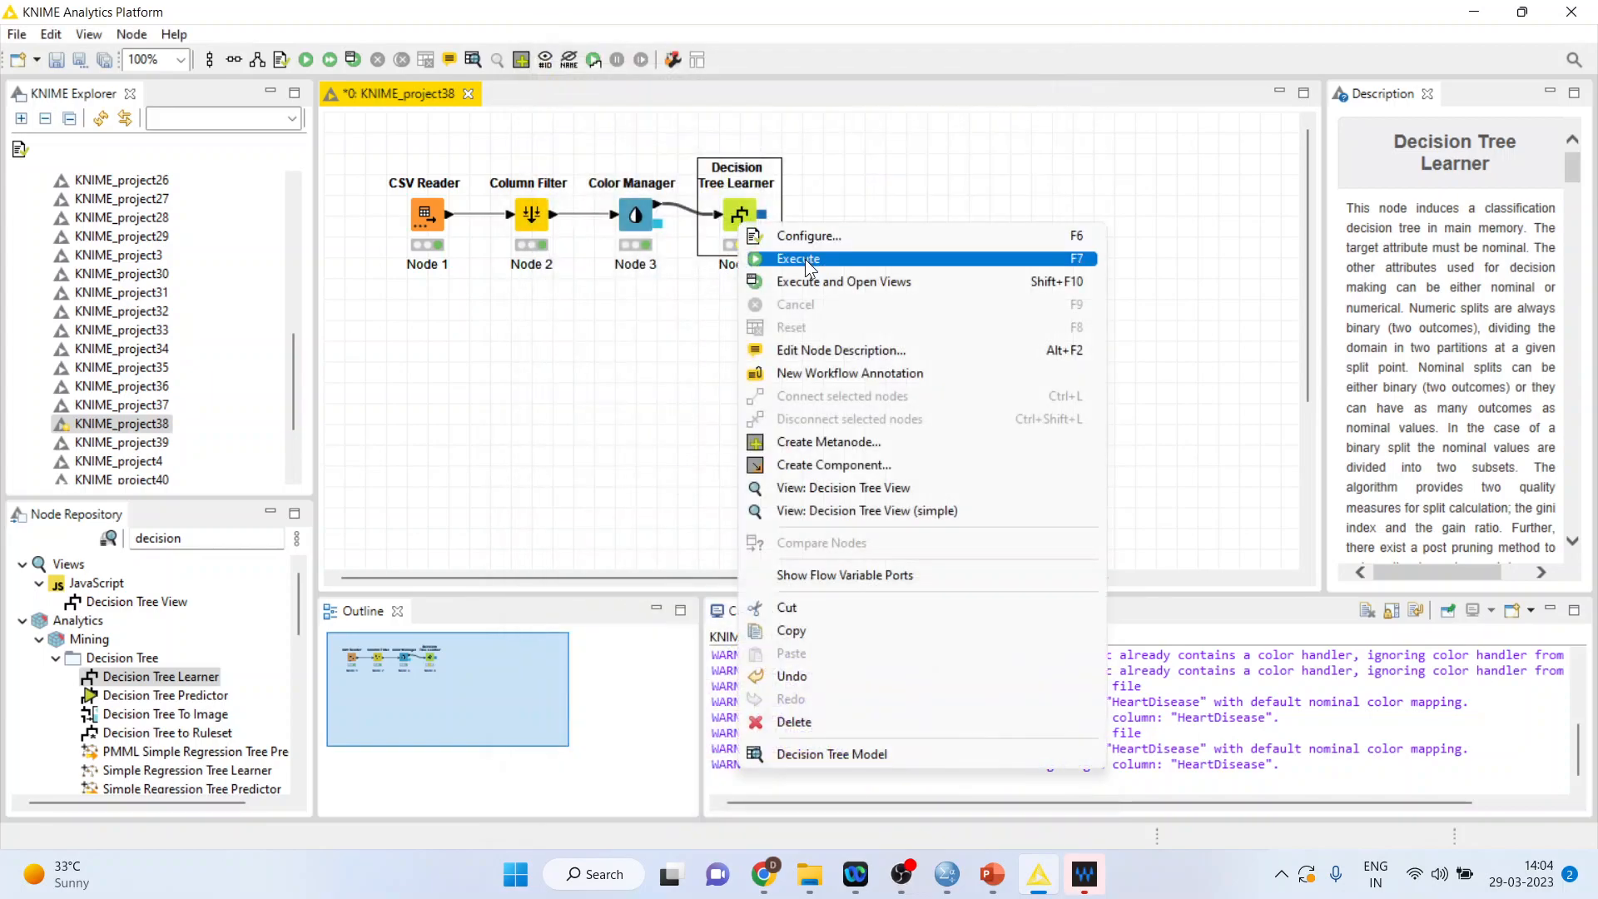
Execute the Decision Tree Learner and briefly inspect its PMML tree model output
left_click(799, 258)
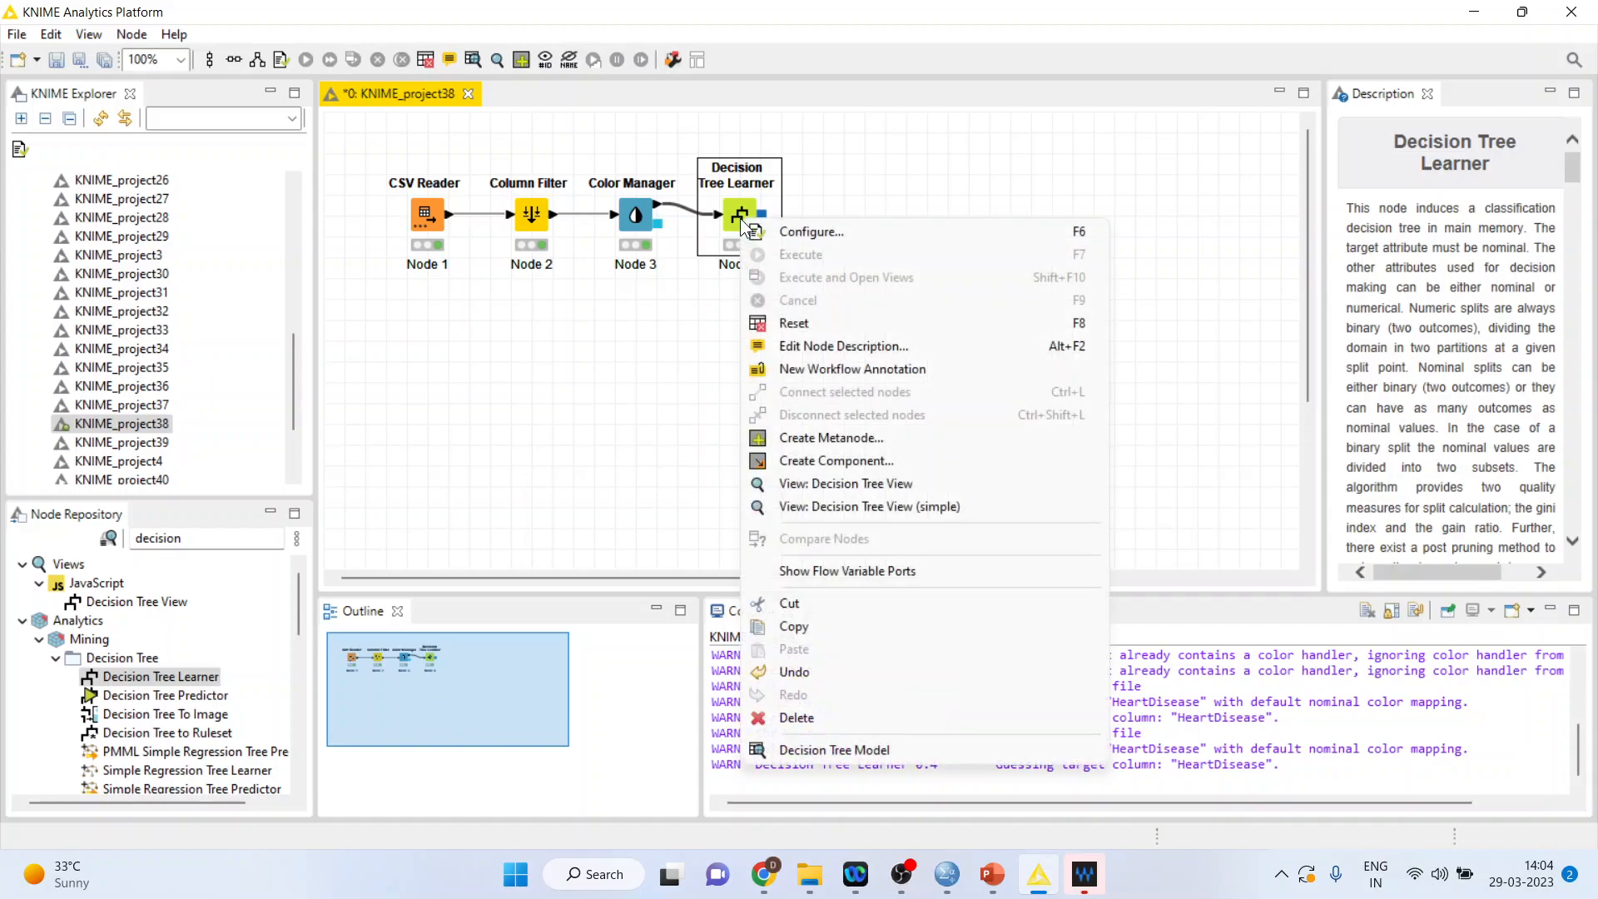
left_click(834, 751)
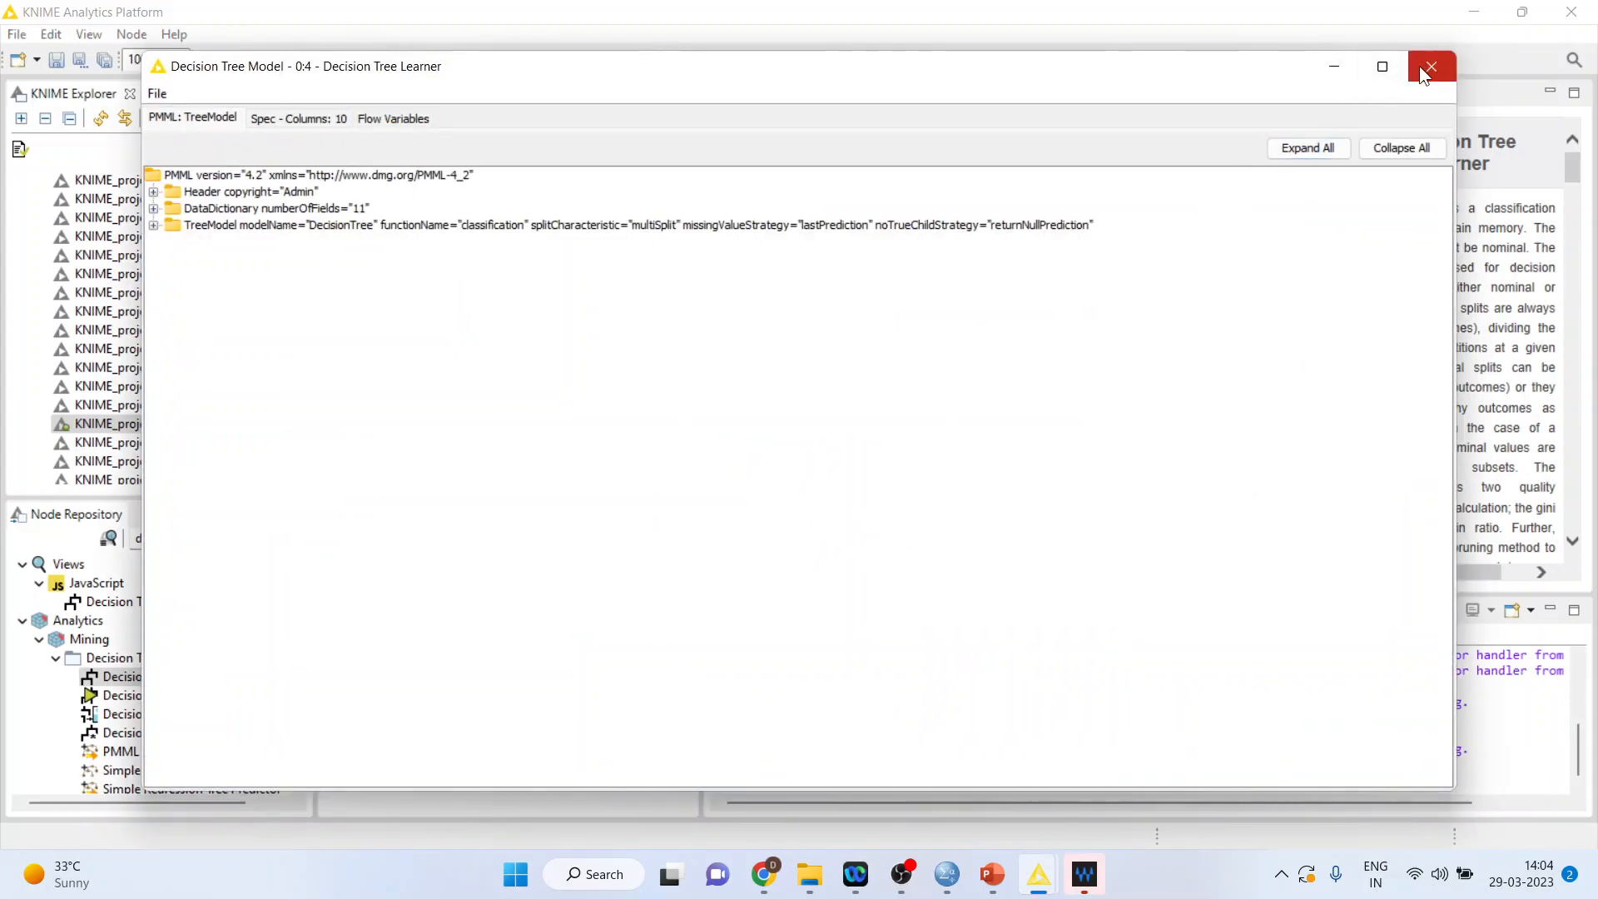
left_click(1432, 66)
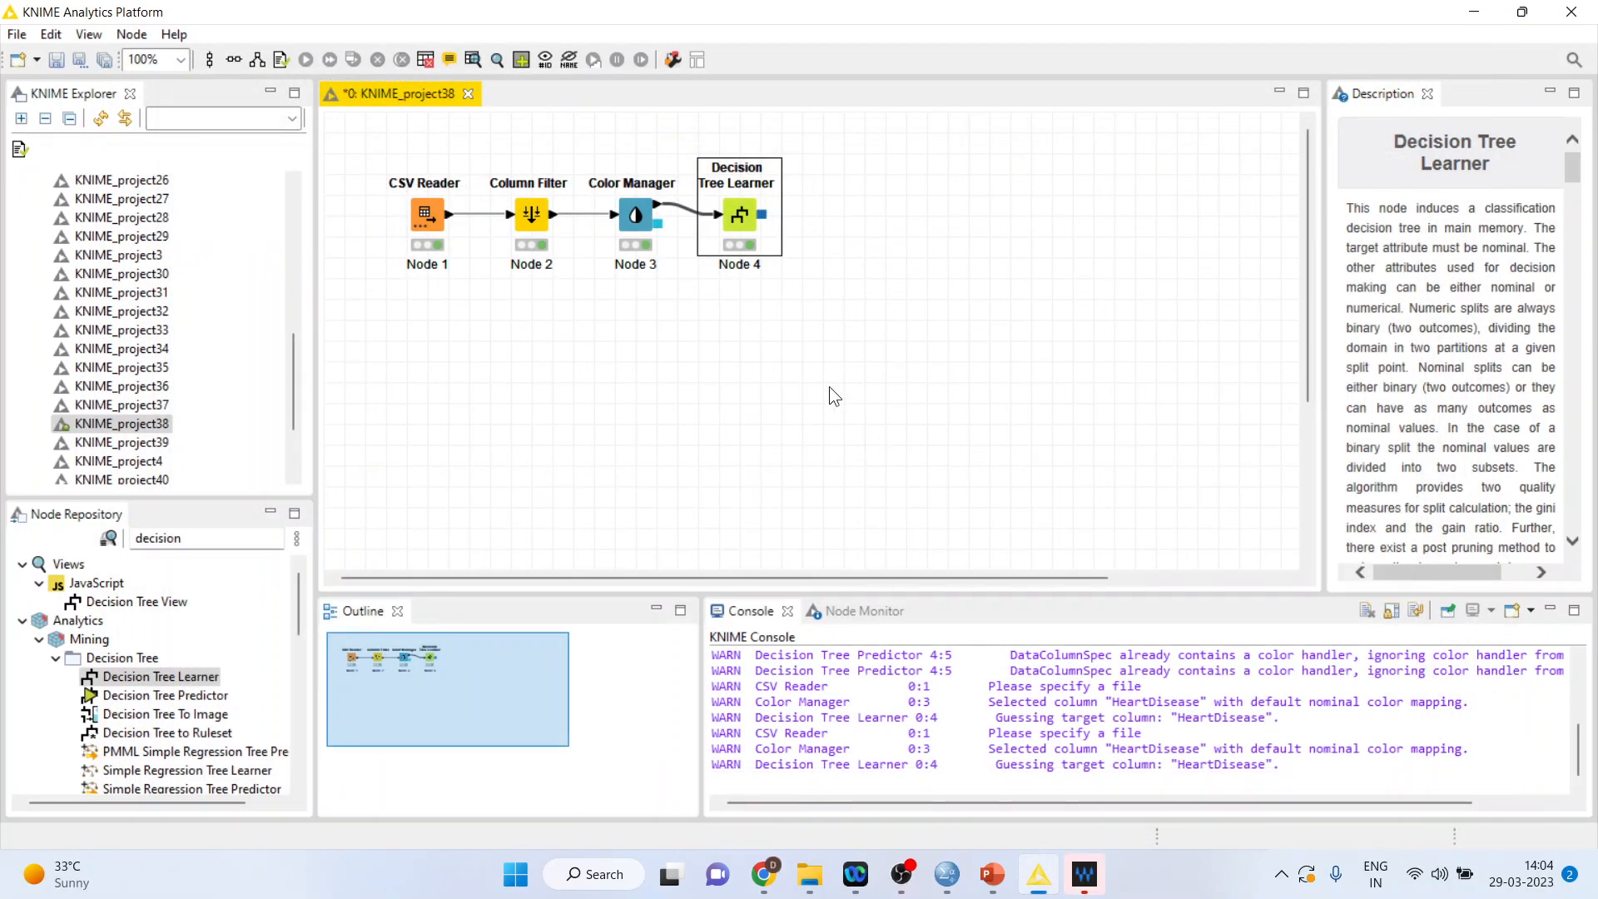
Show the Decision Tree View and expand ST_Slope branches to reveal Sex and ChestPainType splits
right_click(740, 215)
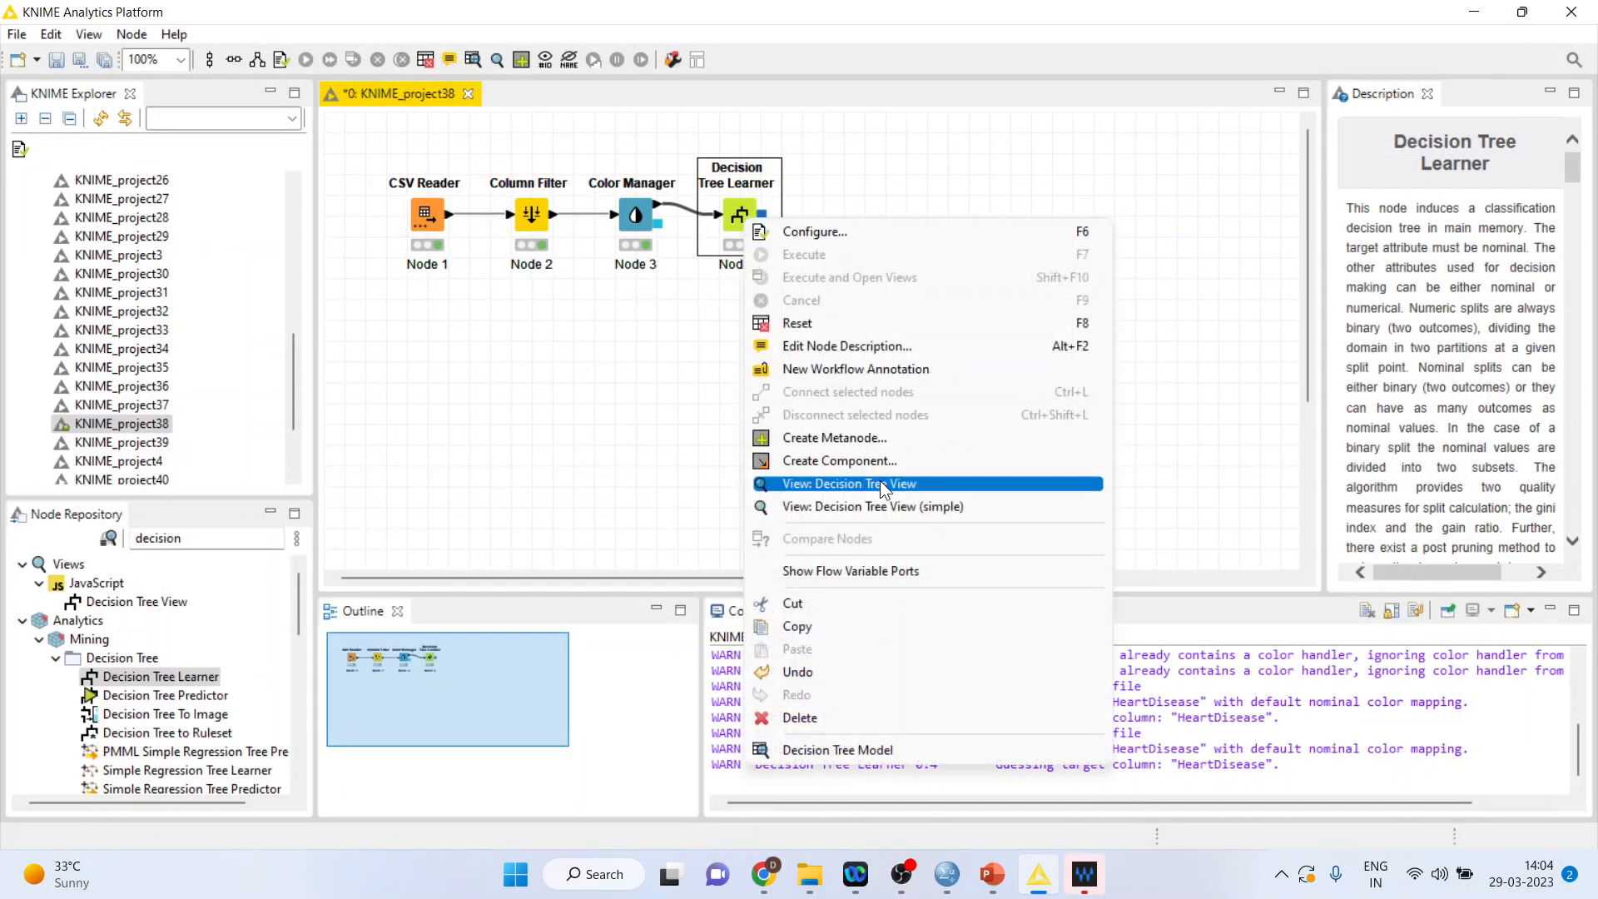
mouse_move(1050, 533)
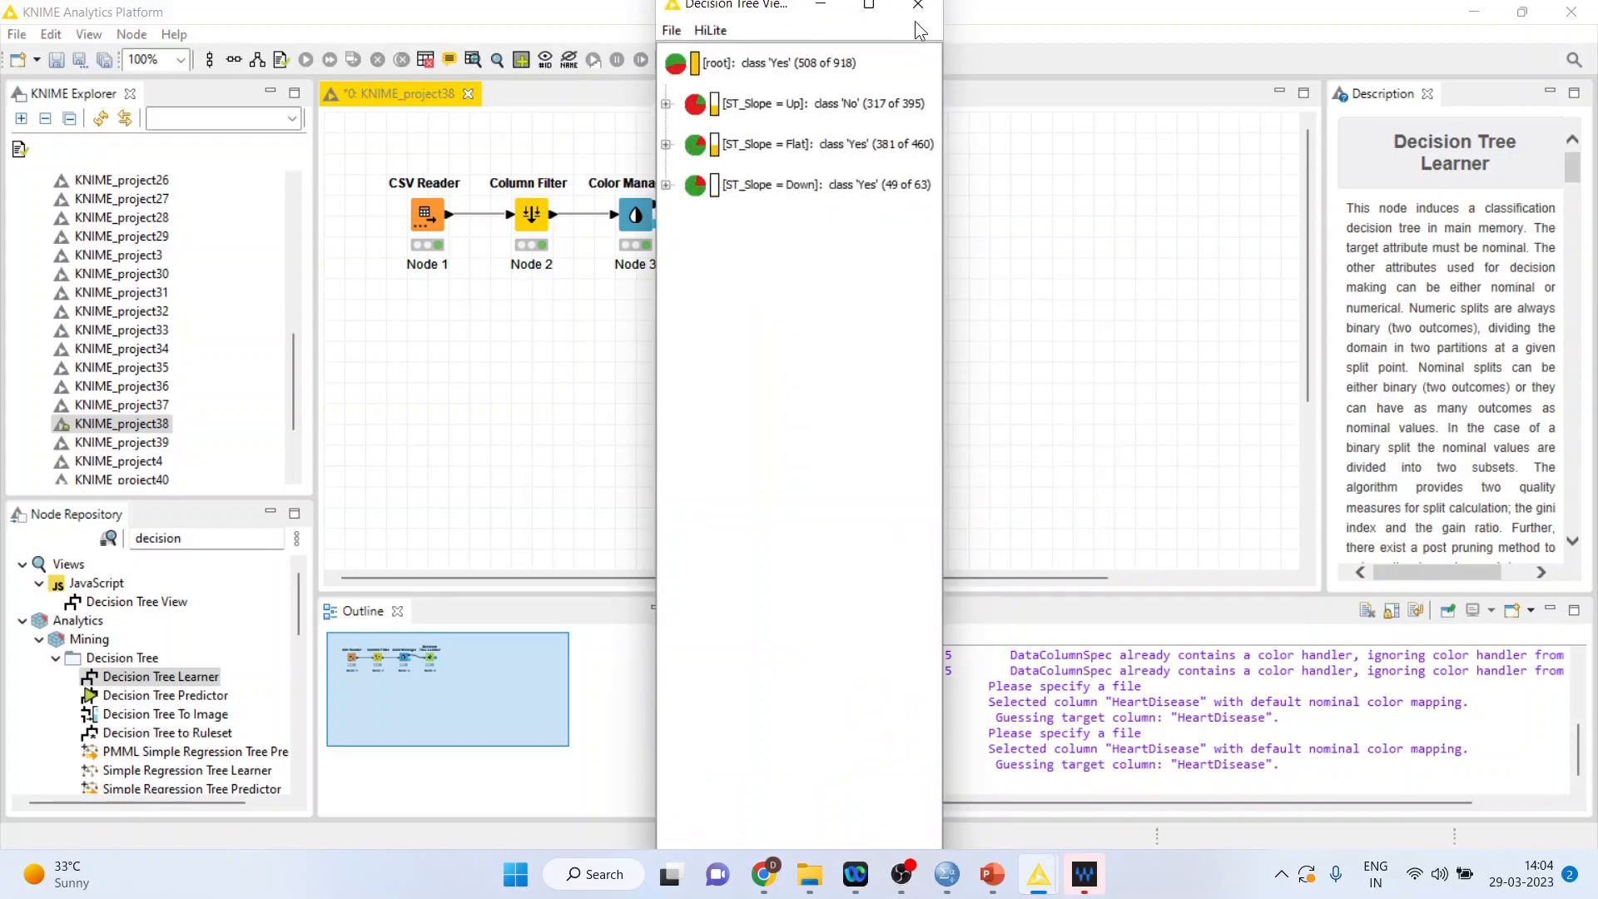
right_click(739, 215)
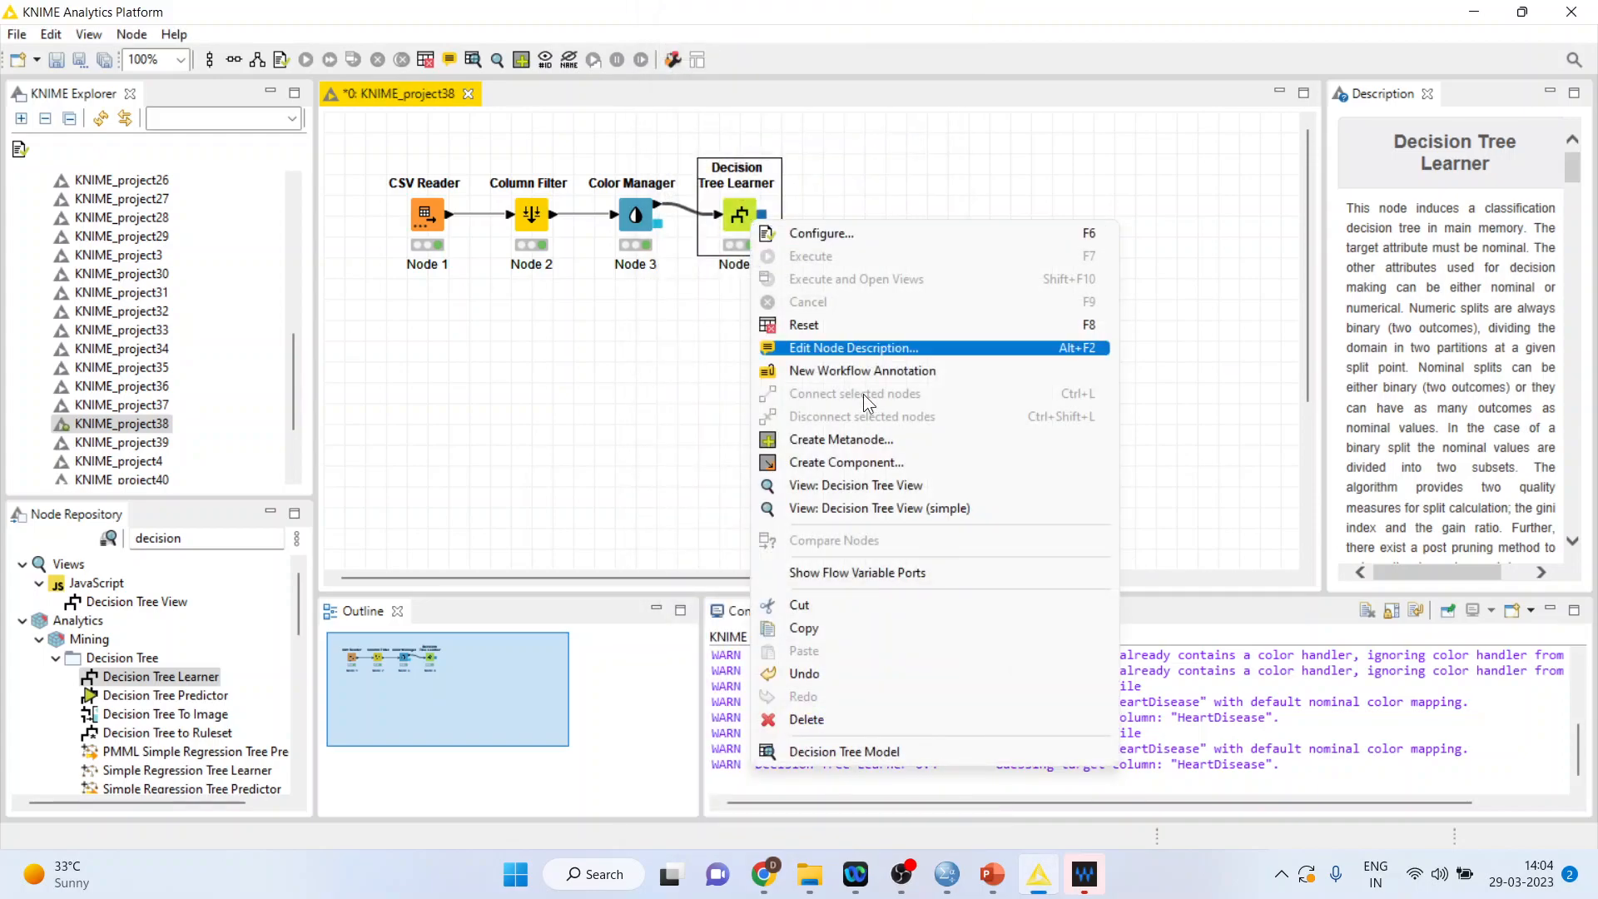
left_click(879, 508)
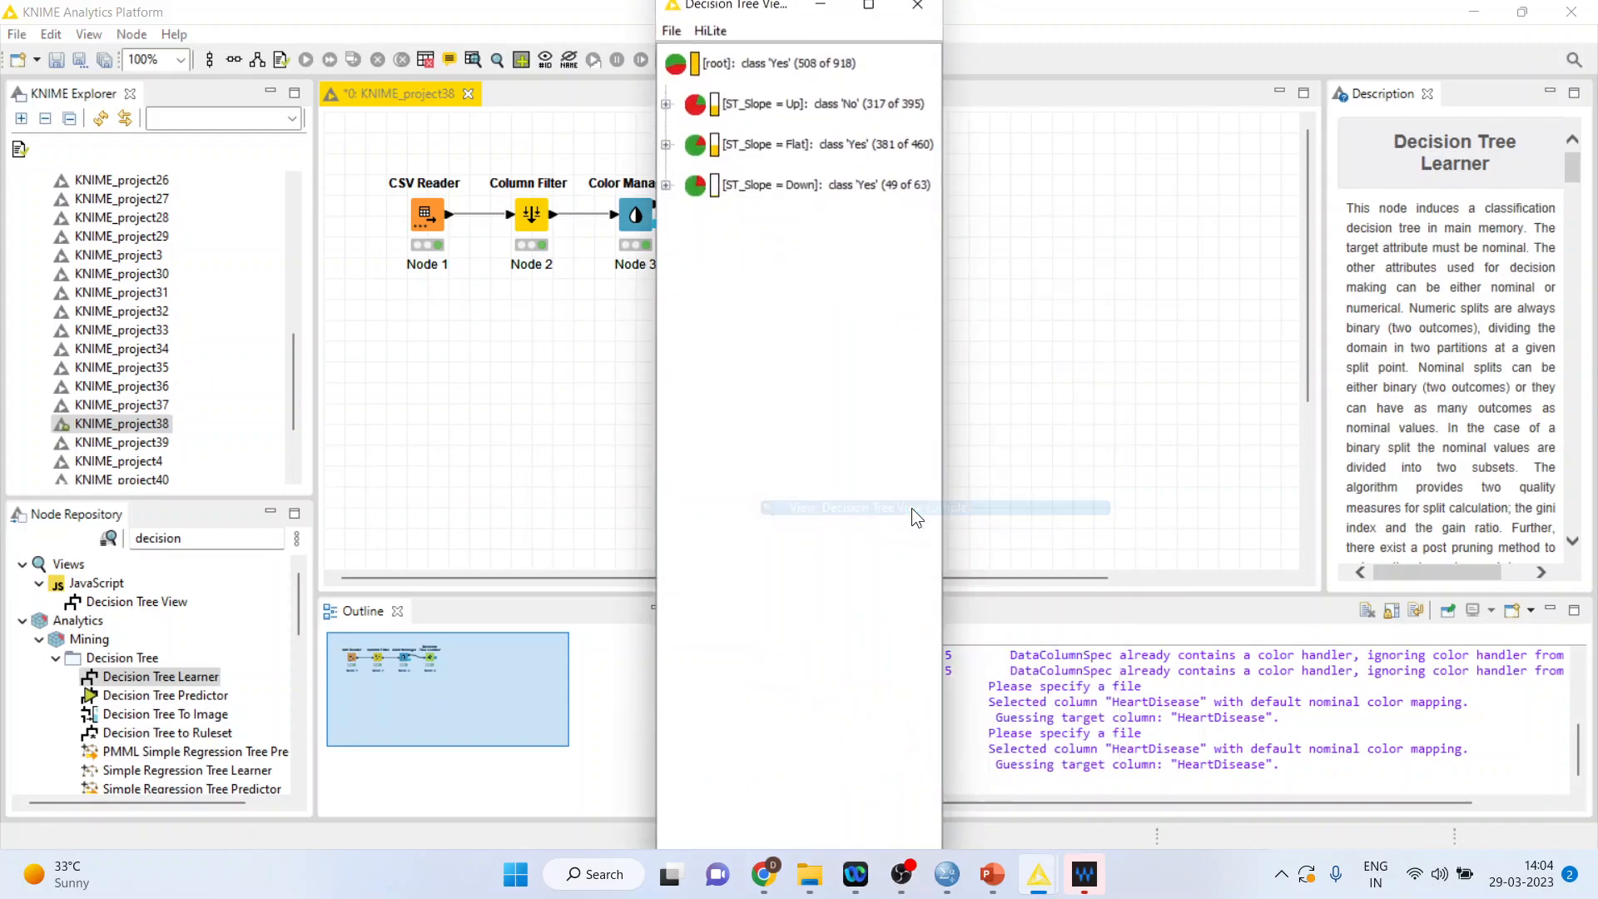
mouse_move(784, 263)
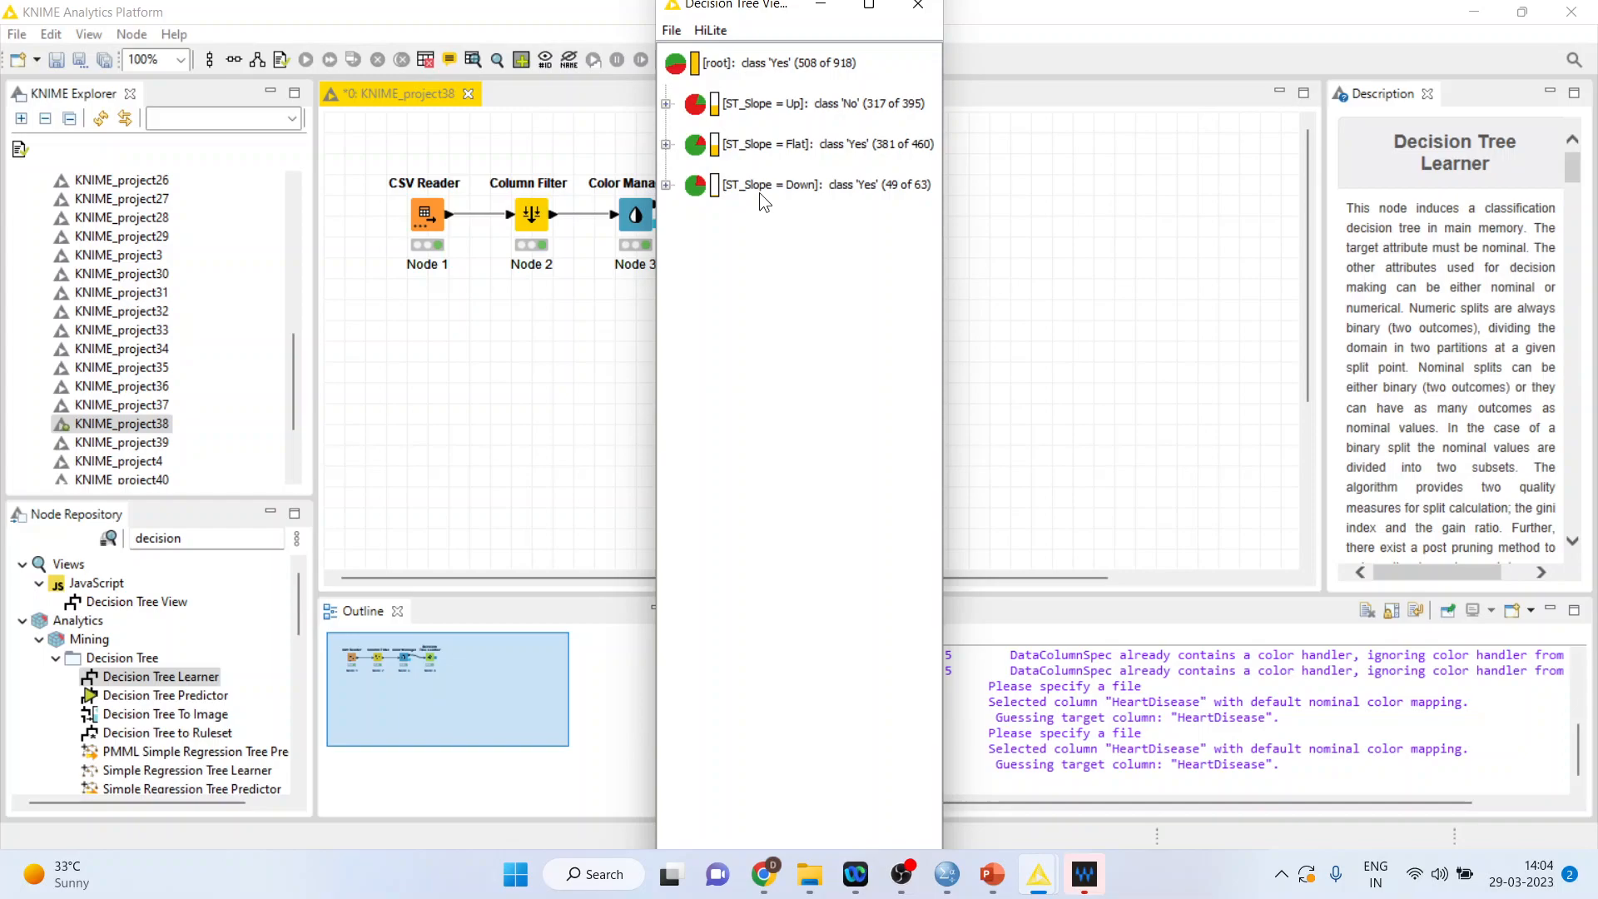
mouse_move(798, 145)
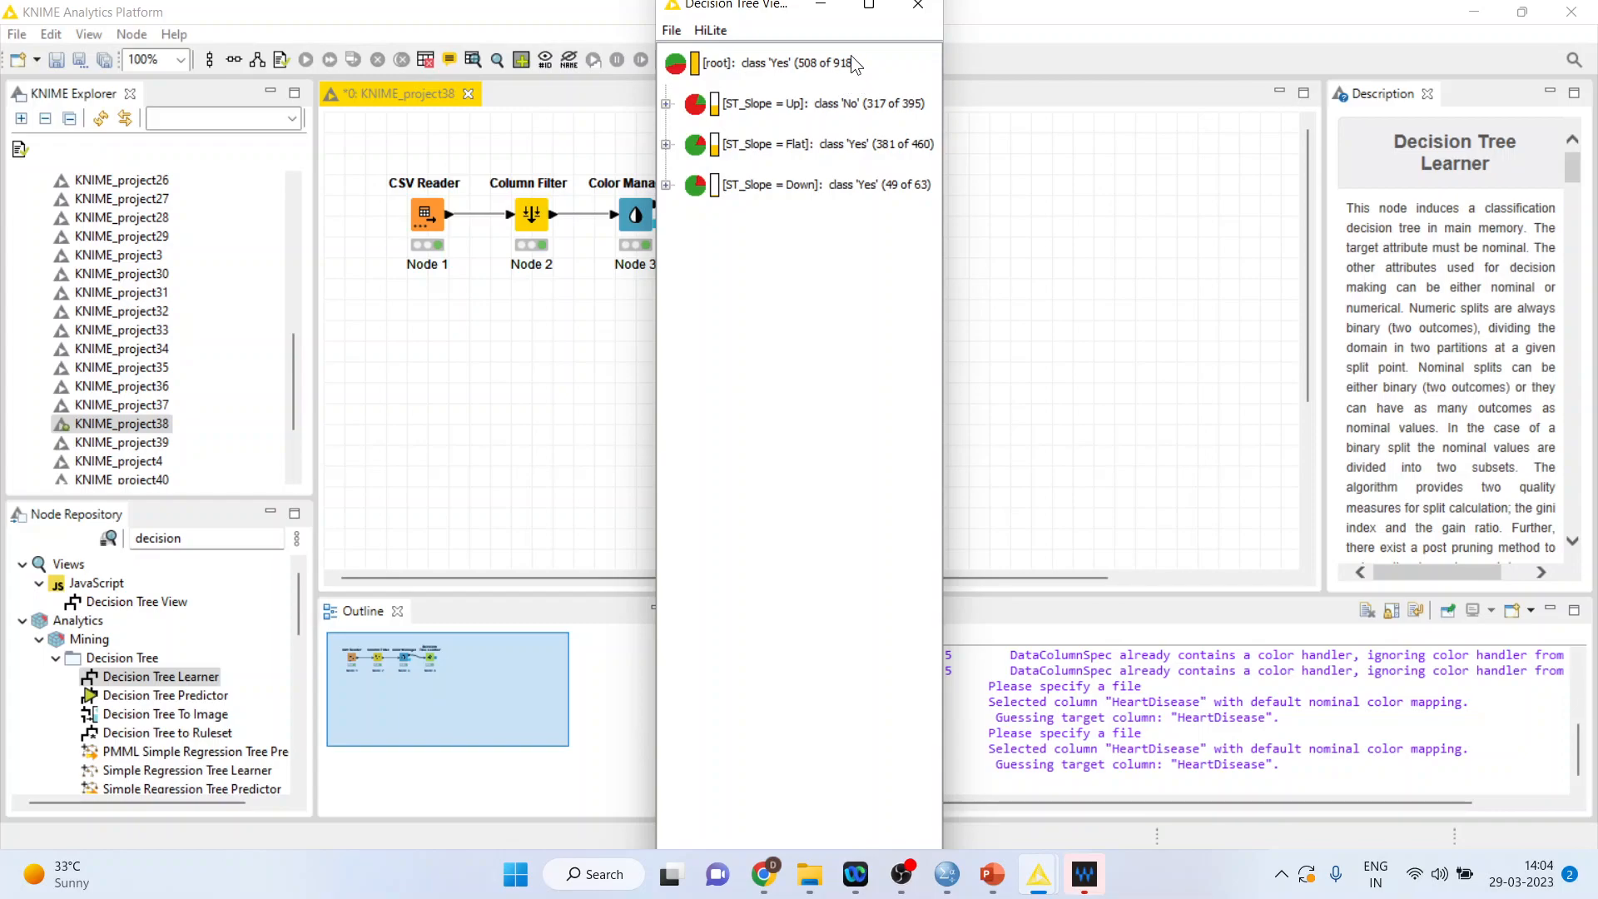
mouse_move(819, 82)
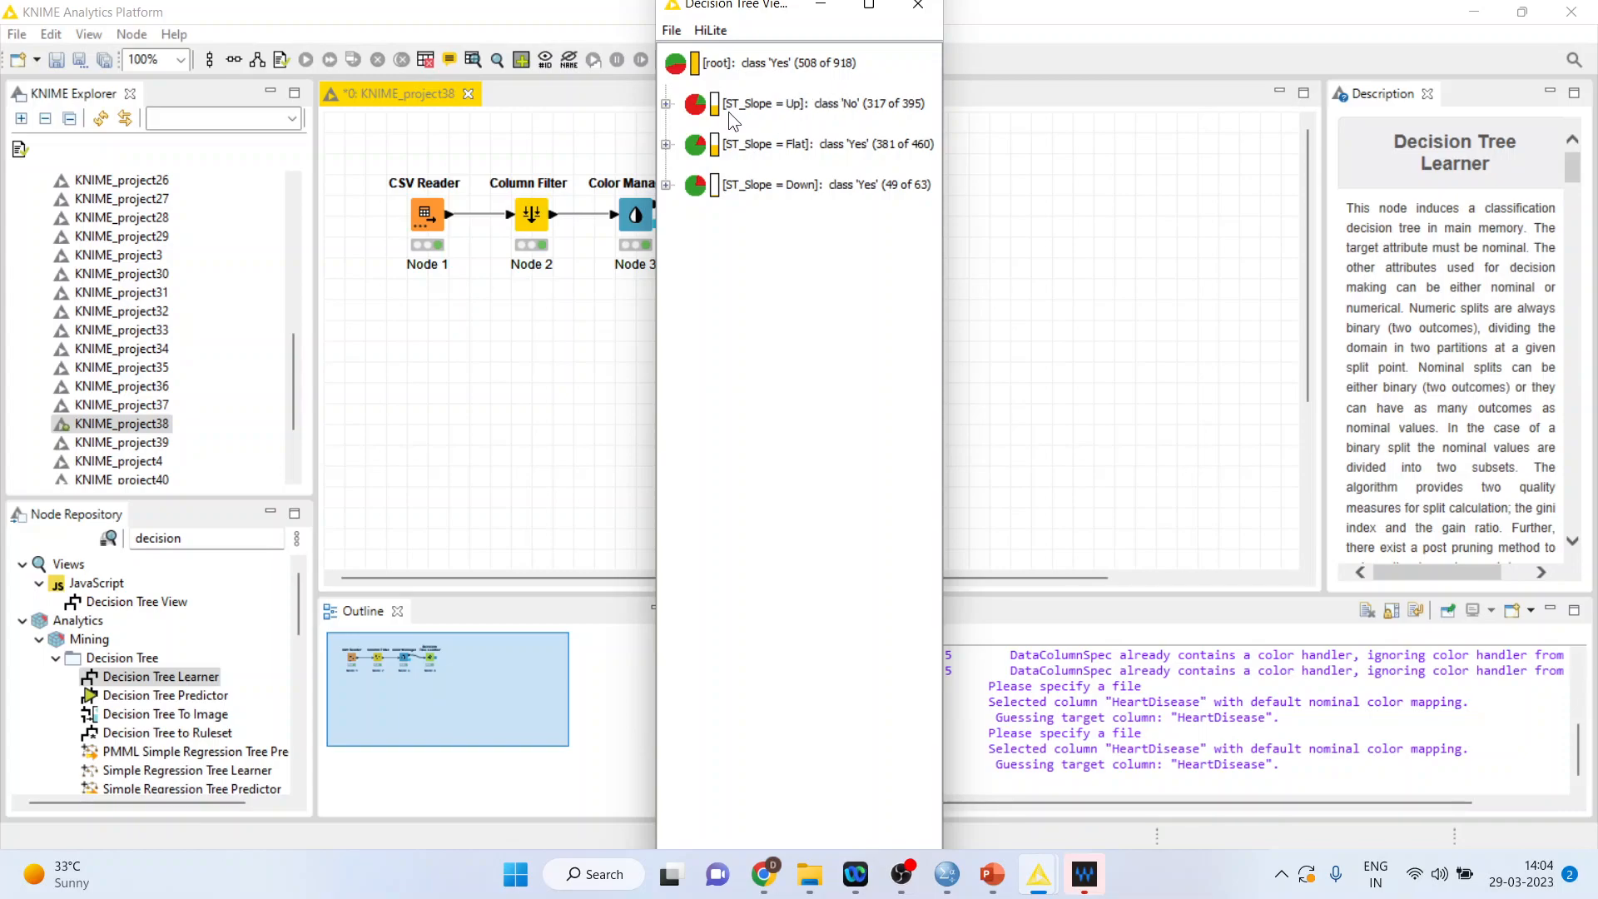
mouse_move(861, 125)
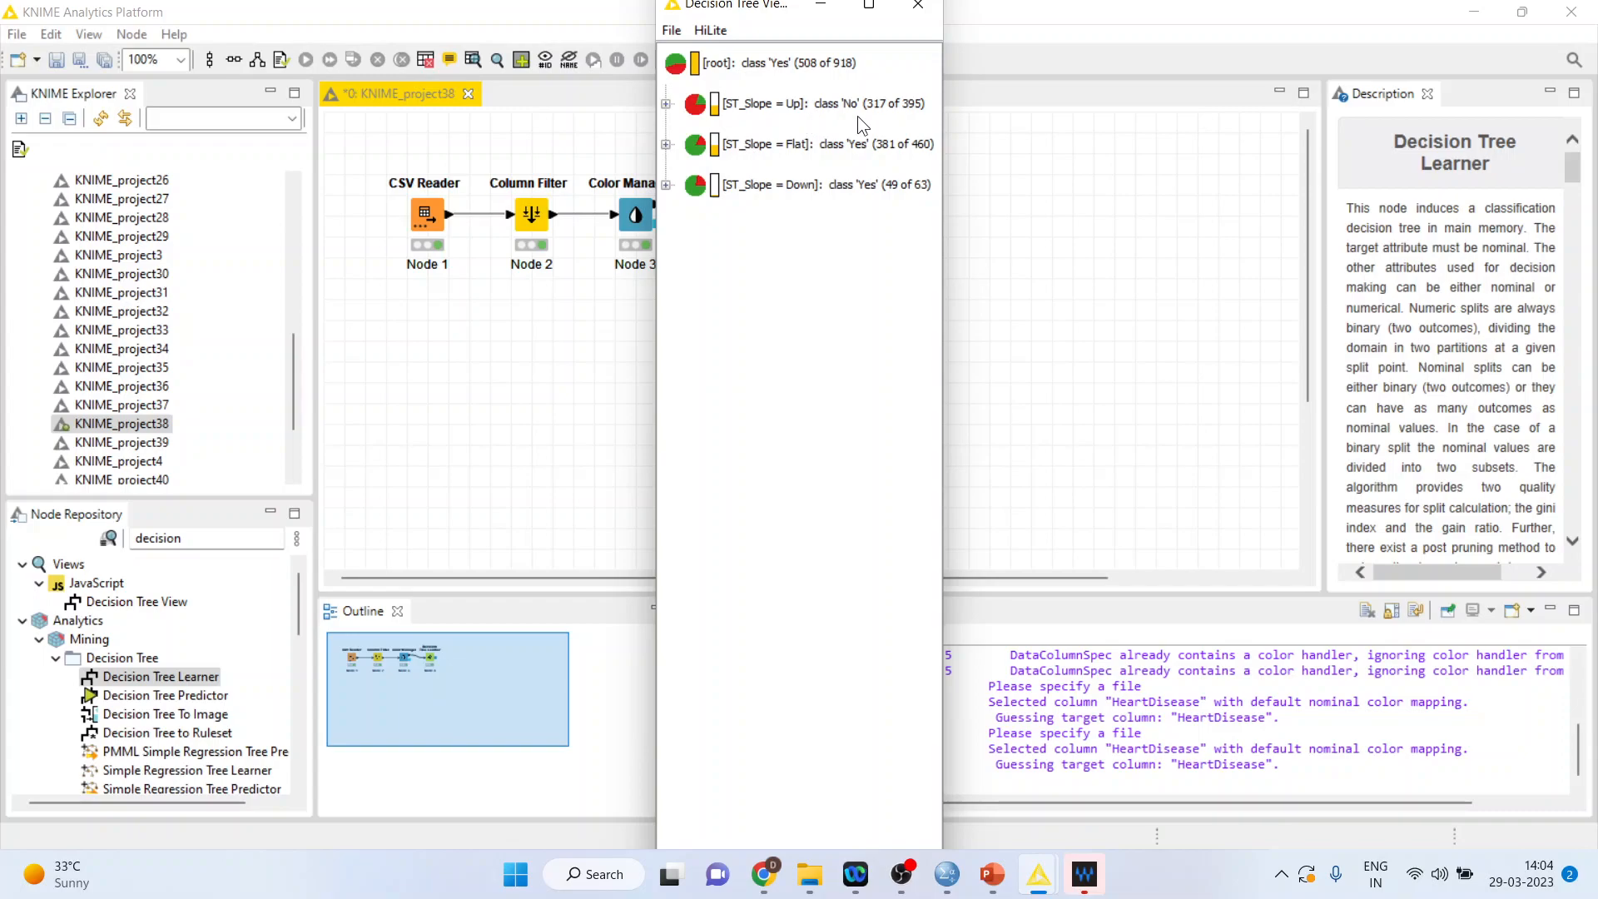
mouse_move(927, 115)
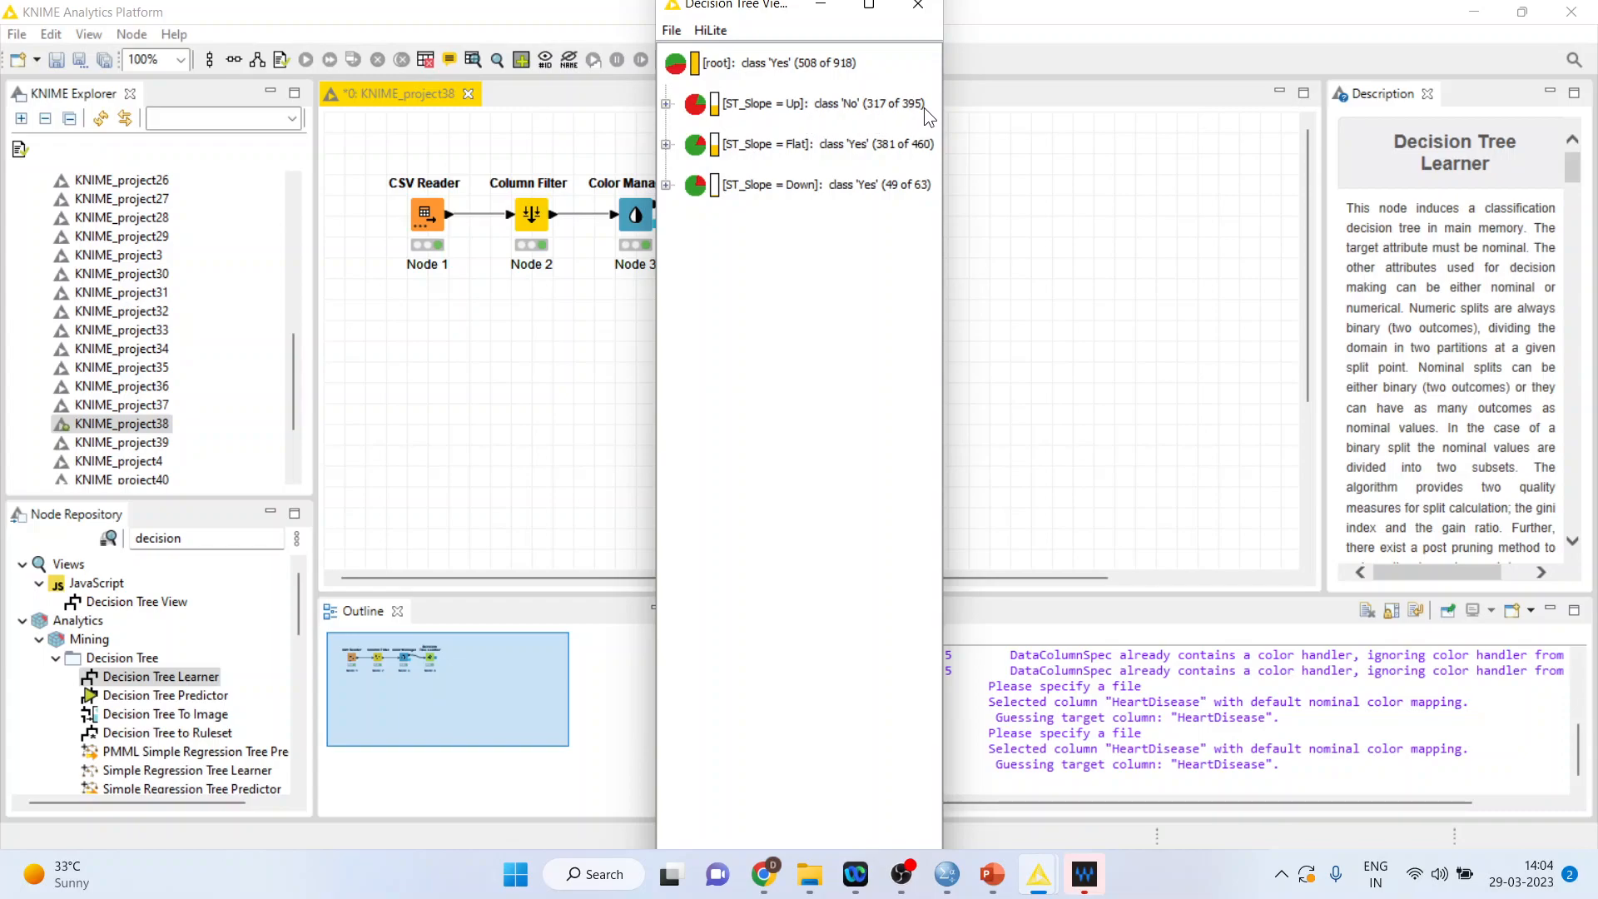
mouse_move(884, 117)
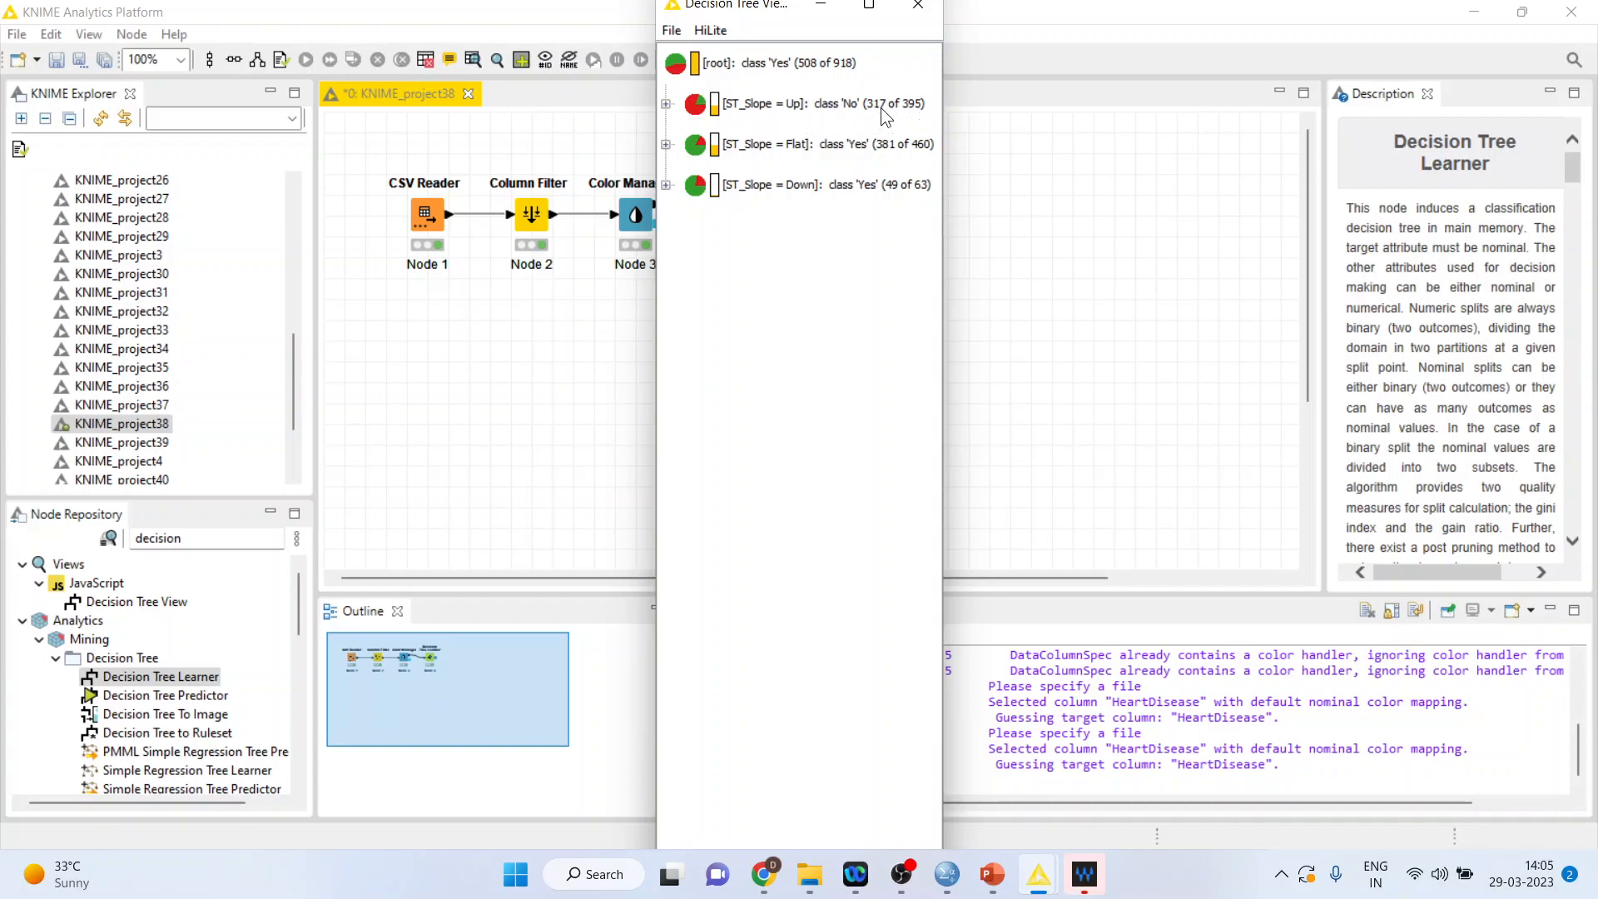
mouse_move(846, 110)
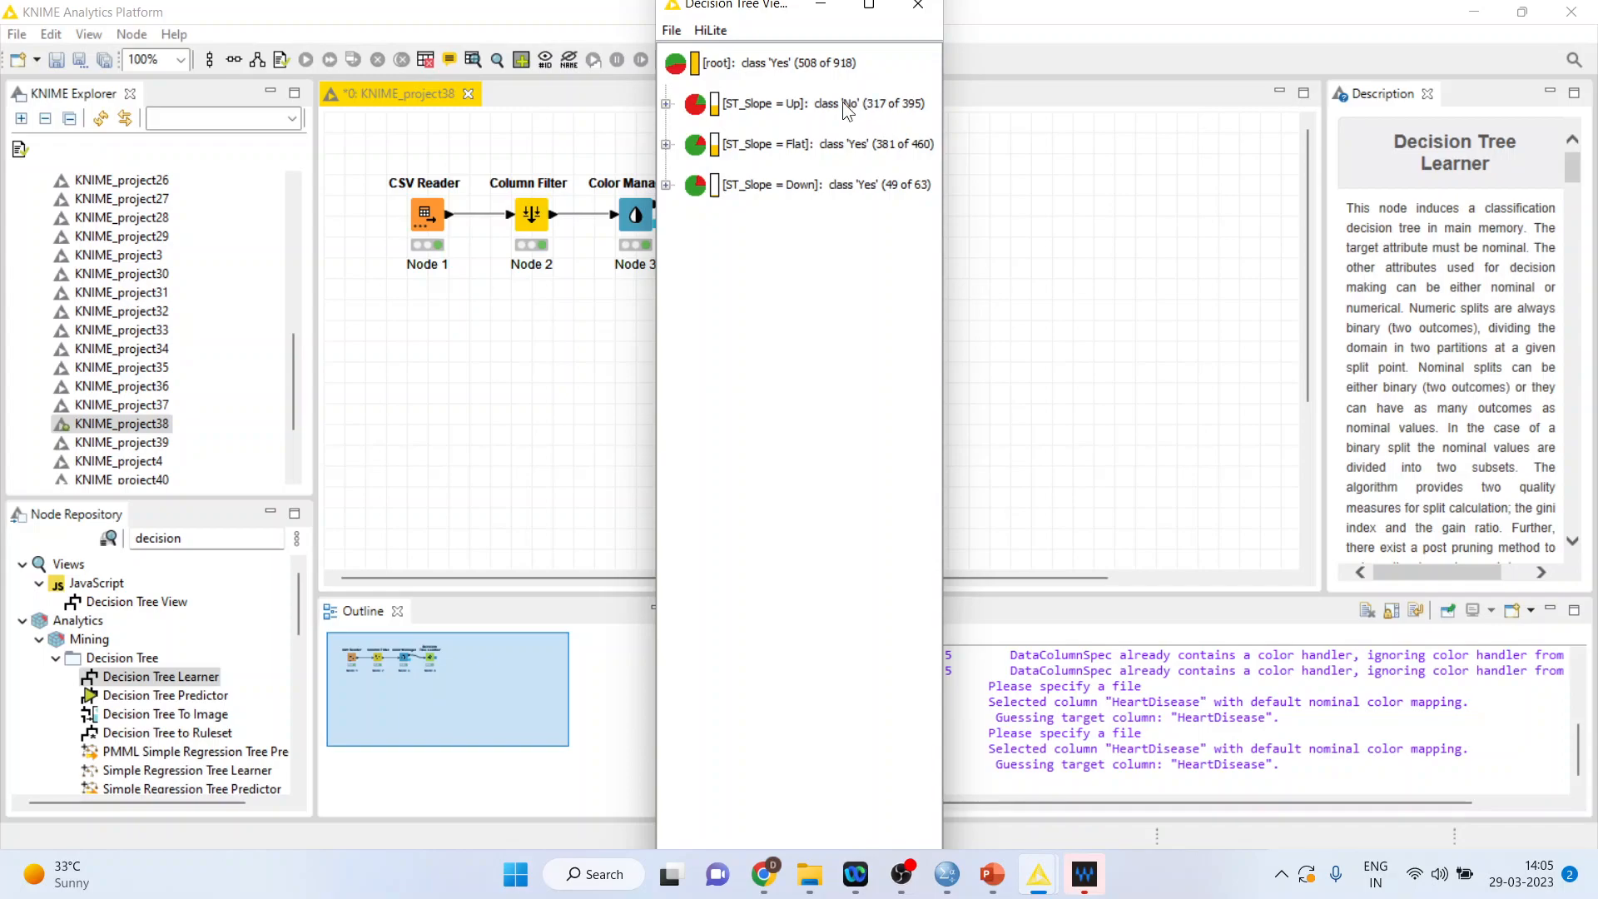
mouse_move(926, 162)
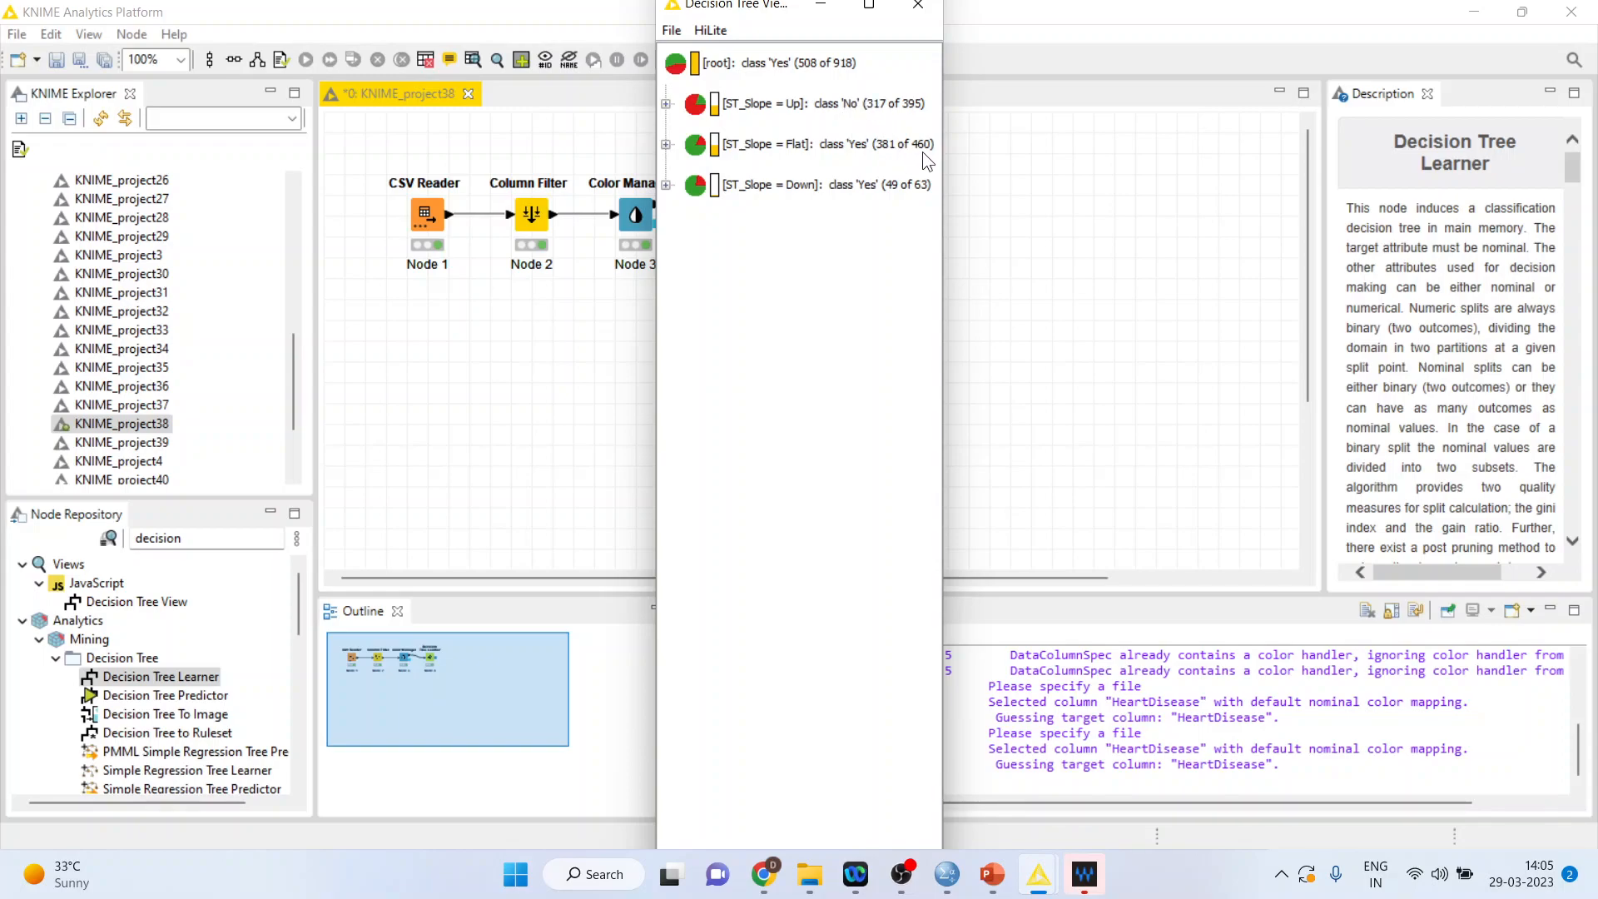
mouse_move(905, 165)
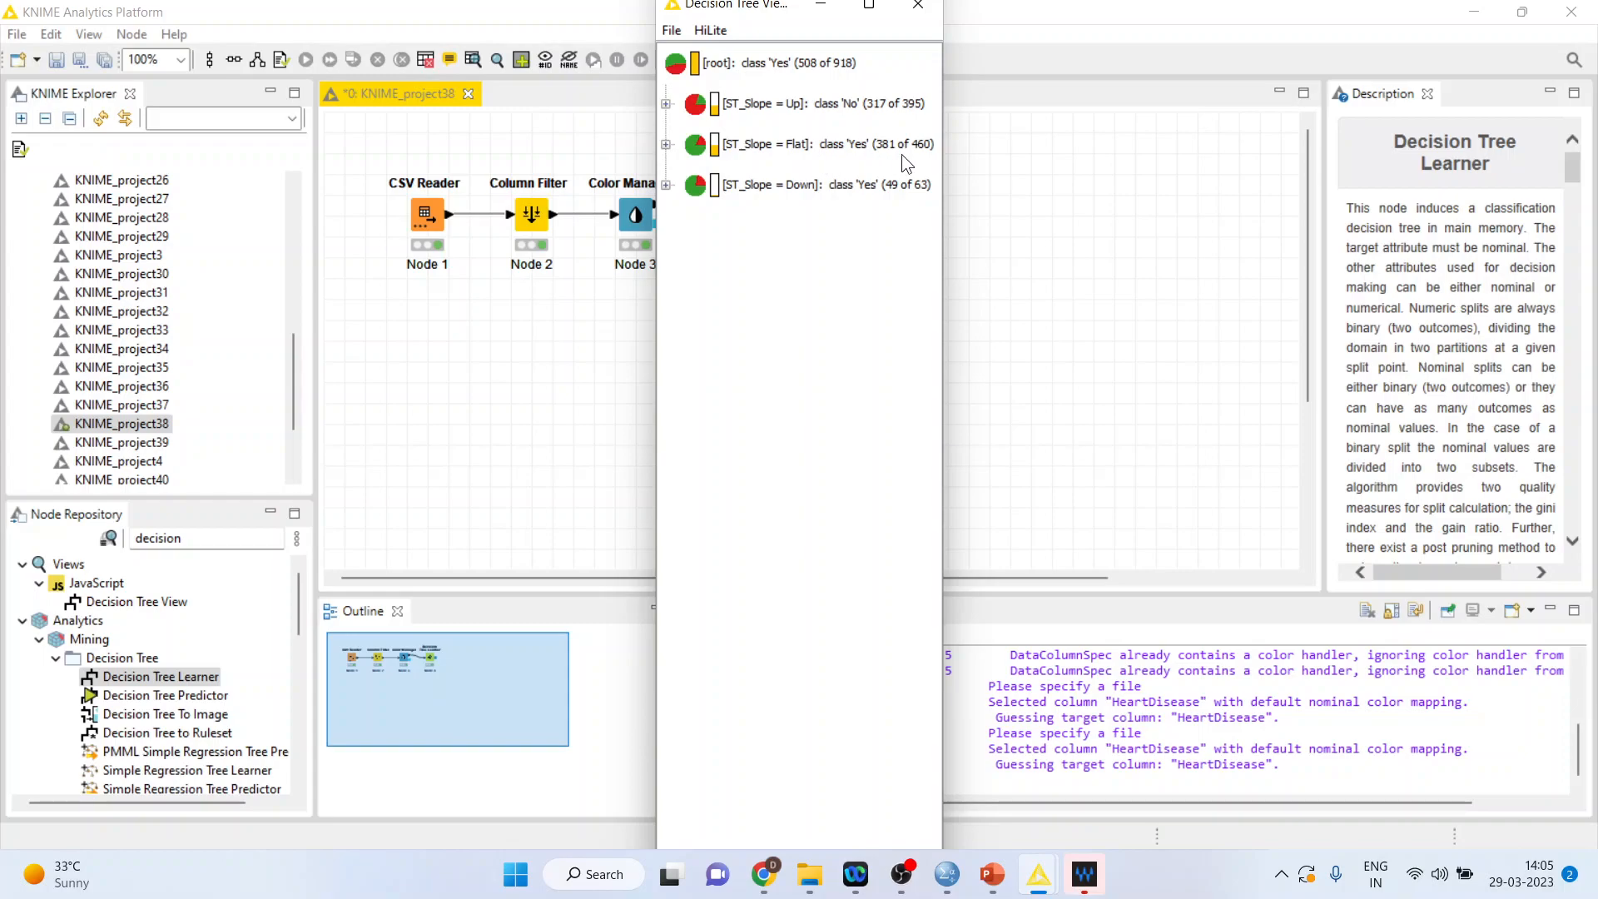
mouse_move(897, 161)
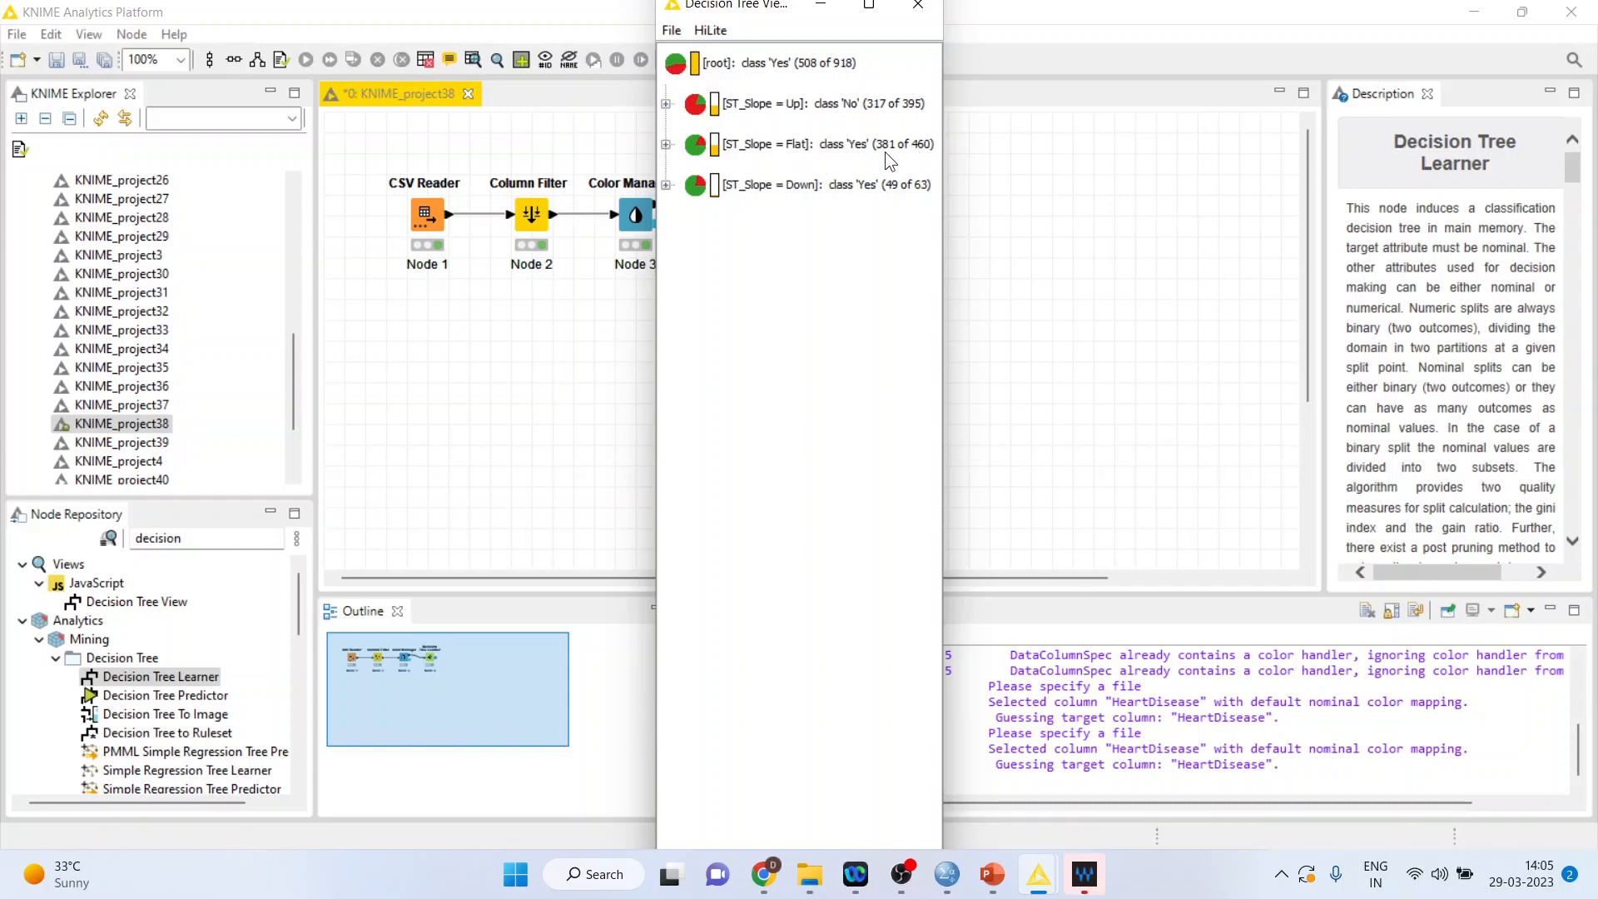
mouse_move(927, 201)
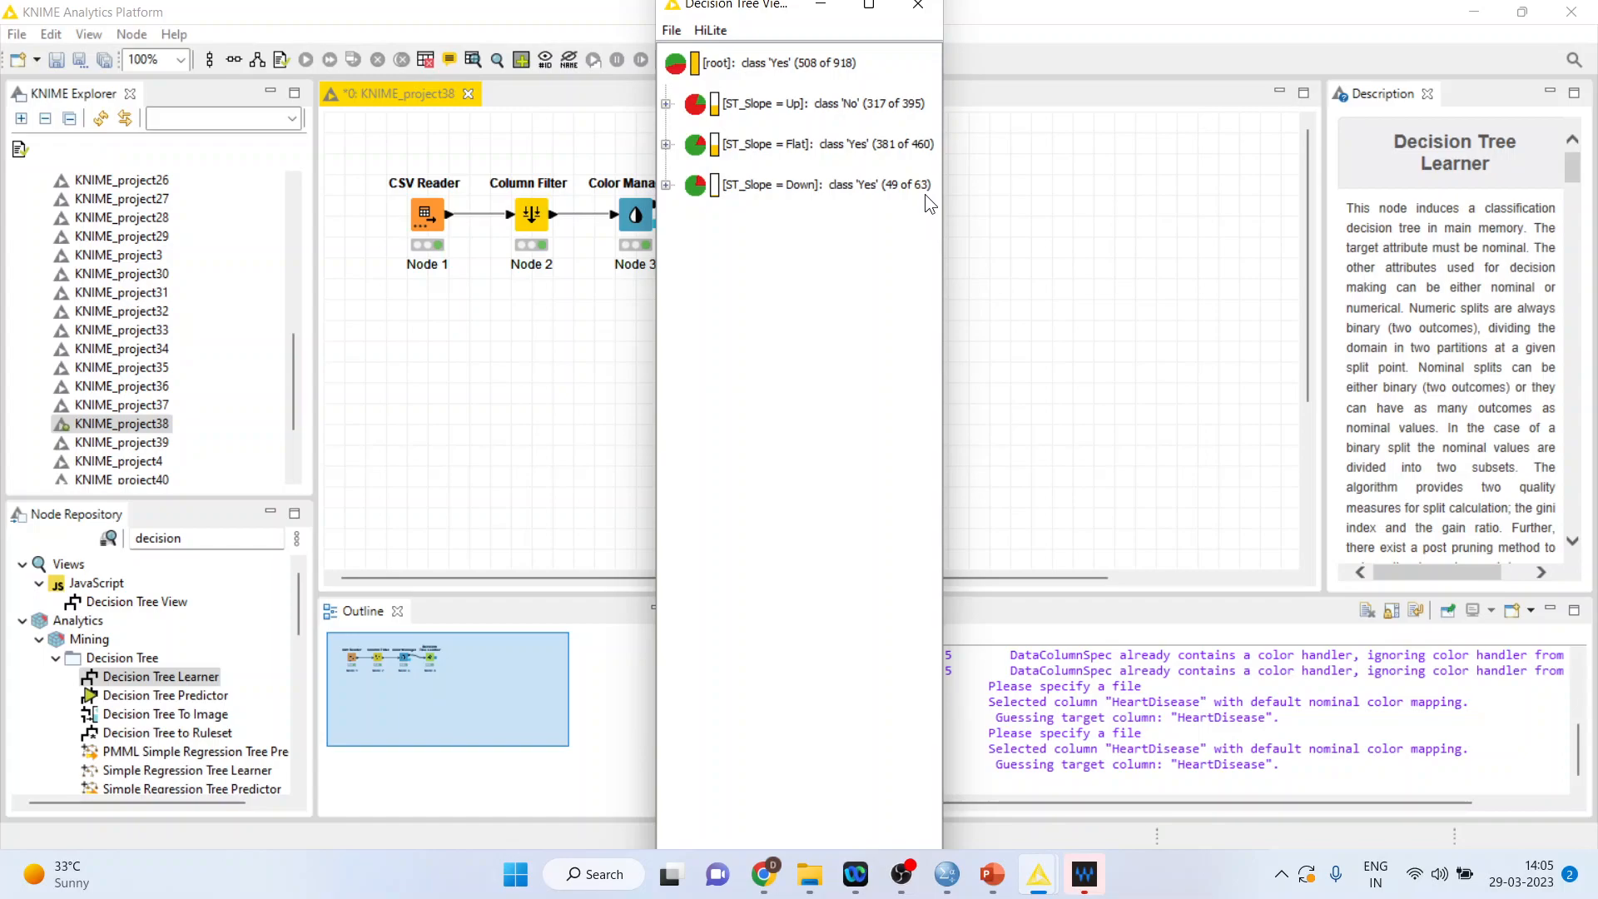
mouse_move(899, 205)
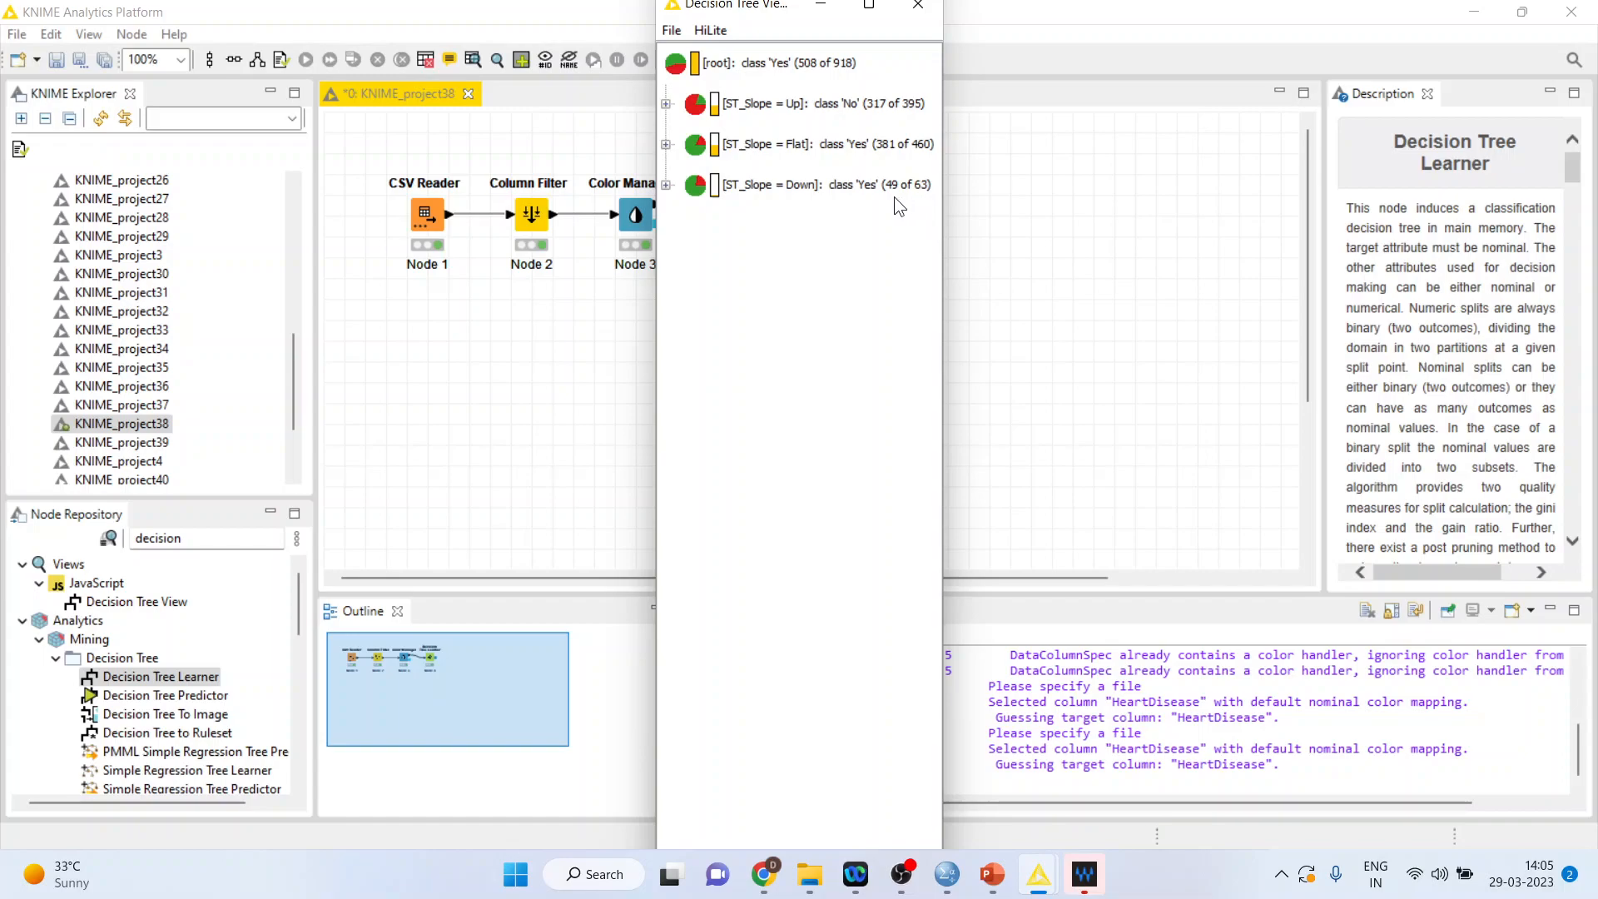
mouse_move(803, 199)
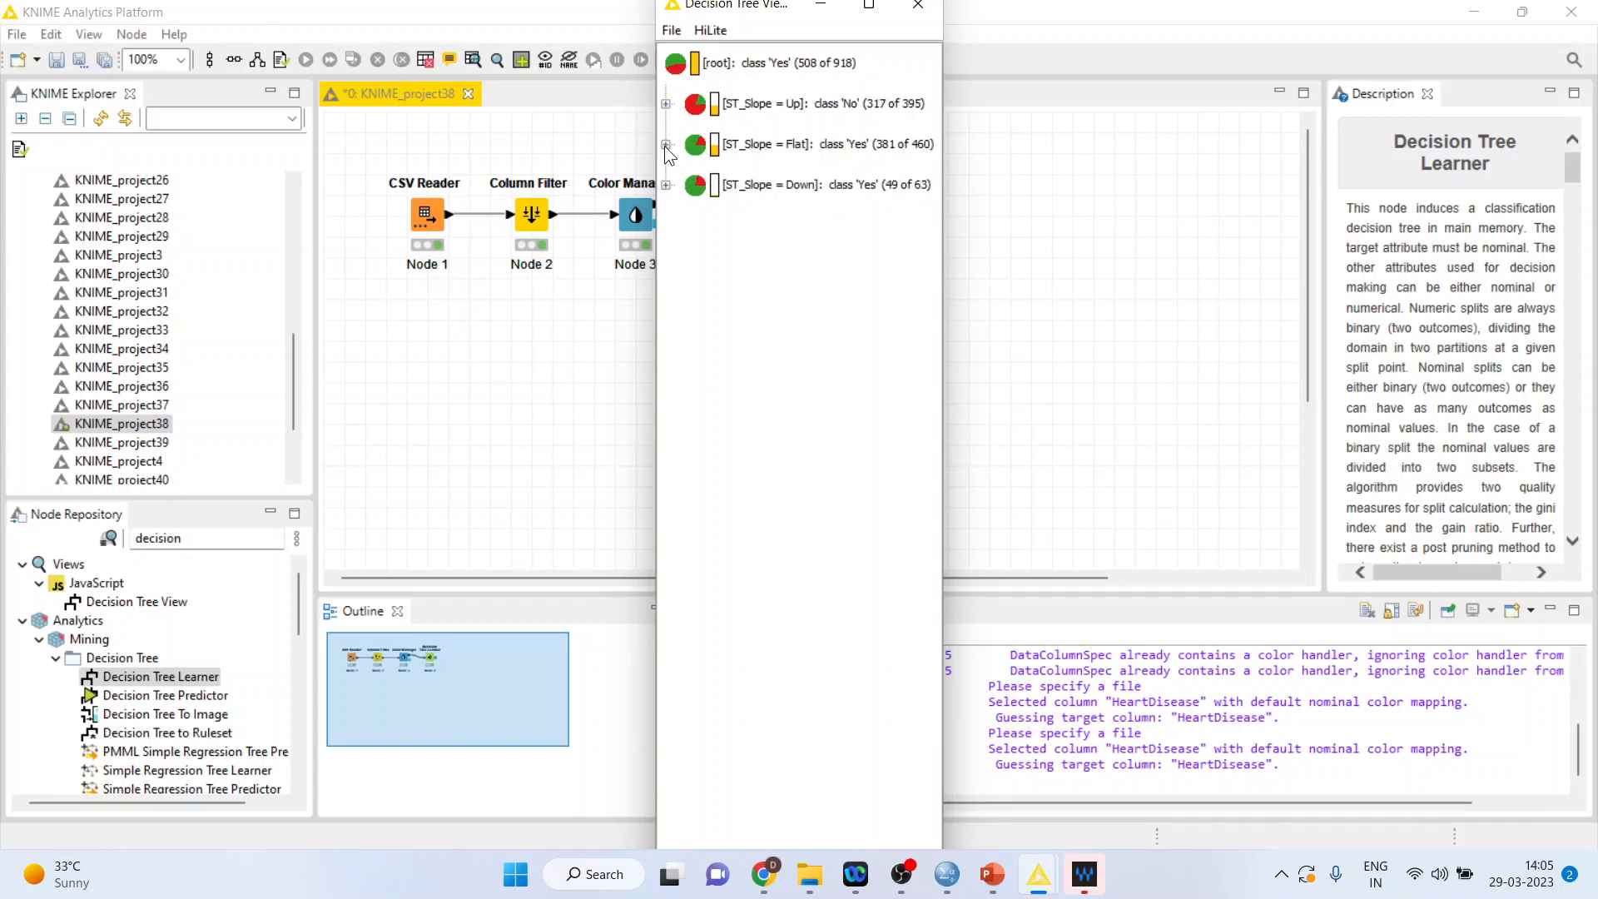
left_click(665, 144)
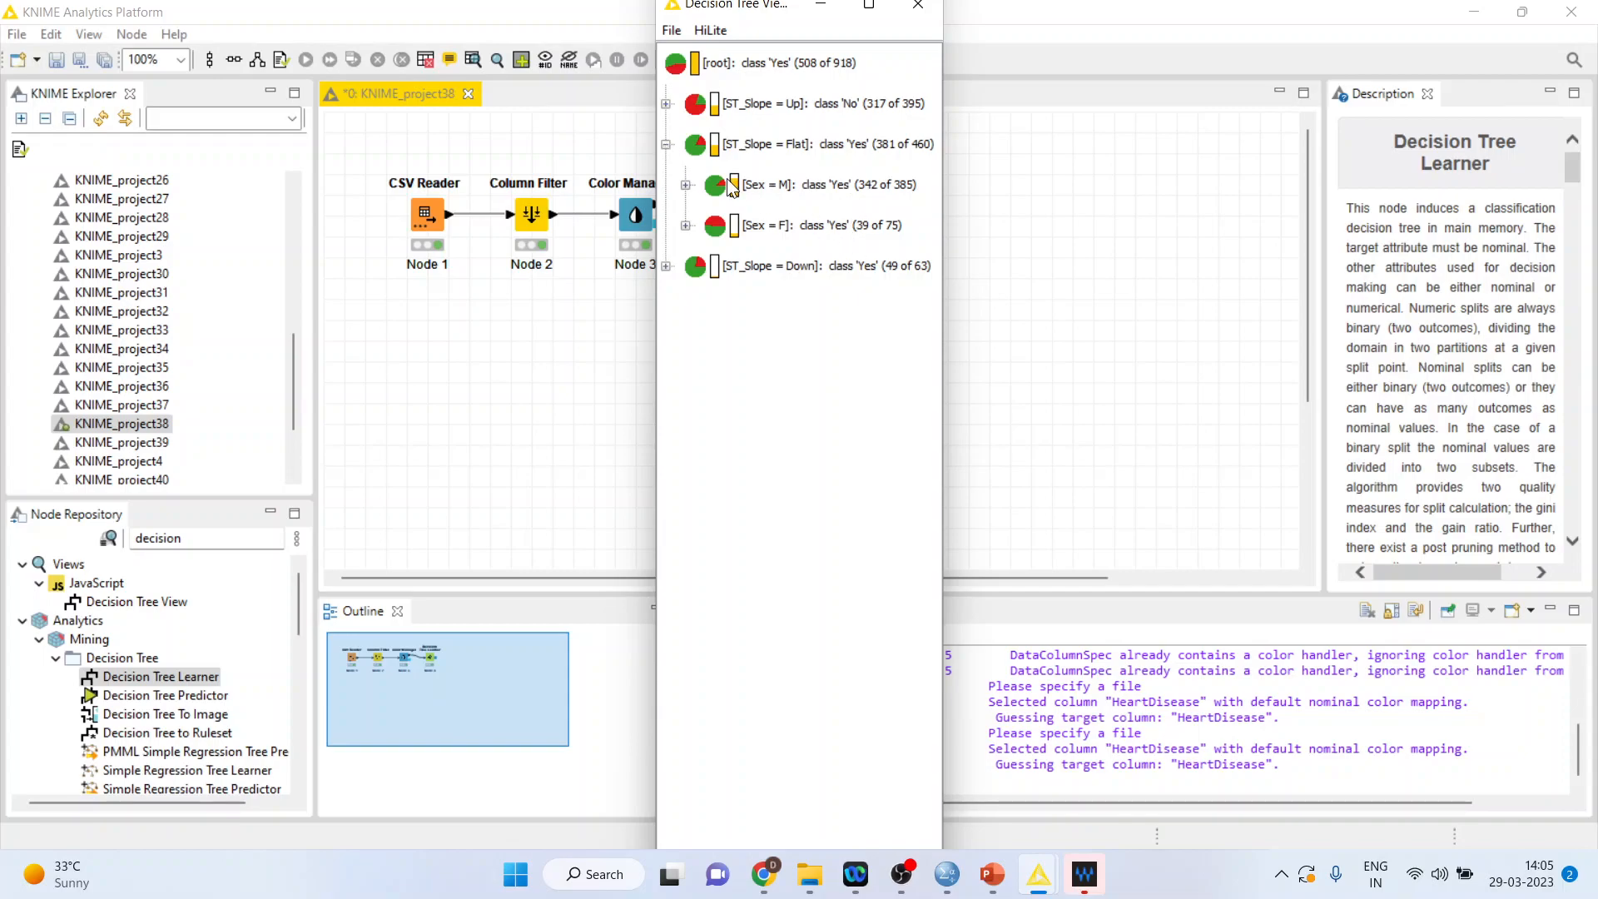
left_click(666, 143)
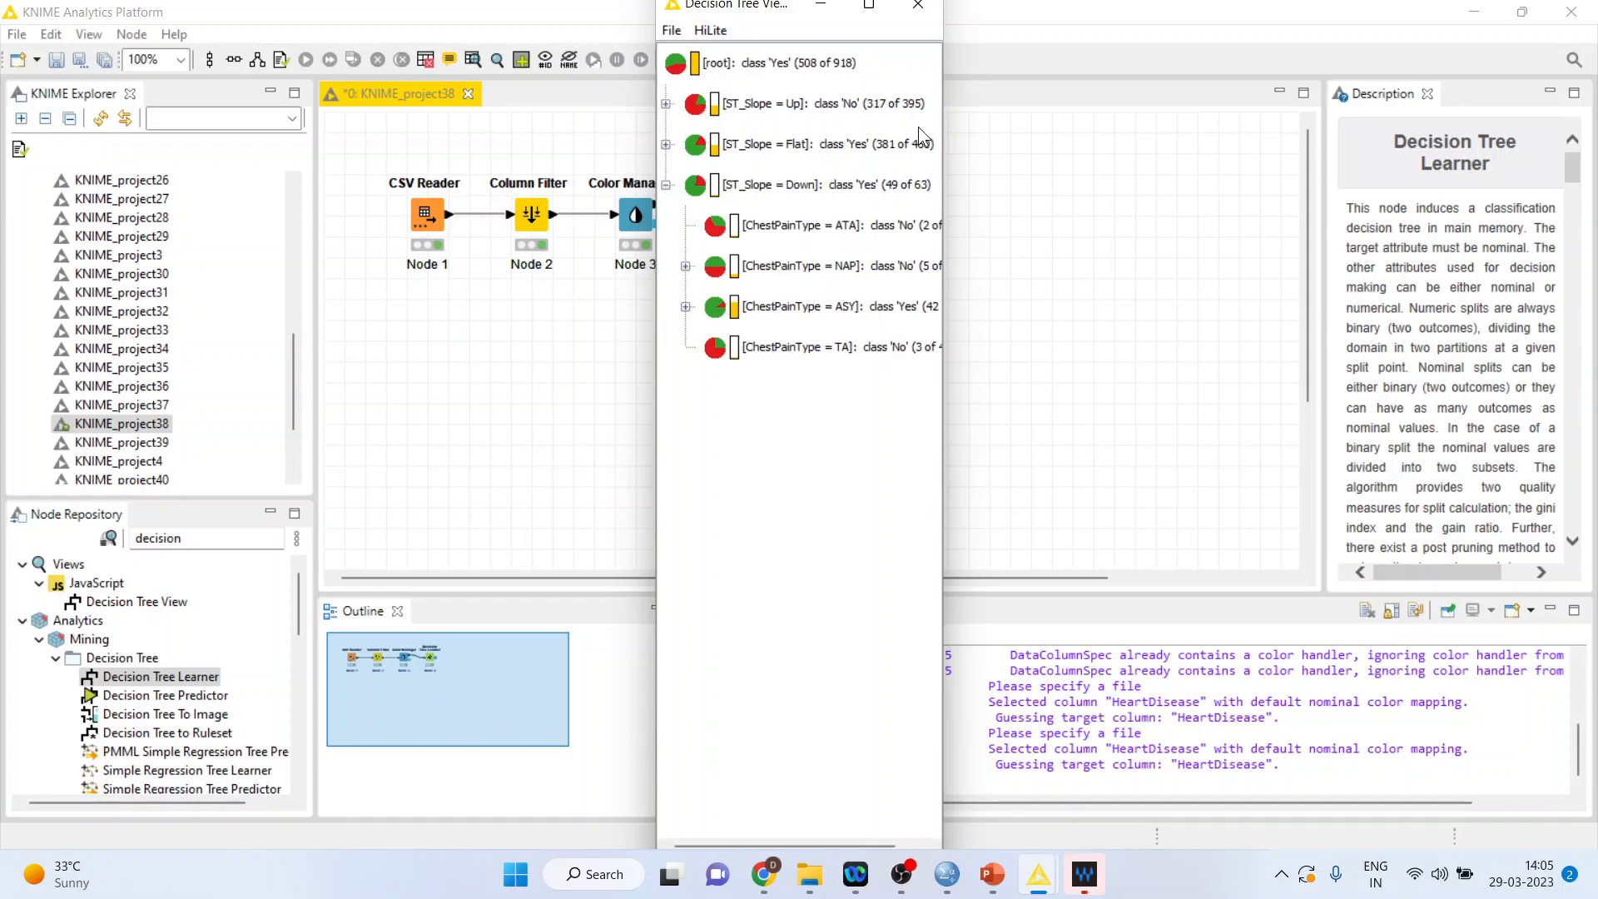
Maximize the tree view and mark the ChestPainType = ASY branch under ST_Slope = Down
left_click(869, 5)
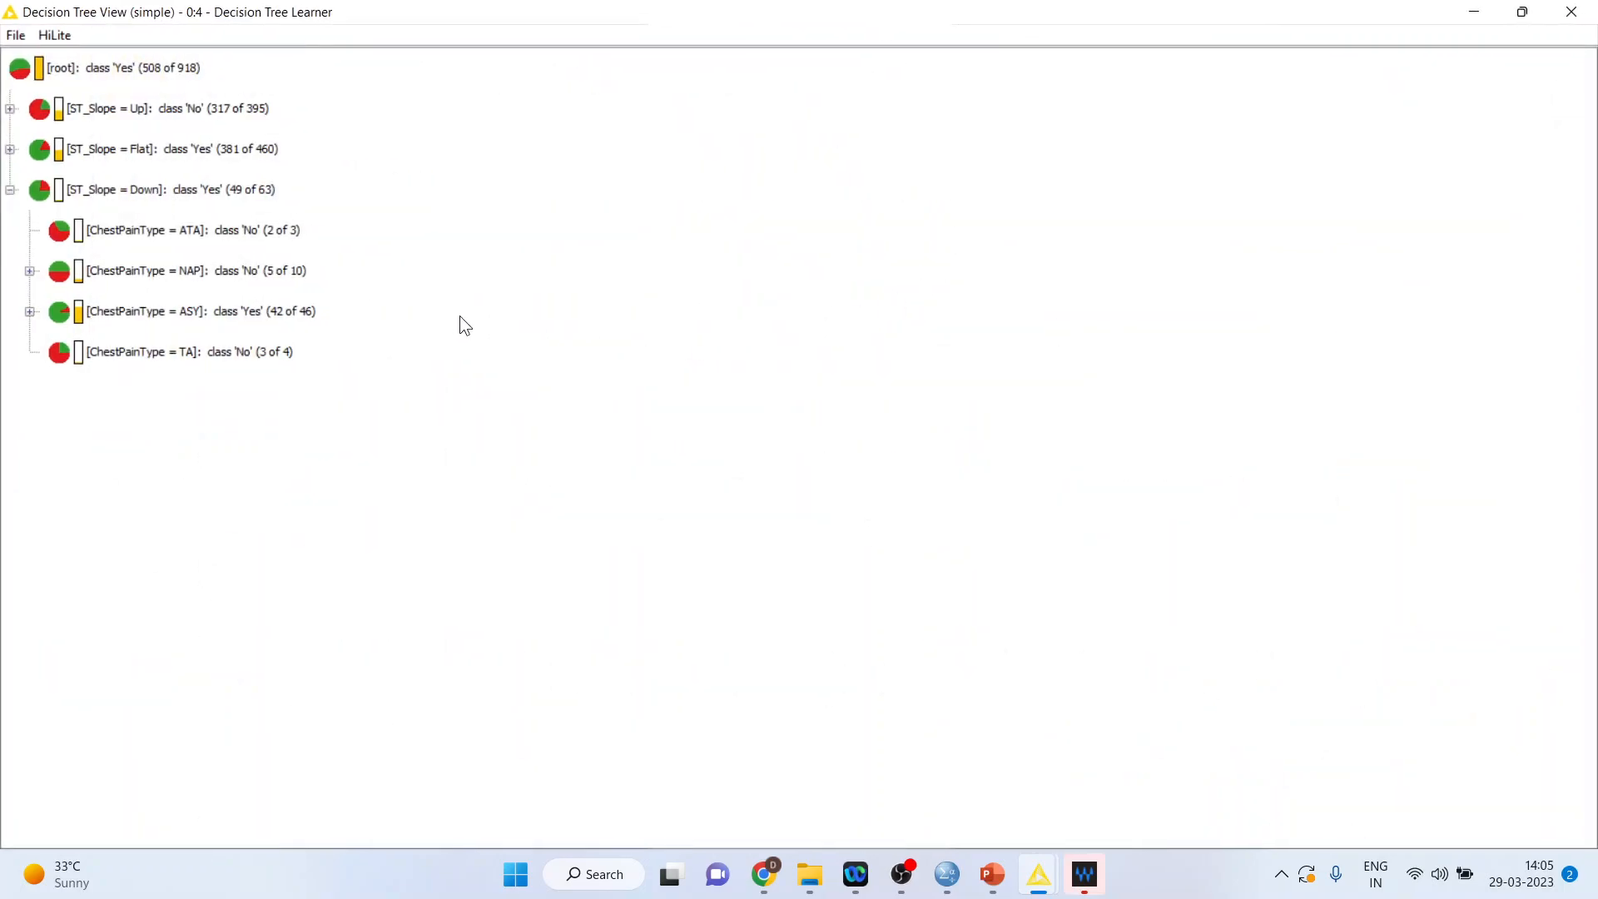
mouse_move(245, 325)
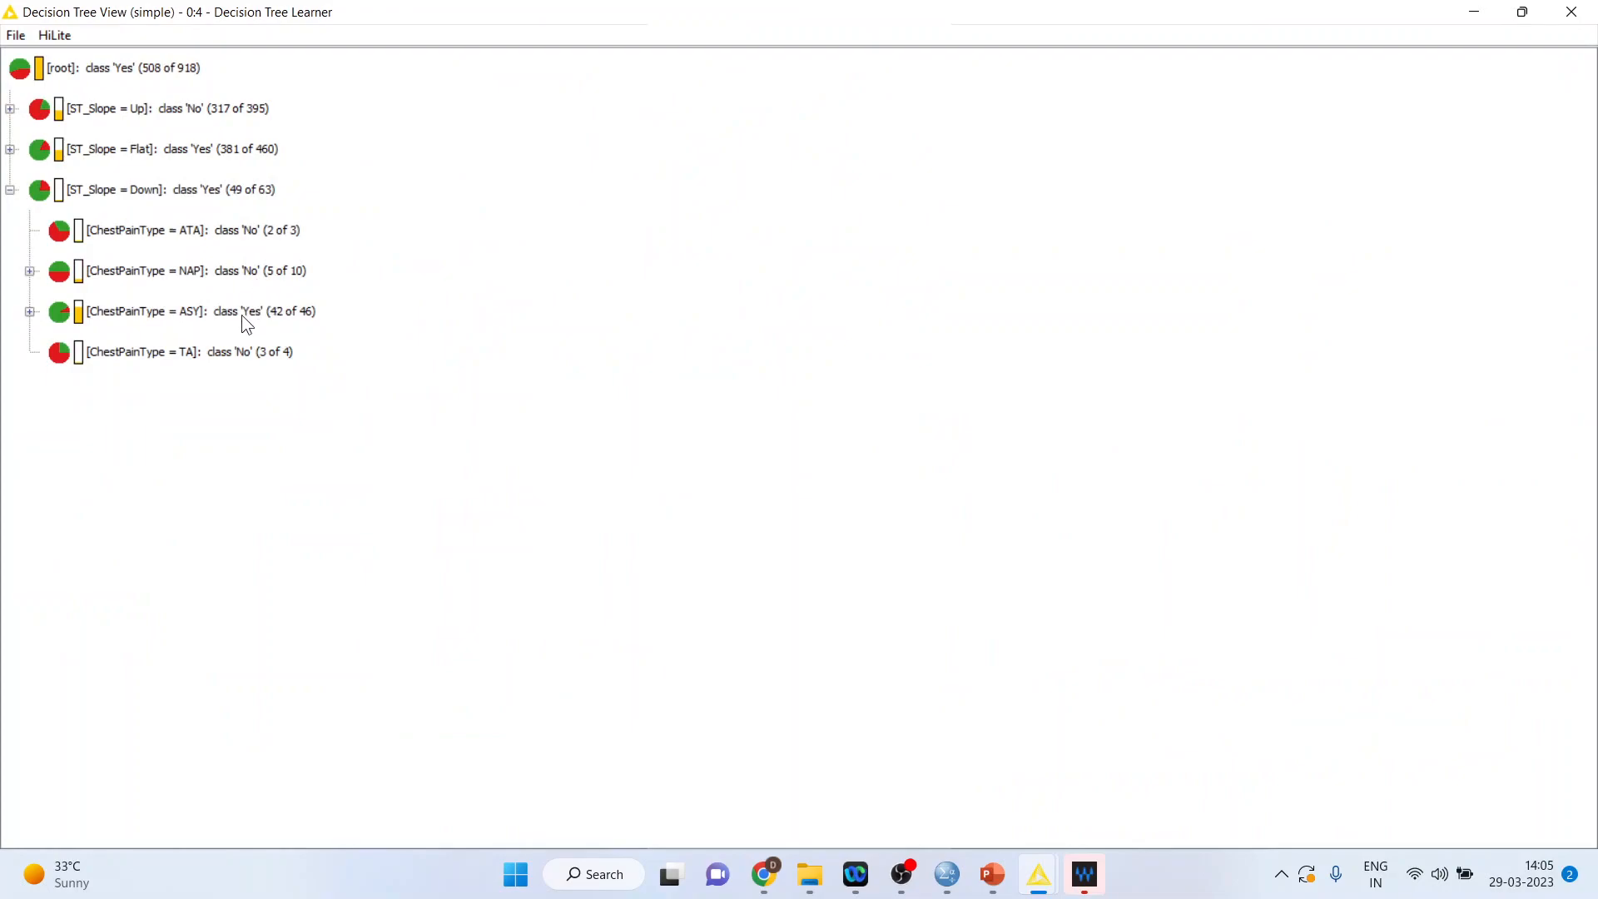
left_click(198, 312)
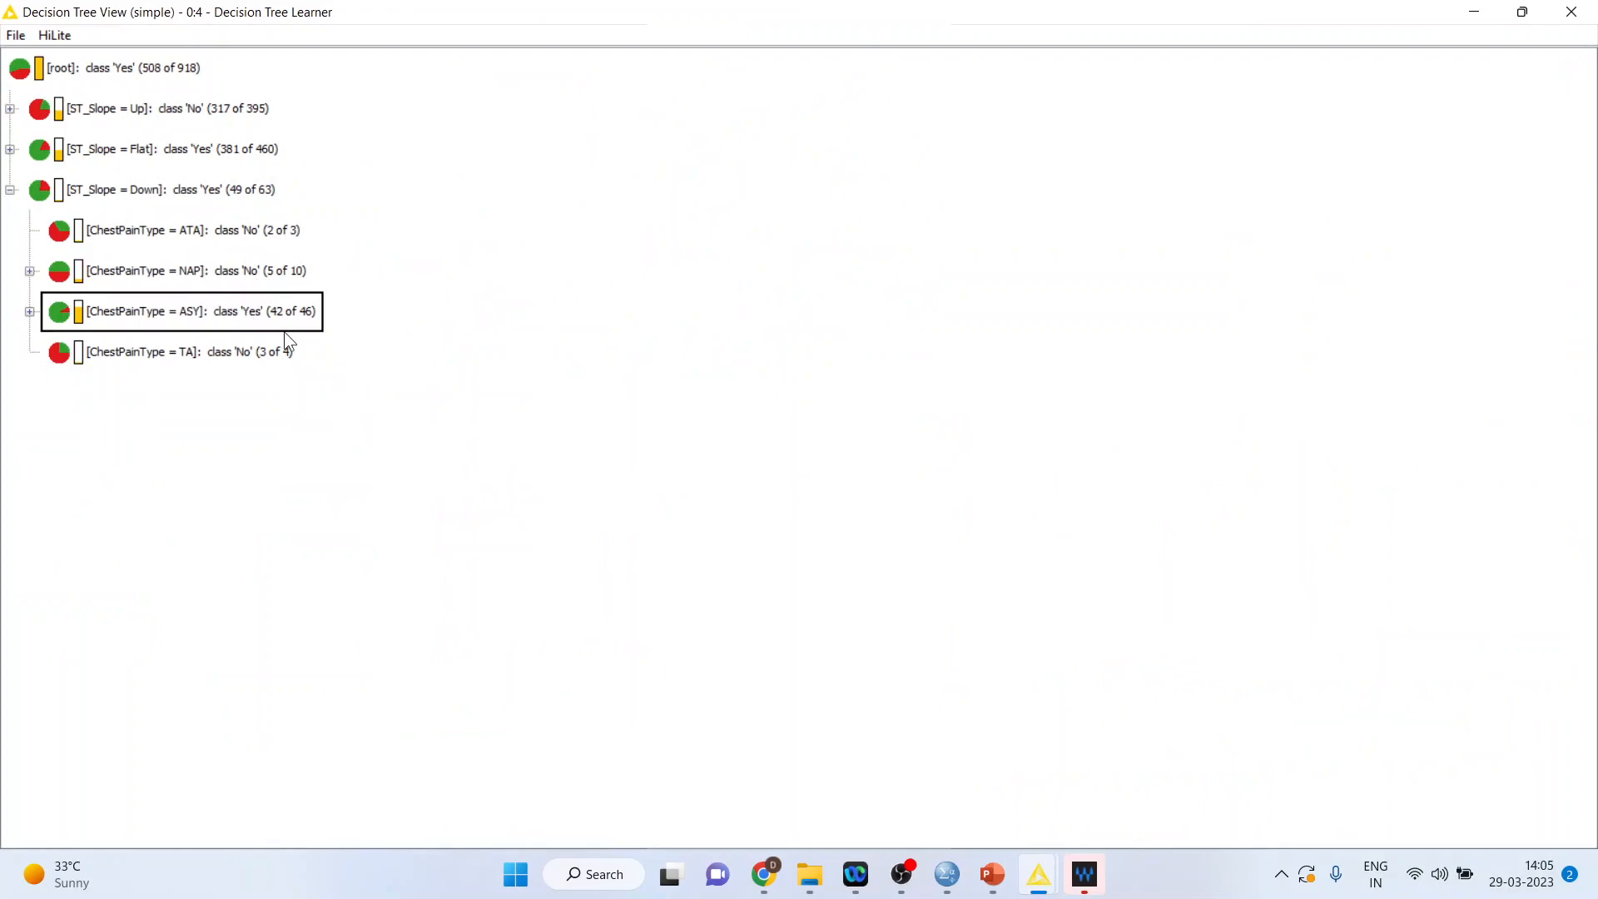
mouse_move(319, 333)
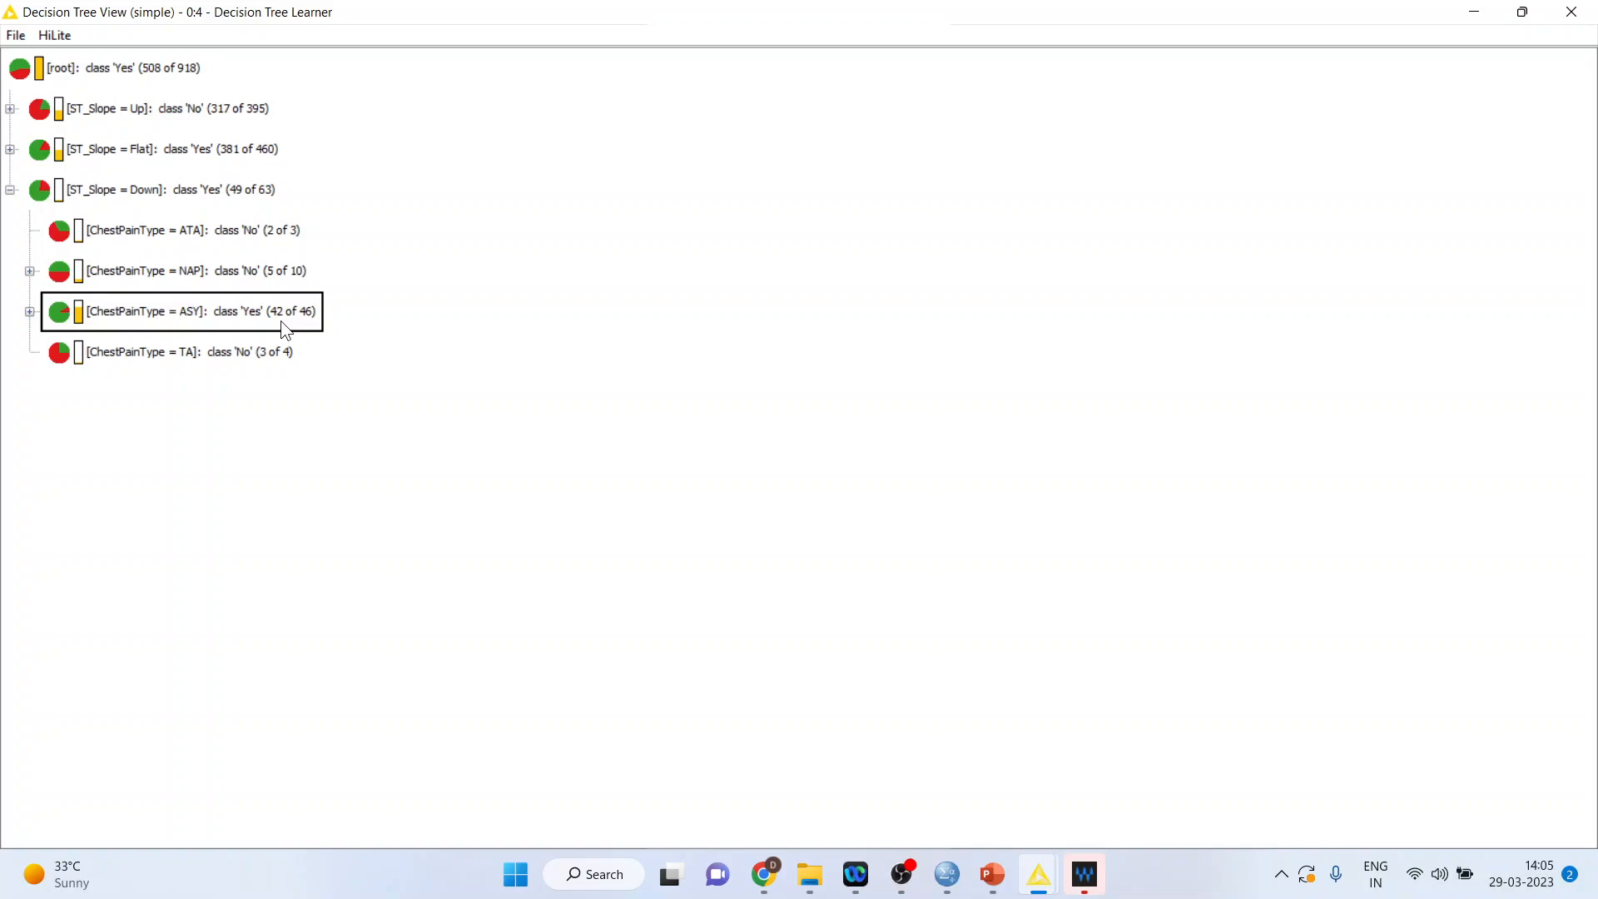
mouse_move(280, 331)
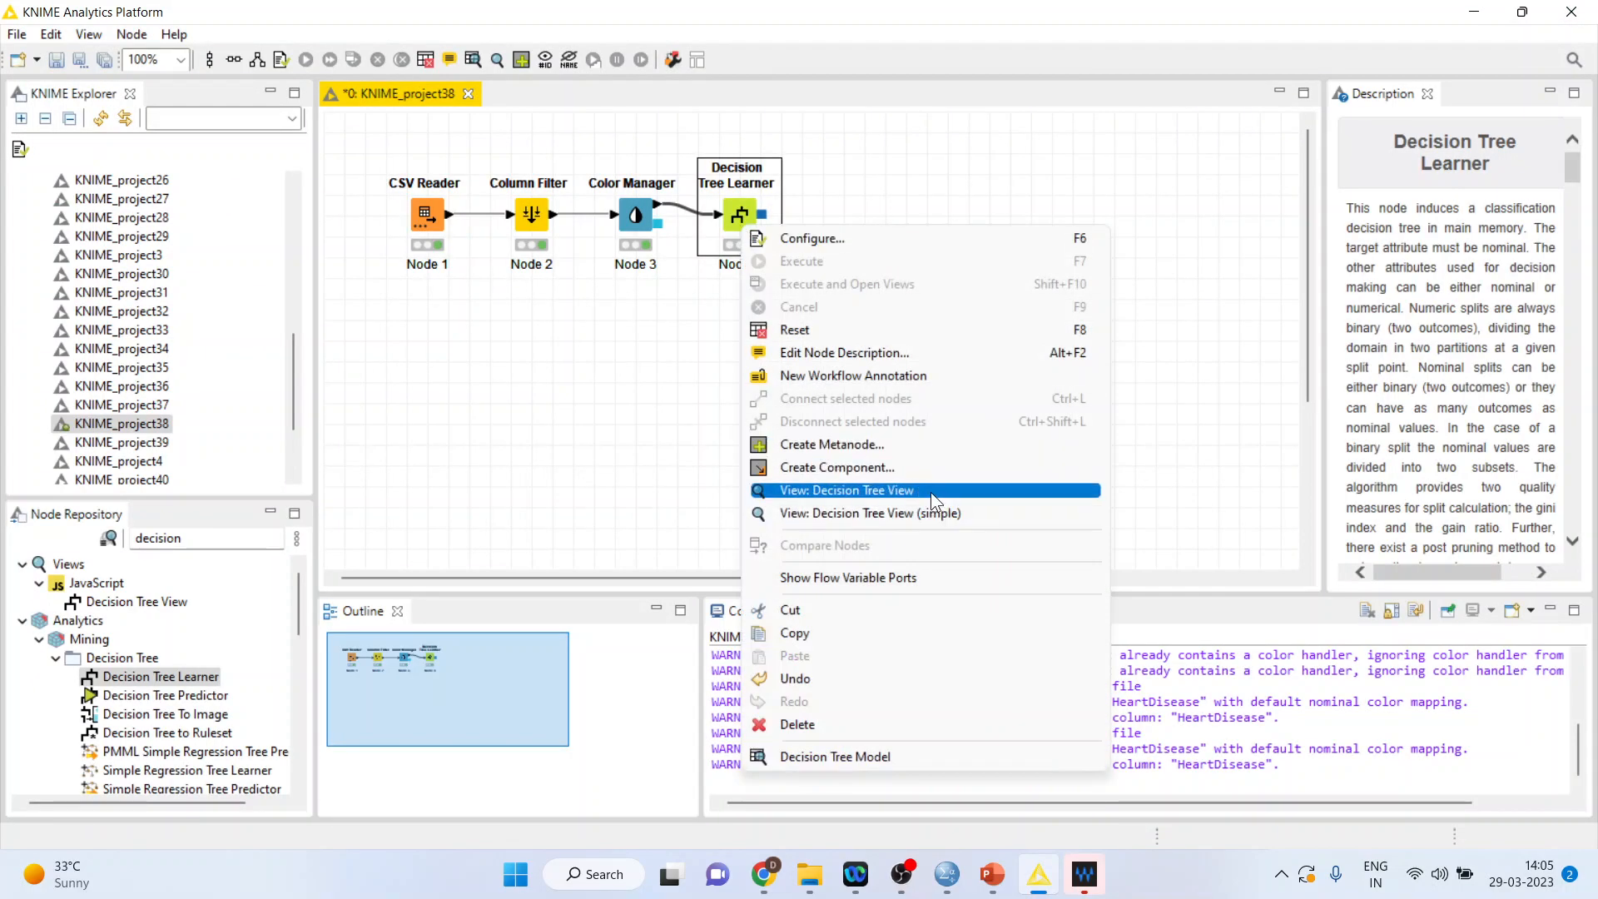
Show the full tree view full-screen and select the ST_Slope = Up and Flat nodes
left_click(846, 489)
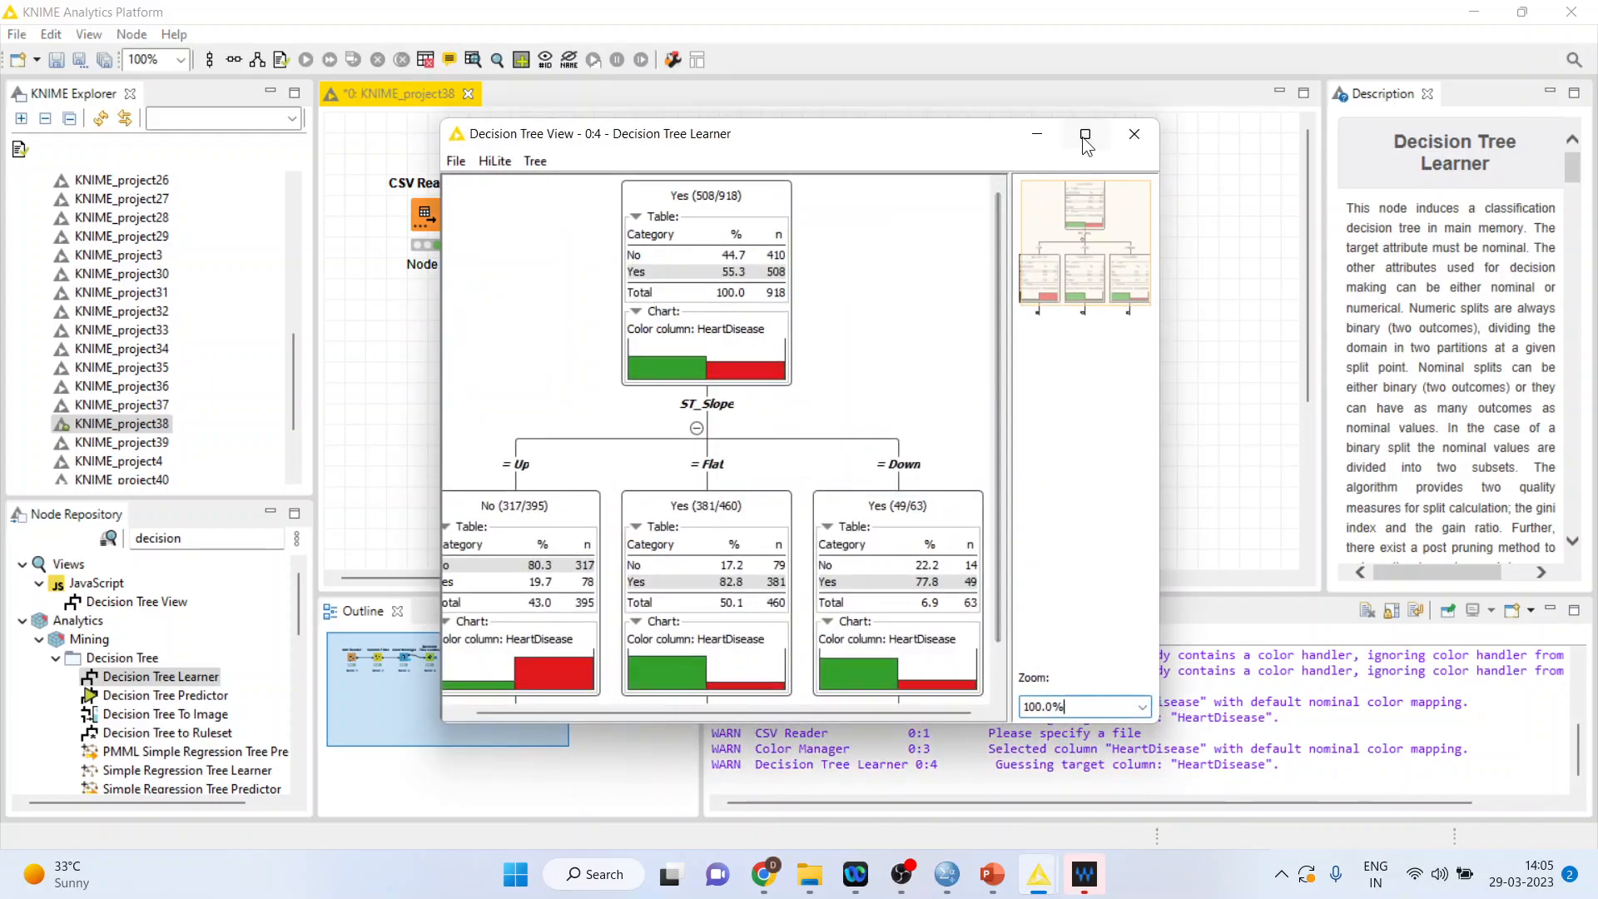
left_click(1084, 133)
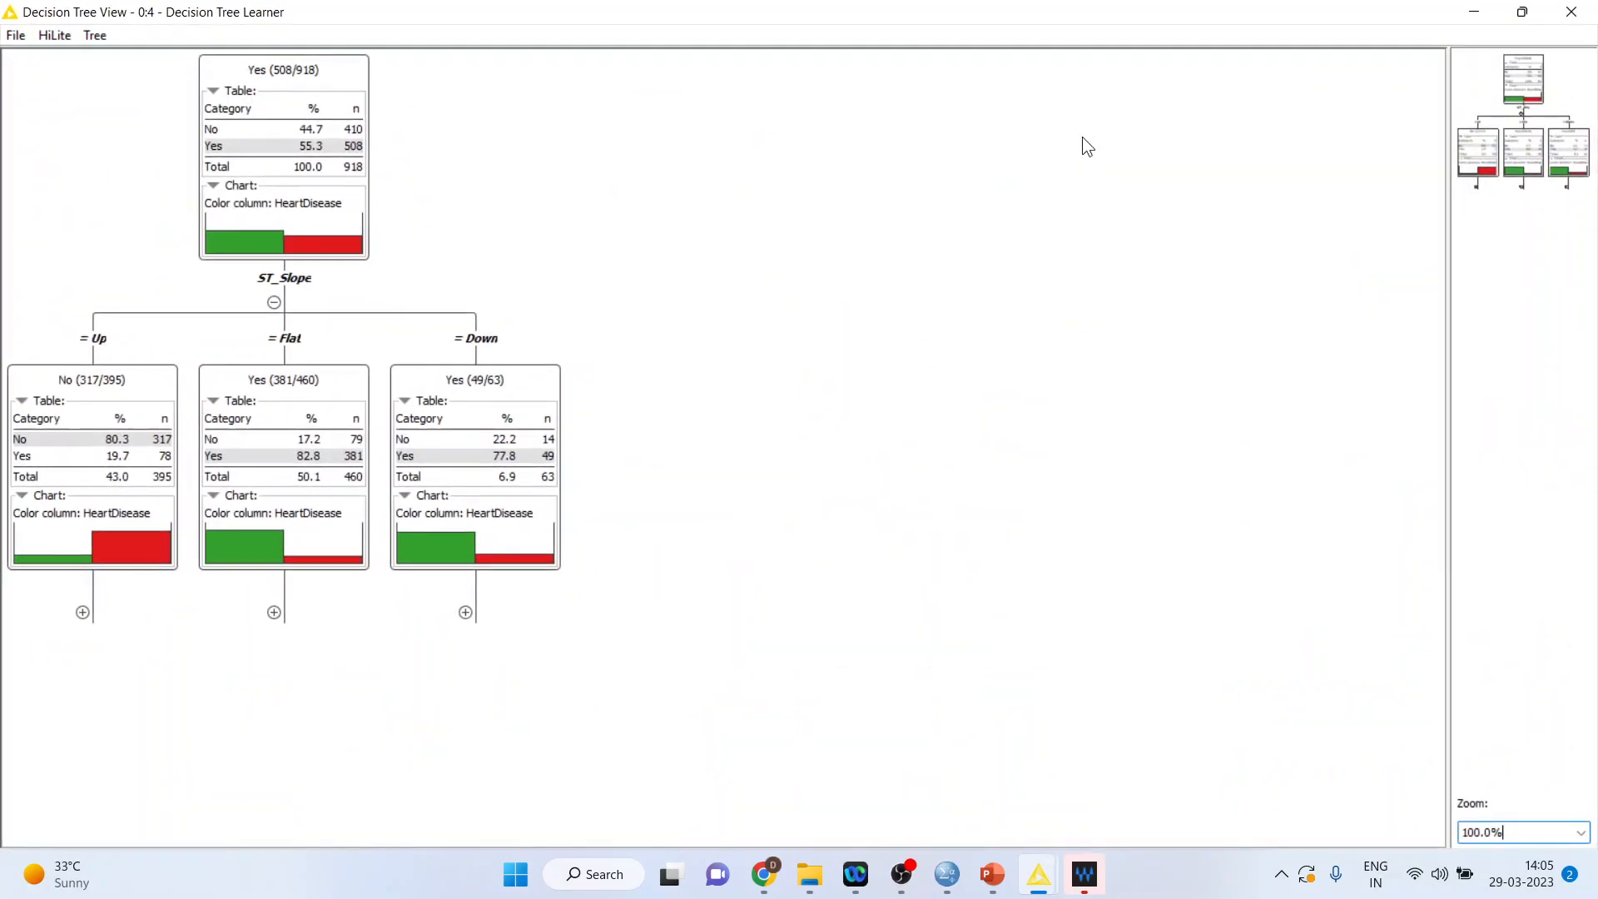
mouse_move(316, 97)
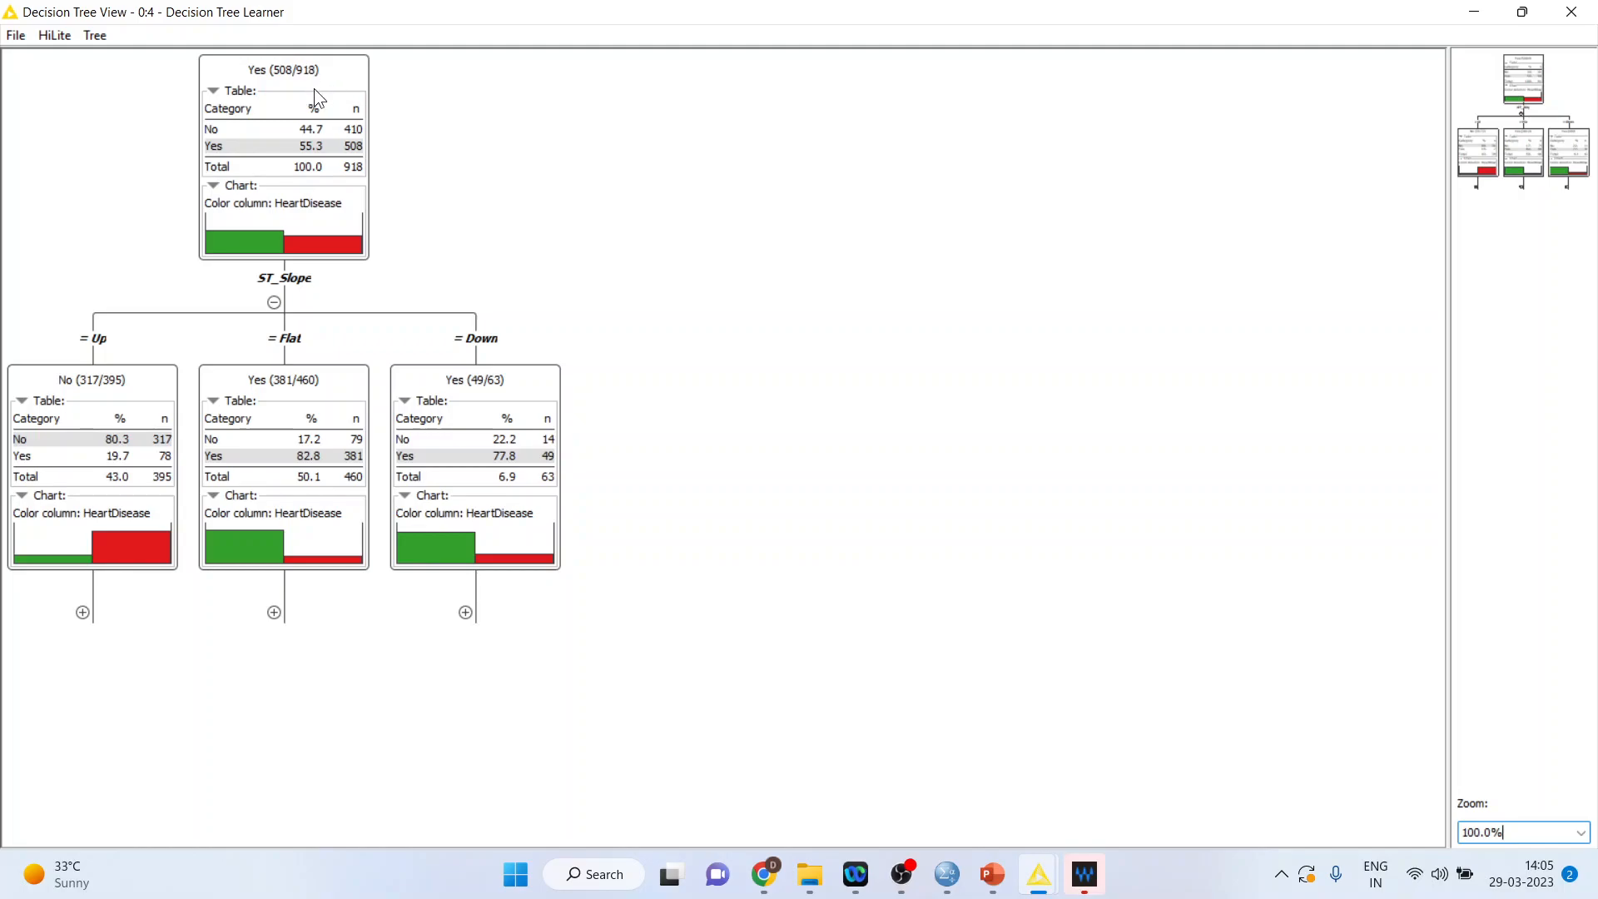
mouse_move(287, 93)
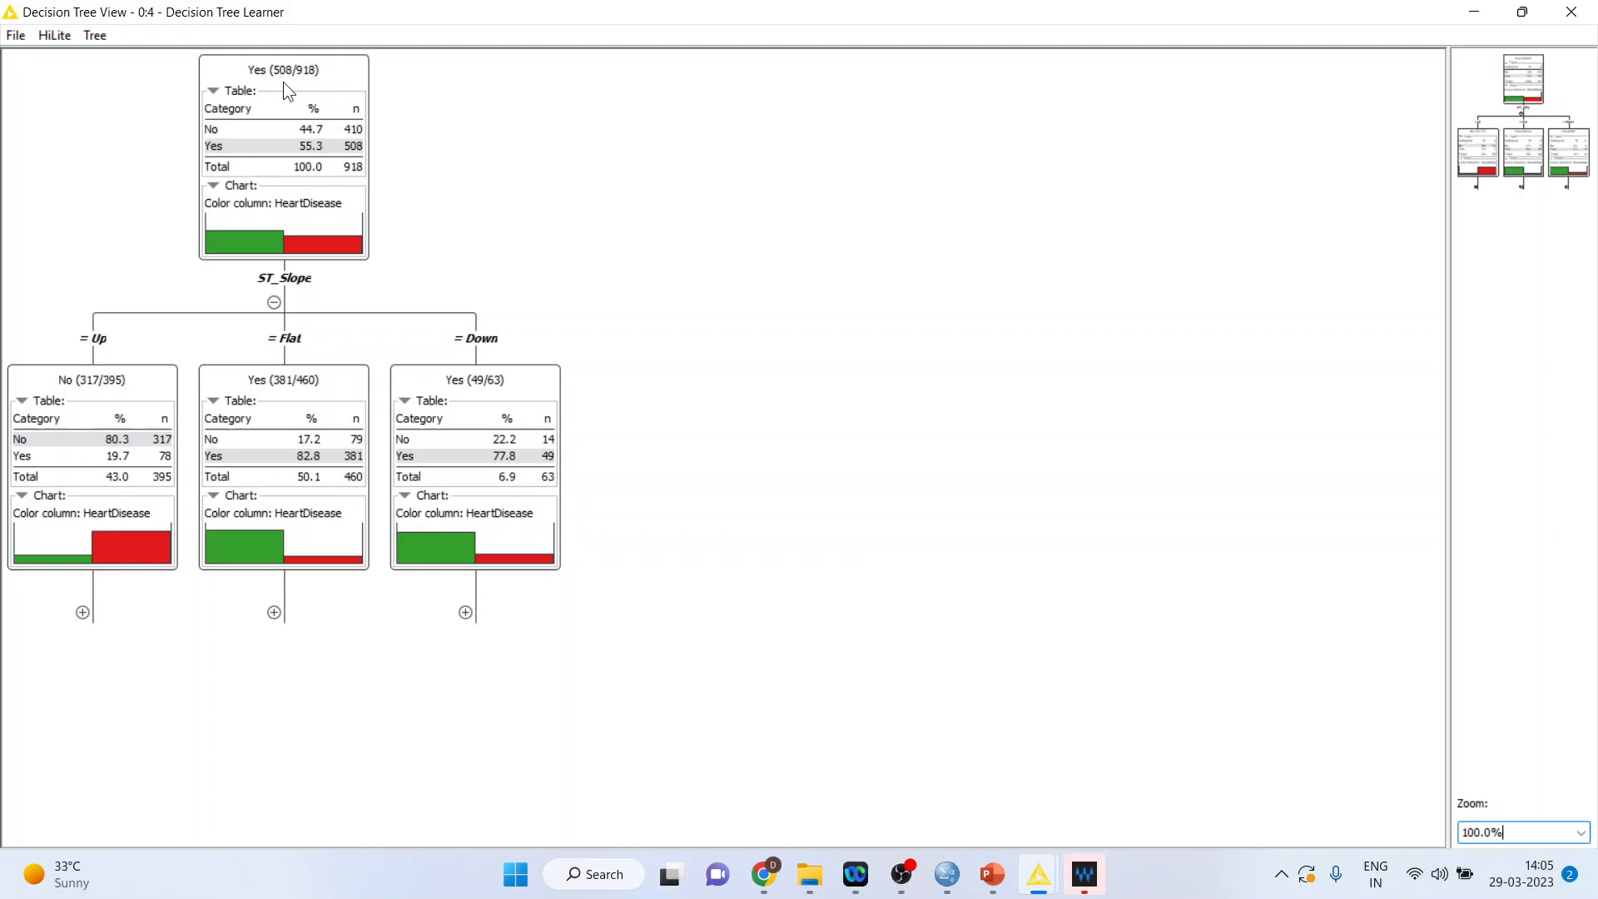
mouse_move(288, 297)
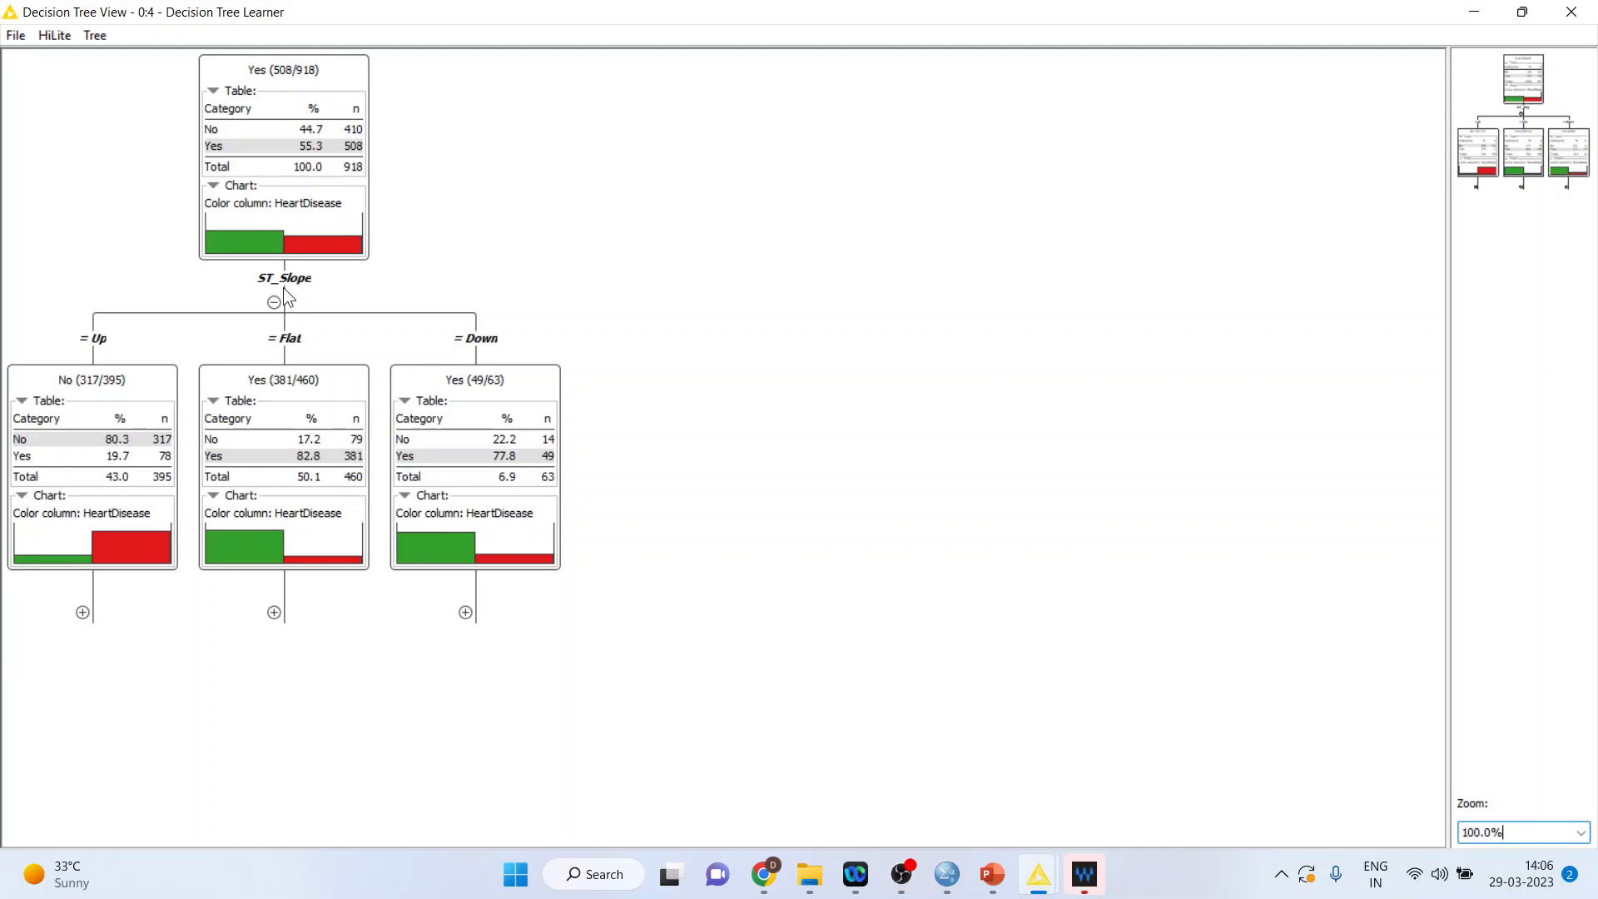
left_click(91, 380)
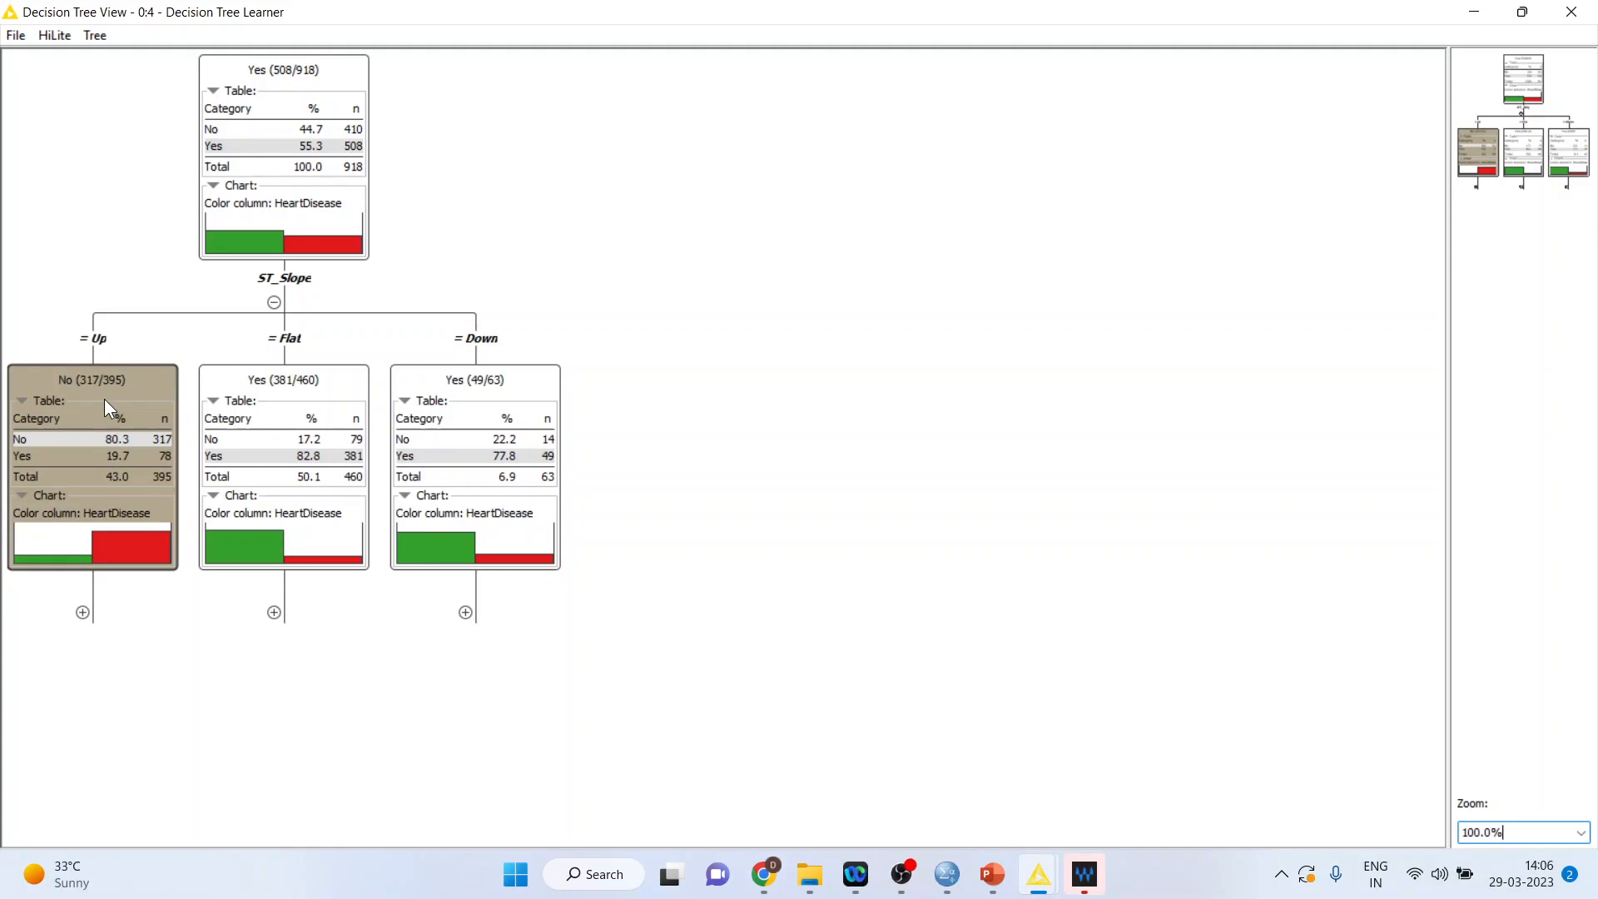
mouse_move(135, 398)
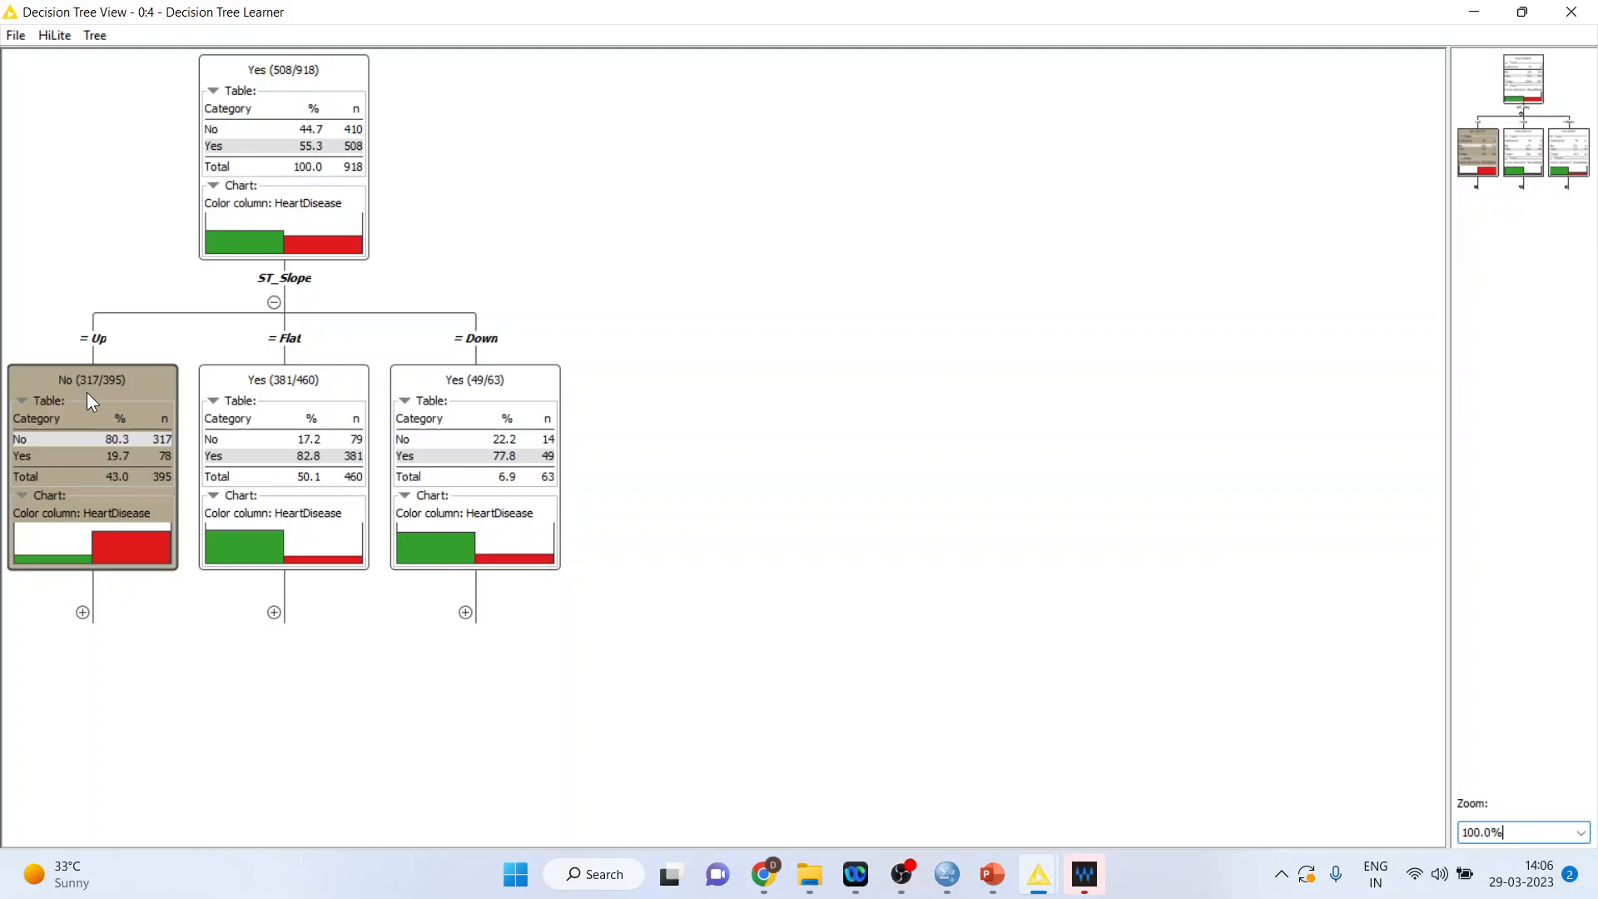
mouse_move(92, 416)
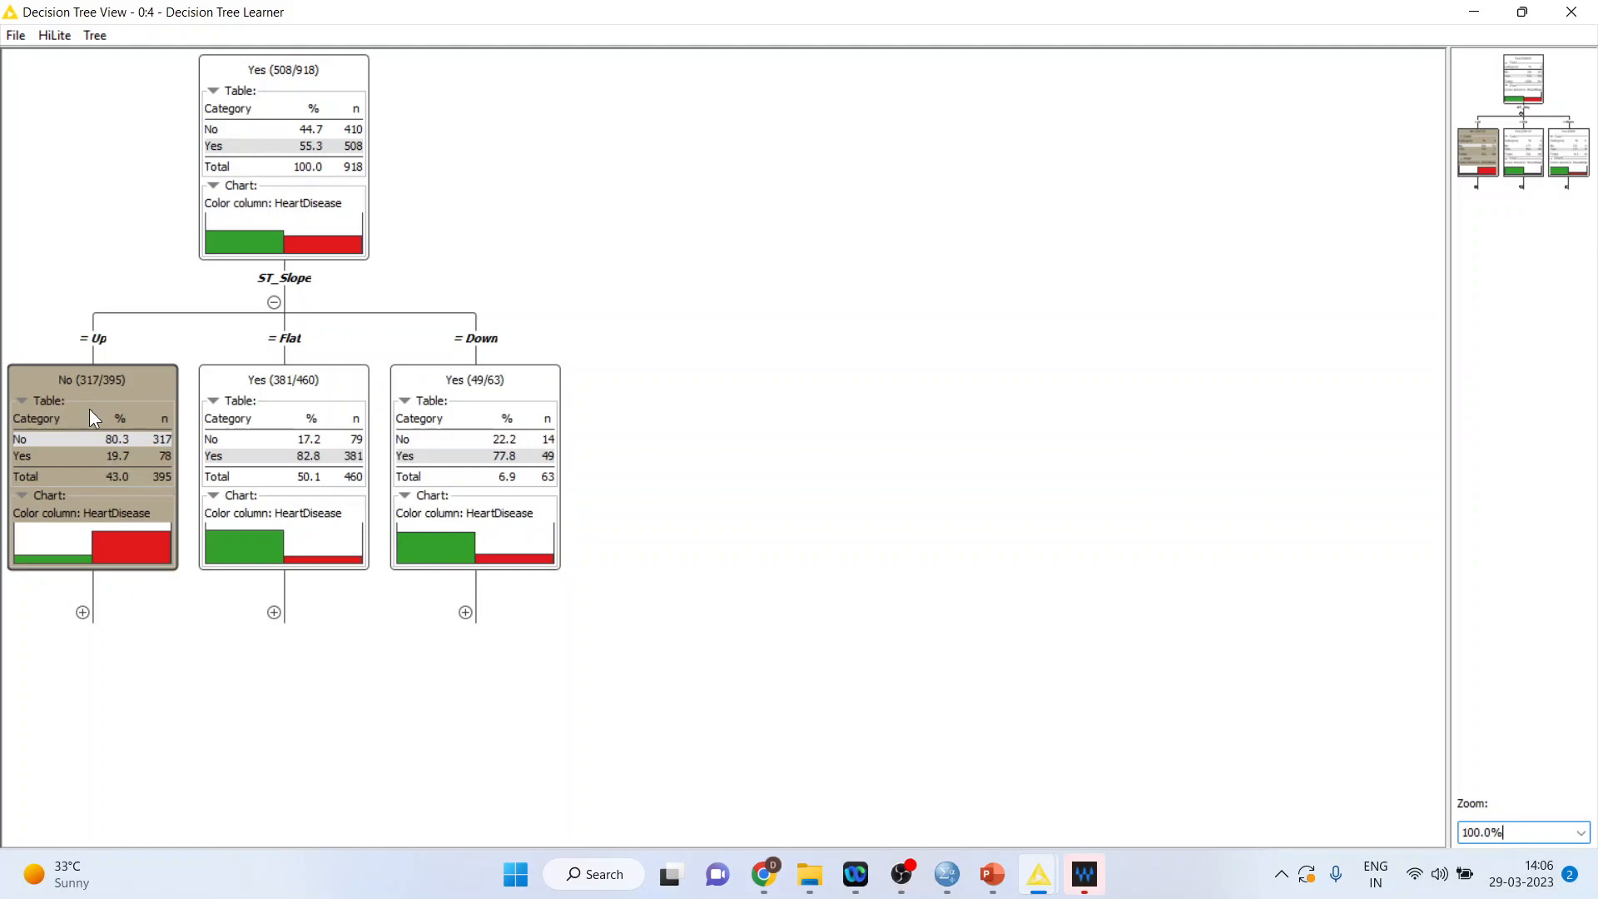
mouse_move(120, 459)
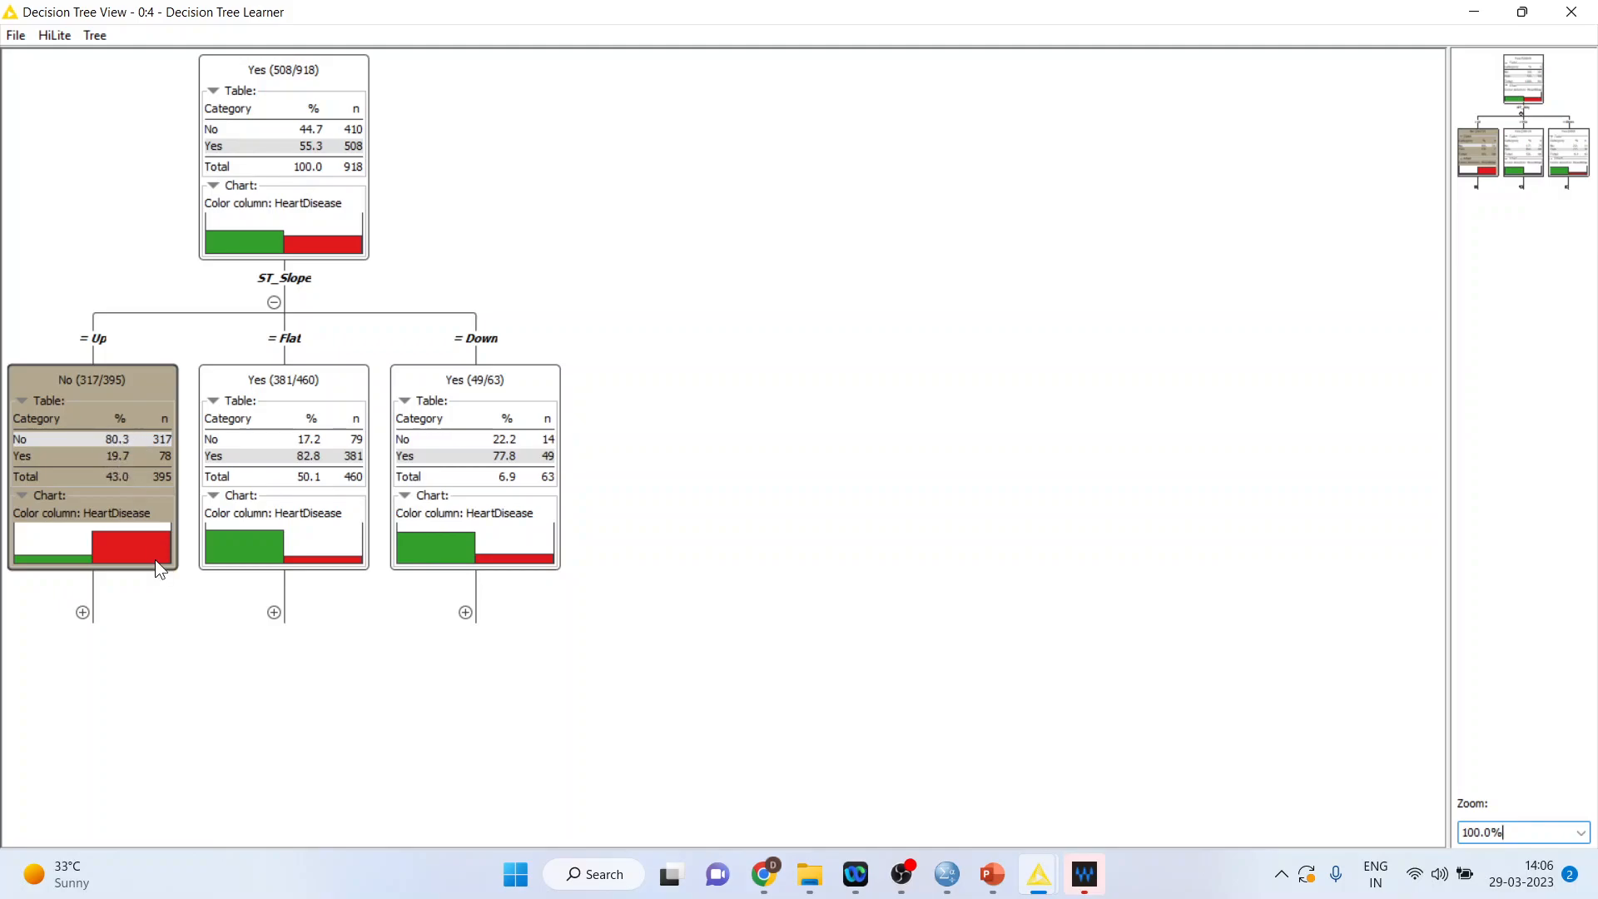
mouse_move(130, 556)
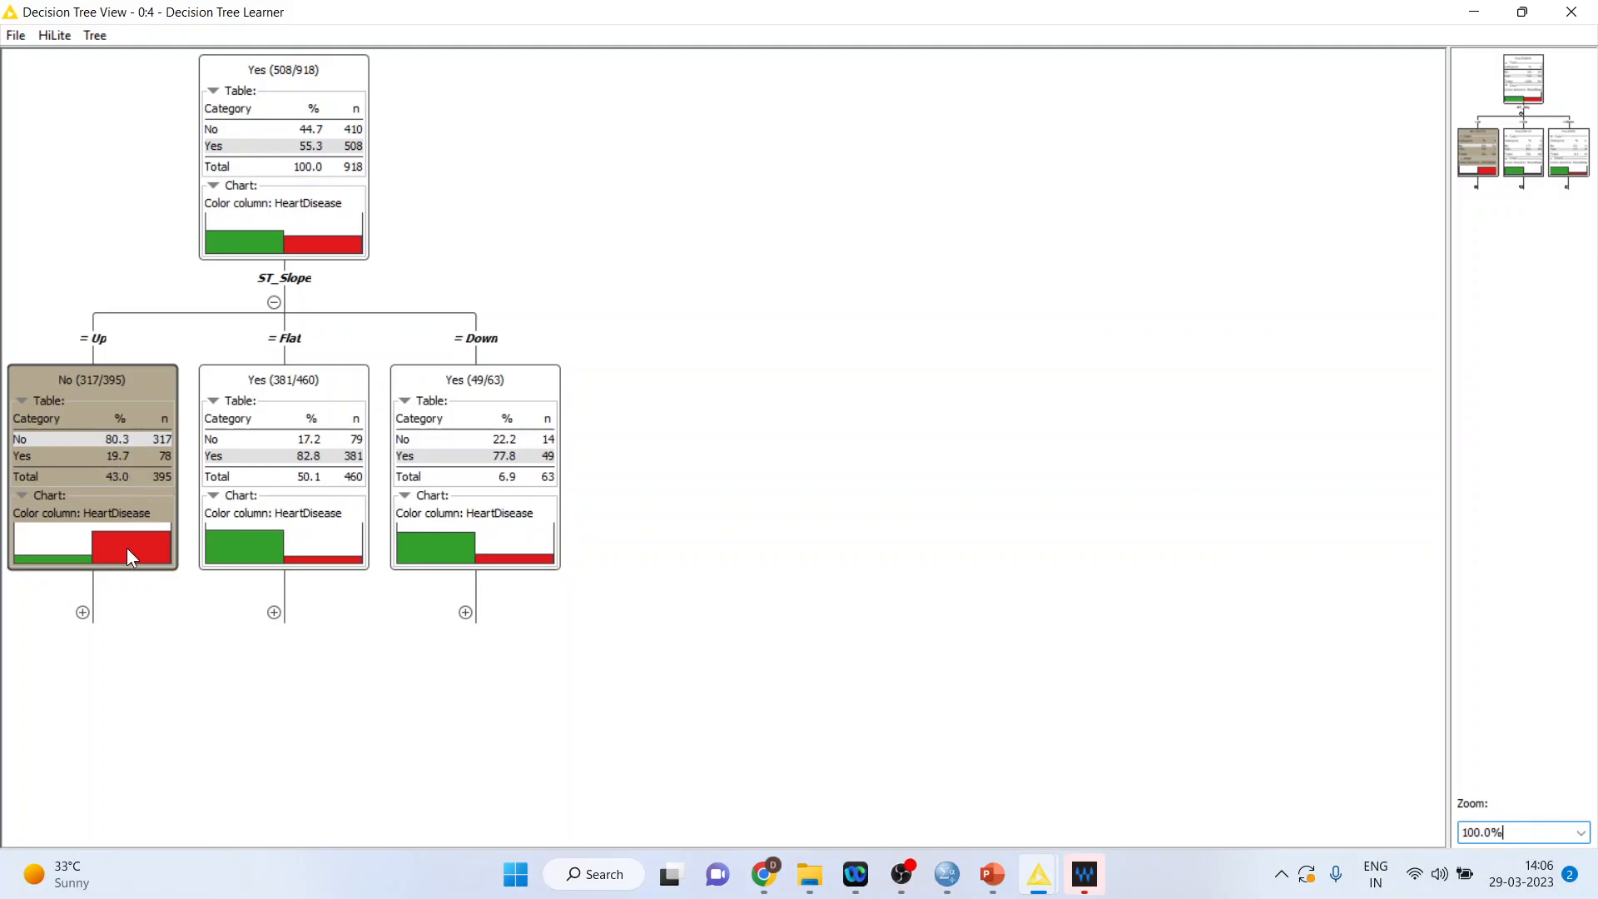
mouse_move(240, 552)
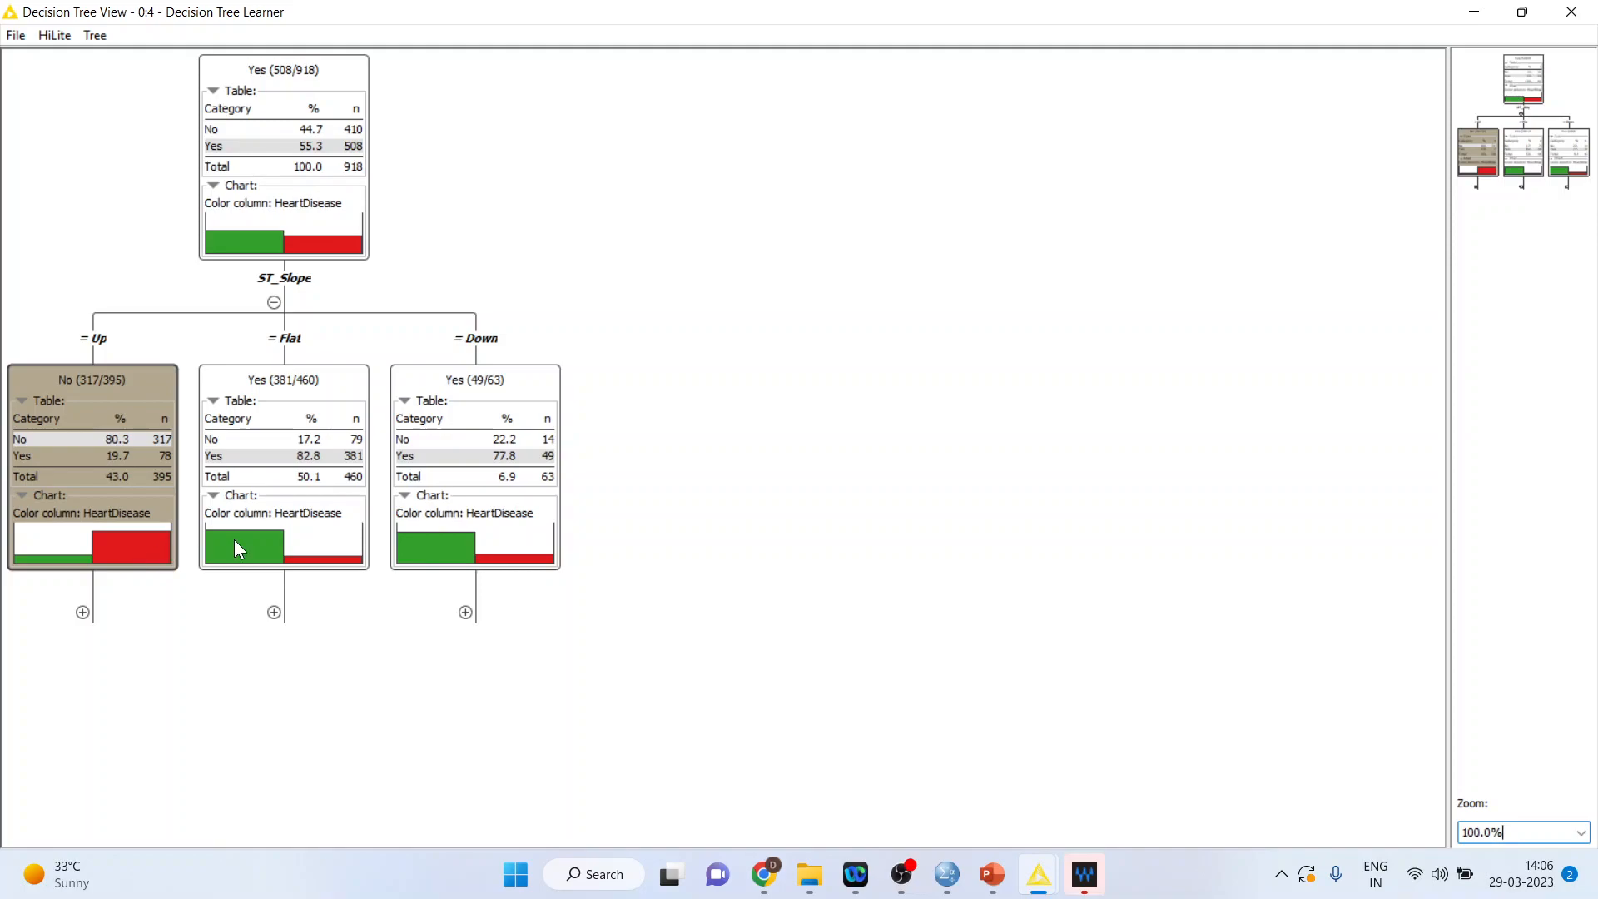
left_click(283, 380)
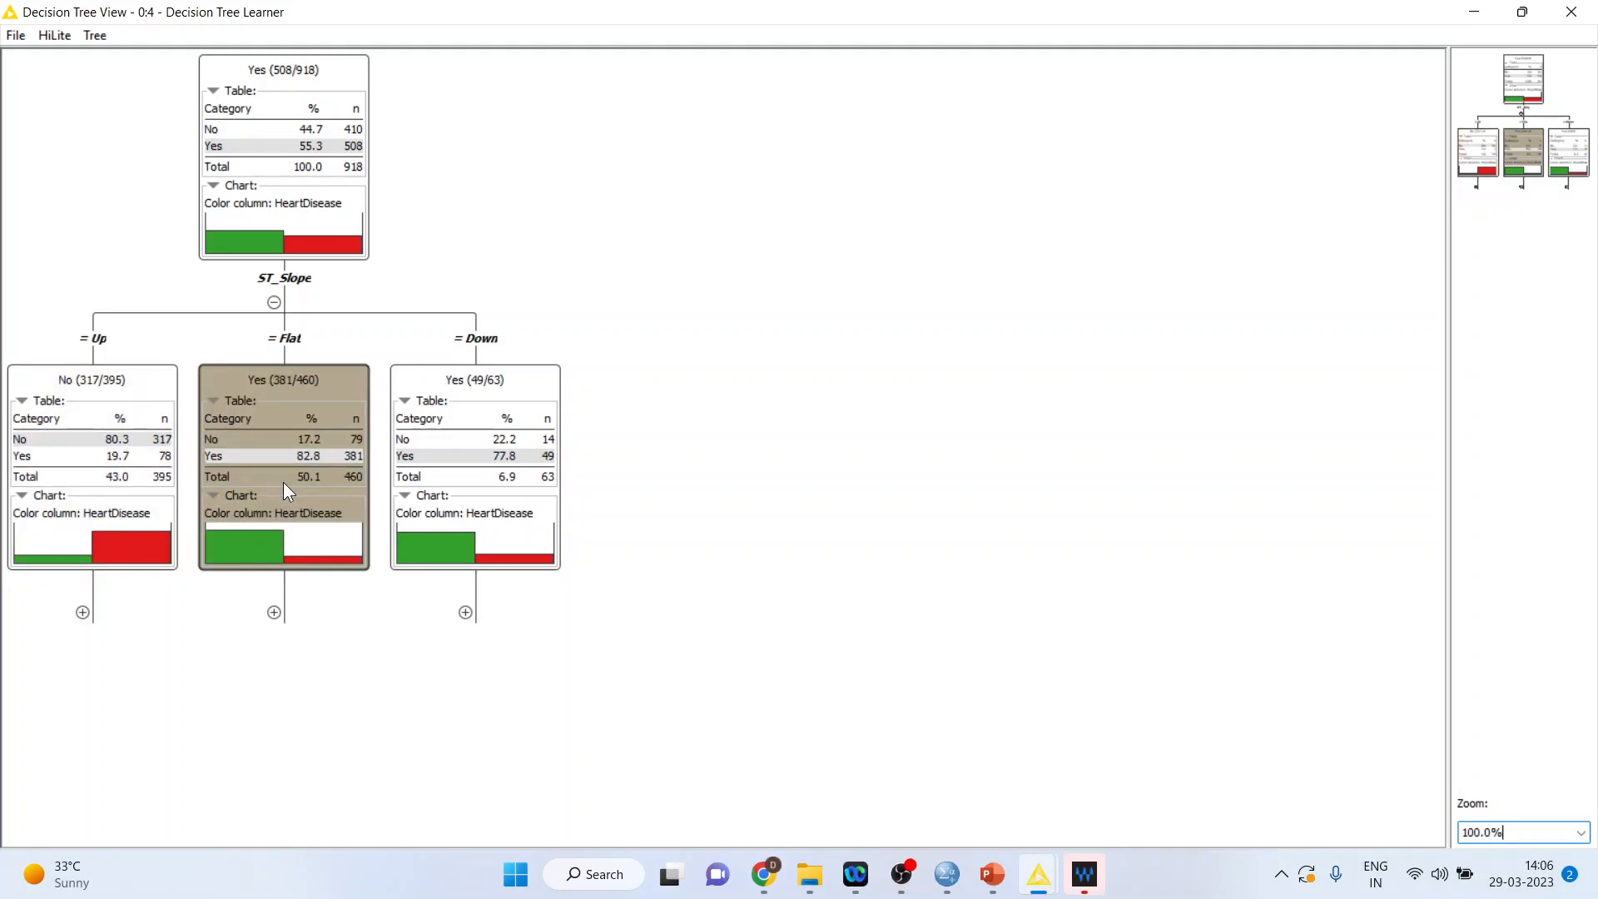
mouse_move(321, 378)
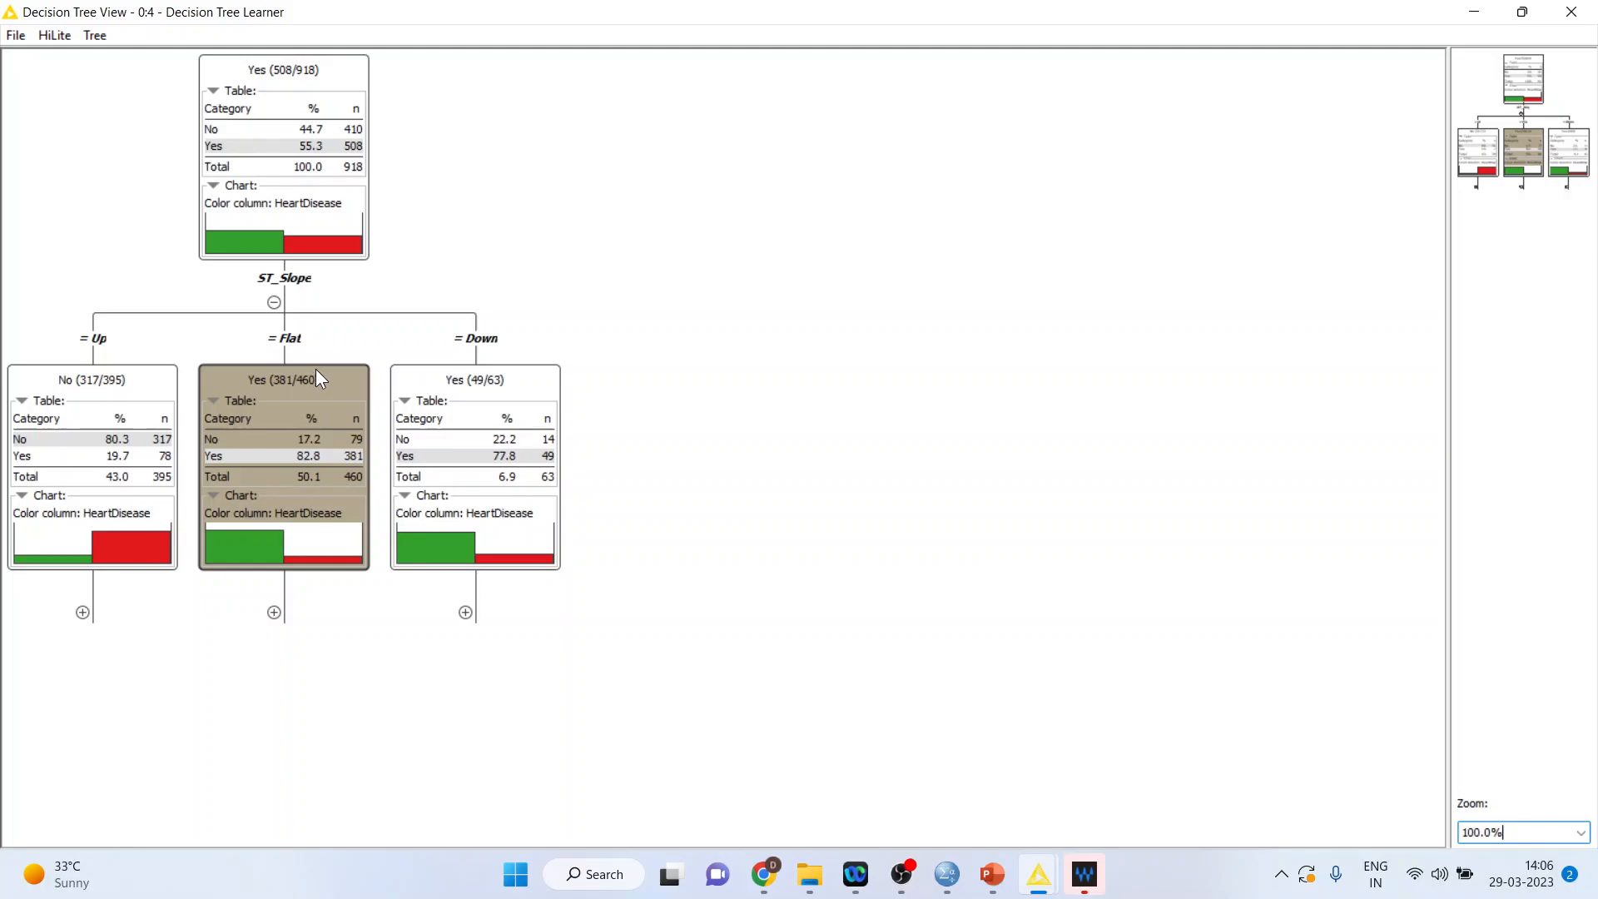
mouse_move(283, 401)
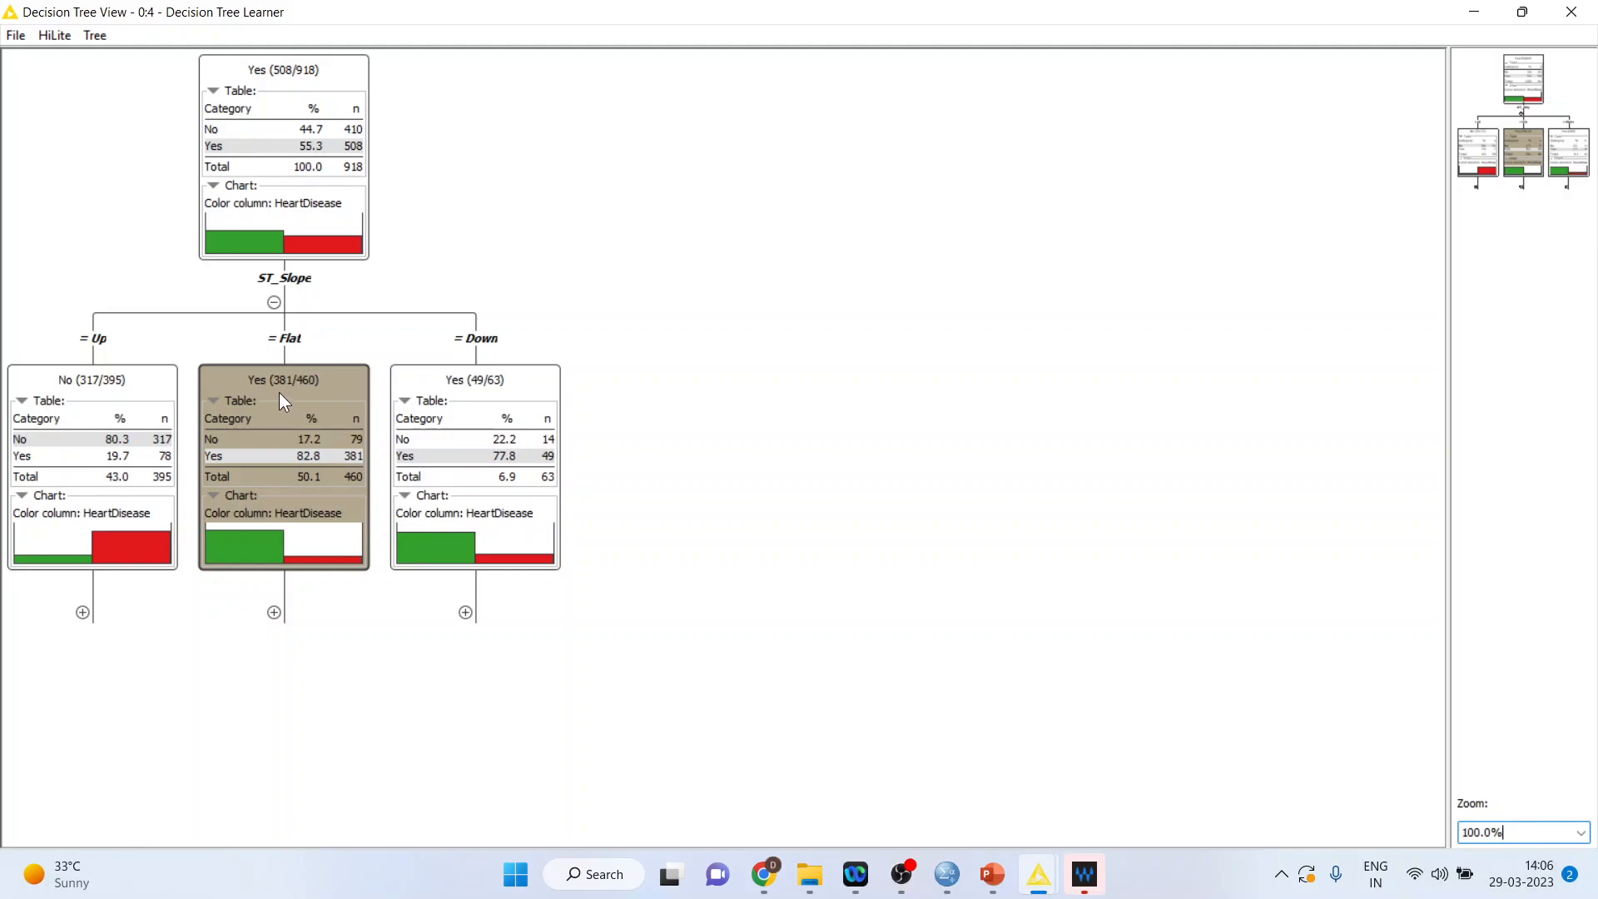
mouse_move(321, 477)
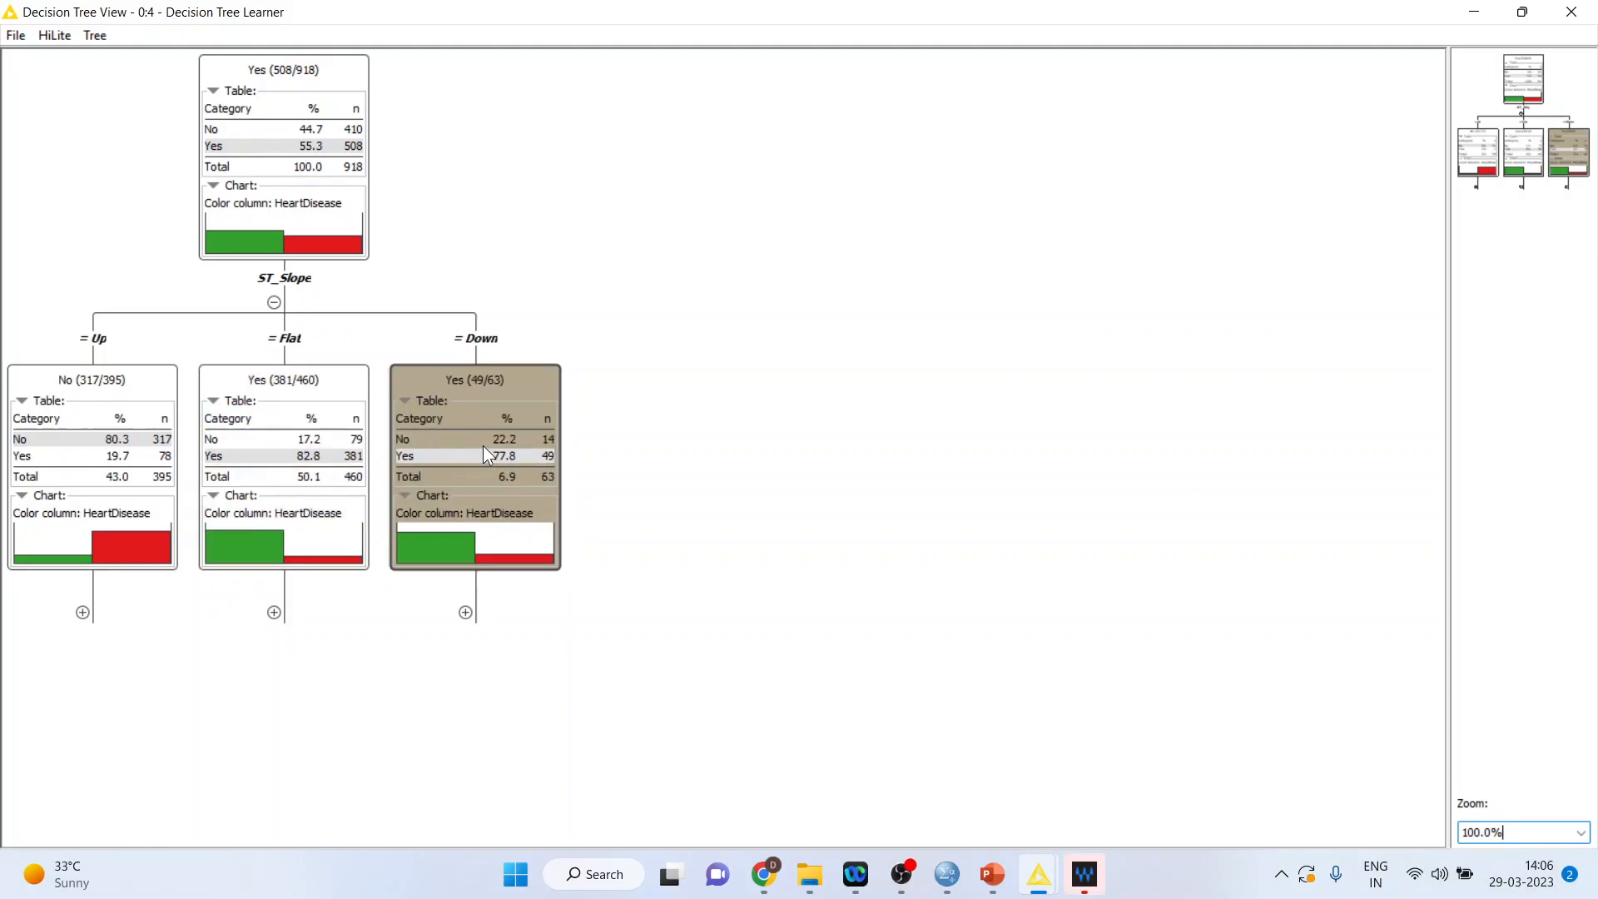
mouse_move(486, 409)
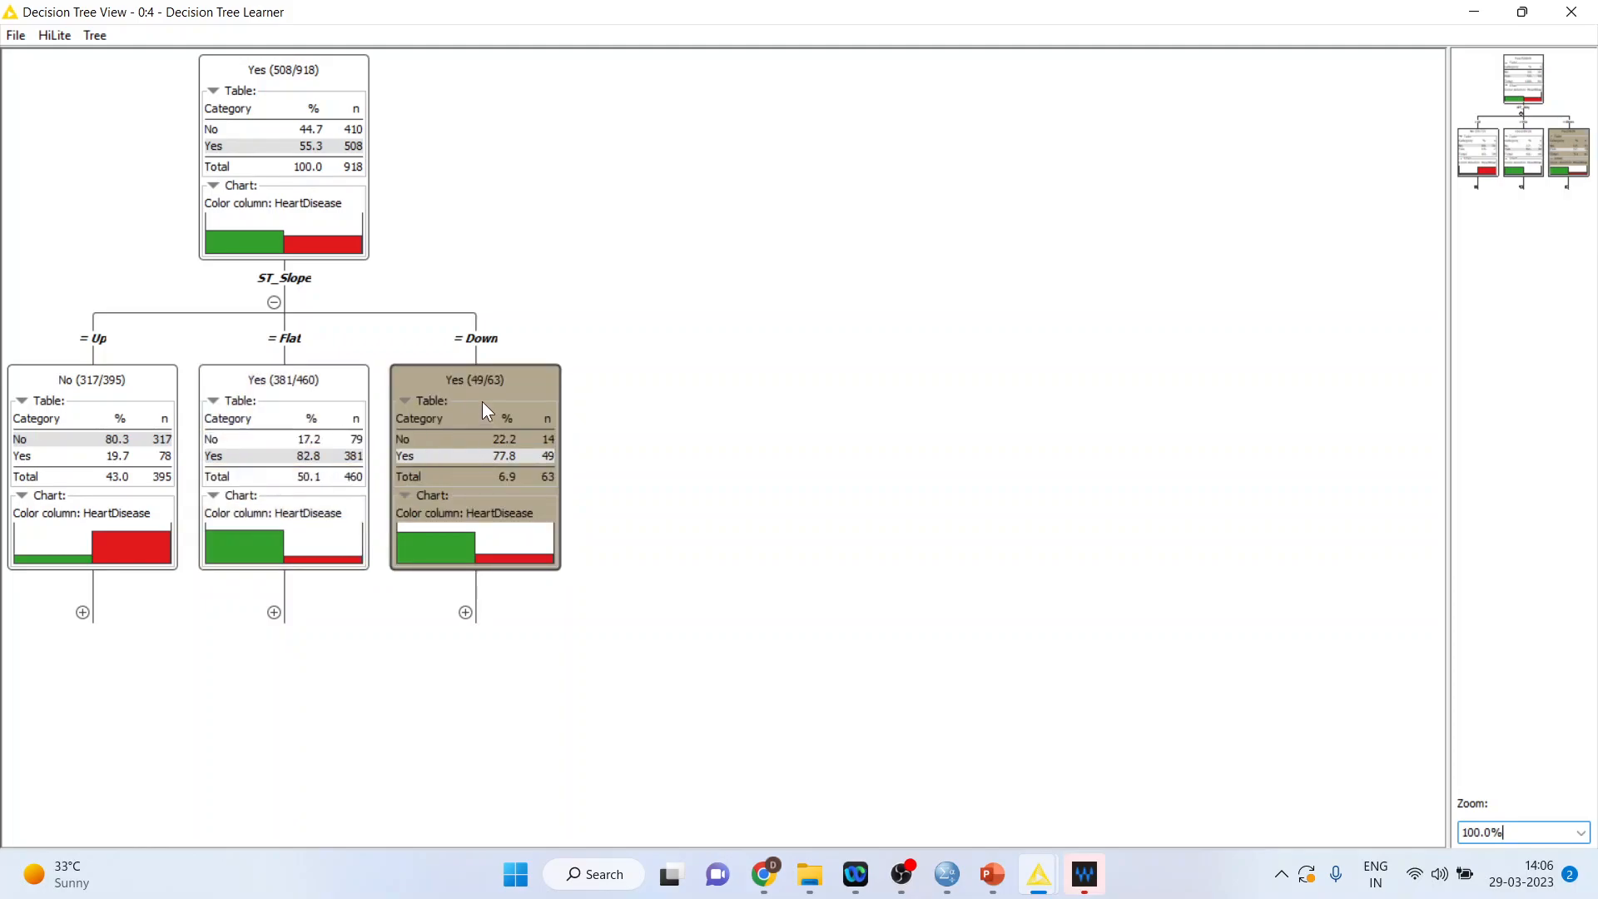
mouse_move(274, 619)
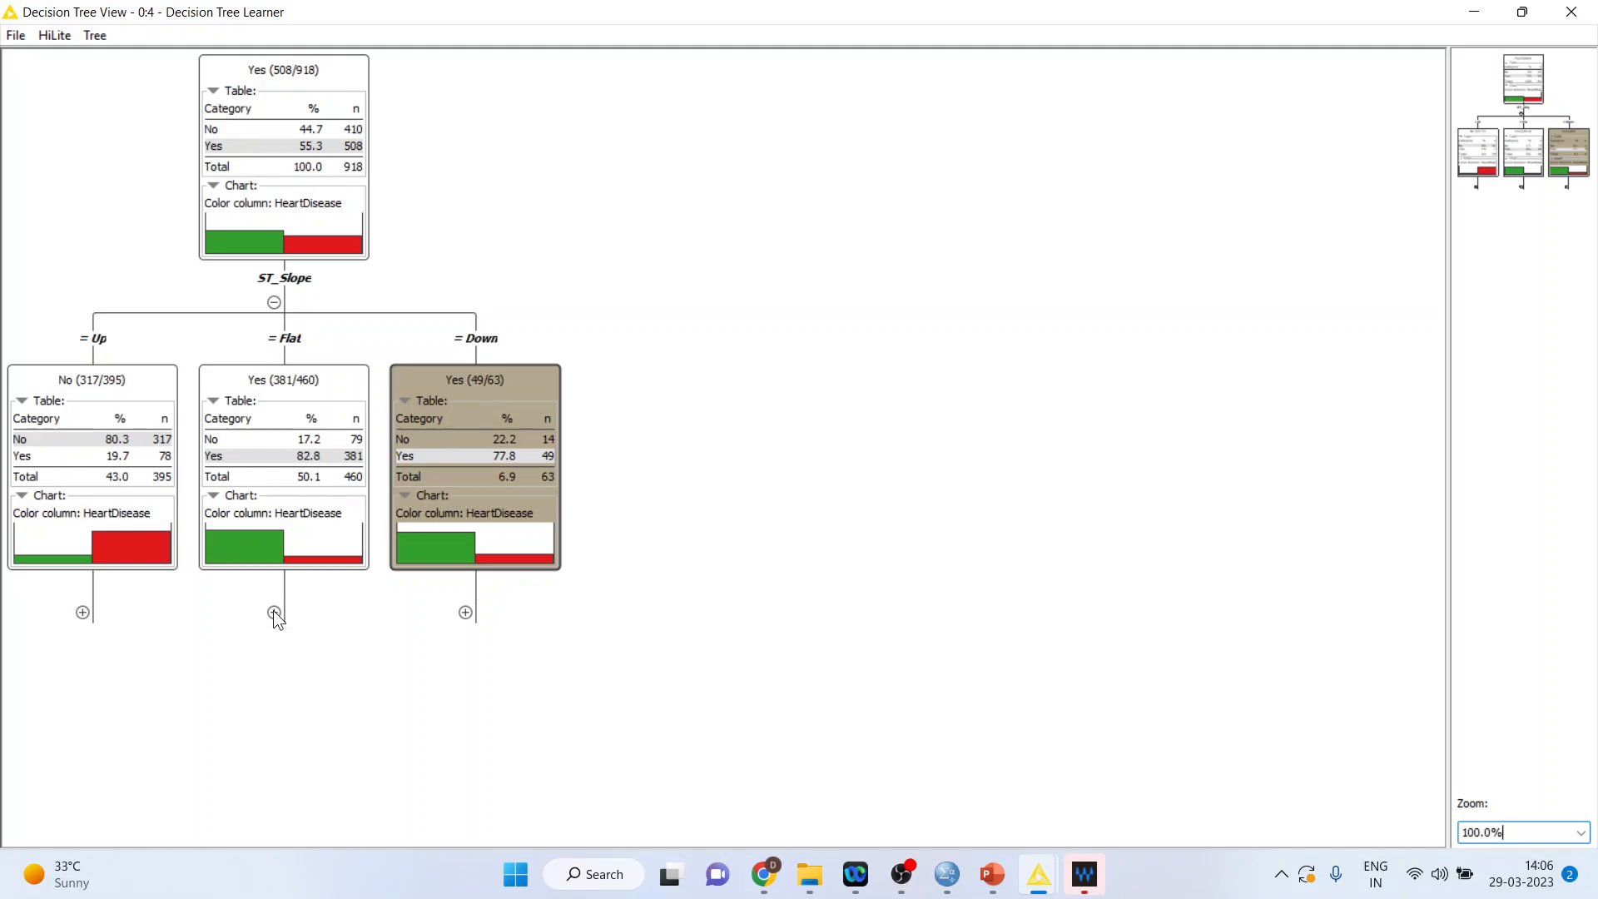
Expand the Flat and Down branches and select the ChestPainType = ASY node
left_click(278, 613)
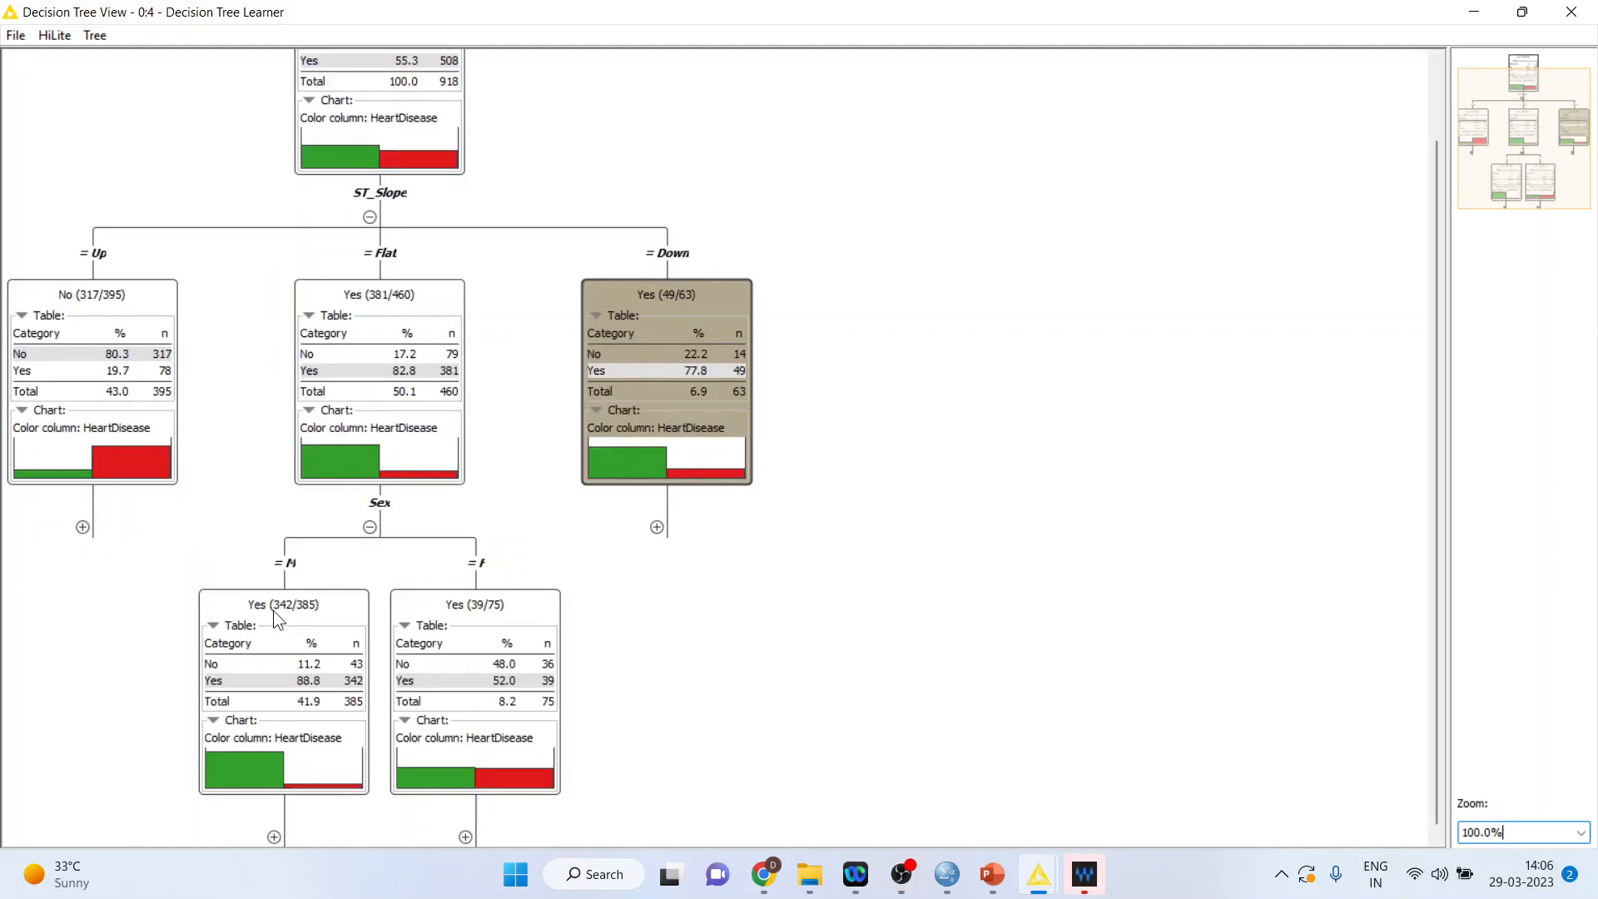
mouse_move(468, 666)
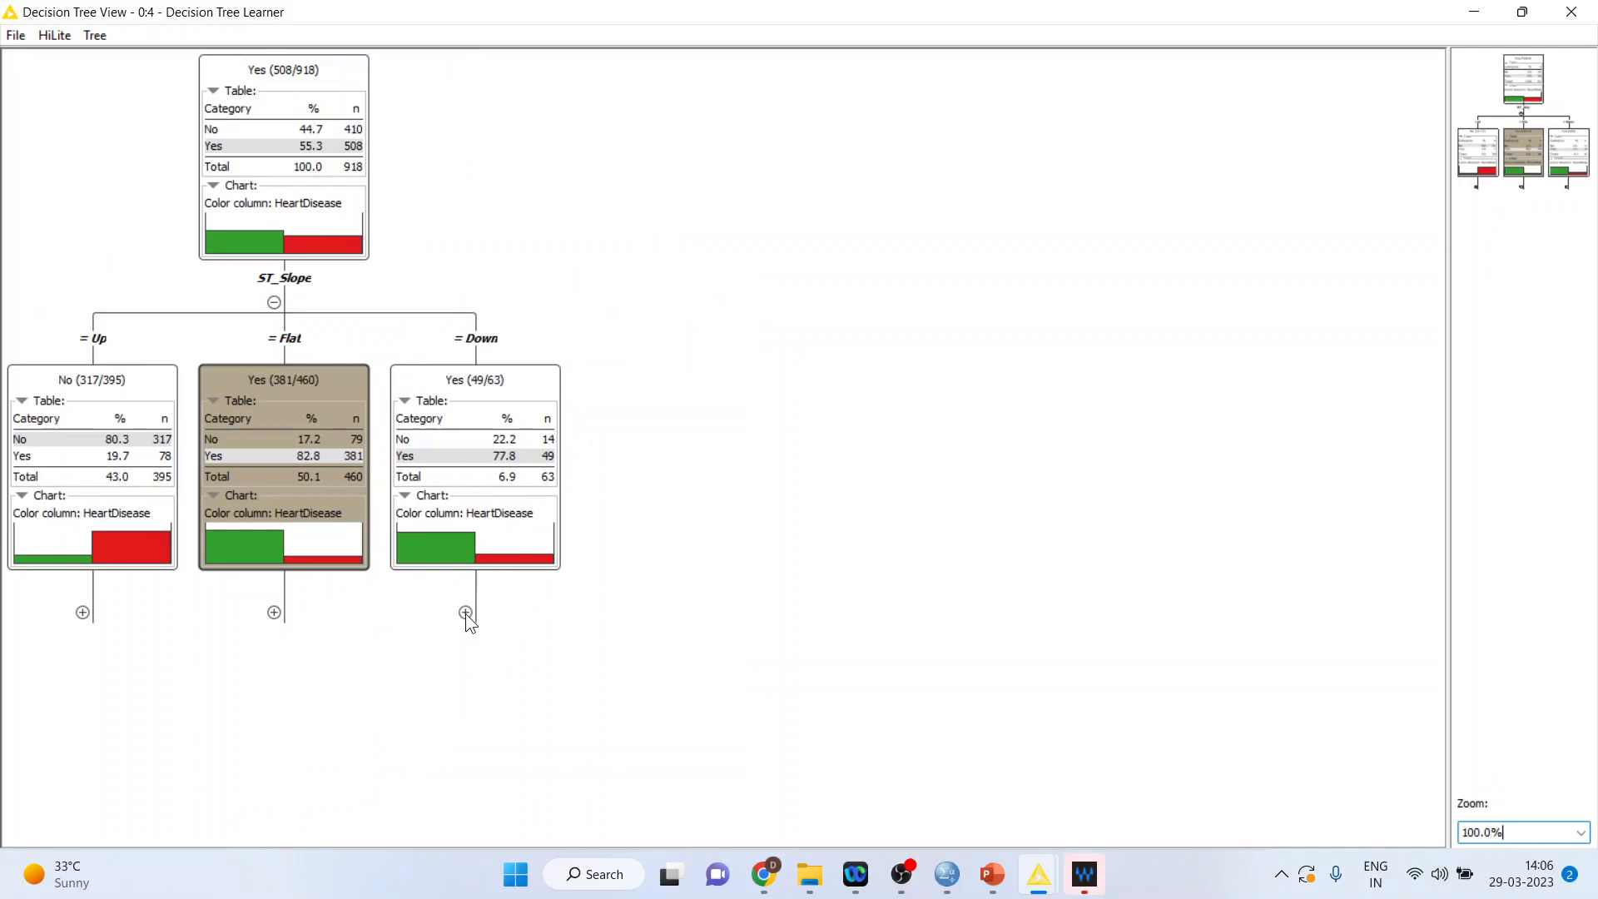
left_click(466, 613)
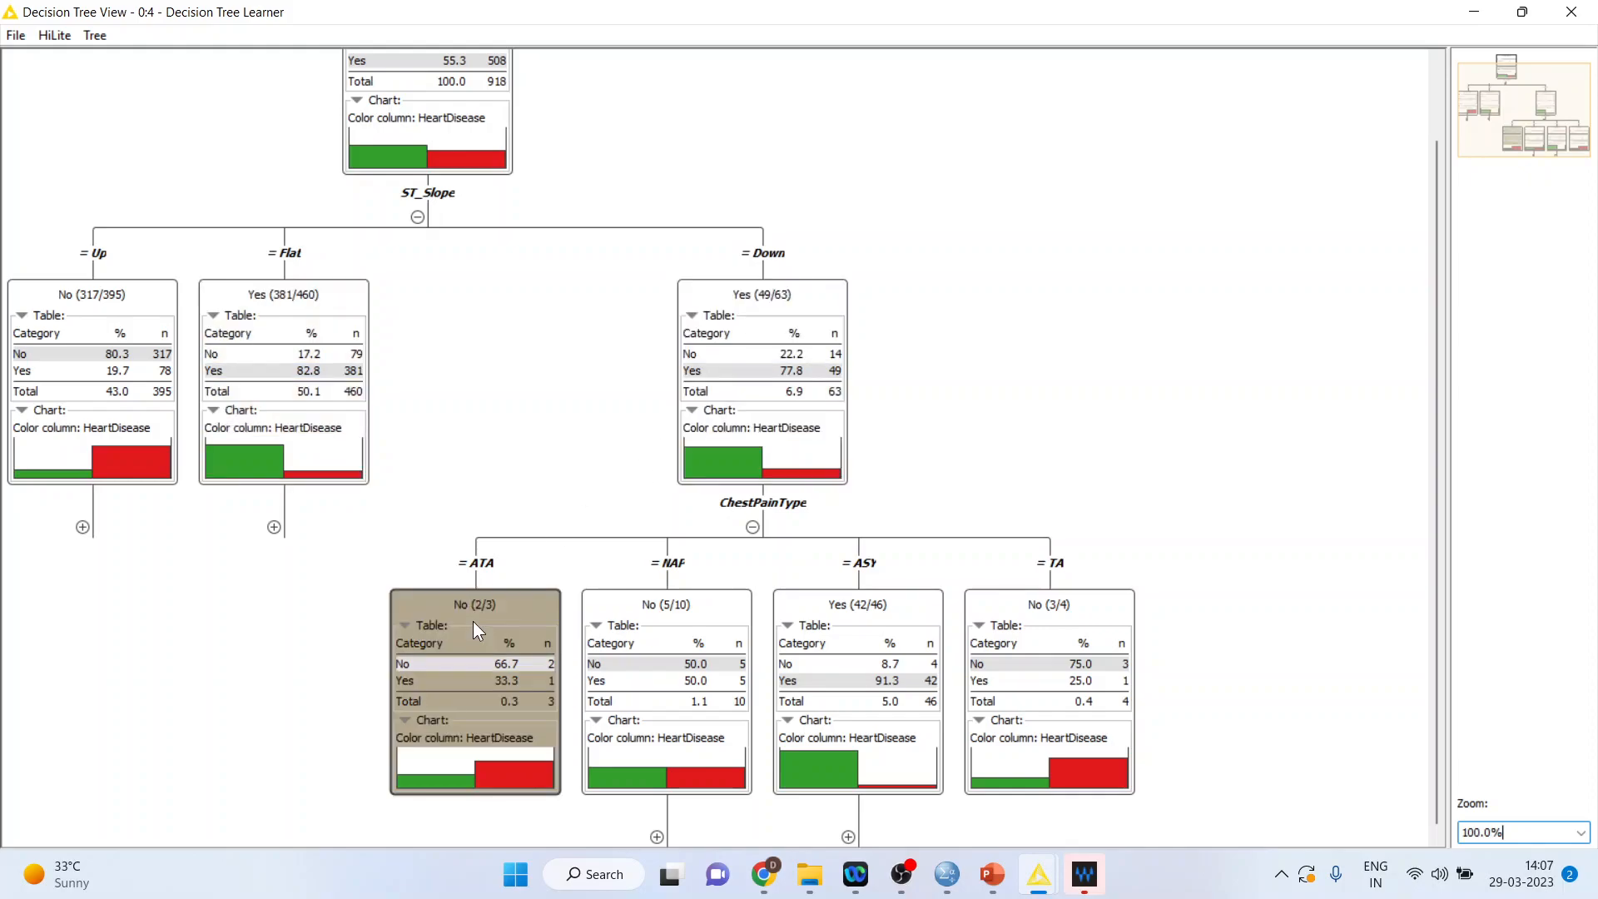
mouse_move(522, 630)
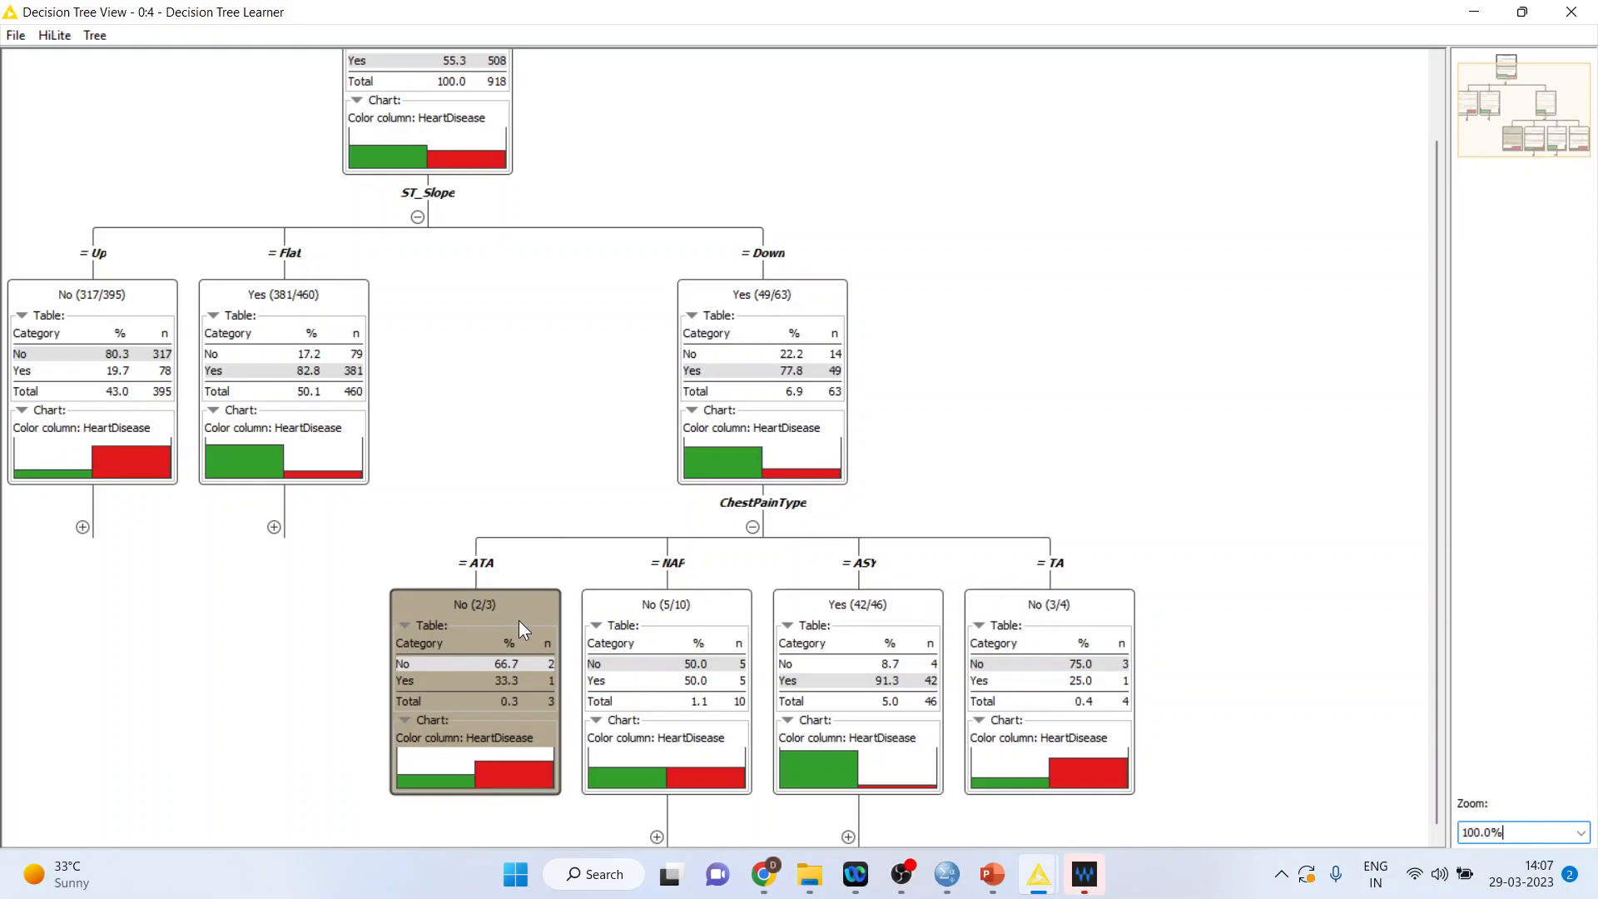
mouse_move(502, 629)
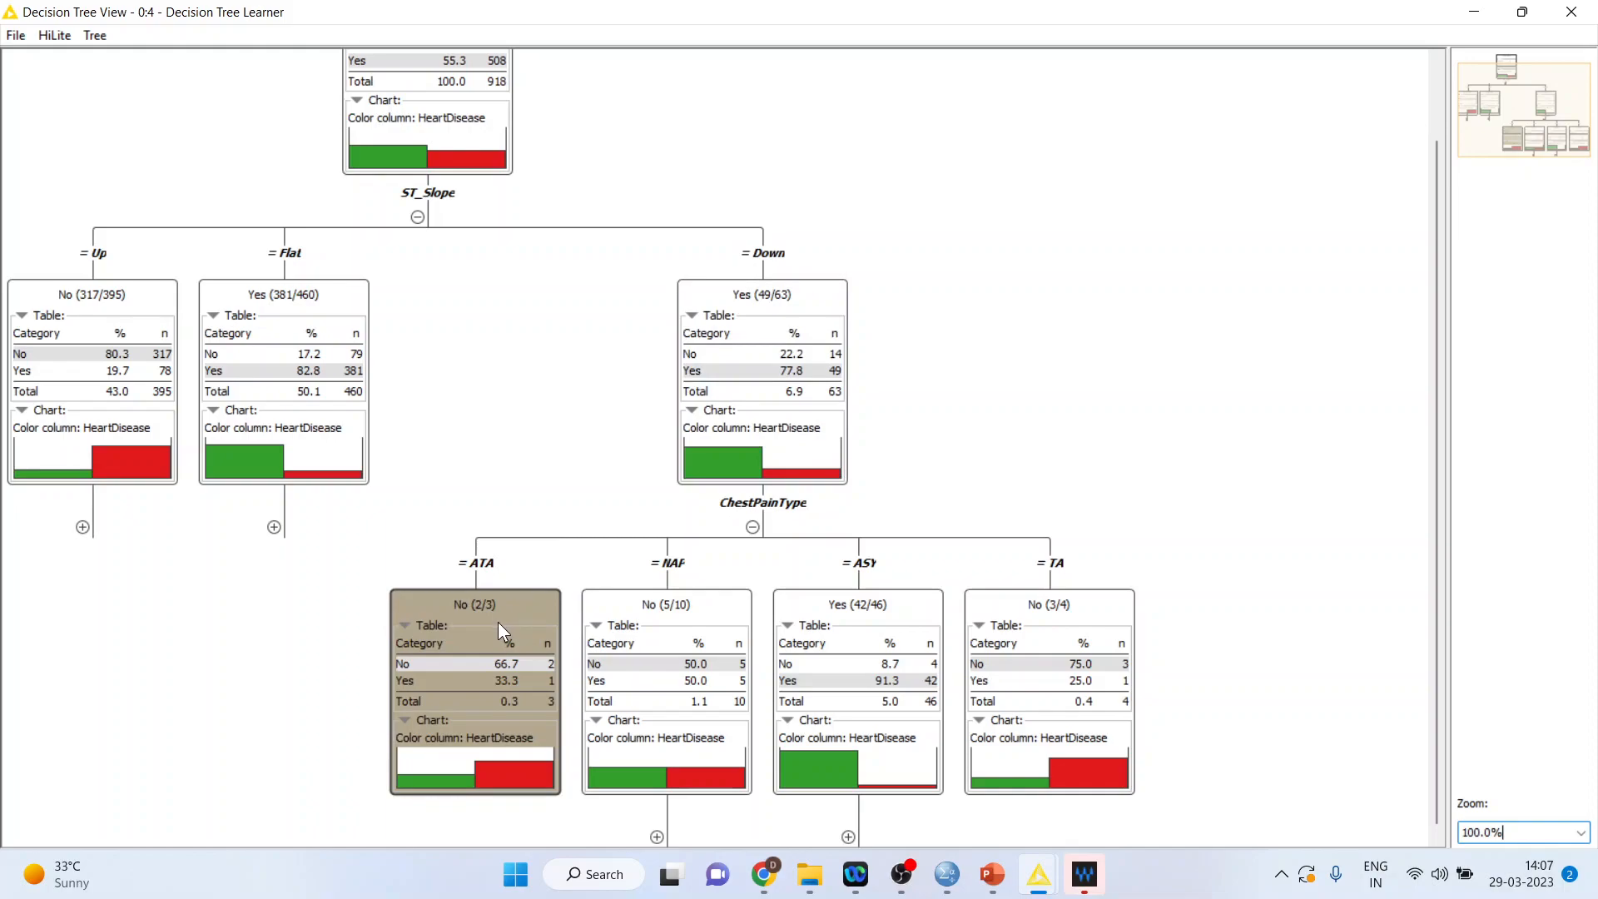
mouse_move(679, 642)
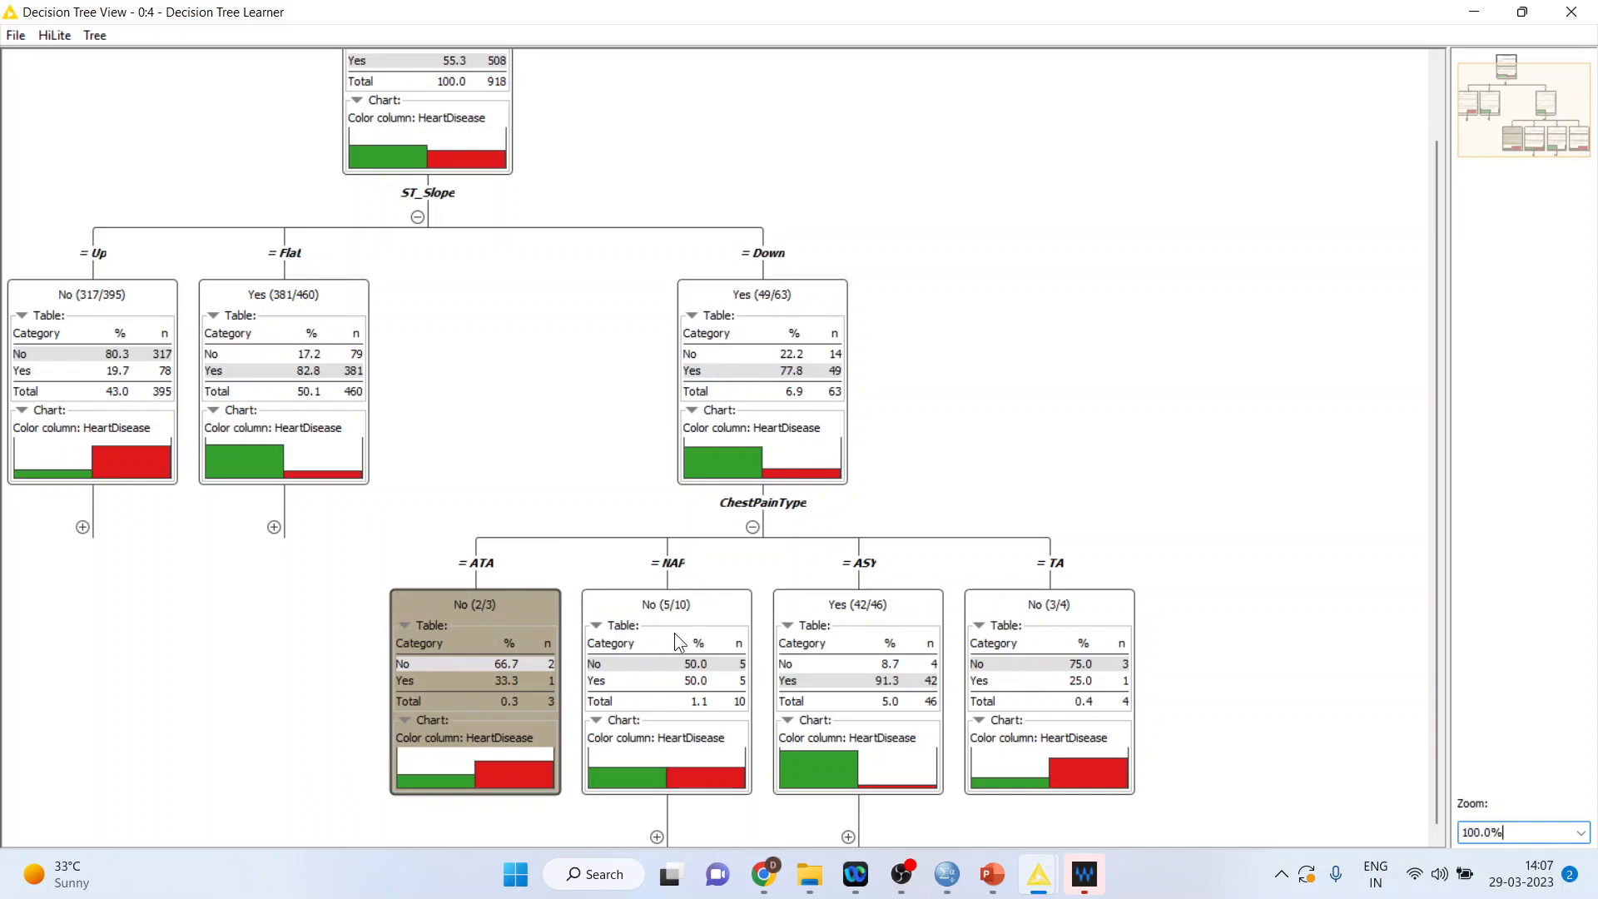
left_click(666, 602)
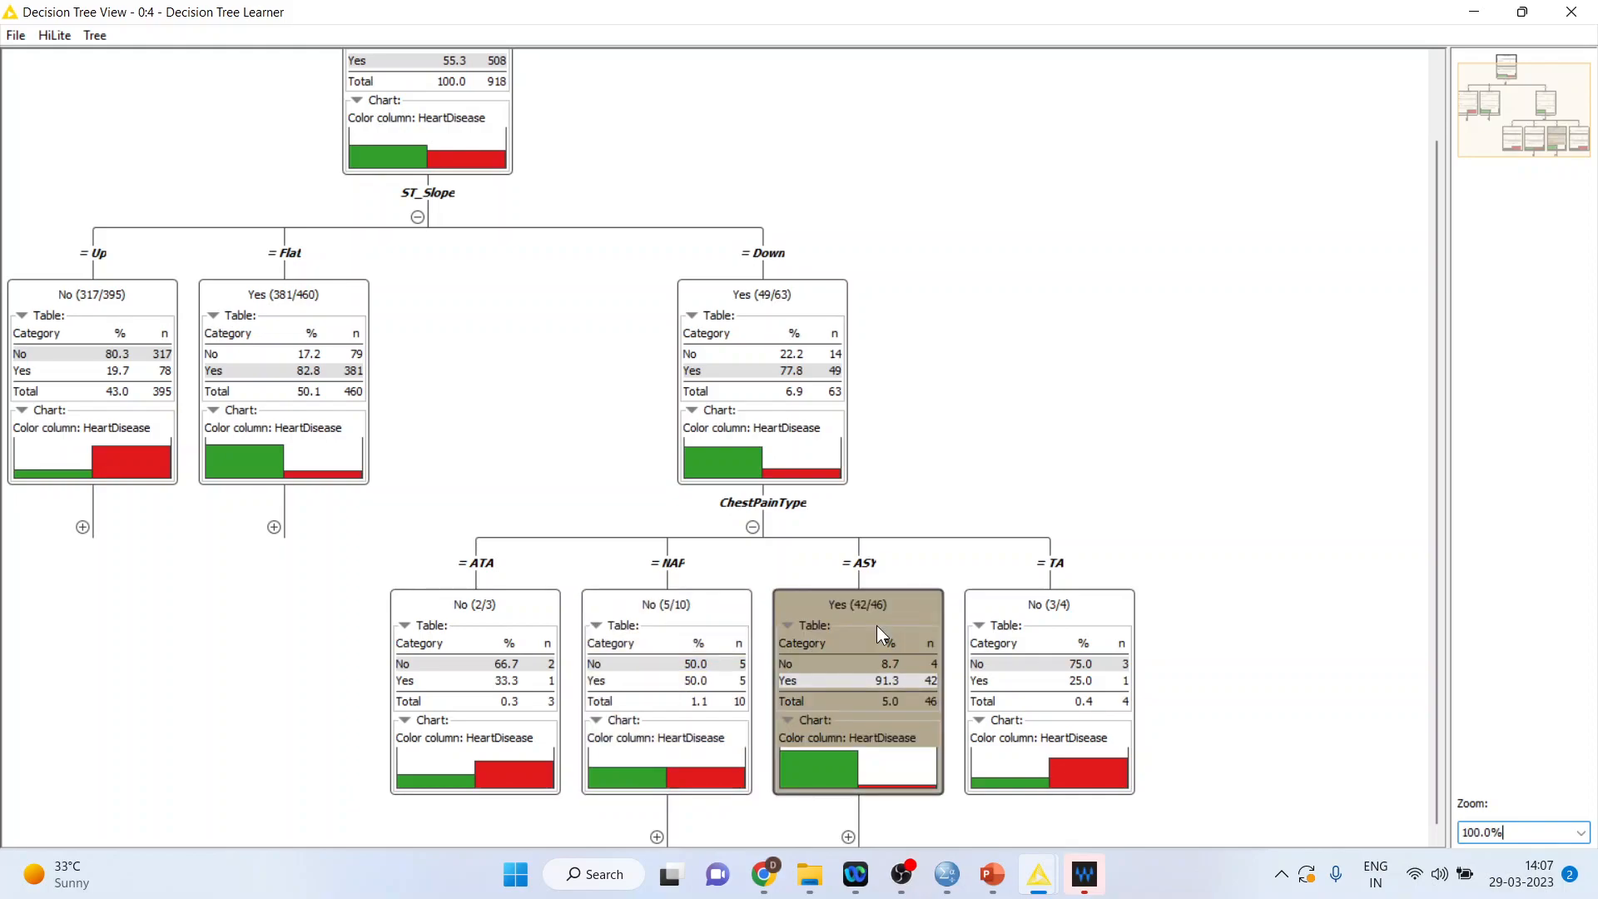
mouse_move(872, 630)
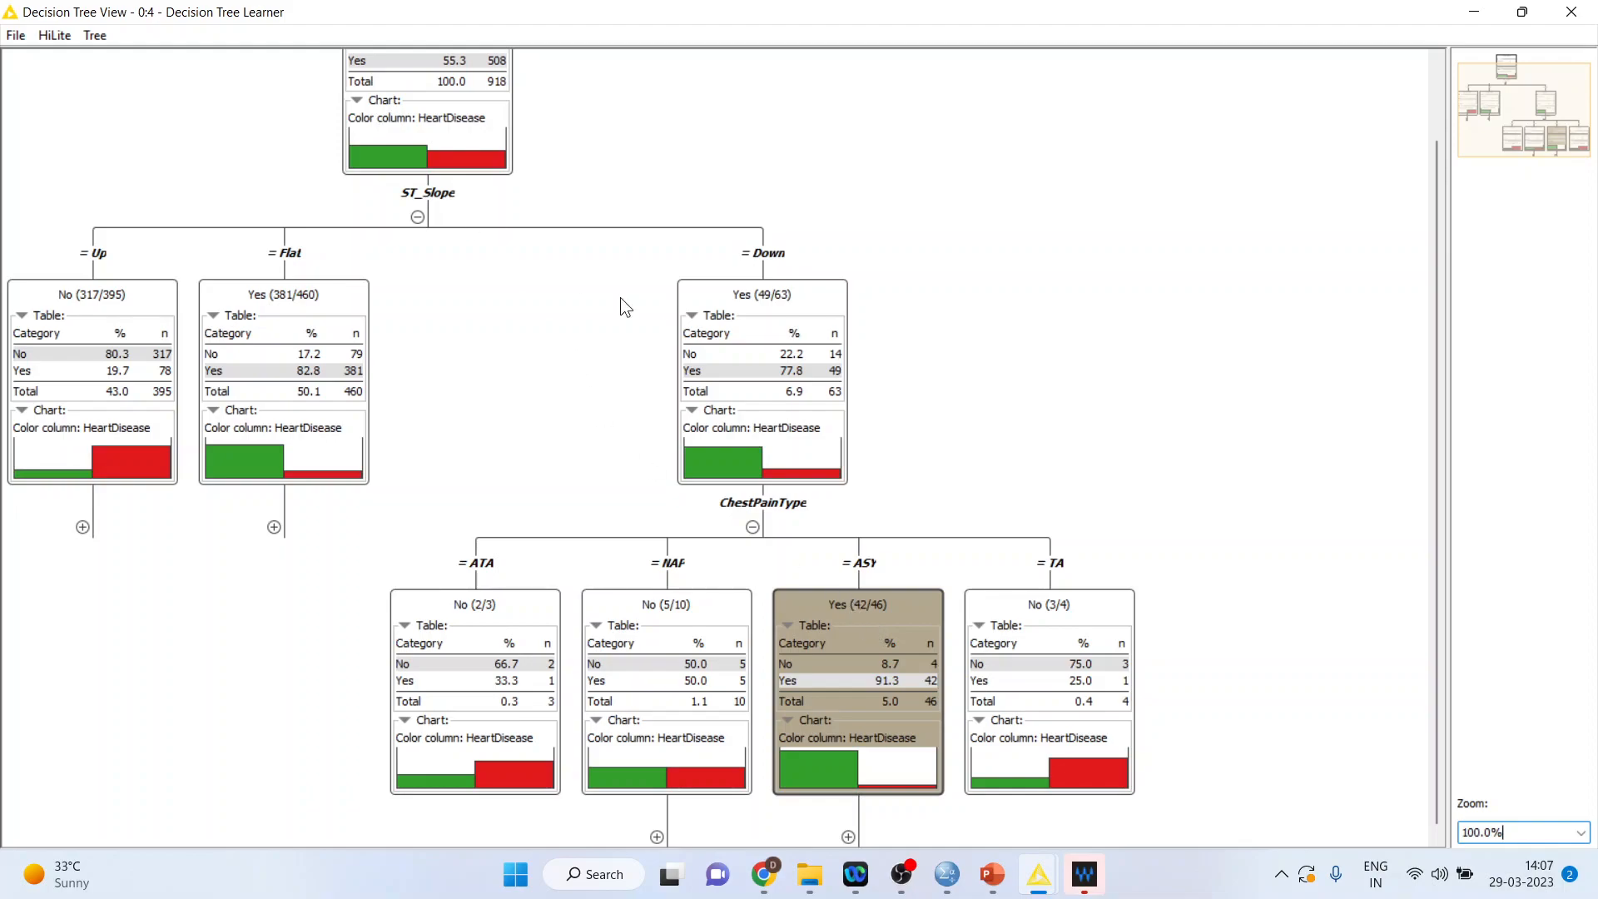
mouse_move(596, 286)
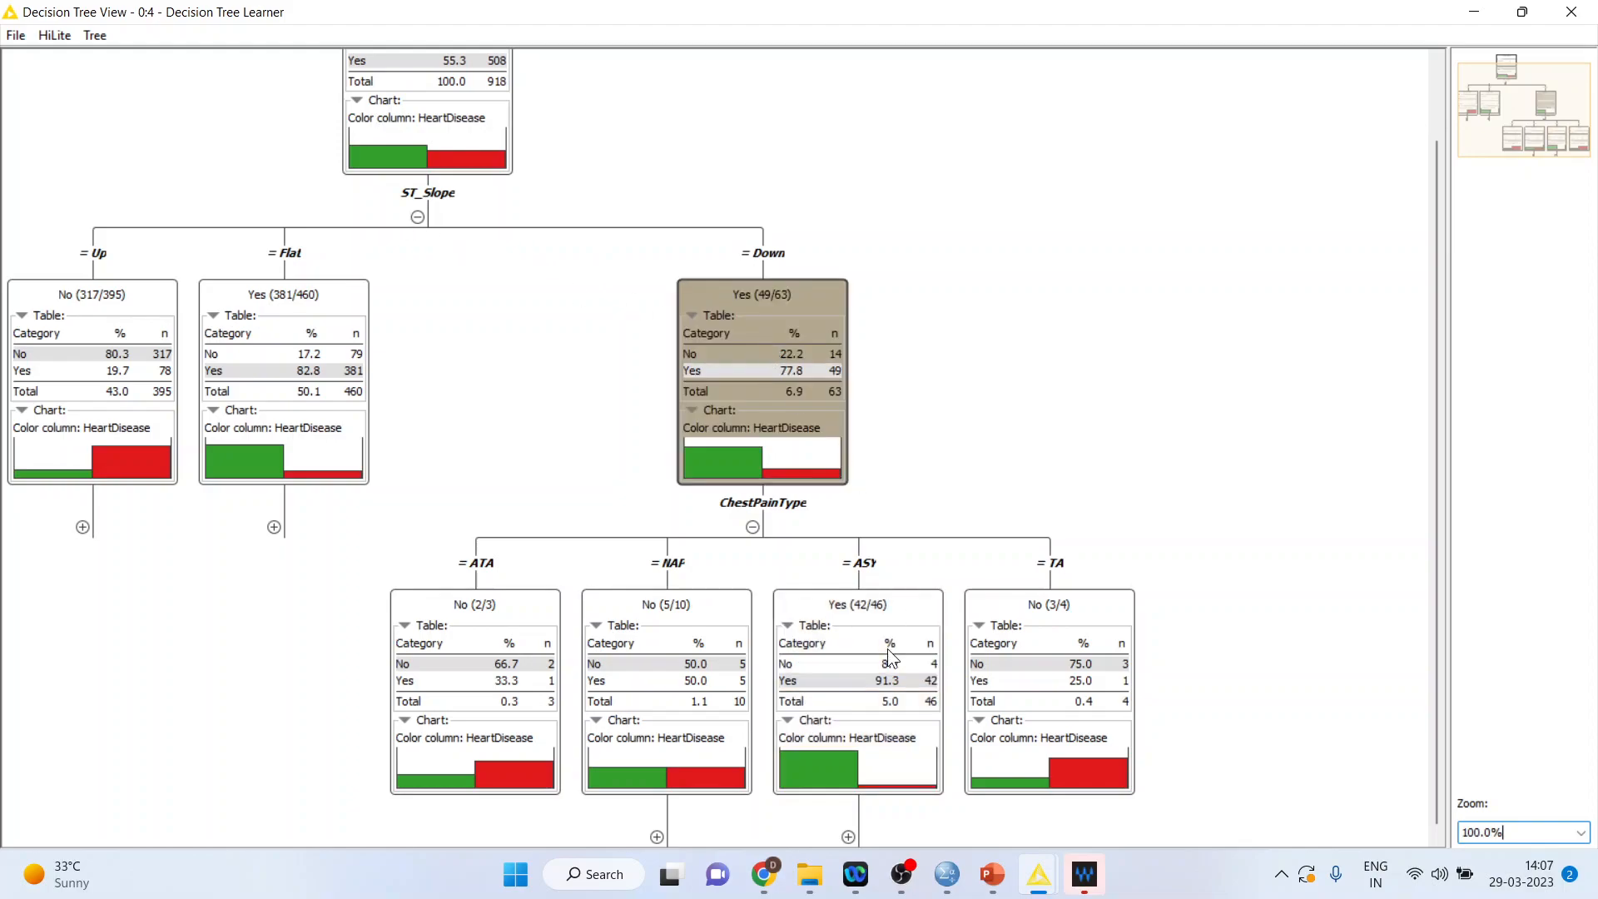
left_click(857, 605)
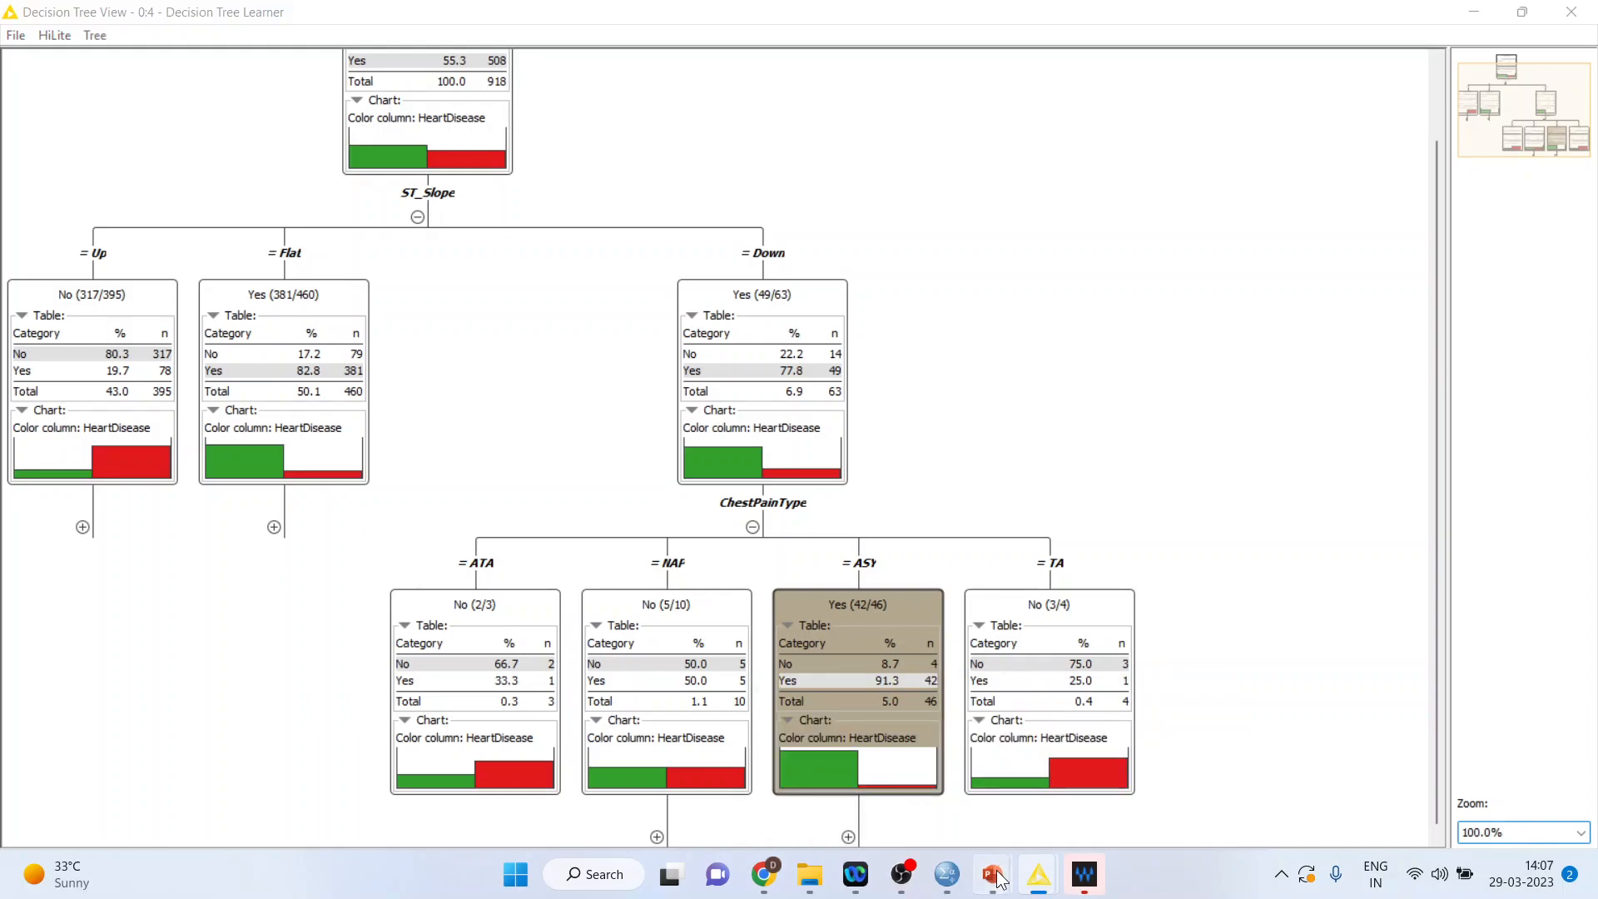
Switch over to the PowerPoint presentation's Thank You slide
left_click(989, 874)
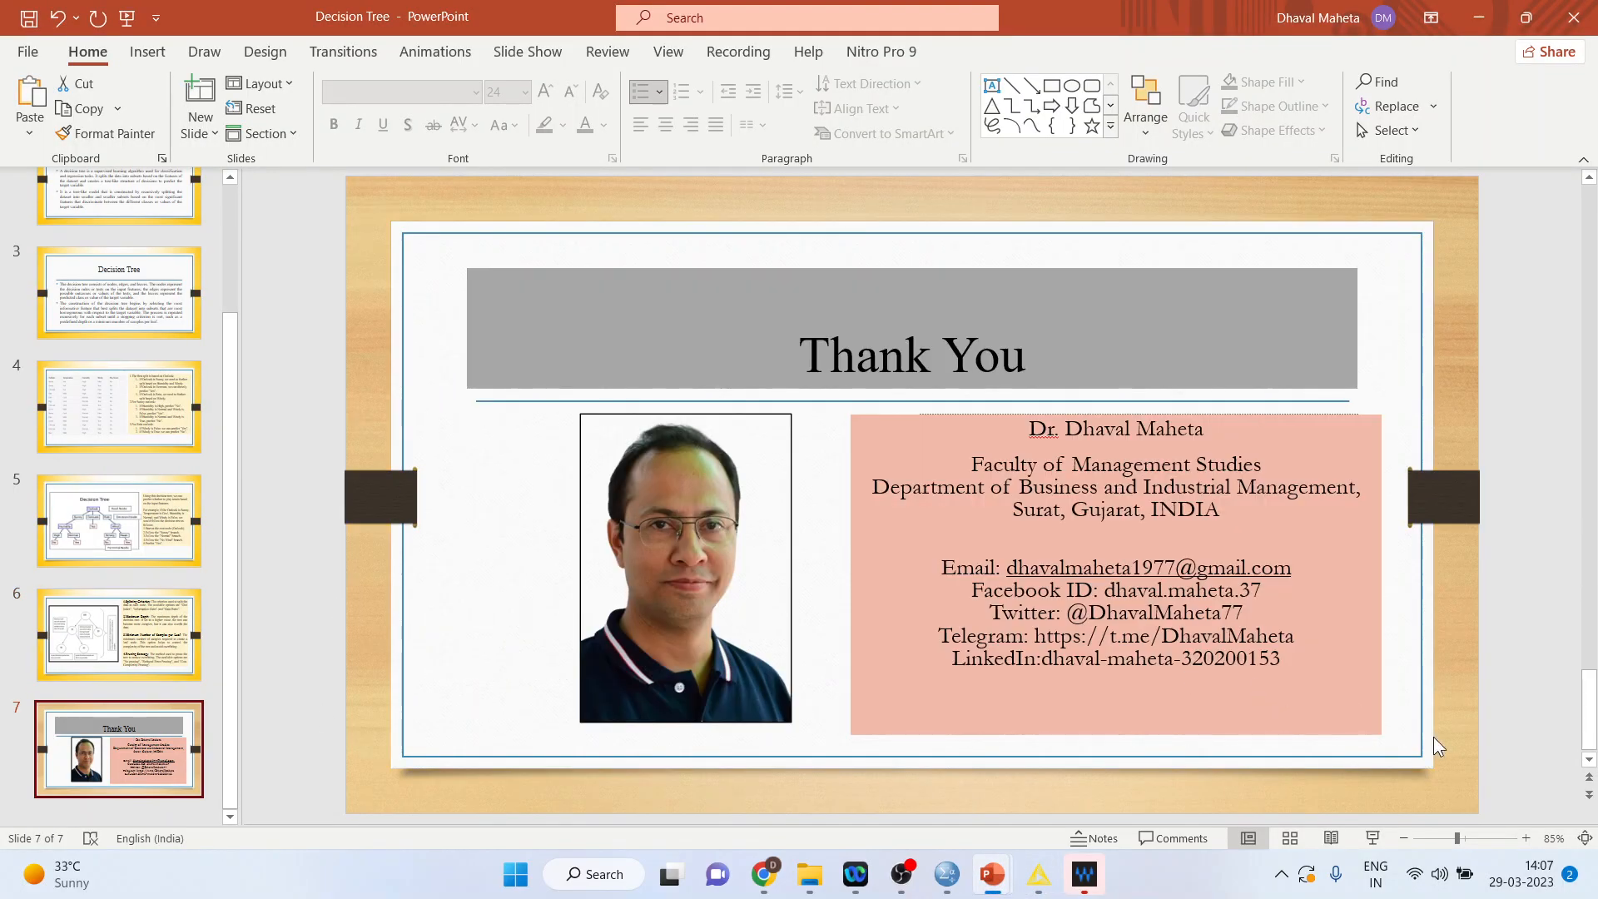